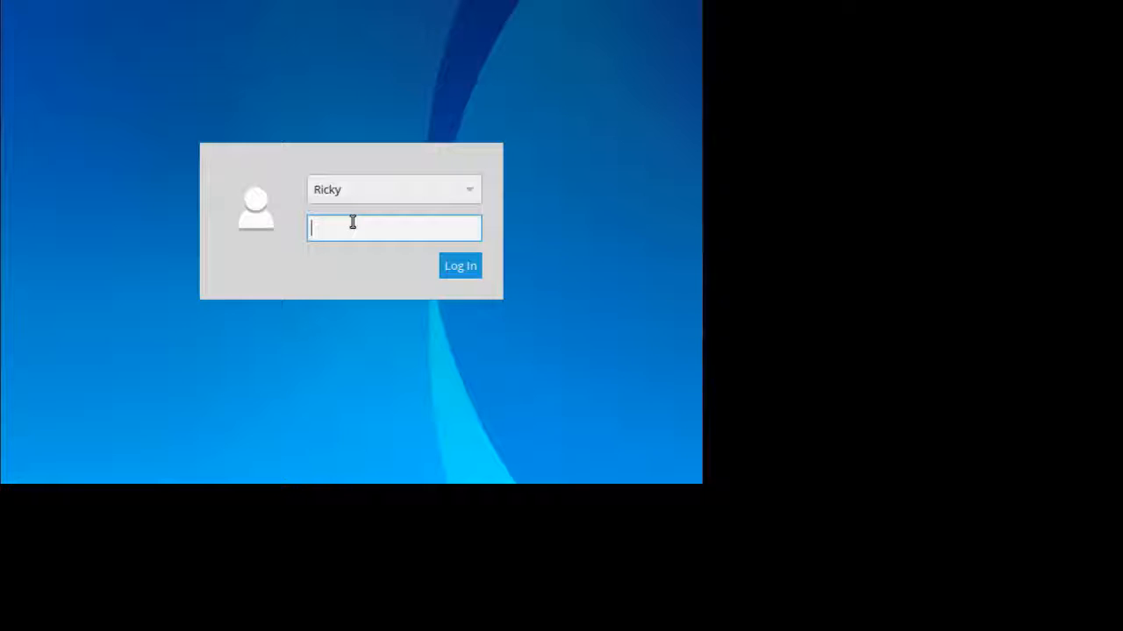
mouse_move(263, 179)
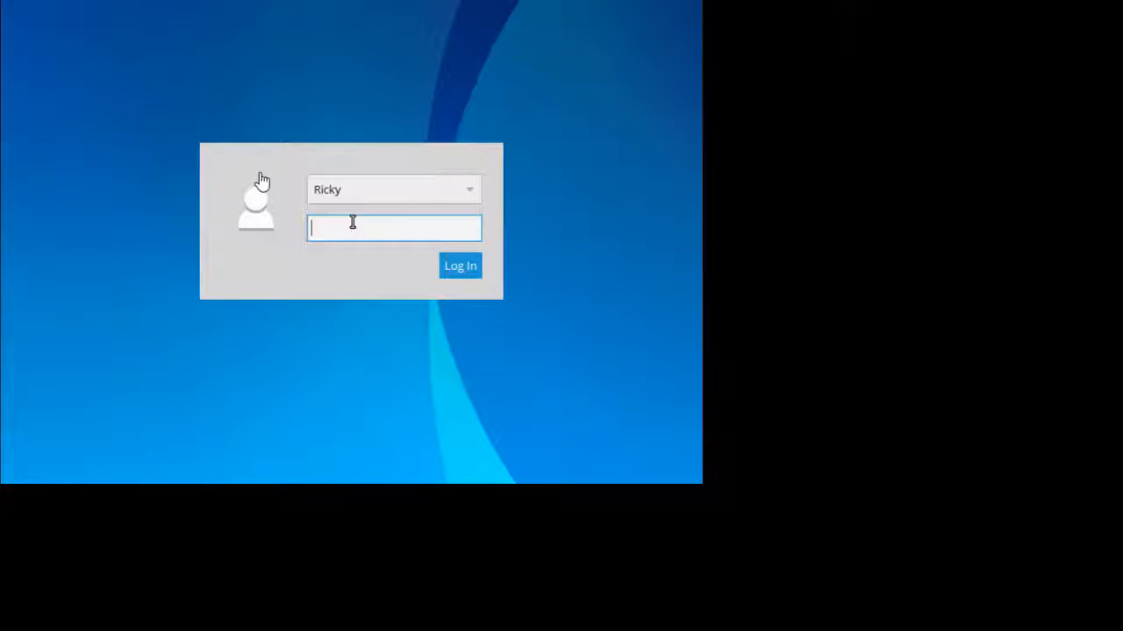
mouse_move(59, 184)
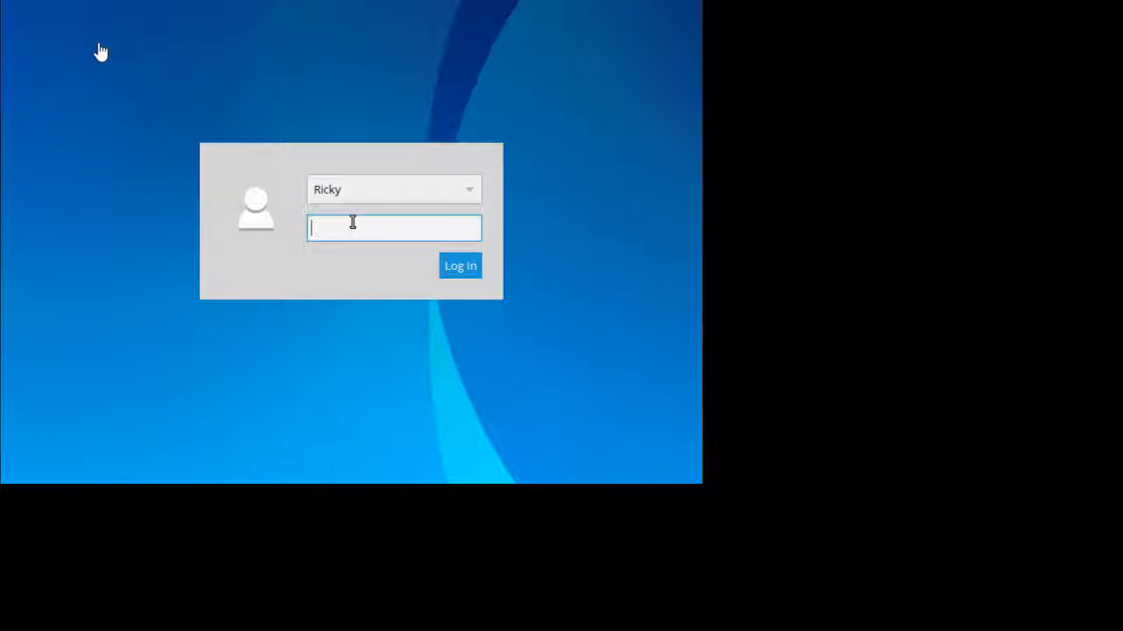
Step: Log in to the desktop session with the entered password
type("••")
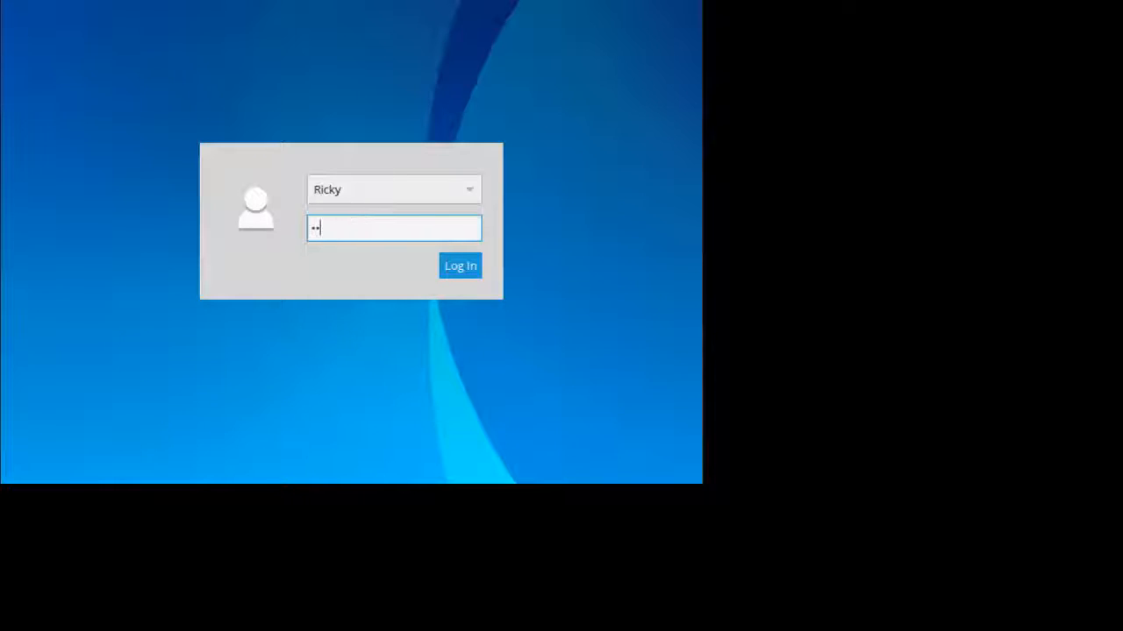
left_click(460, 266)
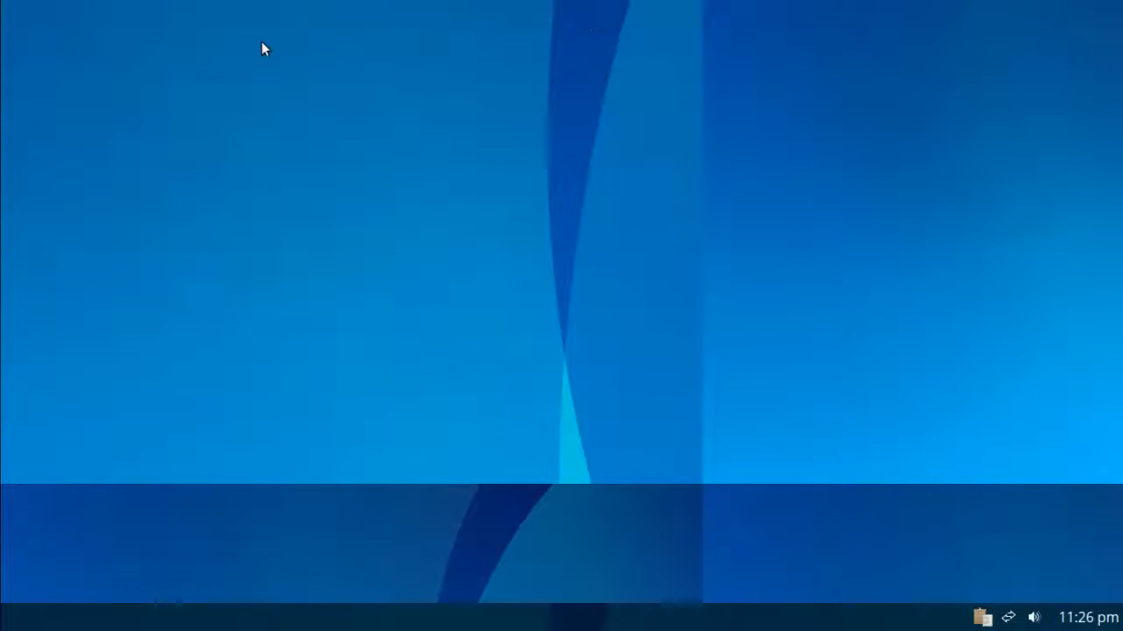
mouse_move(263, 15)
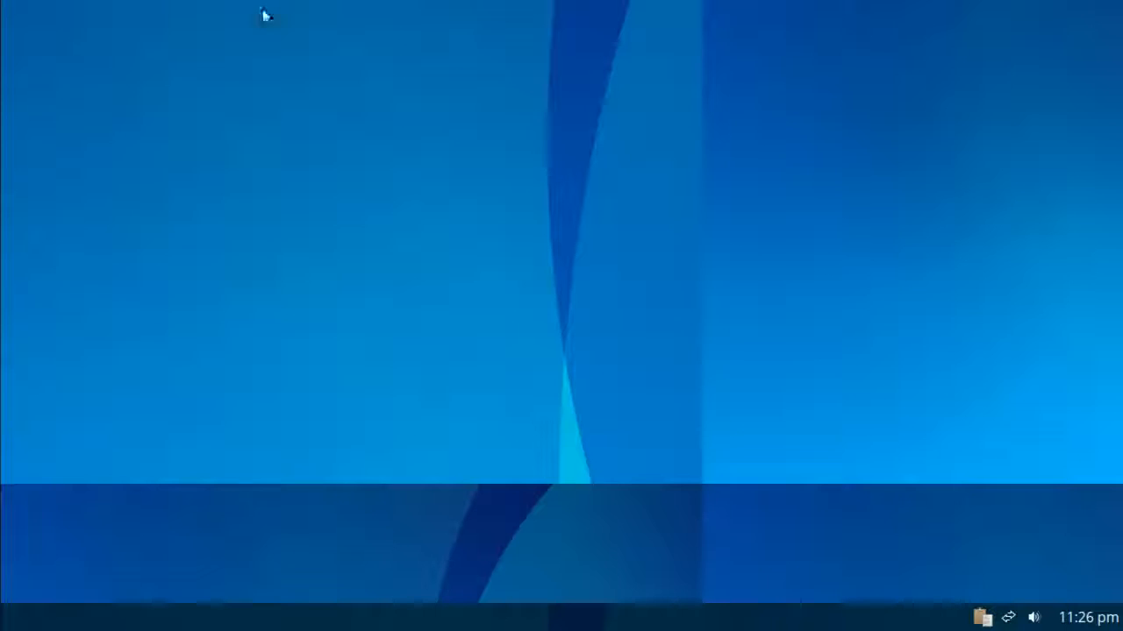
mouse_move(428, 221)
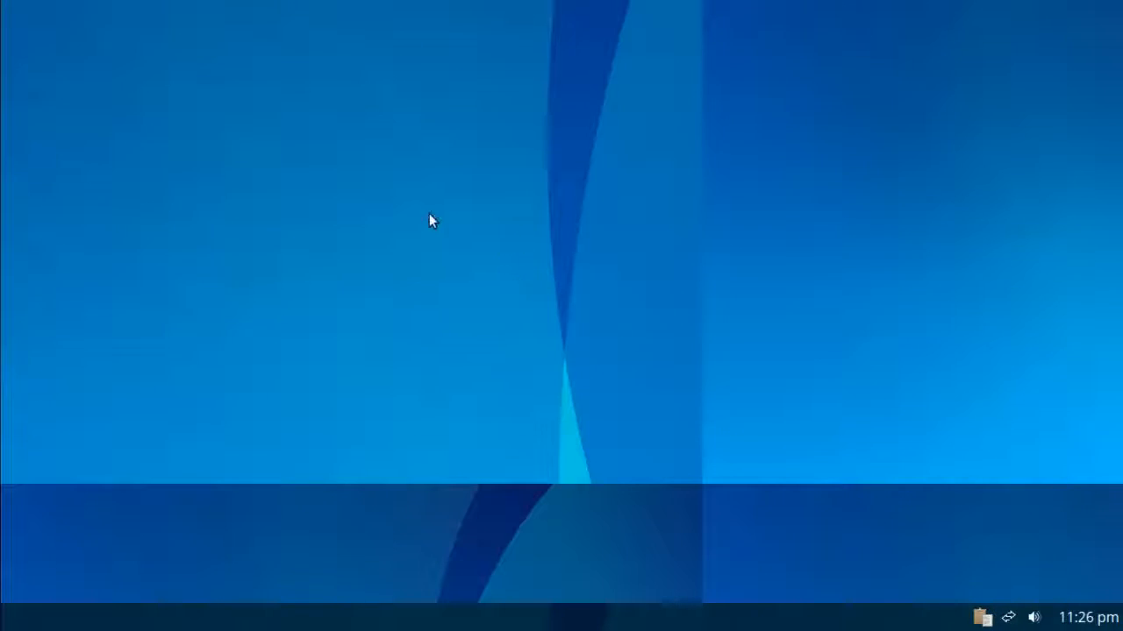
mouse_move(947, 438)
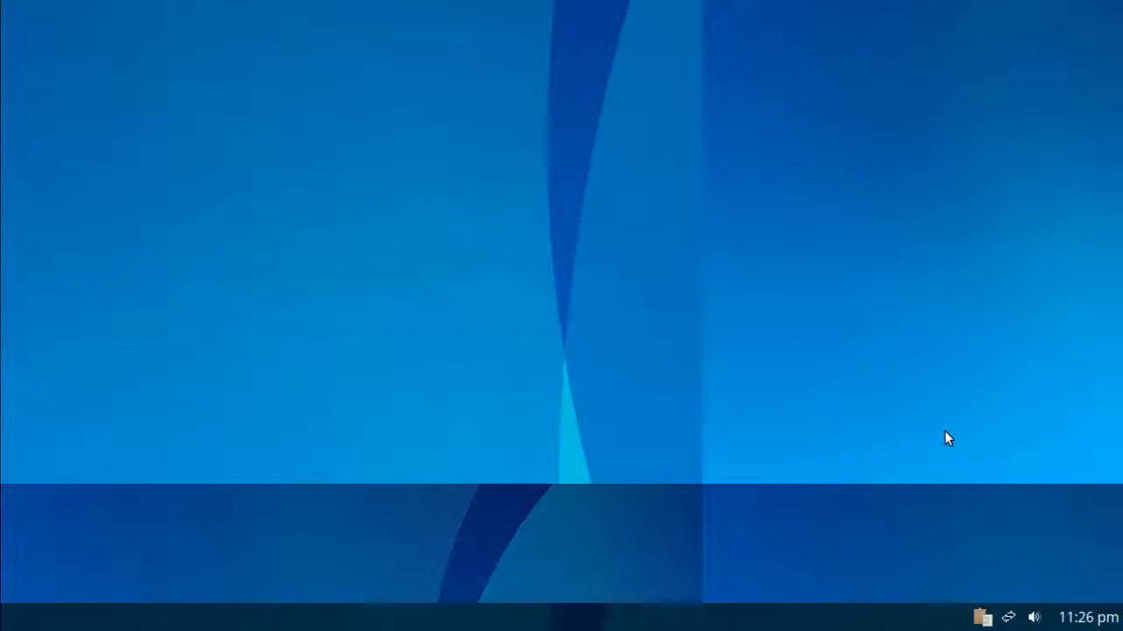
mouse_move(1048, 619)
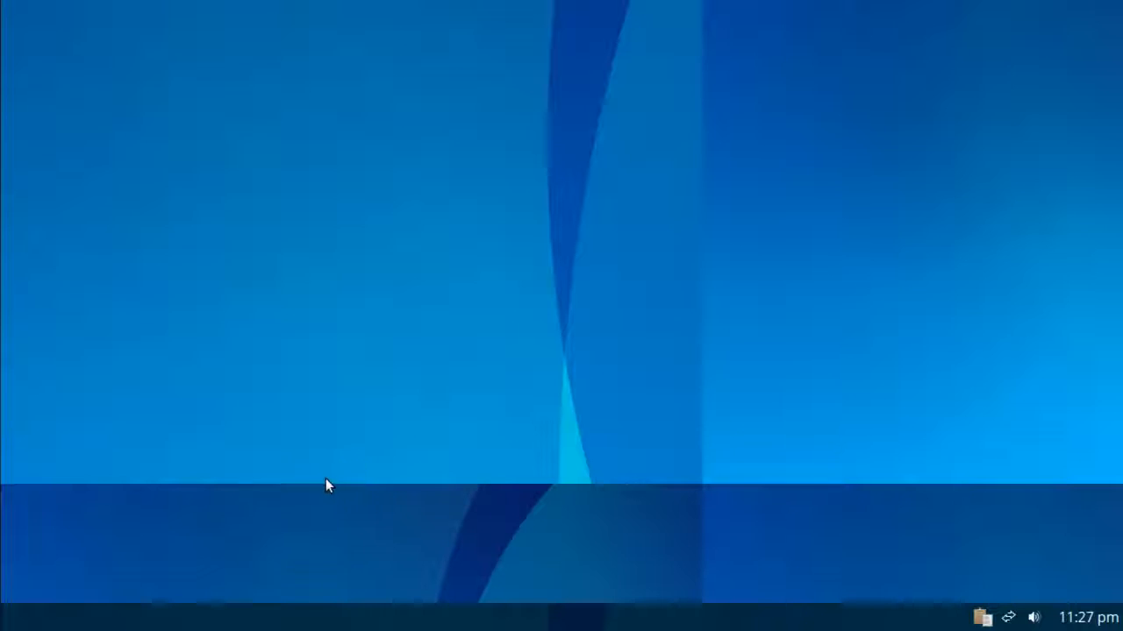
mouse_move(167, 128)
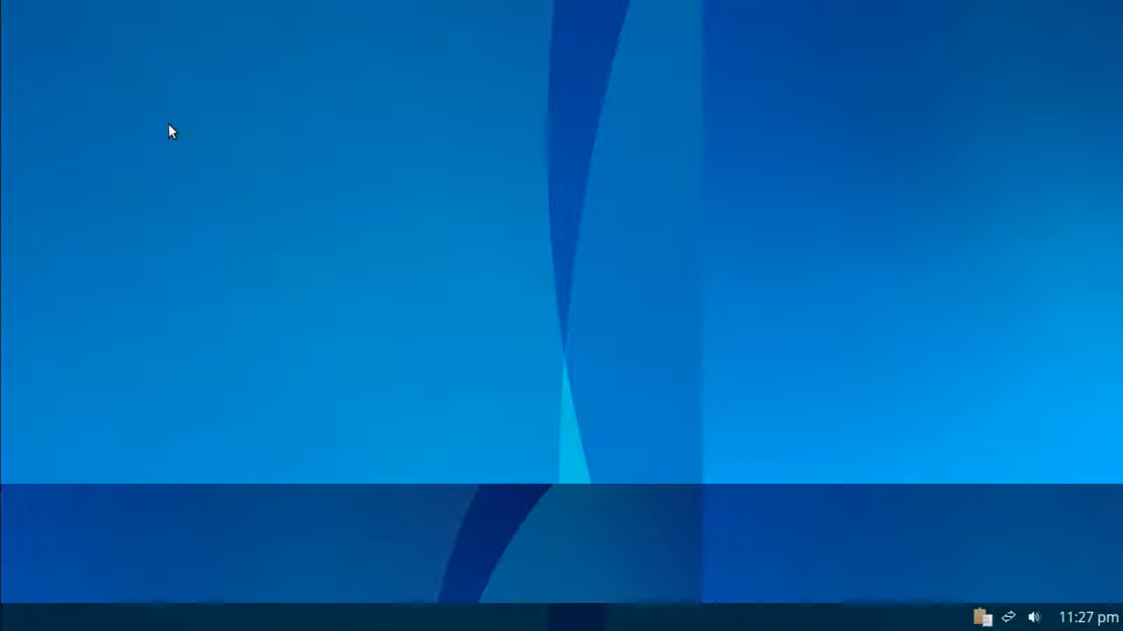
right_click(169, 129)
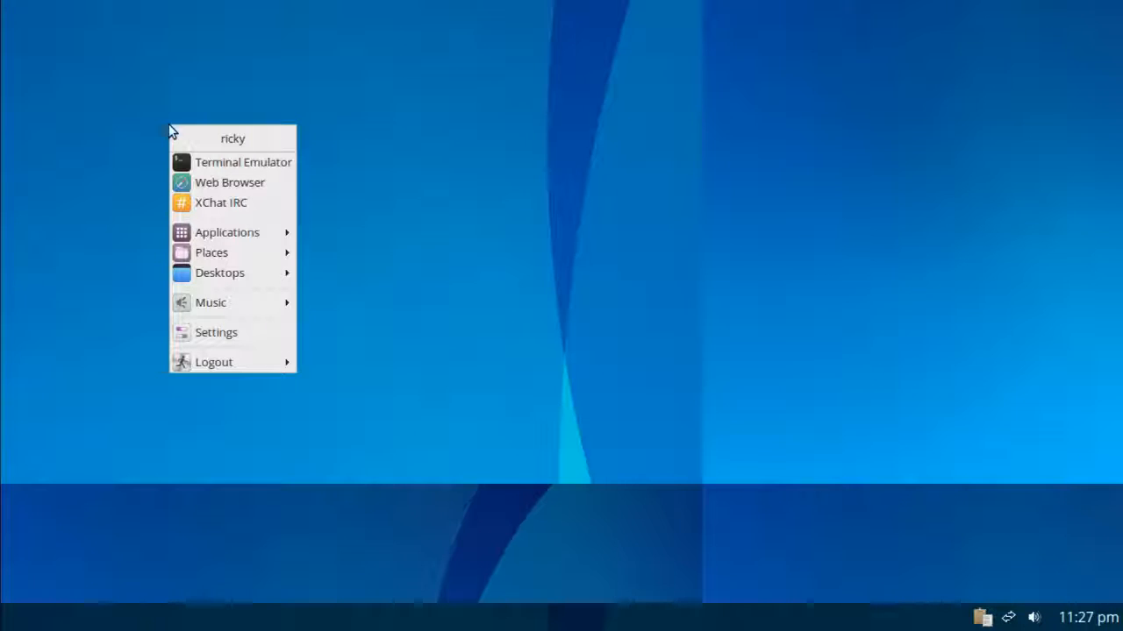
mouse_move(220, 134)
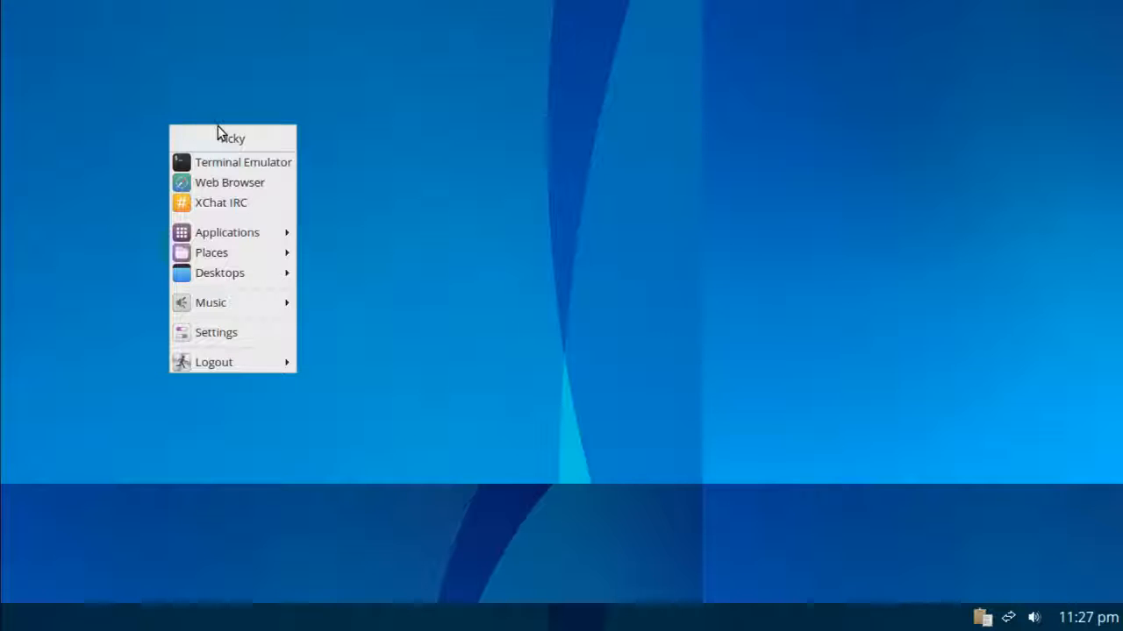
mouse_move(132, 243)
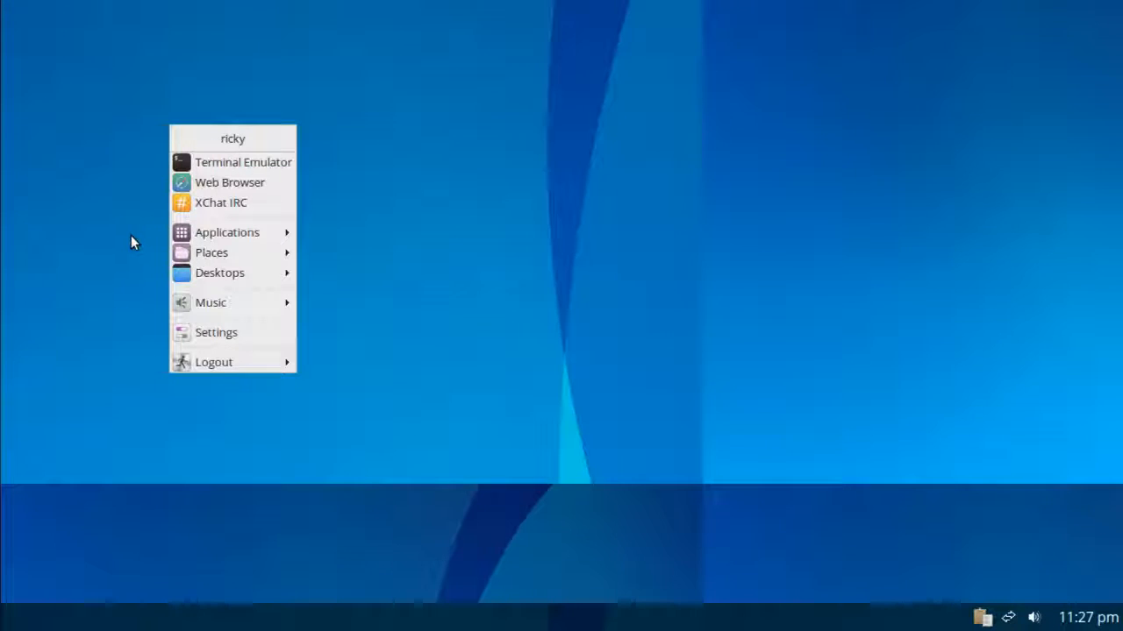
mouse_move(592, 247)
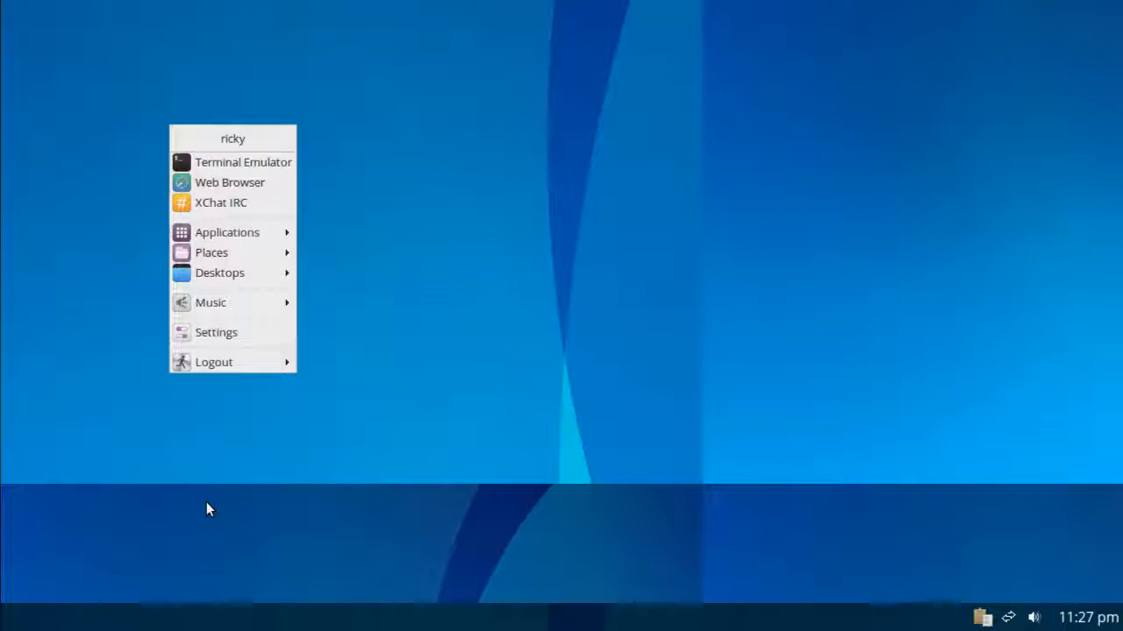
mouse_move(70, 531)
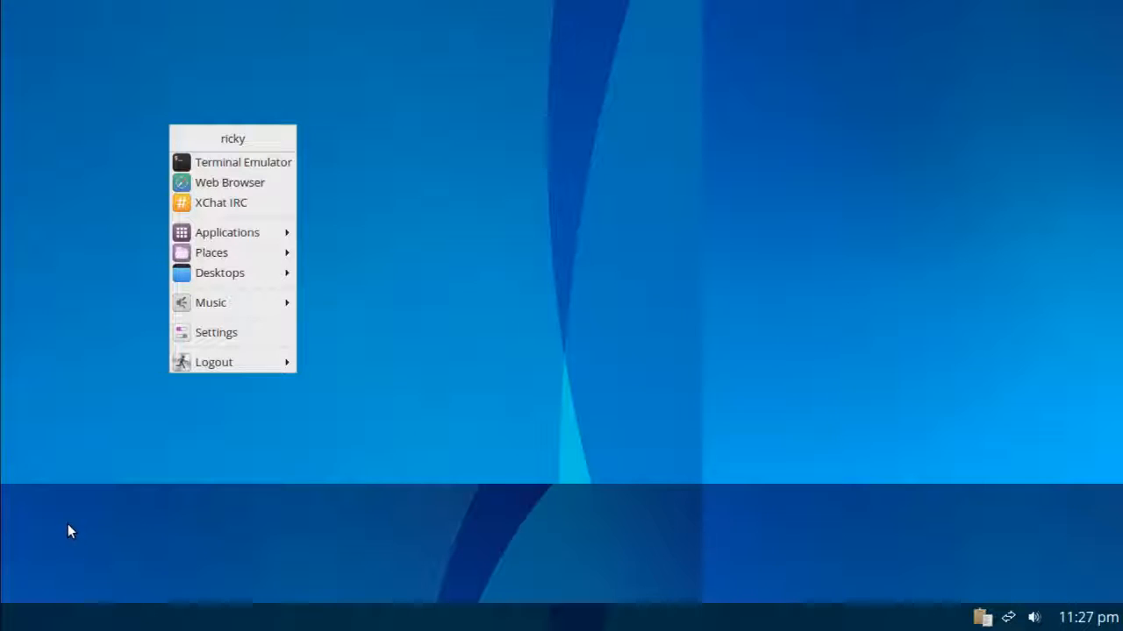
mouse_move(272, 532)
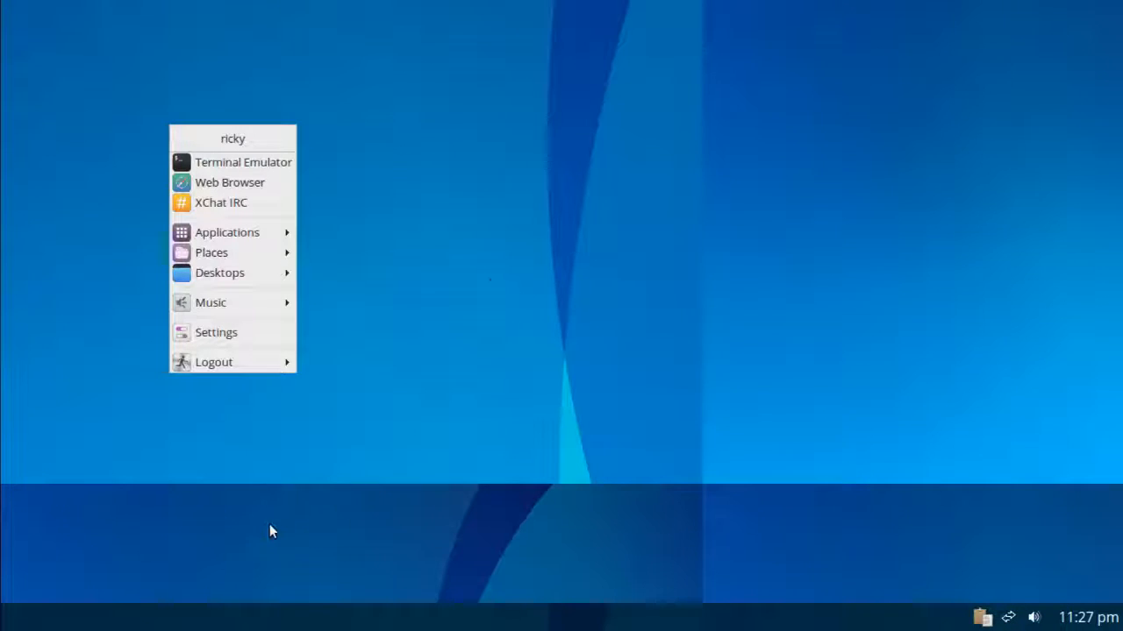
mouse_move(713, 86)
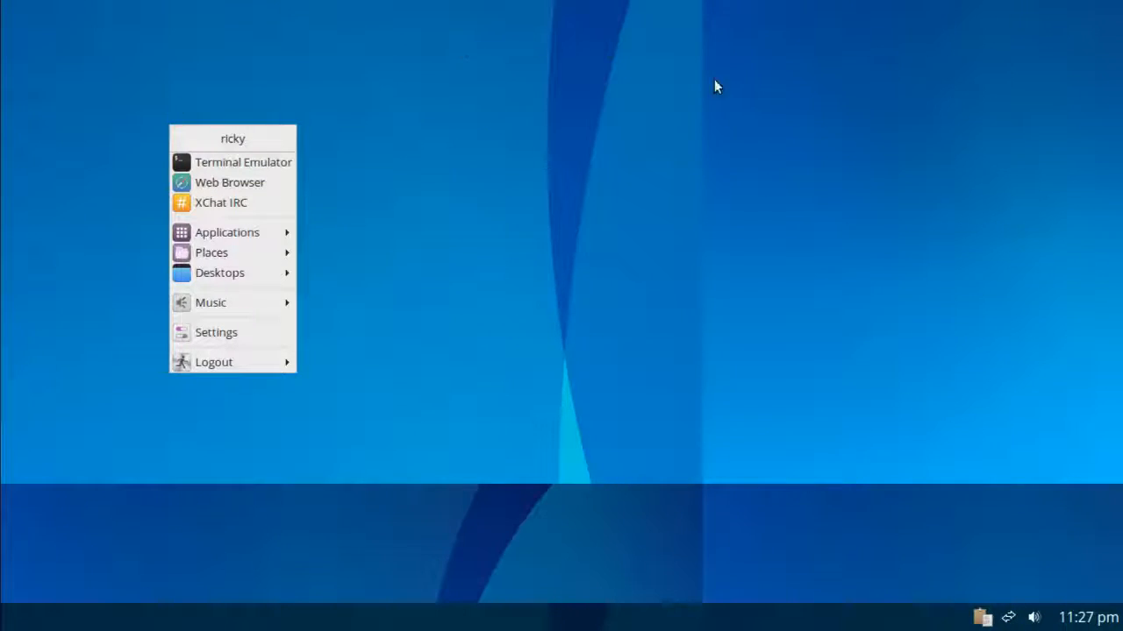
left_click(515, 243)
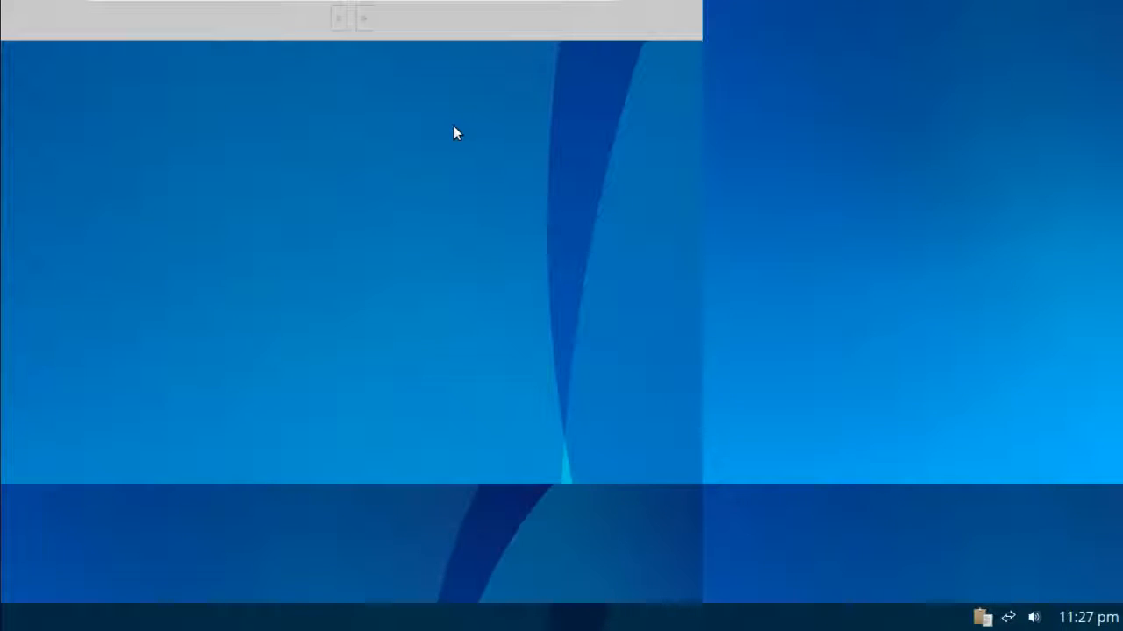
mouse_move(449, 107)
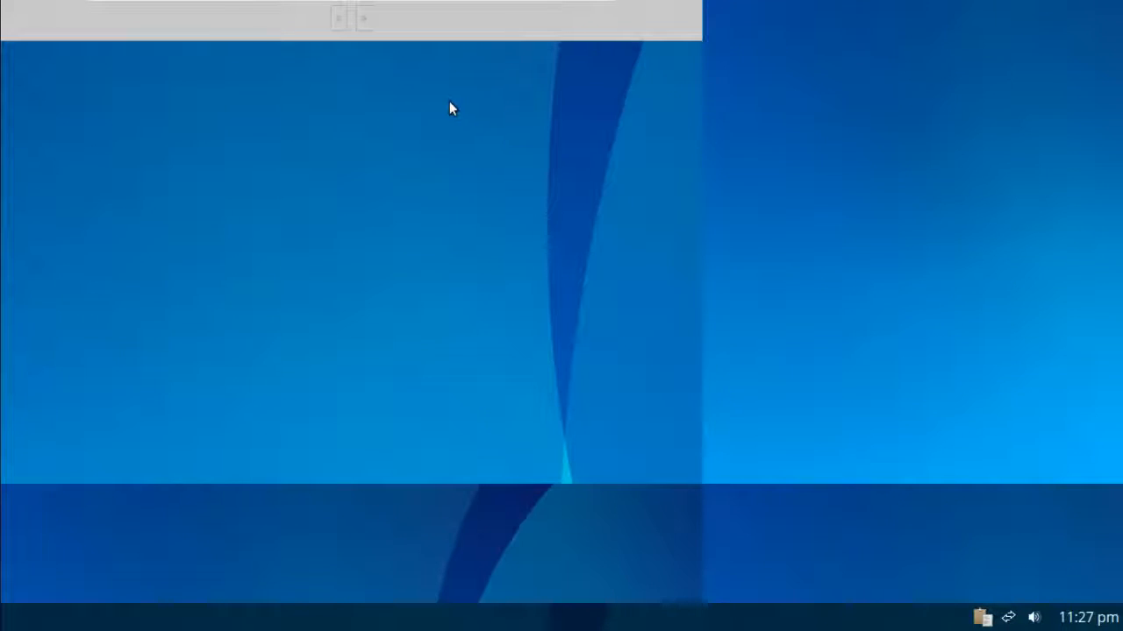
mouse_move(757, 199)
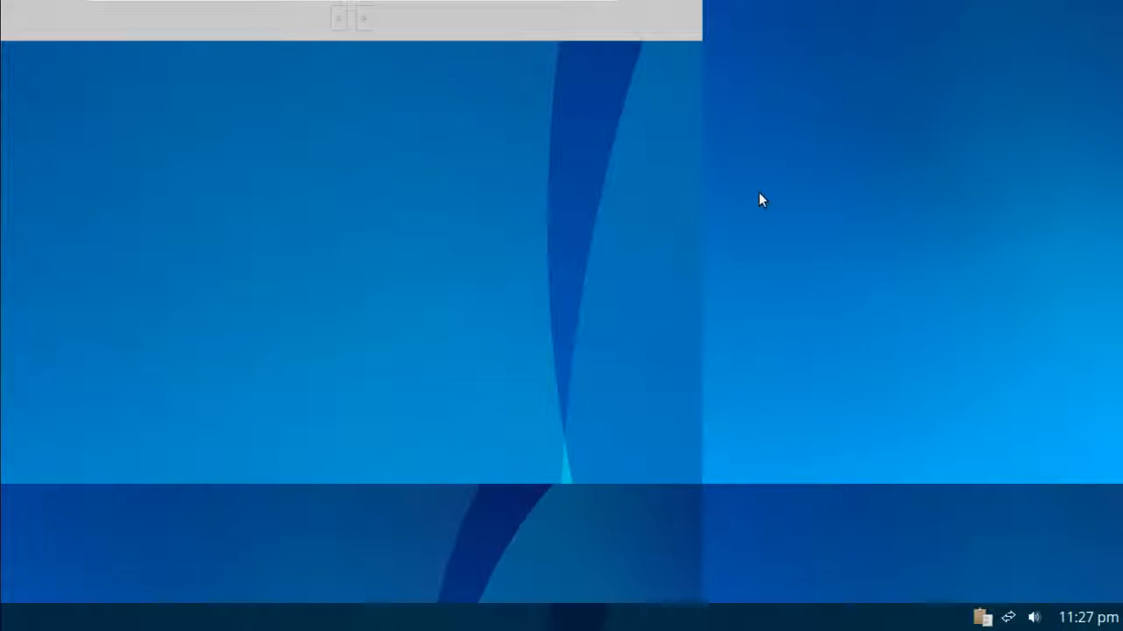
mouse_move(506, 607)
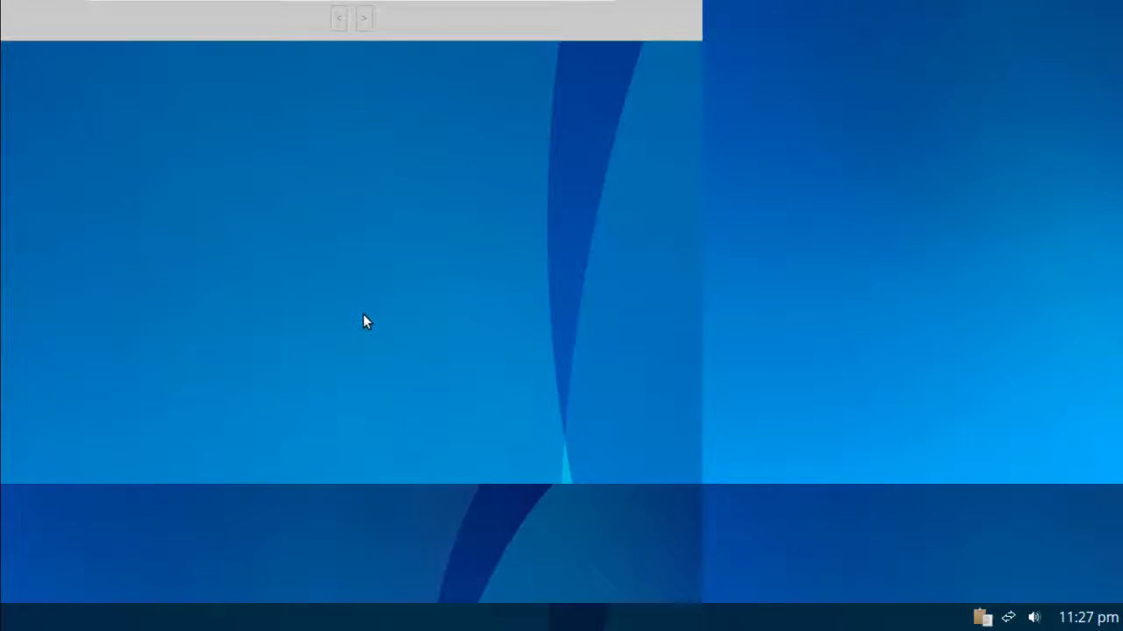
mouse_move(403, 538)
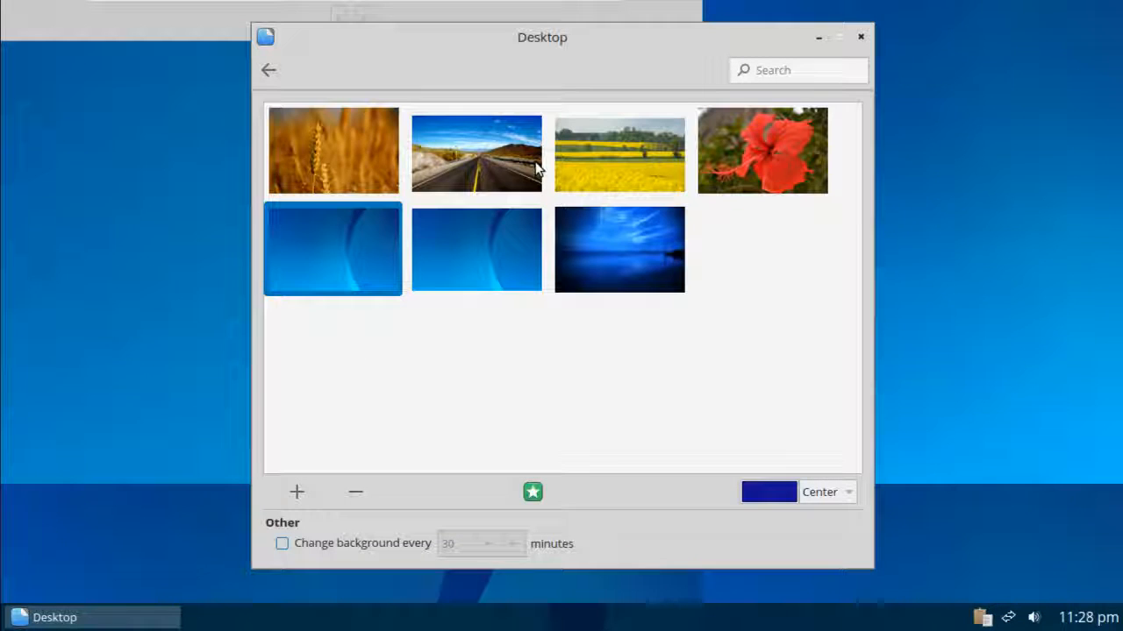
Step: Set the golden wheat photo as wallpaper with Center placement
left_click(334, 154)
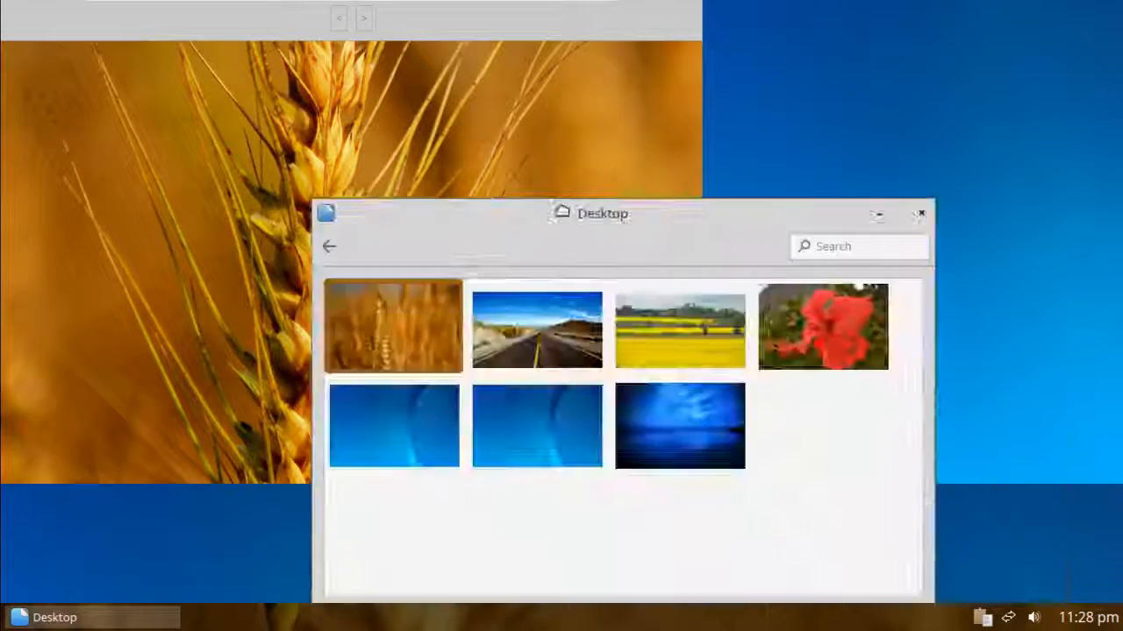
left_click(826, 545)
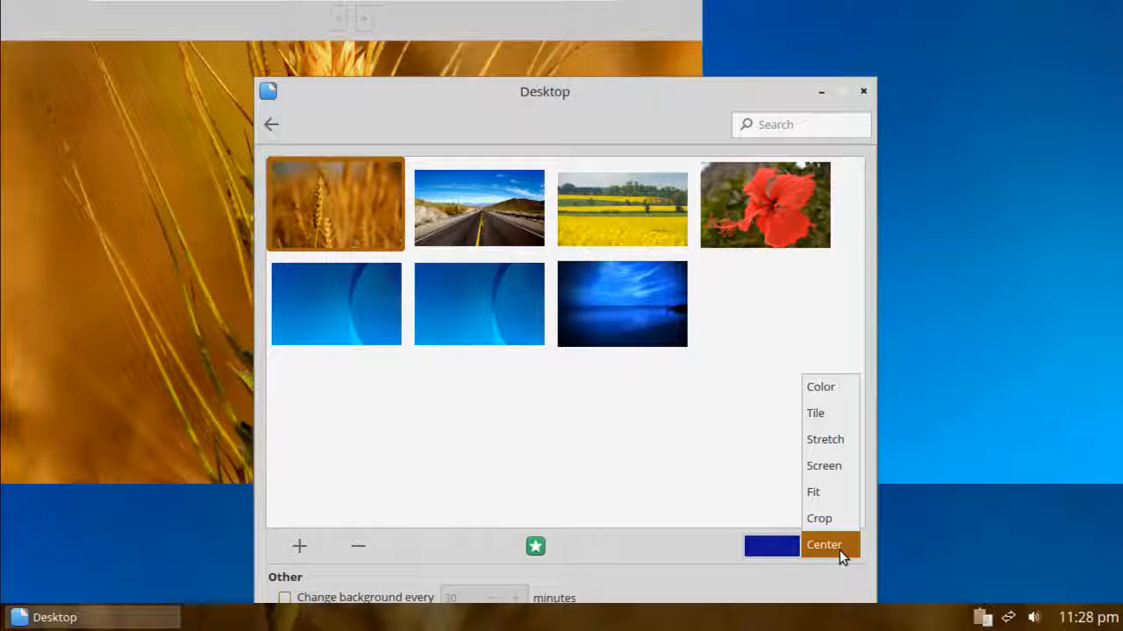
left_click(823, 465)
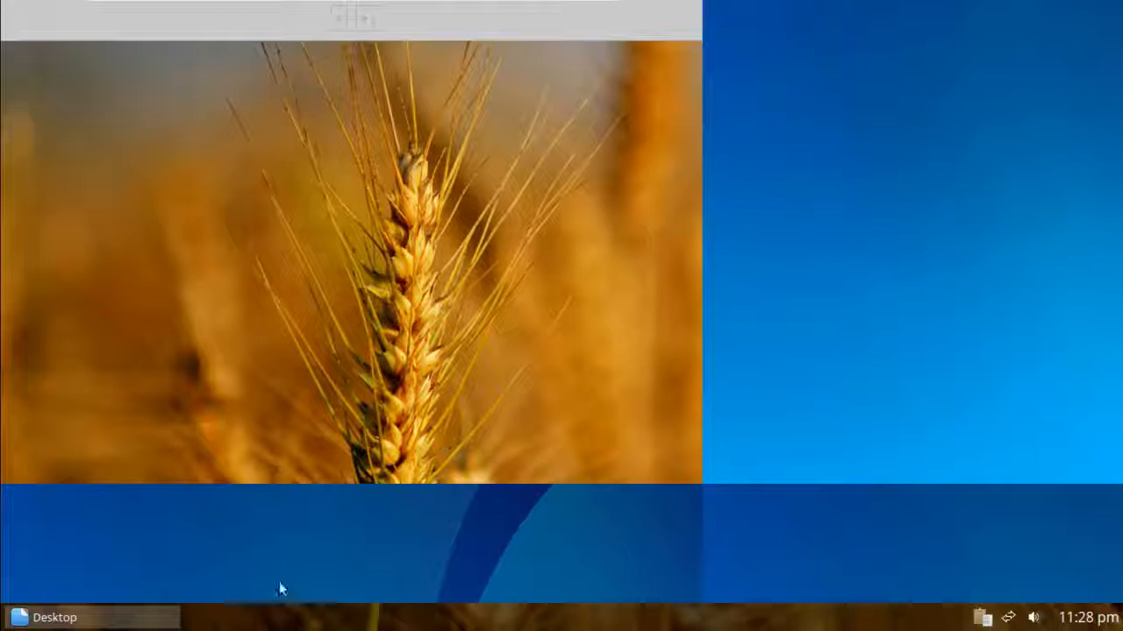
mouse_move(135, 600)
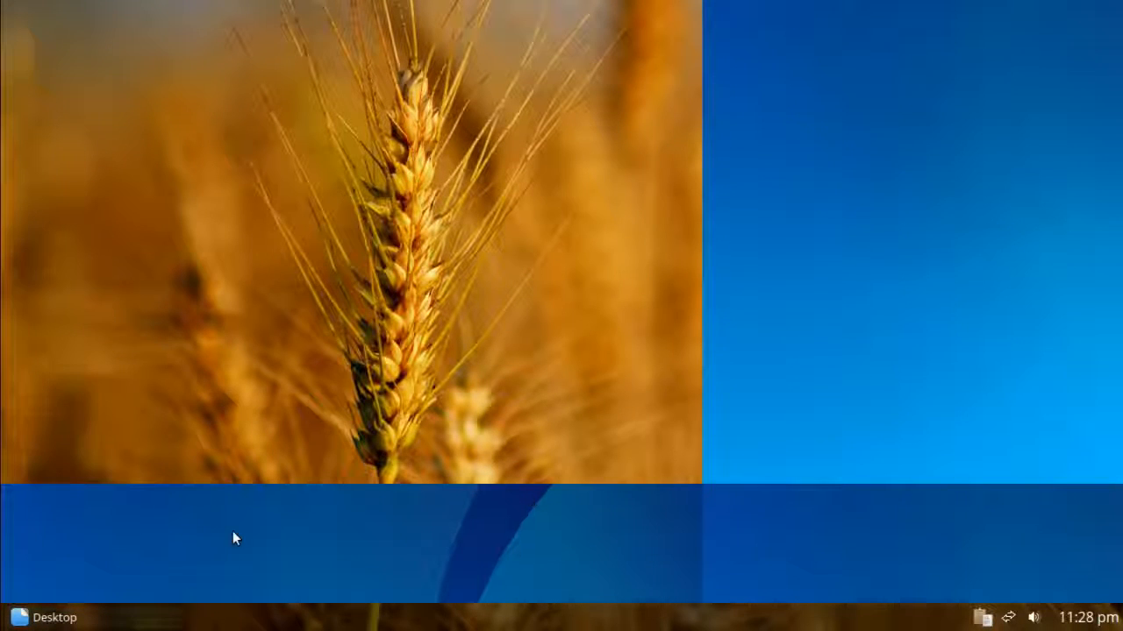
mouse_move(587, 549)
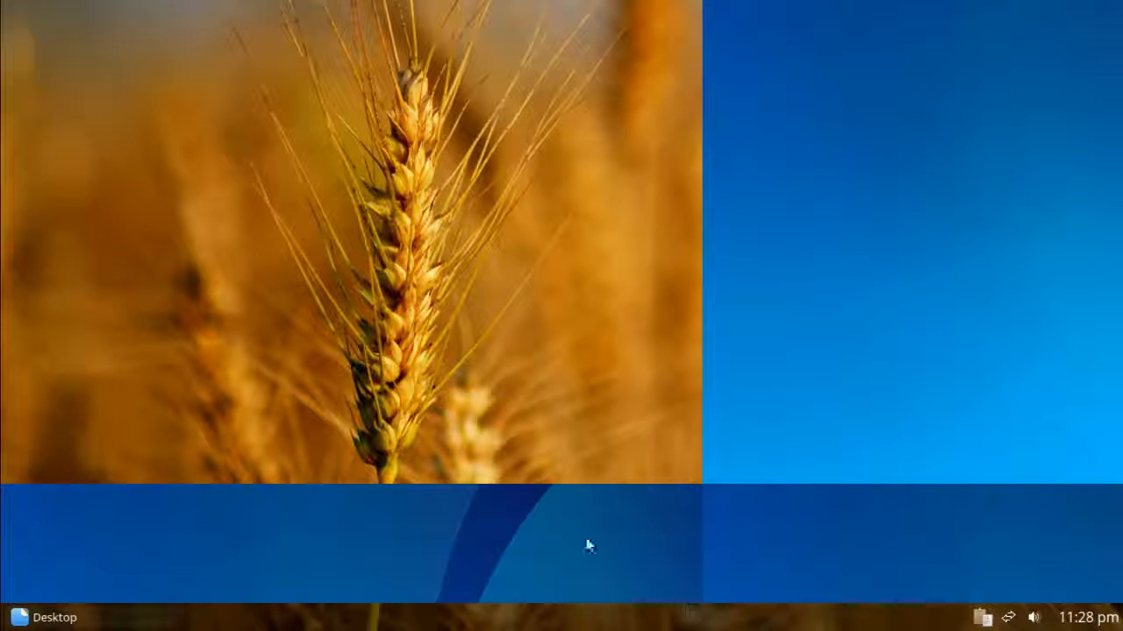
mouse_move(953, 287)
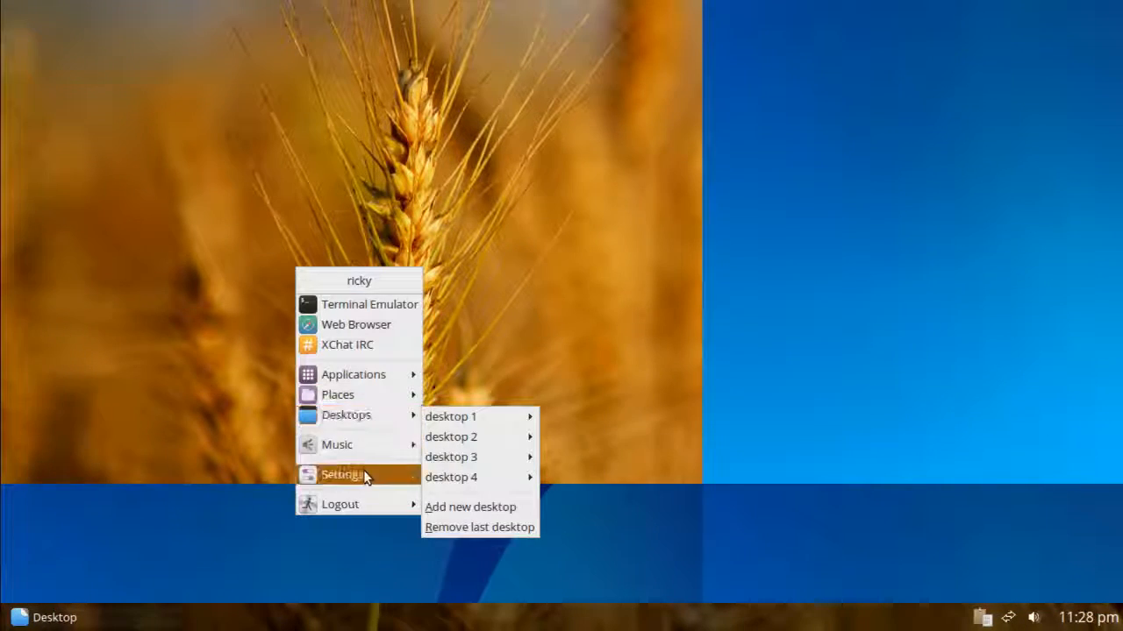
Step: Reopen the Desktop wallpaper settings and choose the desert road photo
left_click(356, 474)
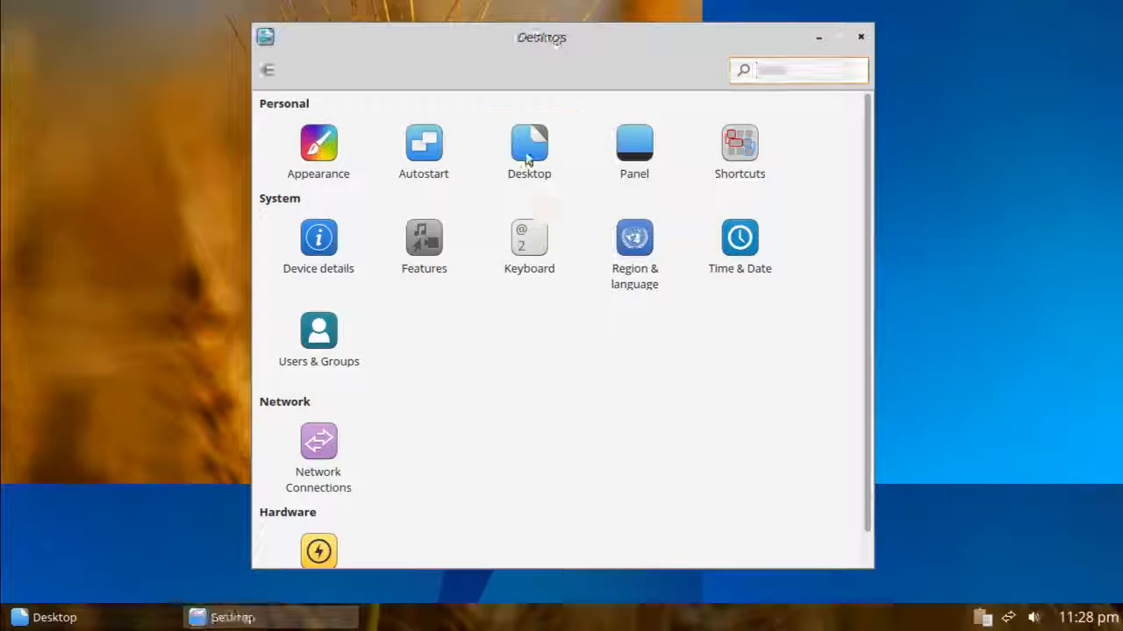
left_click(528, 142)
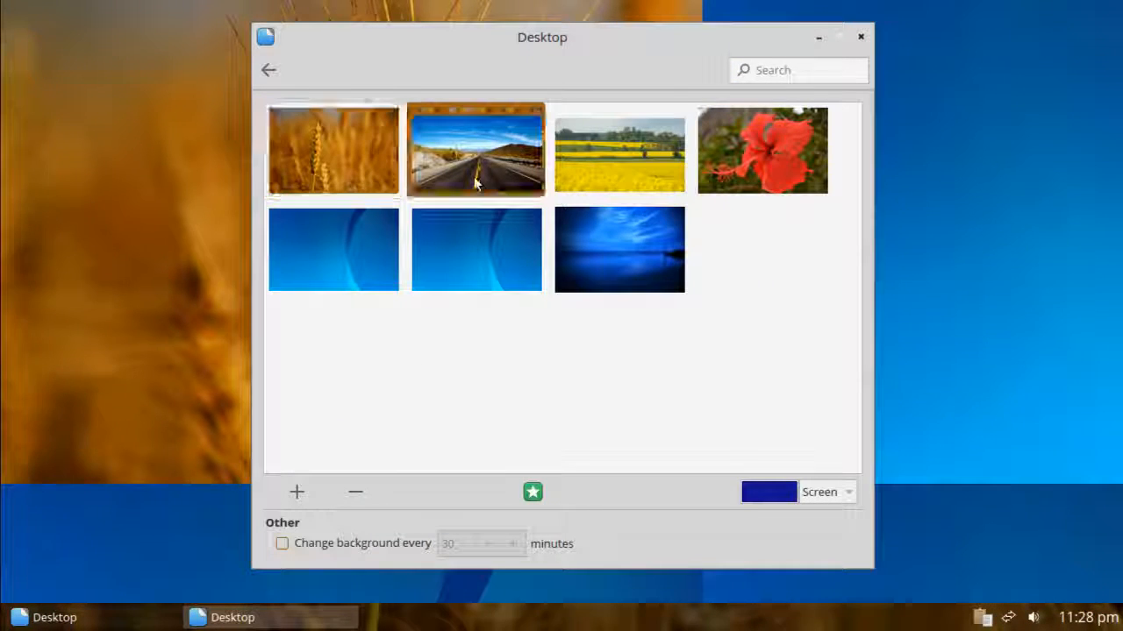
left_click(475, 157)
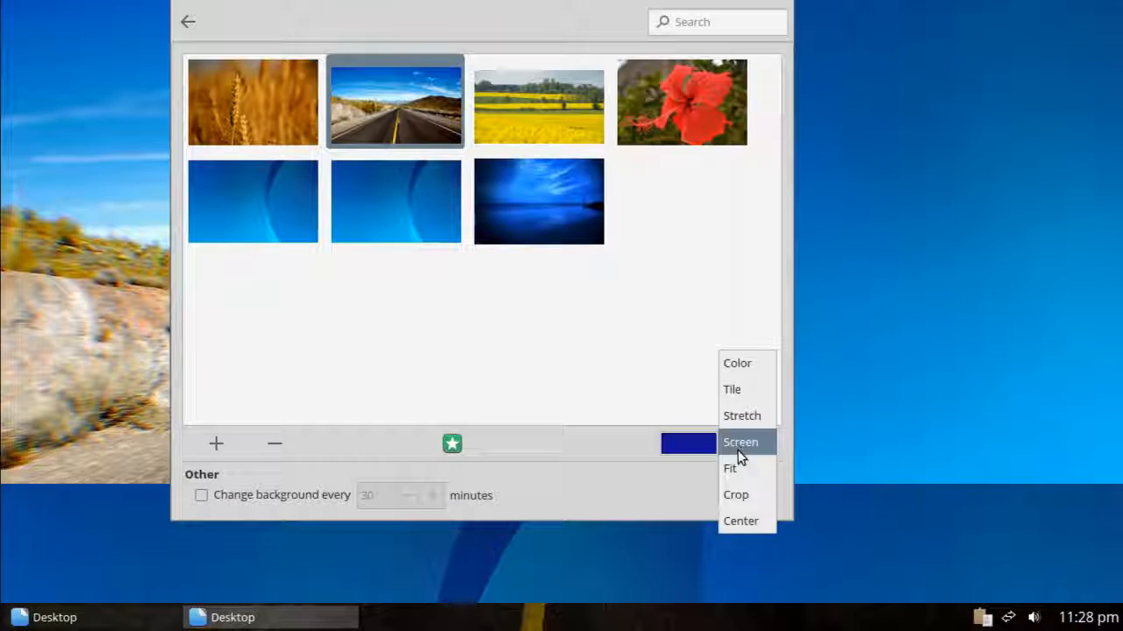
Step: Pick purple as the desktop background colour in the Pick a Colour dialog and confirm it
left_click(740, 442)
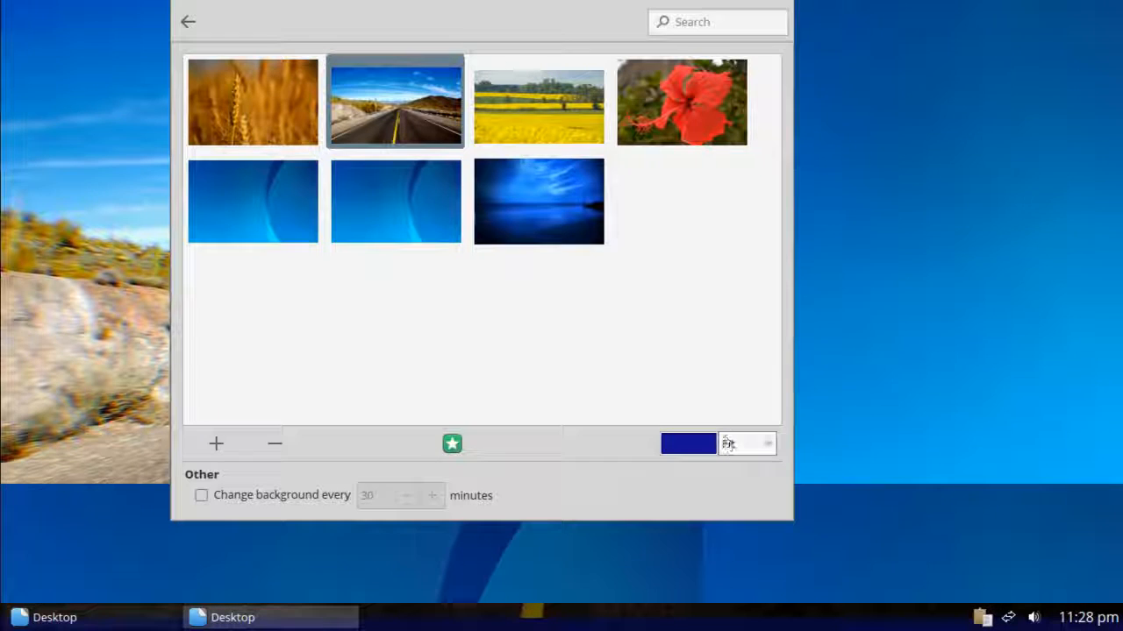
left_click(759, 444)
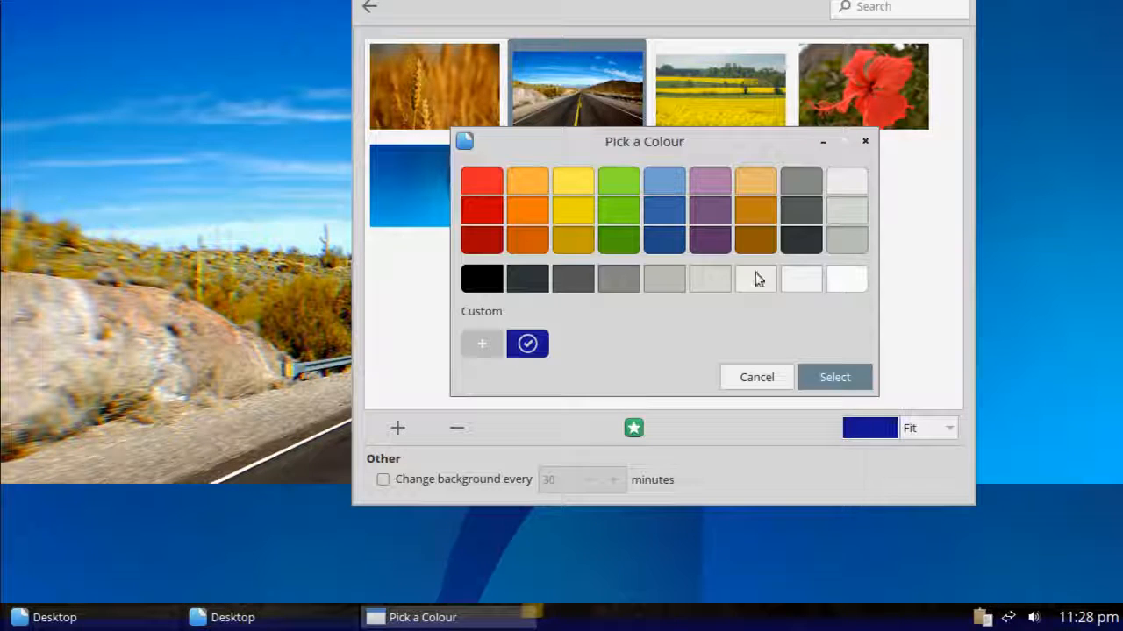
left_click(710, 210)
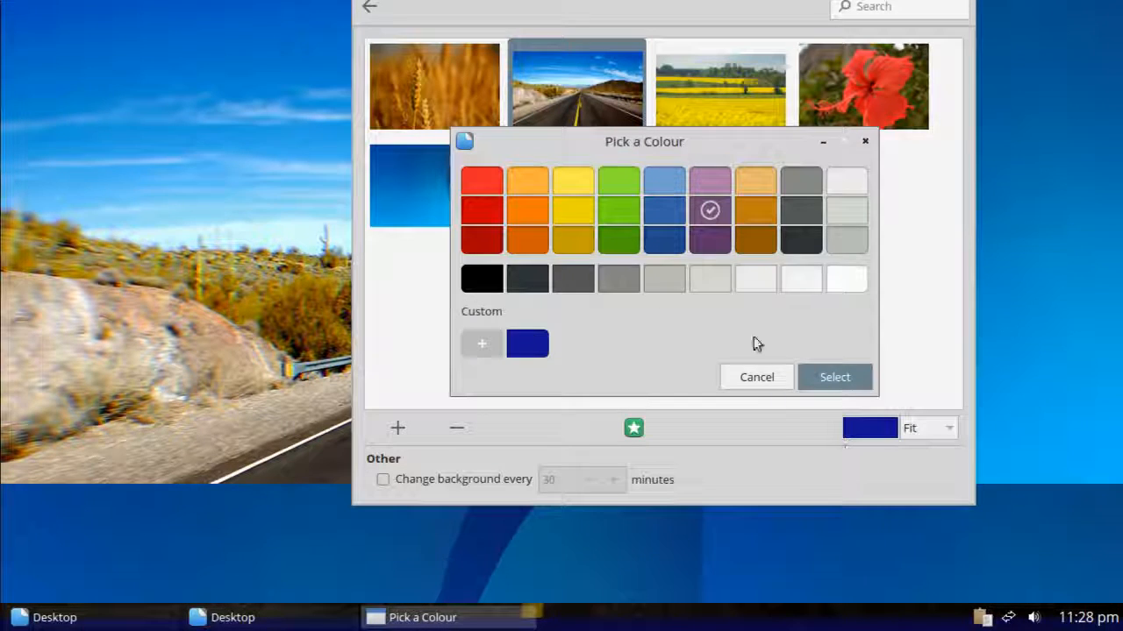
left_click(835, 377)
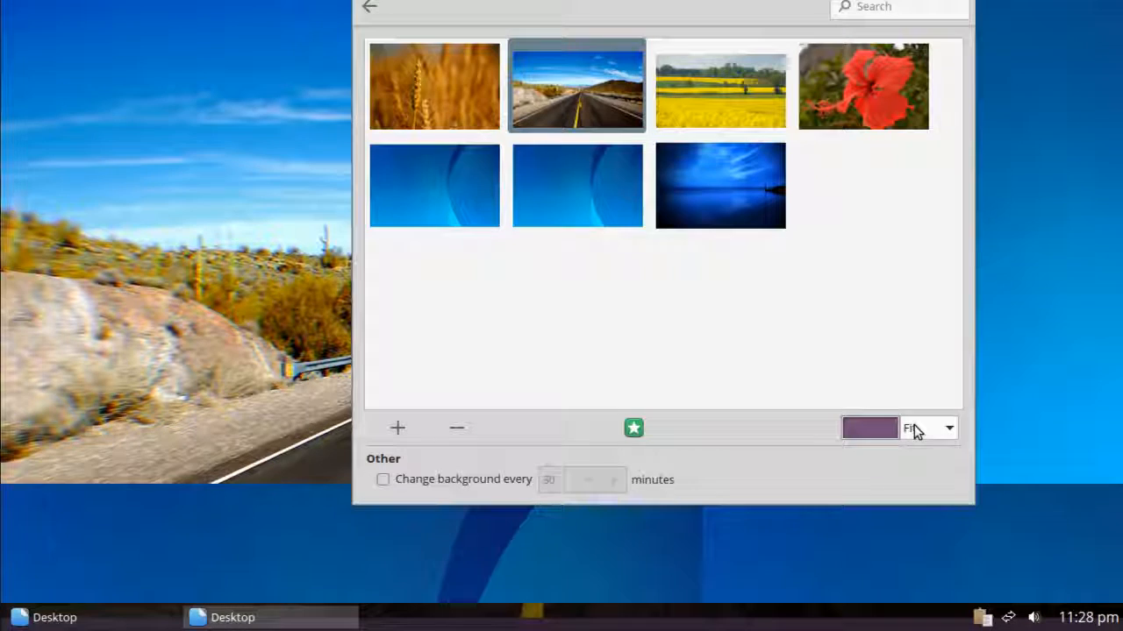
mouse_move(871, 327)
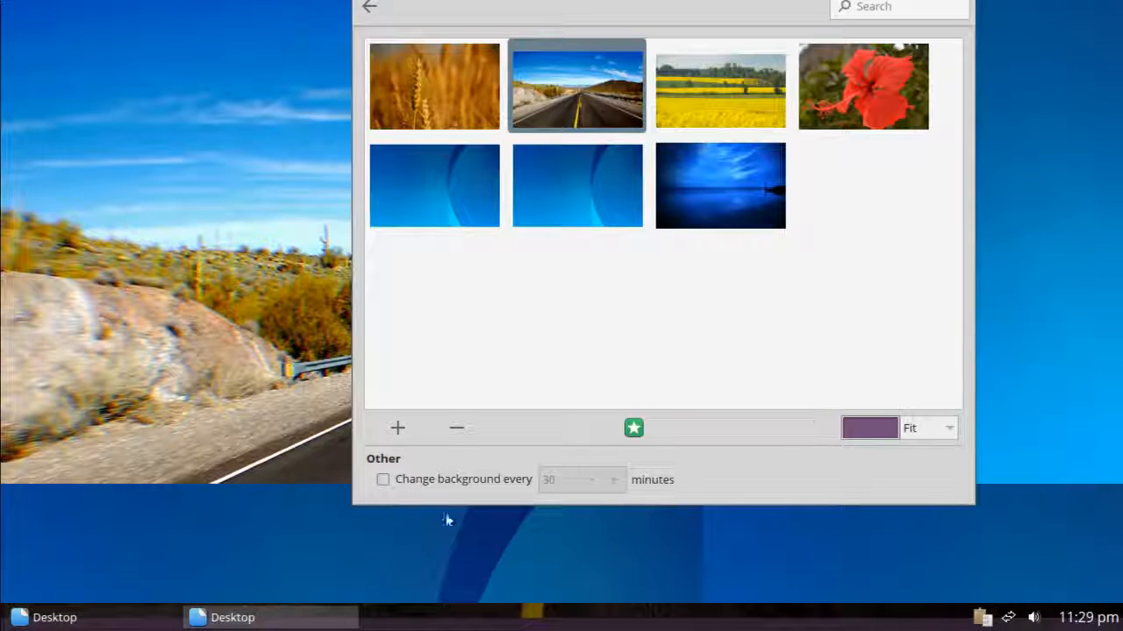
Step: Preview the lake, yellow field and road wallpapers, then keep the blue curved image and close settings
left_click(720, 184)
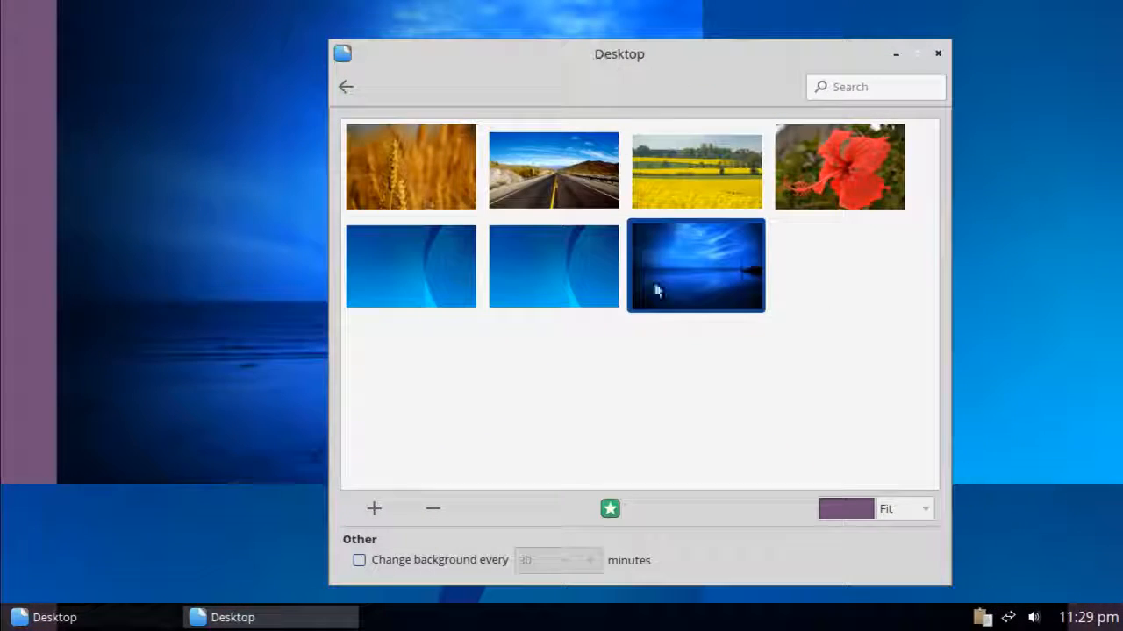
left_click(695, 166)
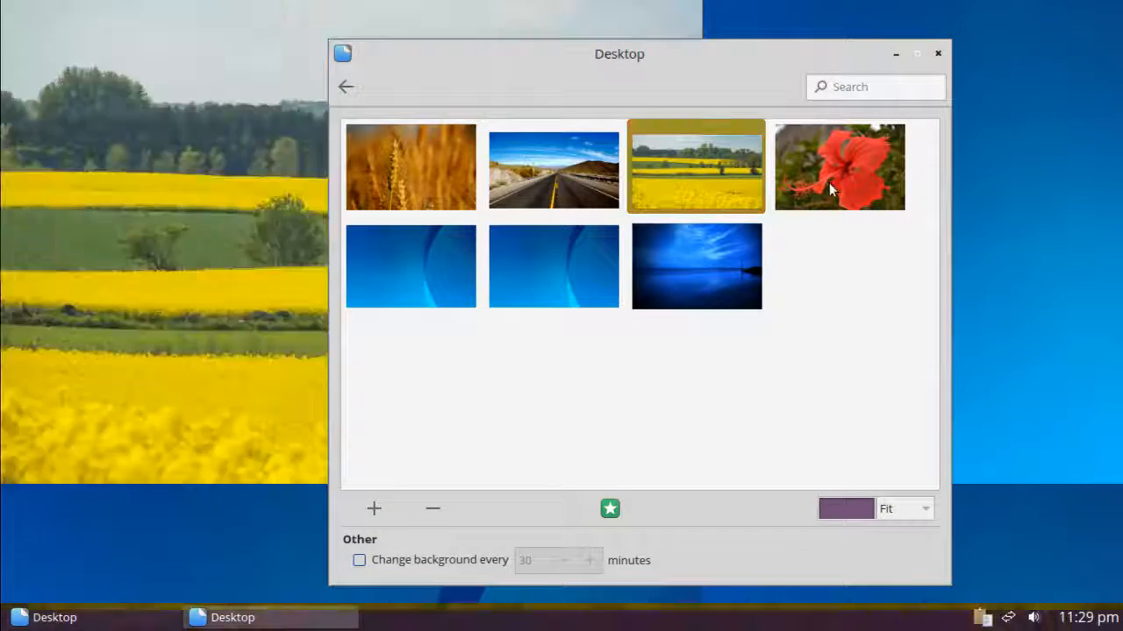
left_click(839, 166)
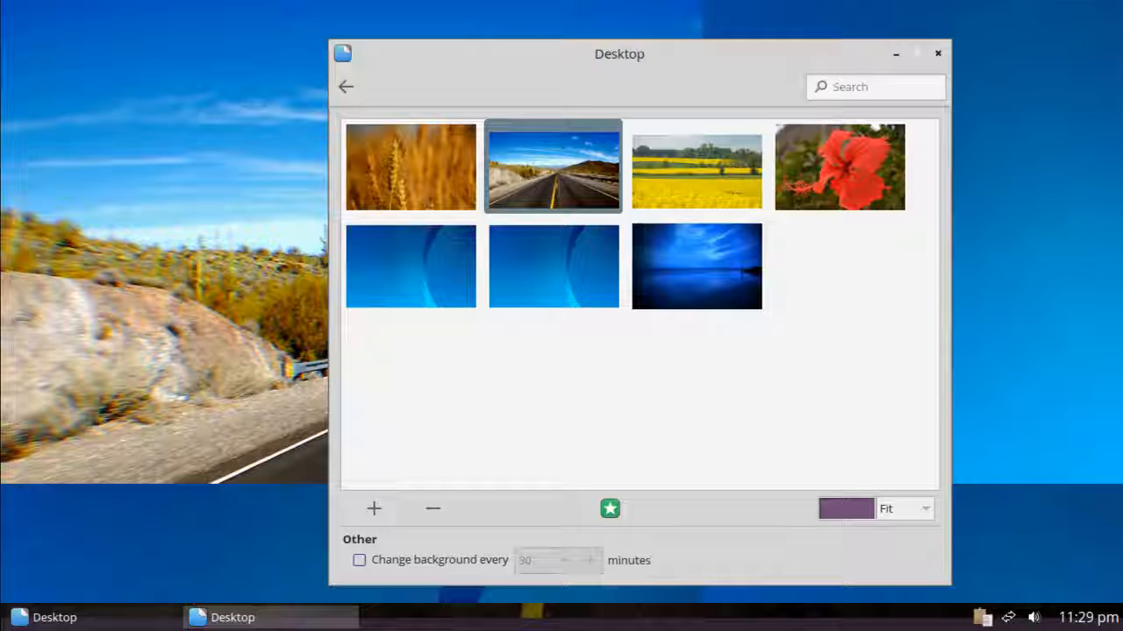
left_click(696, 167)
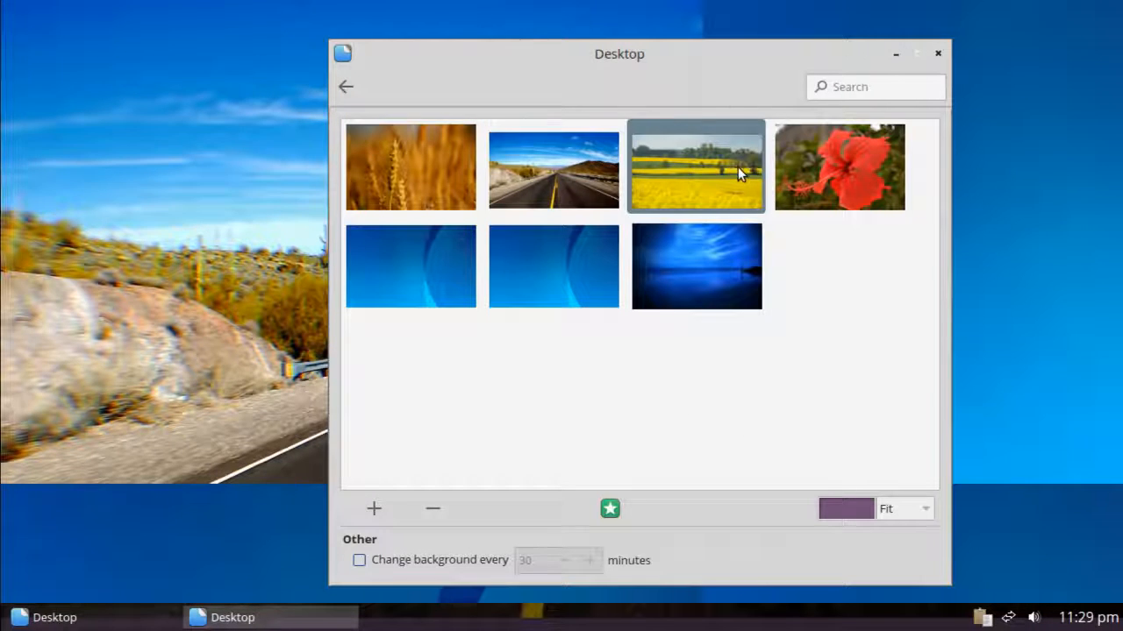
left_click(696, 265)
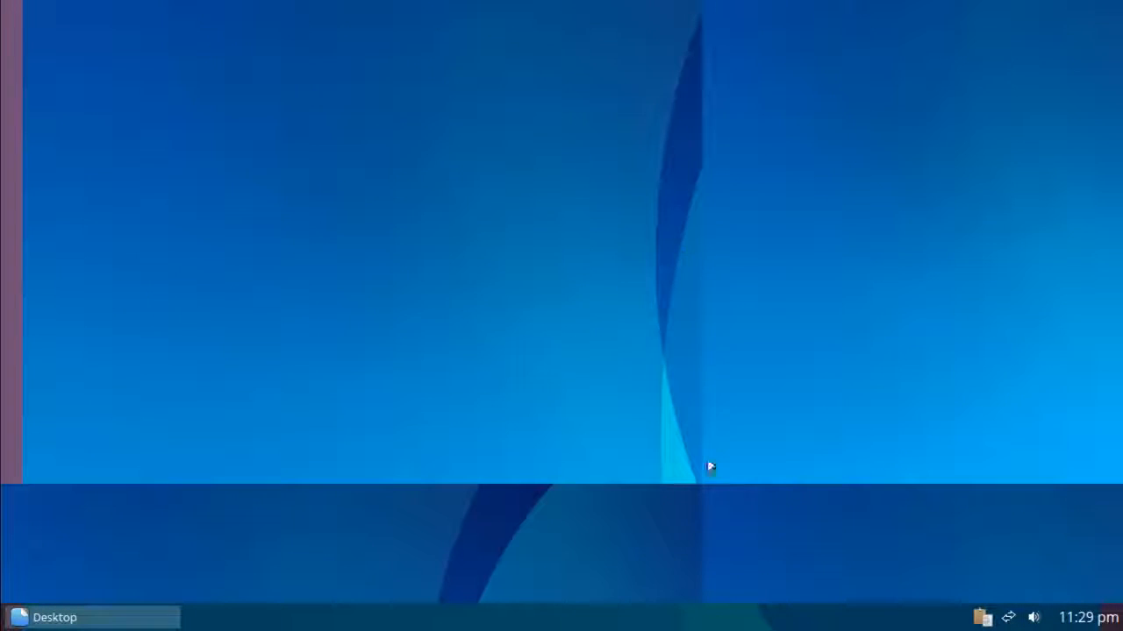
mouse_move(485, 342)
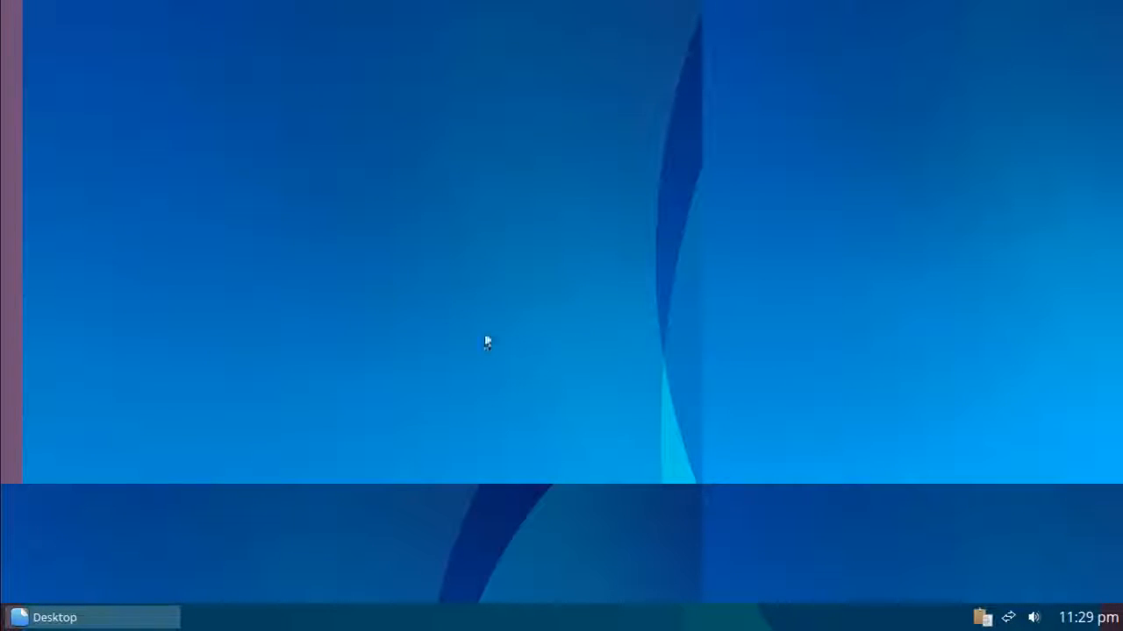
mouse_move(303, 227)
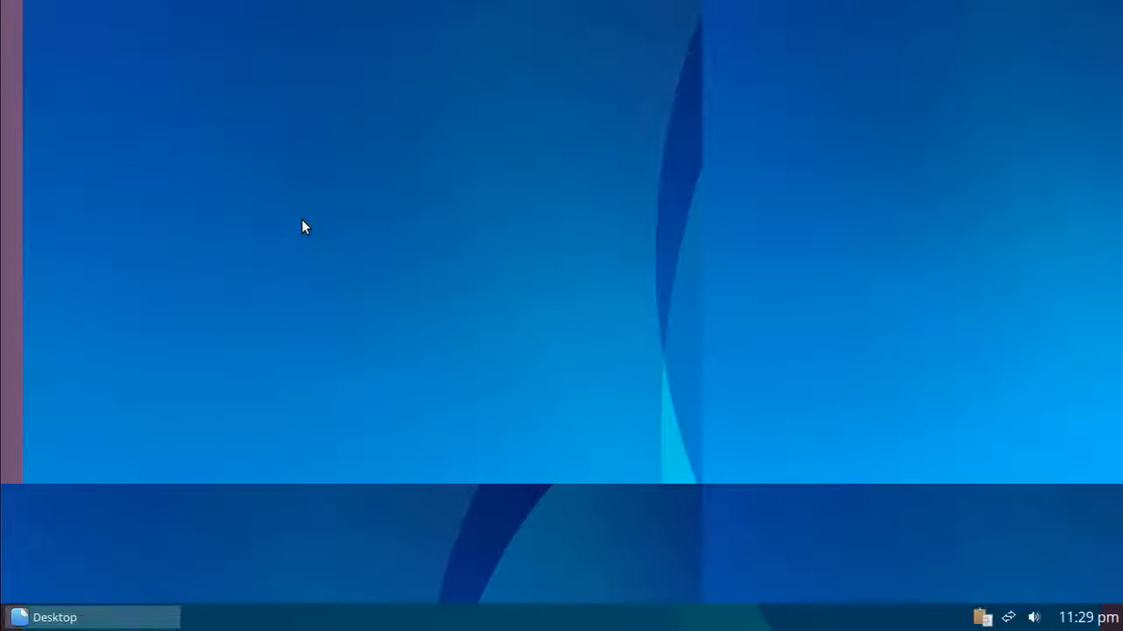
mouse_move(304, 230)
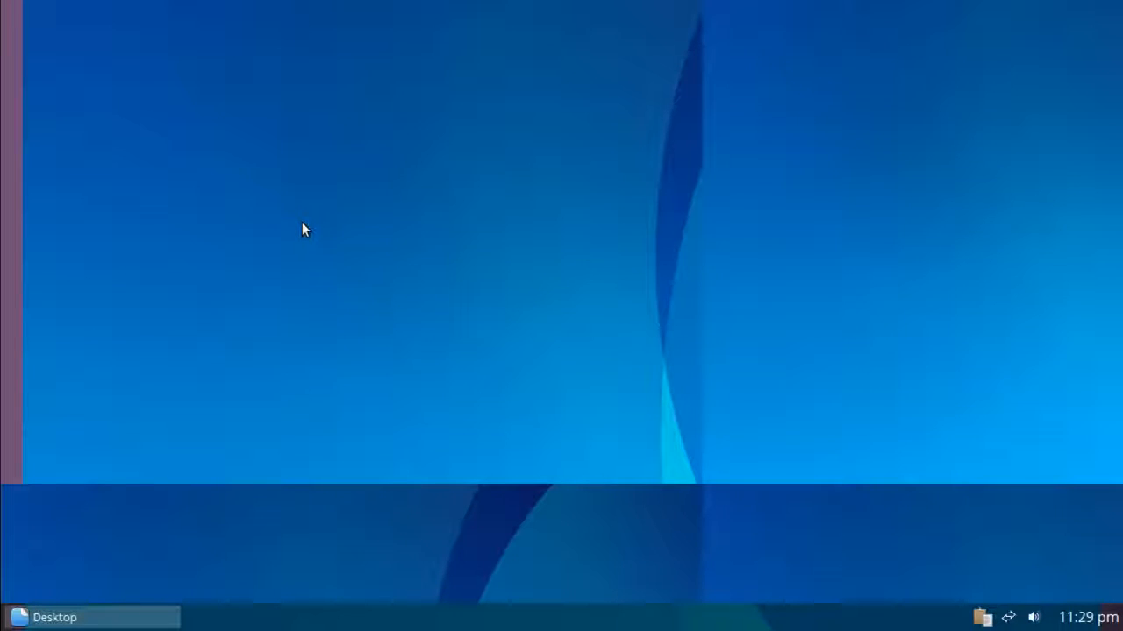
mouse_move(292, 223)
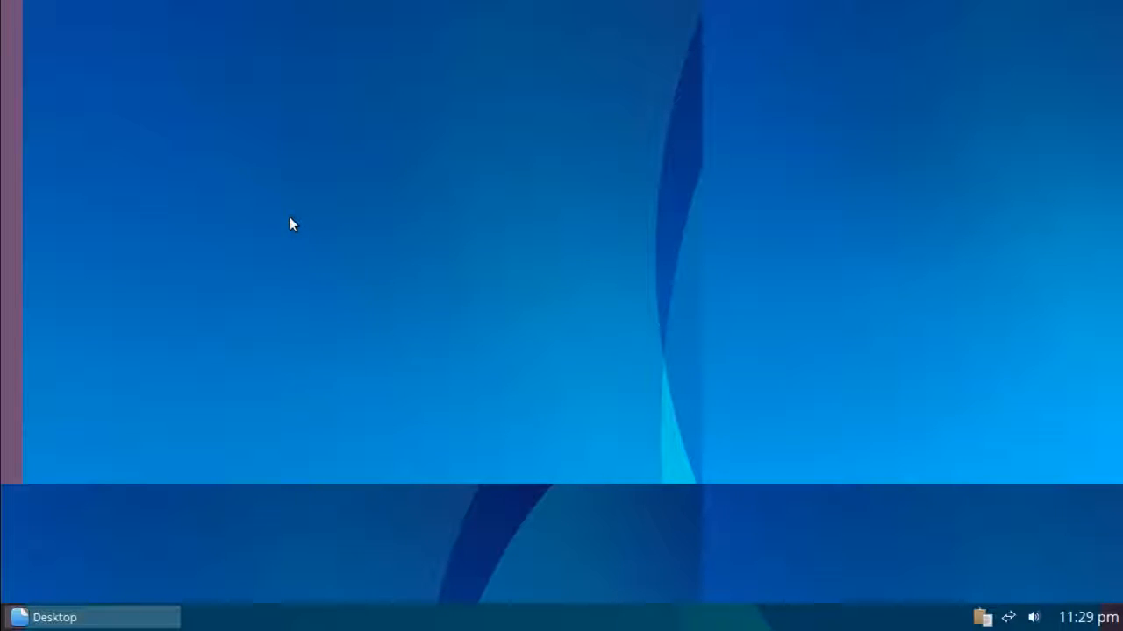
mouse_move(249, 250)
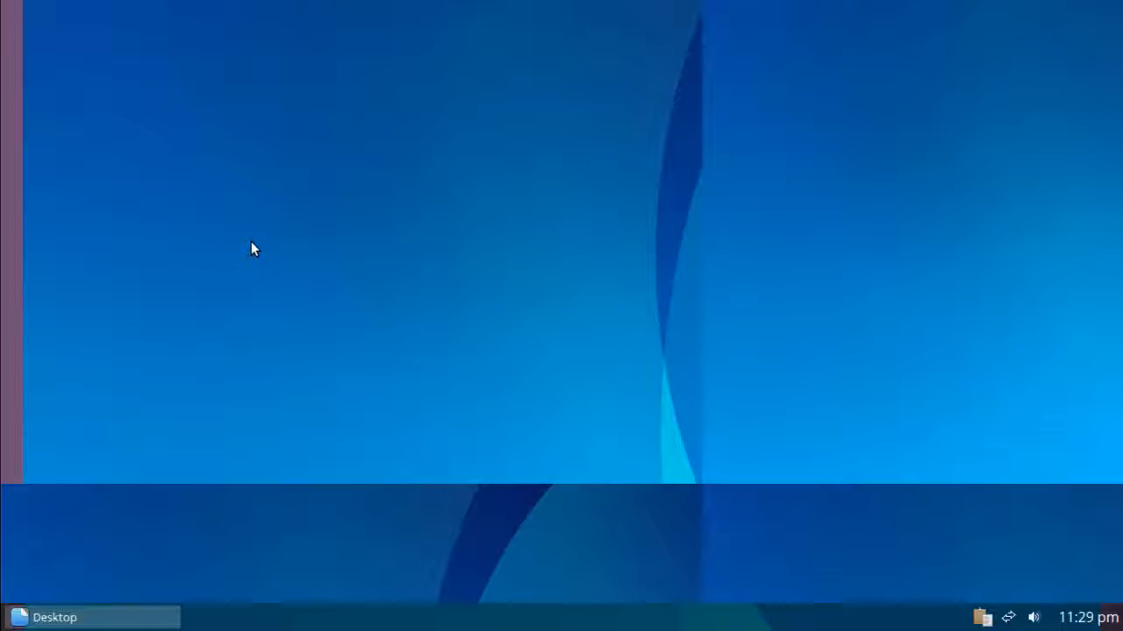
mouse_move(332, 235)
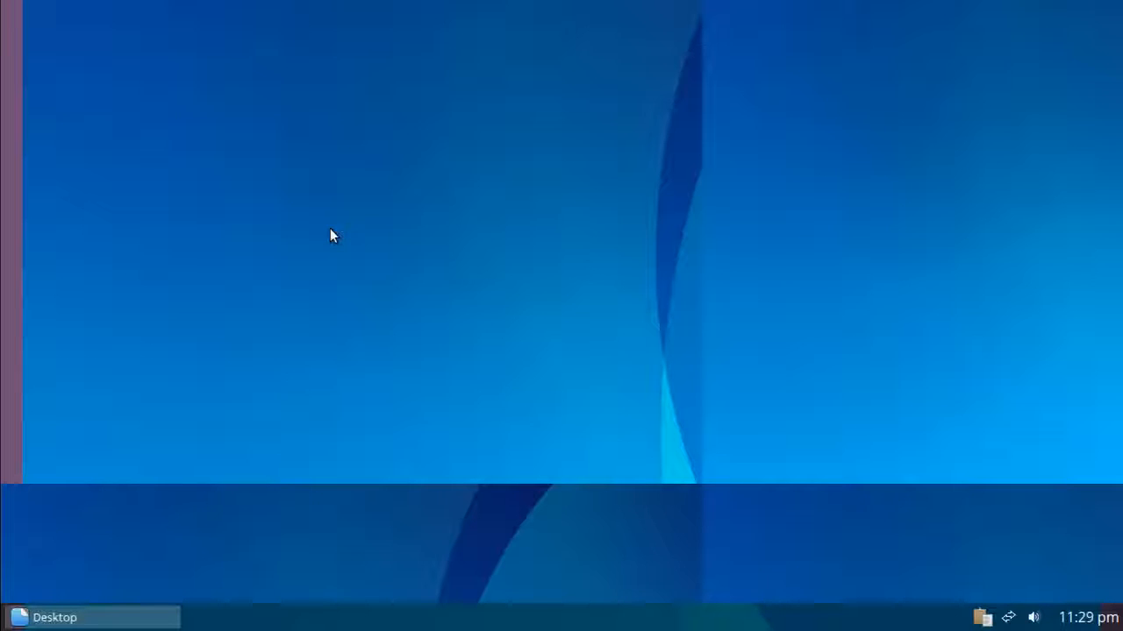
left_click(981, 617)
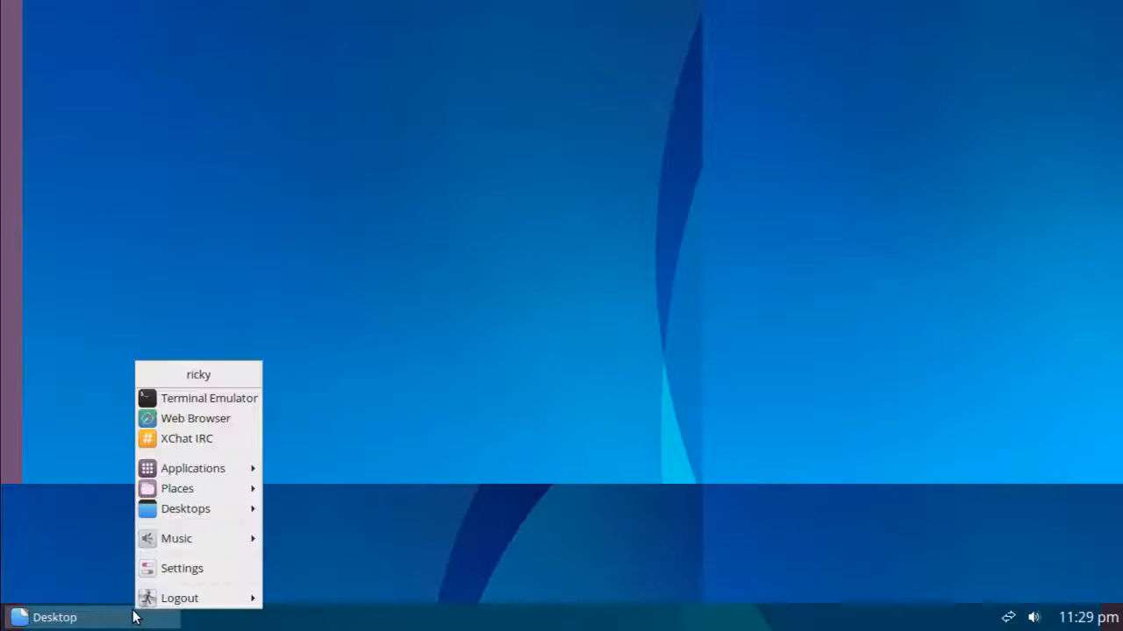
left_click(235, 133)
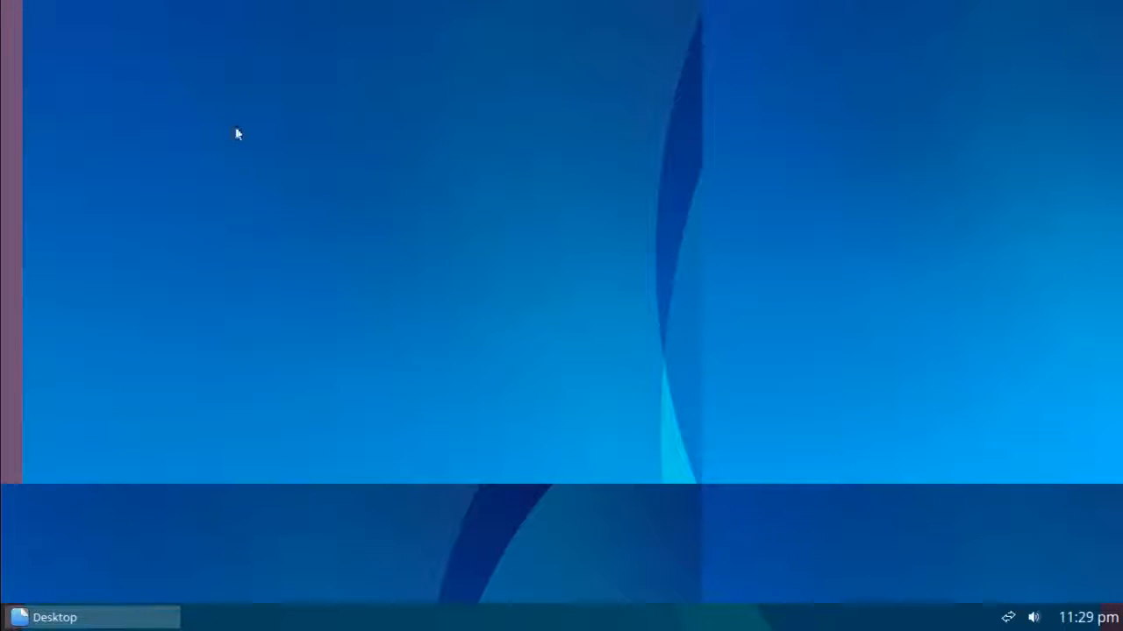
mouse_move(824, 295)
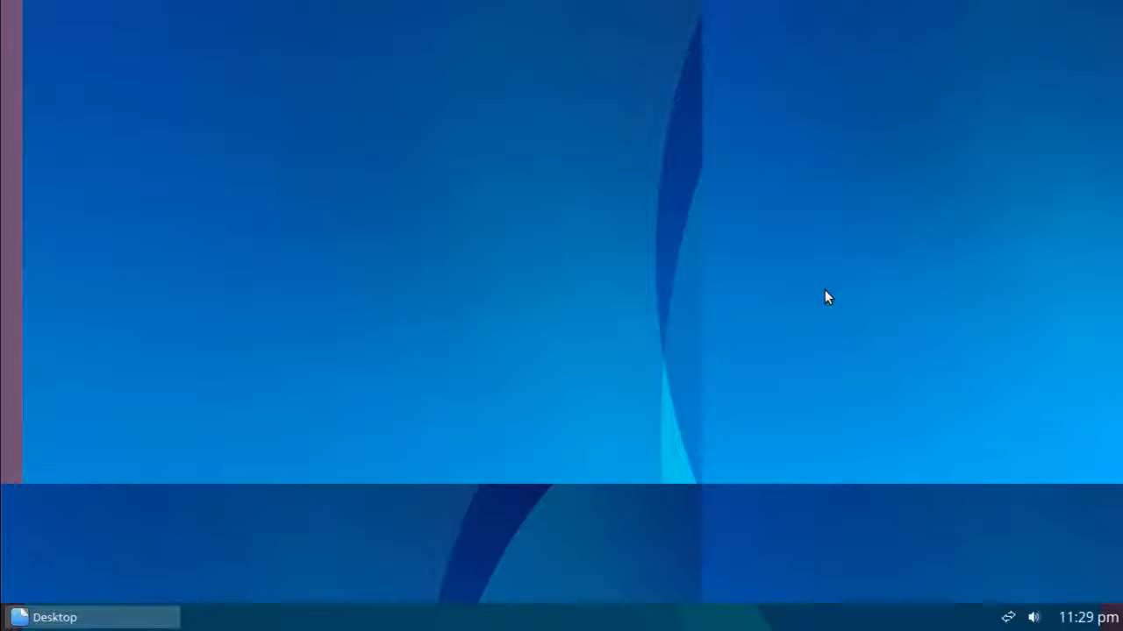
mouse_move(553, 225)
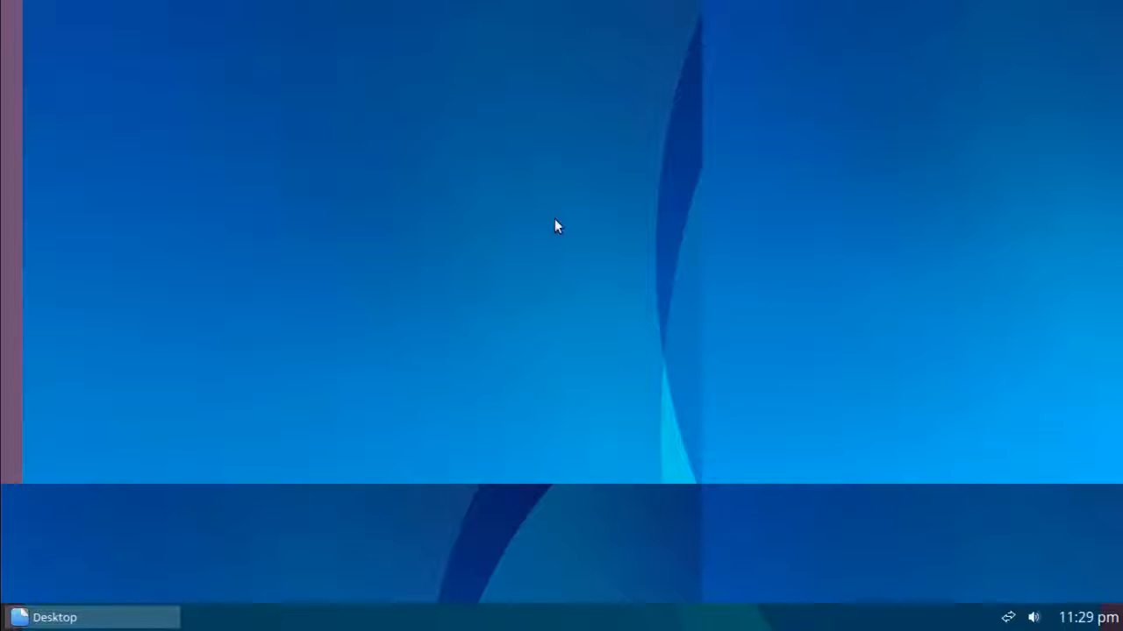
mouse_move(26, 303)
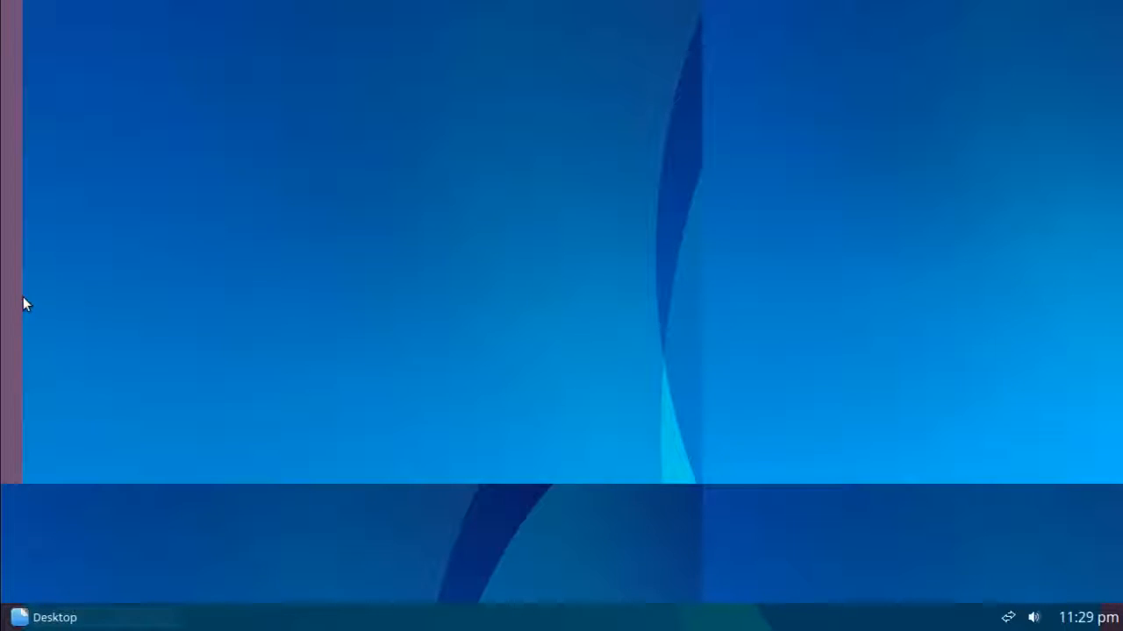
mouse_move(27, 286)
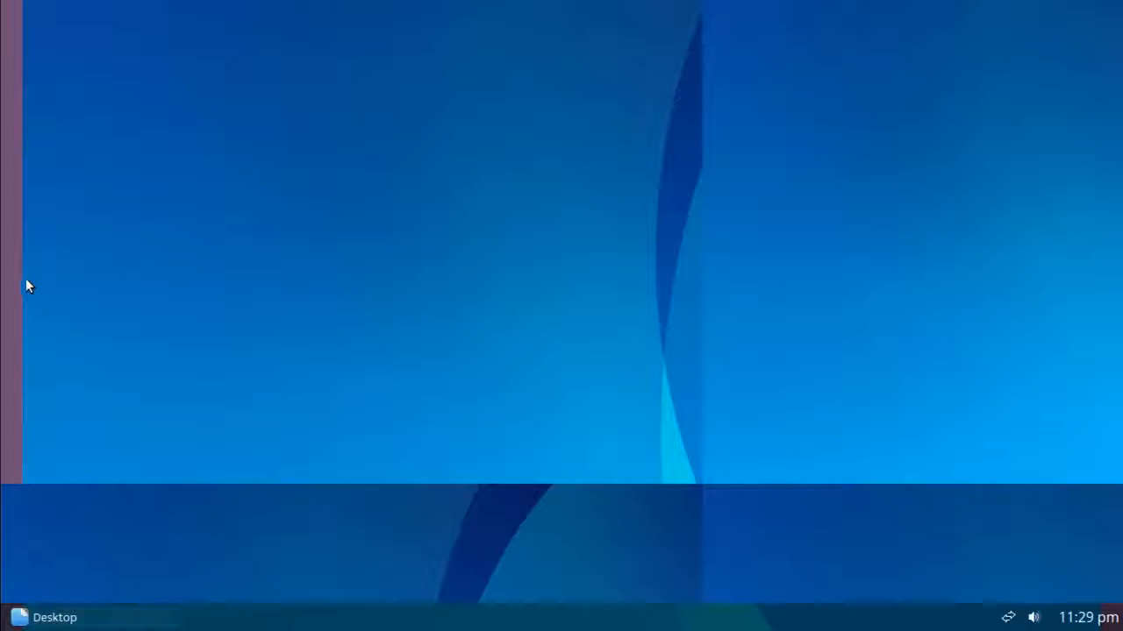
mouse_move(48, 242)
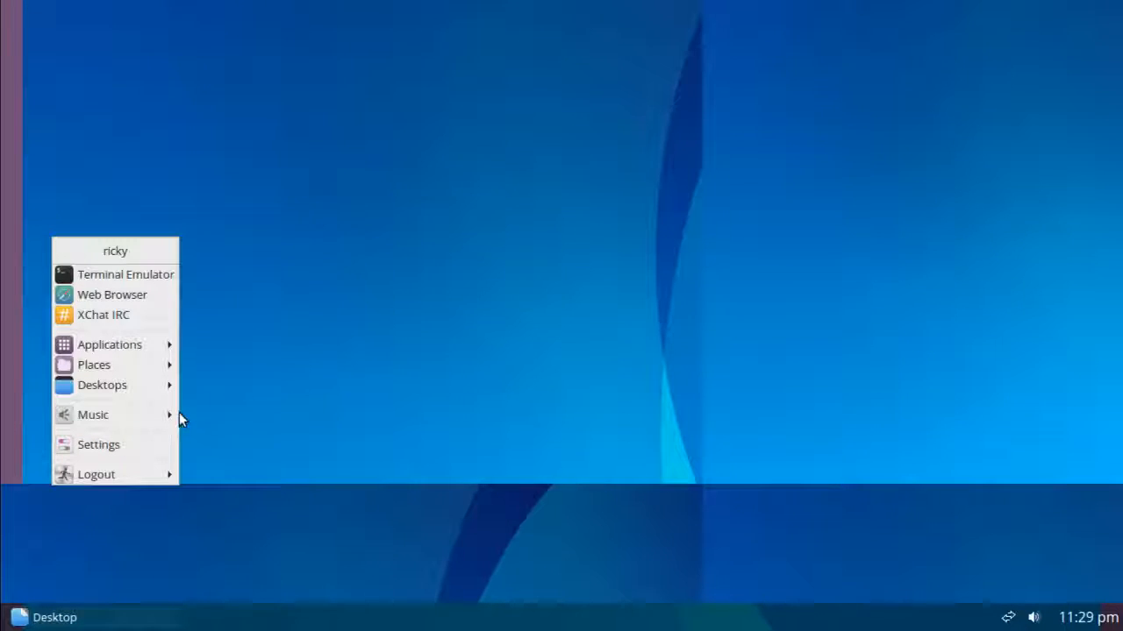
mouse_move(101, 385)
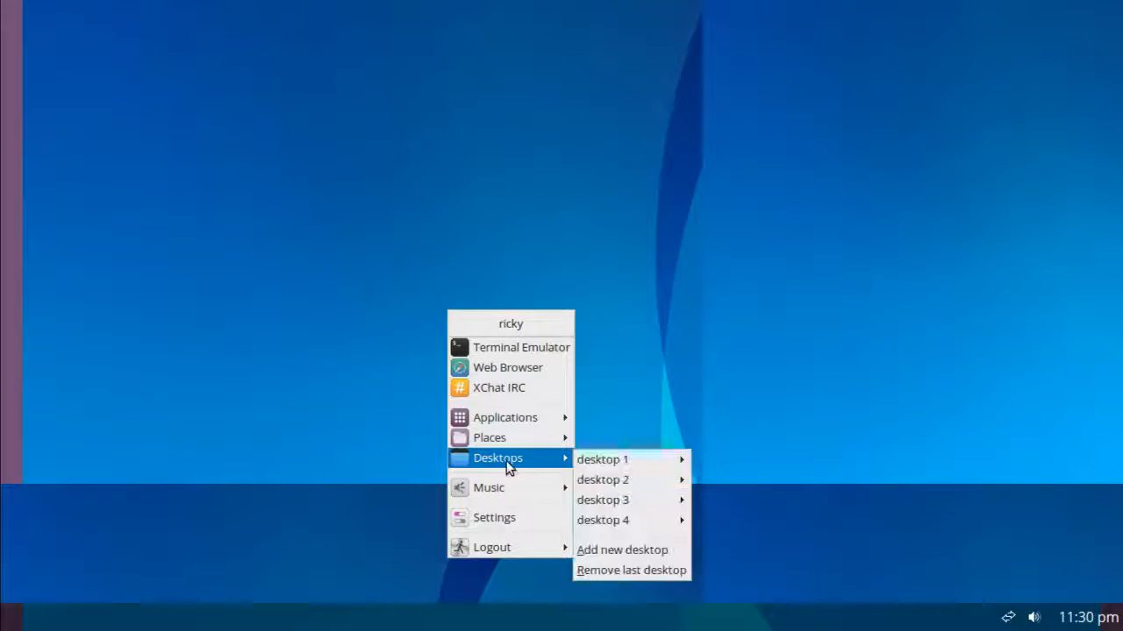
mouse_move(618, 500)
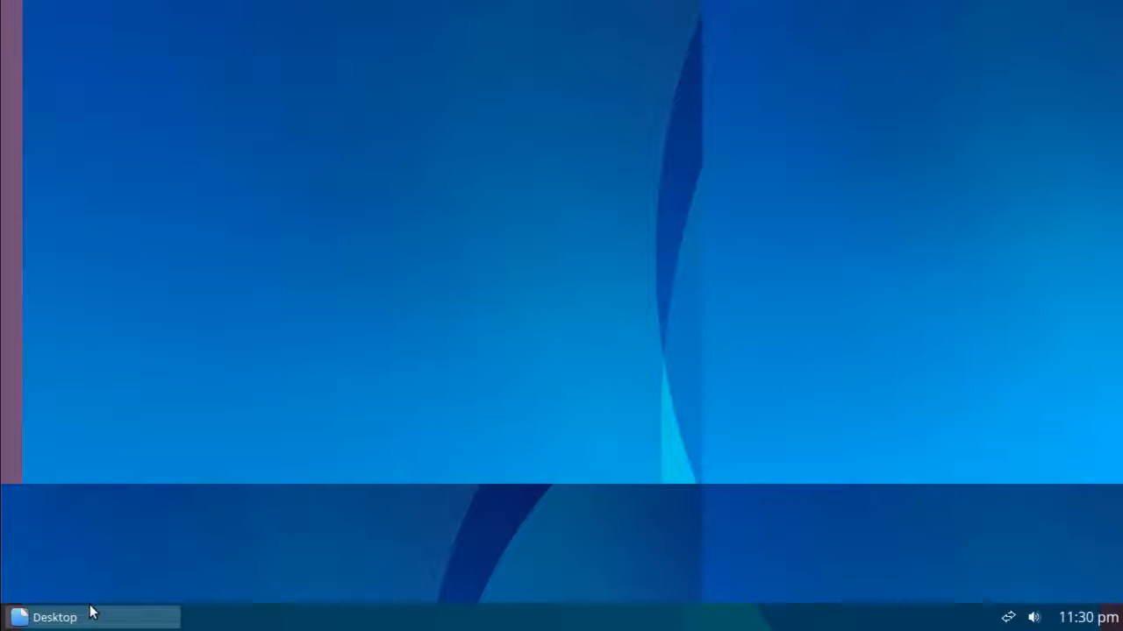
mouse_move(94, 612)
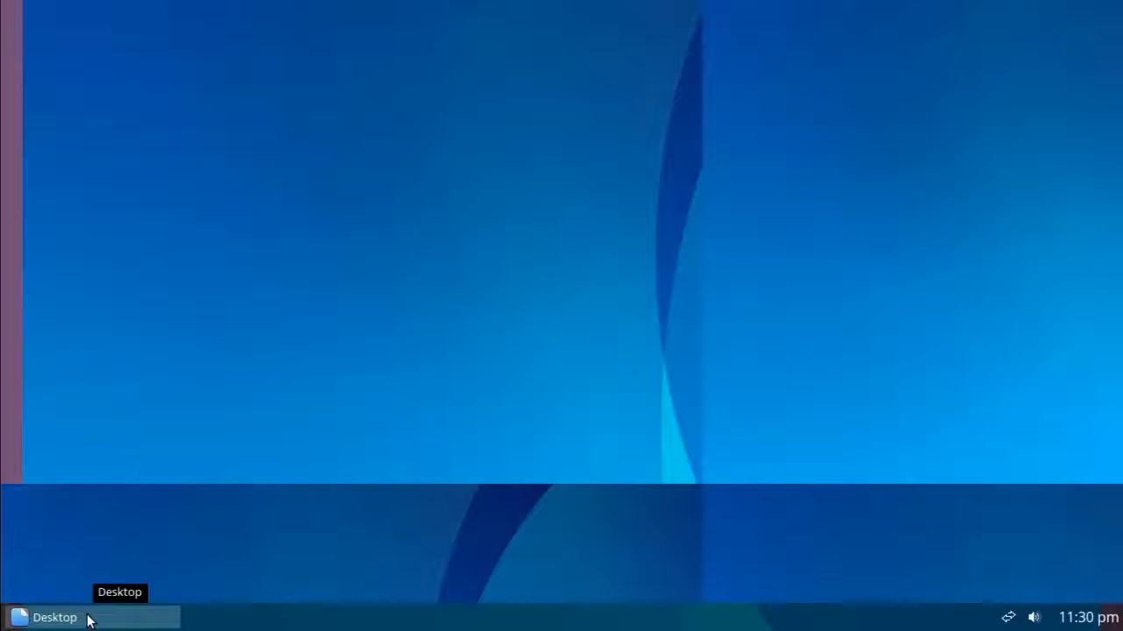
mouse_move(430, 230)
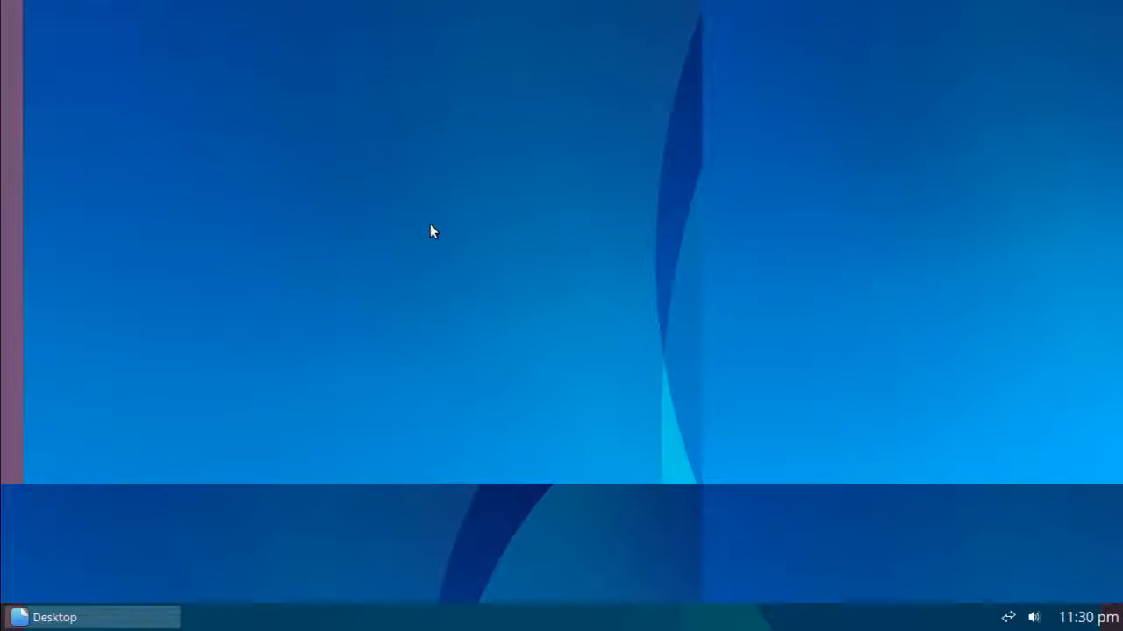
Step: Bring up the desktop root menu to reach its Music controls
right_click(430, 230)
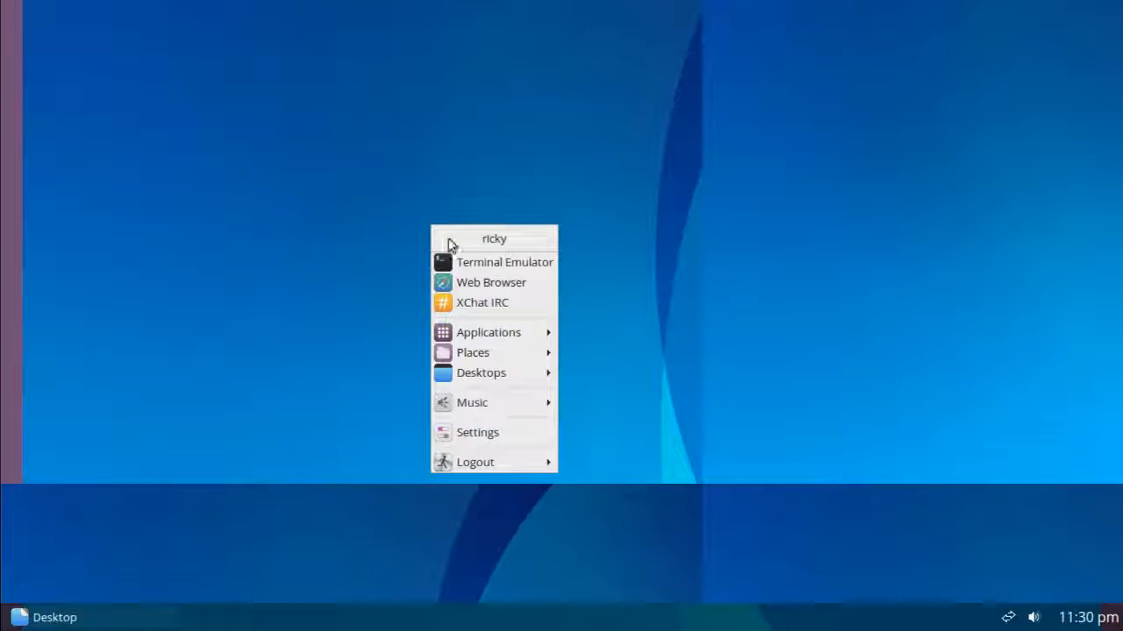
mouse_move(468, 243)
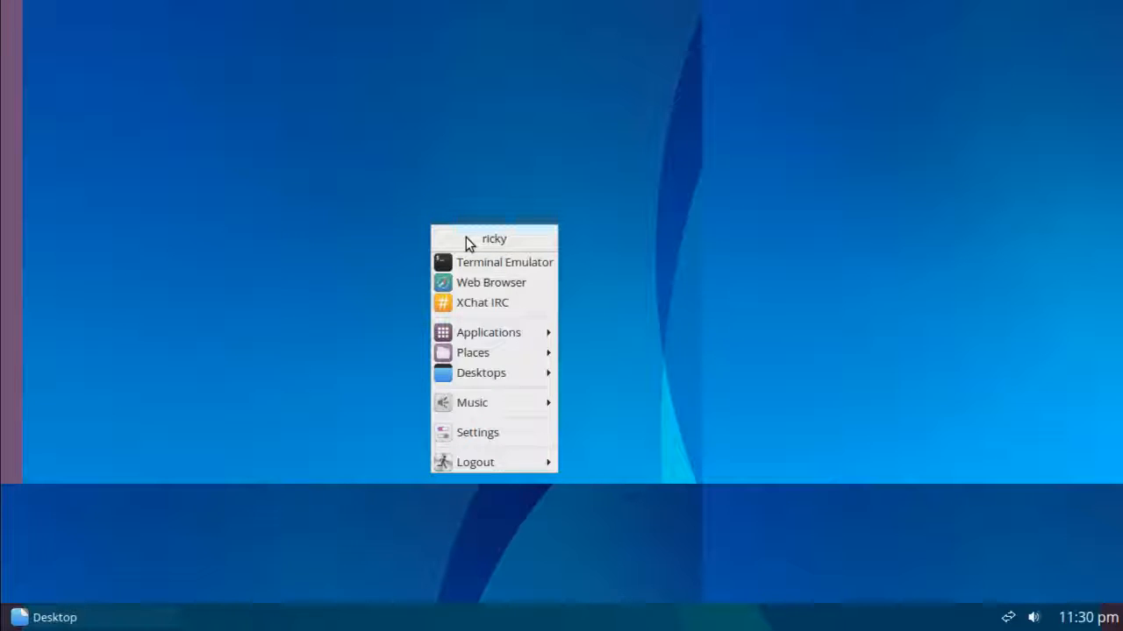
mouse_move(436, 257)
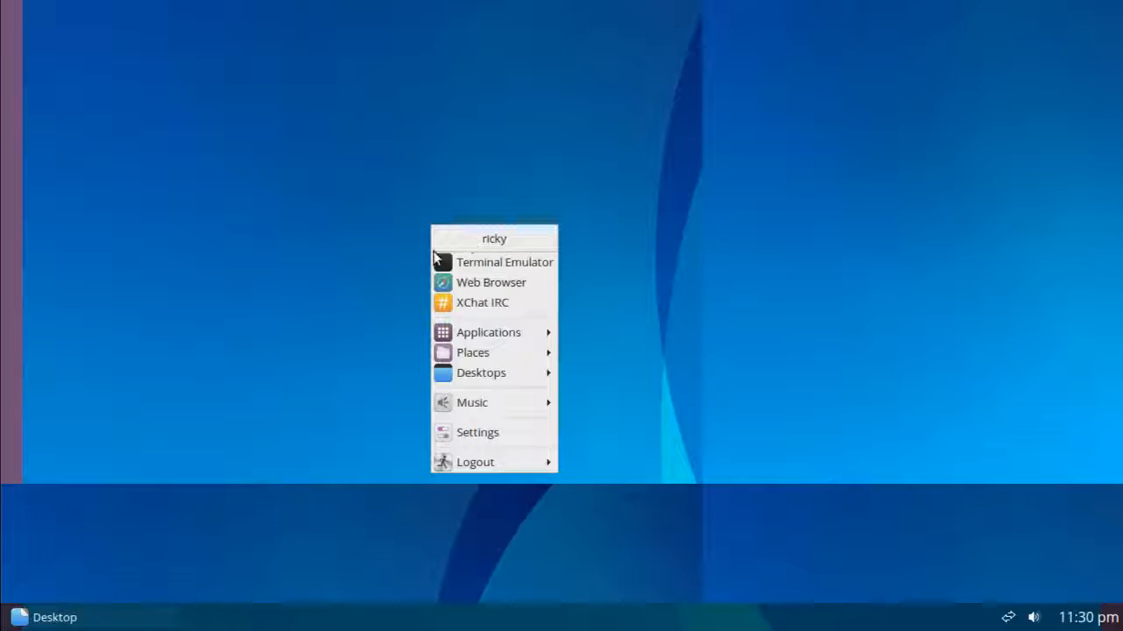
mouse_move(500, 253)
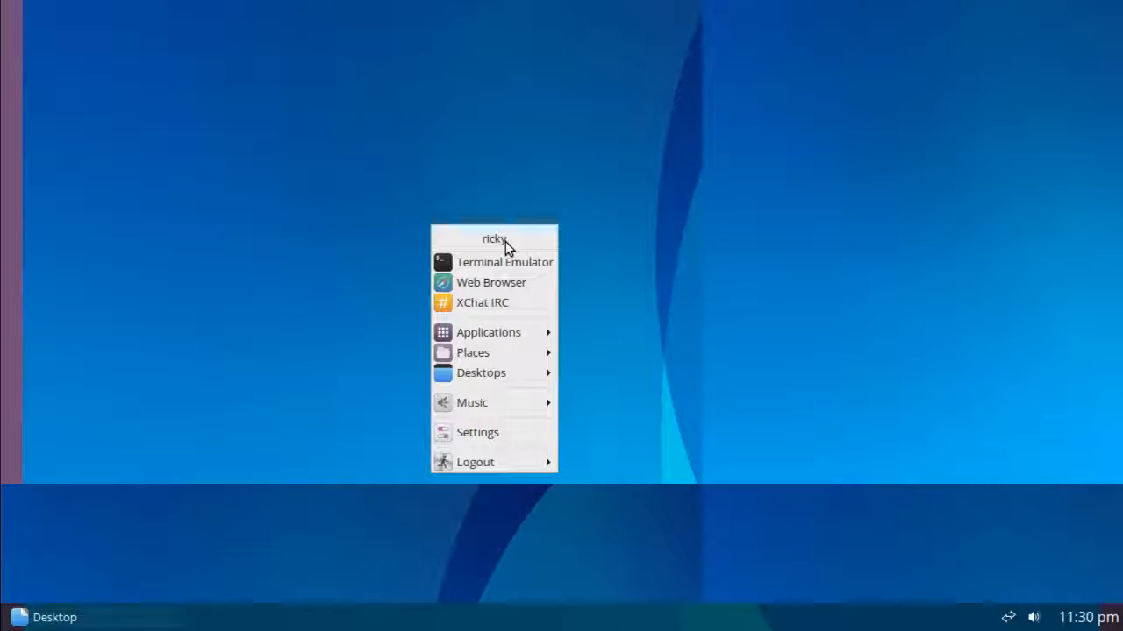
mouse_move(490, 262)
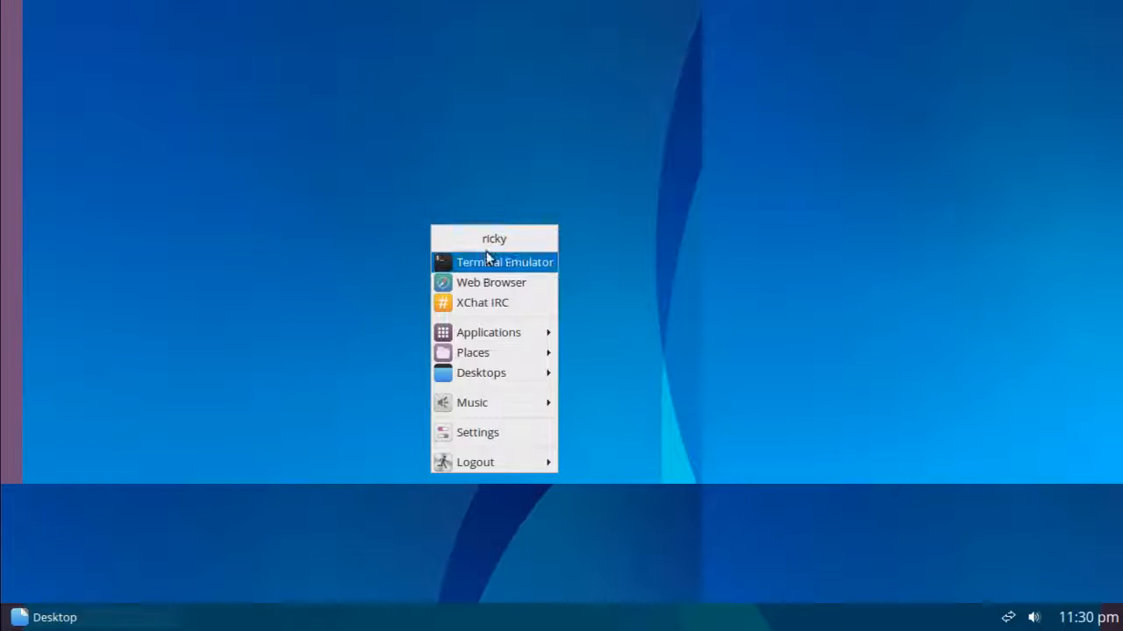
mouse_move(497, 244)
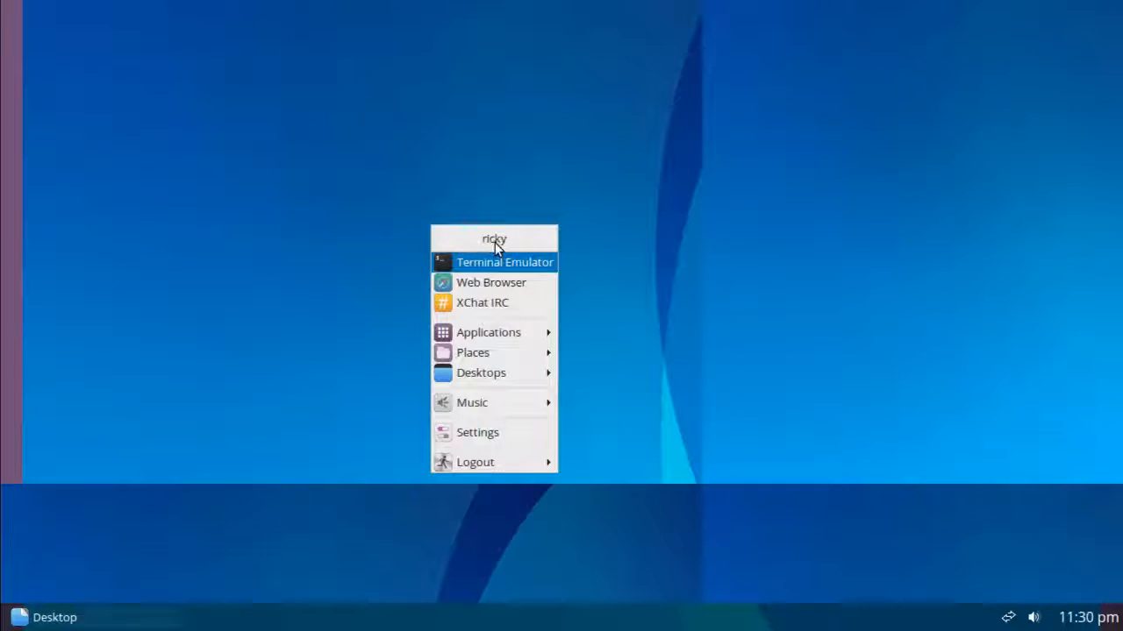
mouse_move(485, 416)
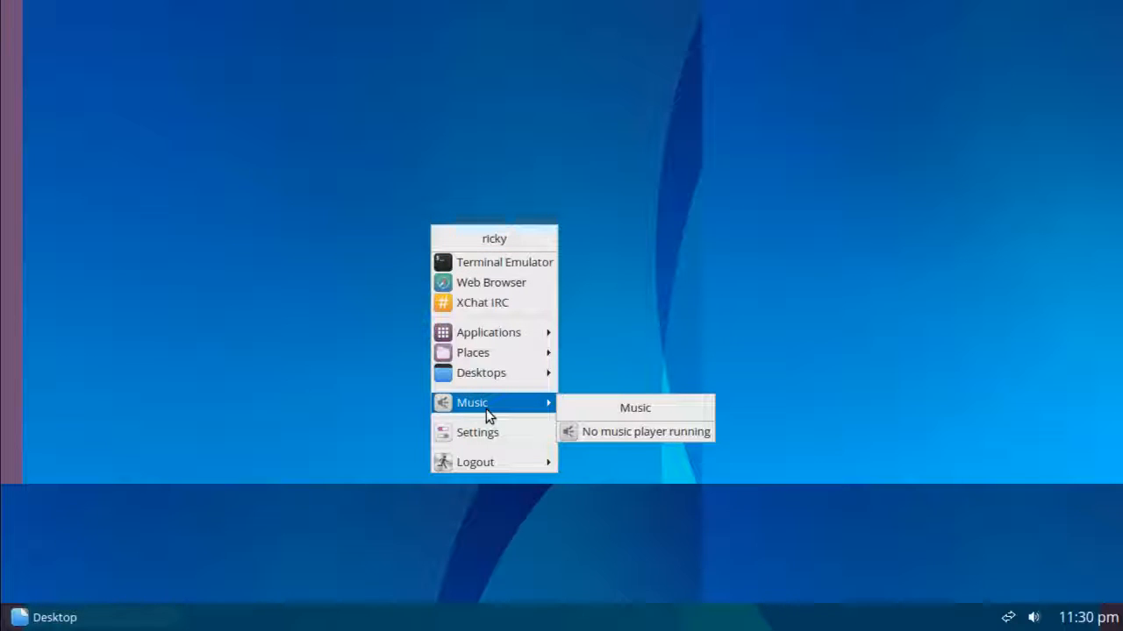
mouse_move(624, 416)
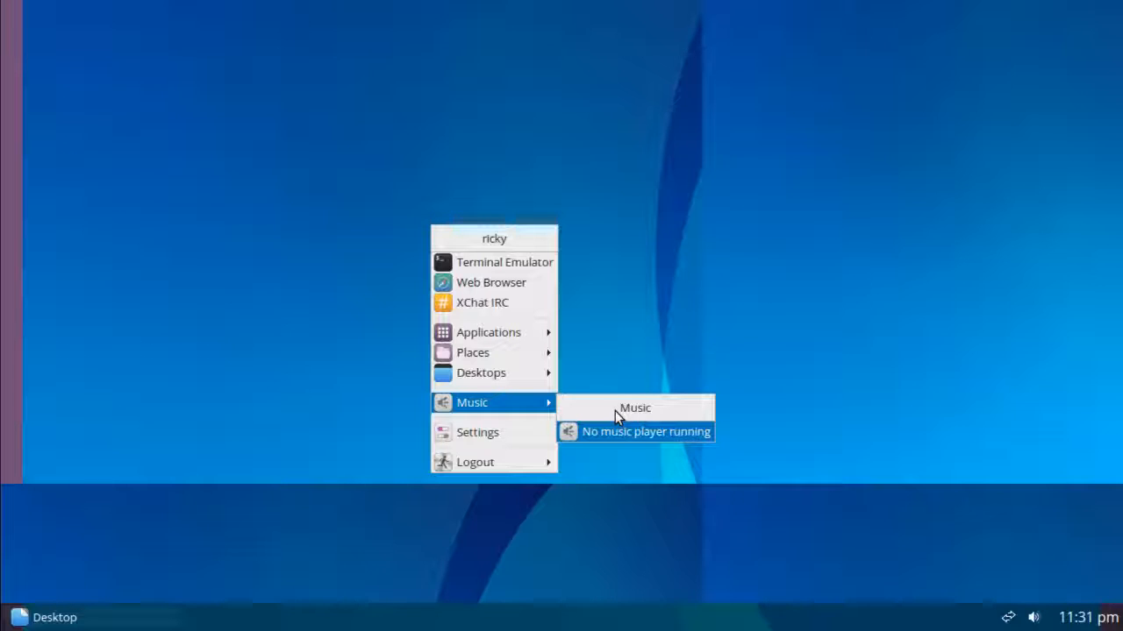
mouse_move(640, 404)
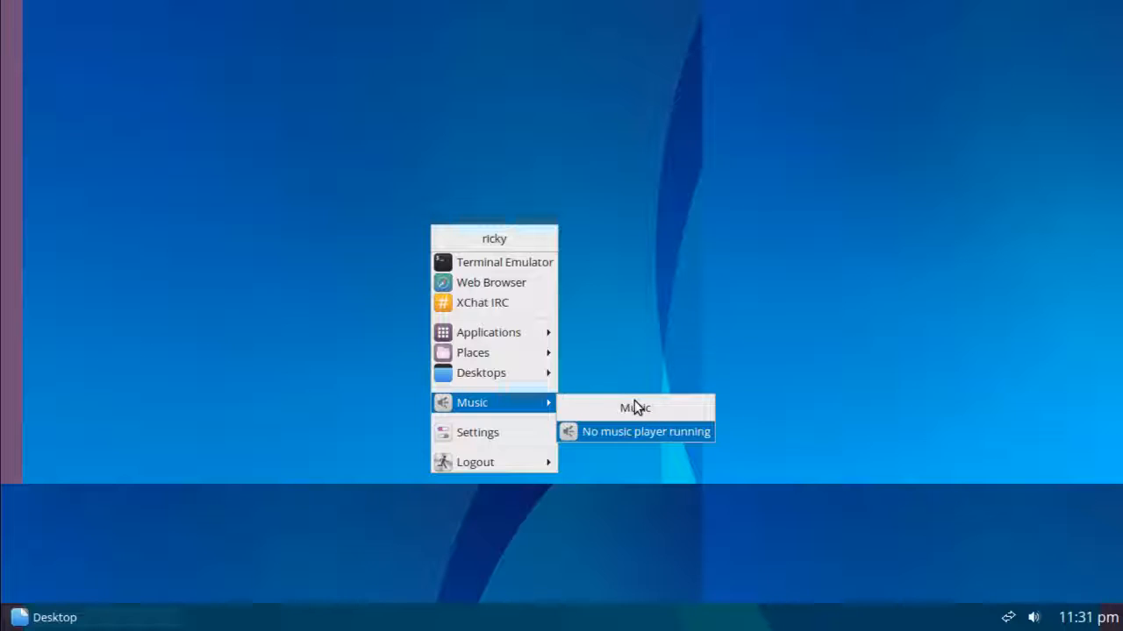
mouse_move(706, 382)
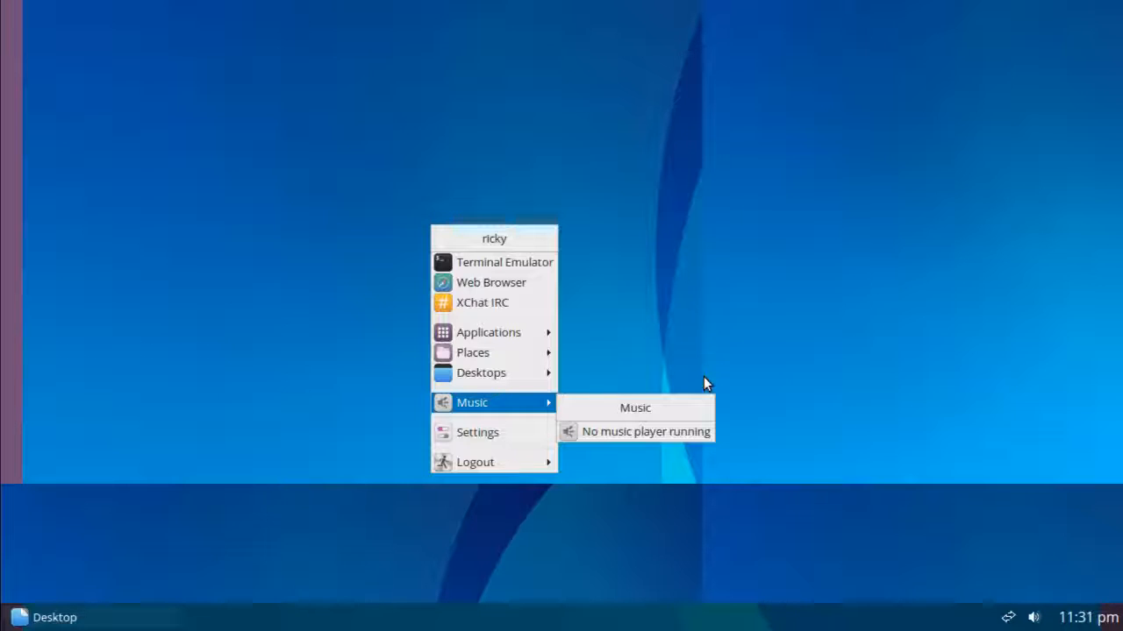
mouse_move(663, 337)
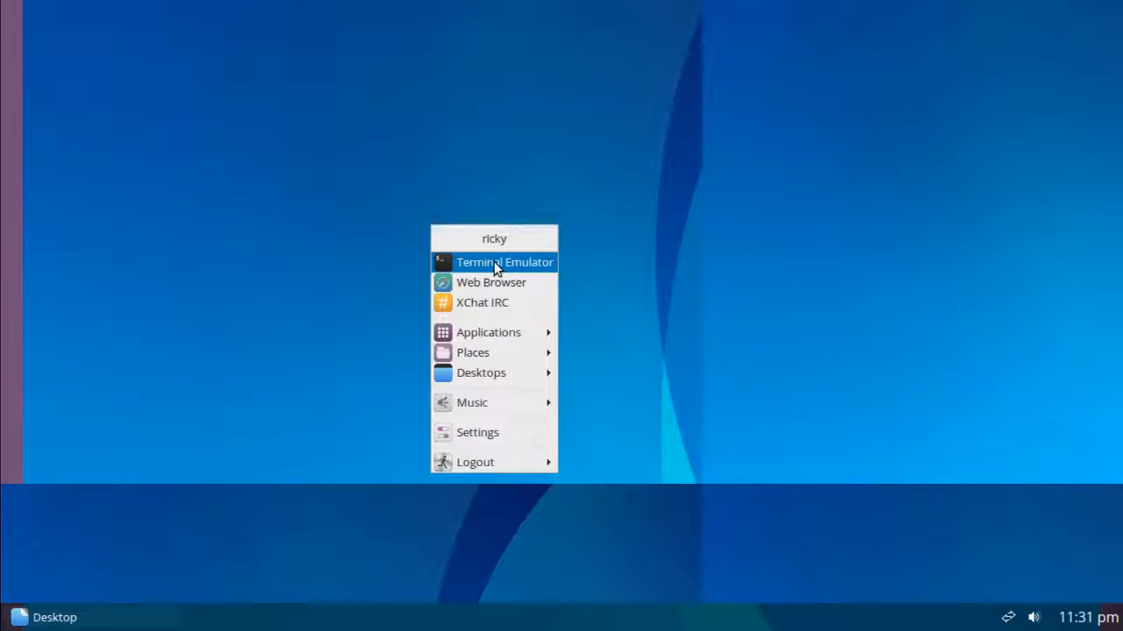
mouse_move(469, 281)
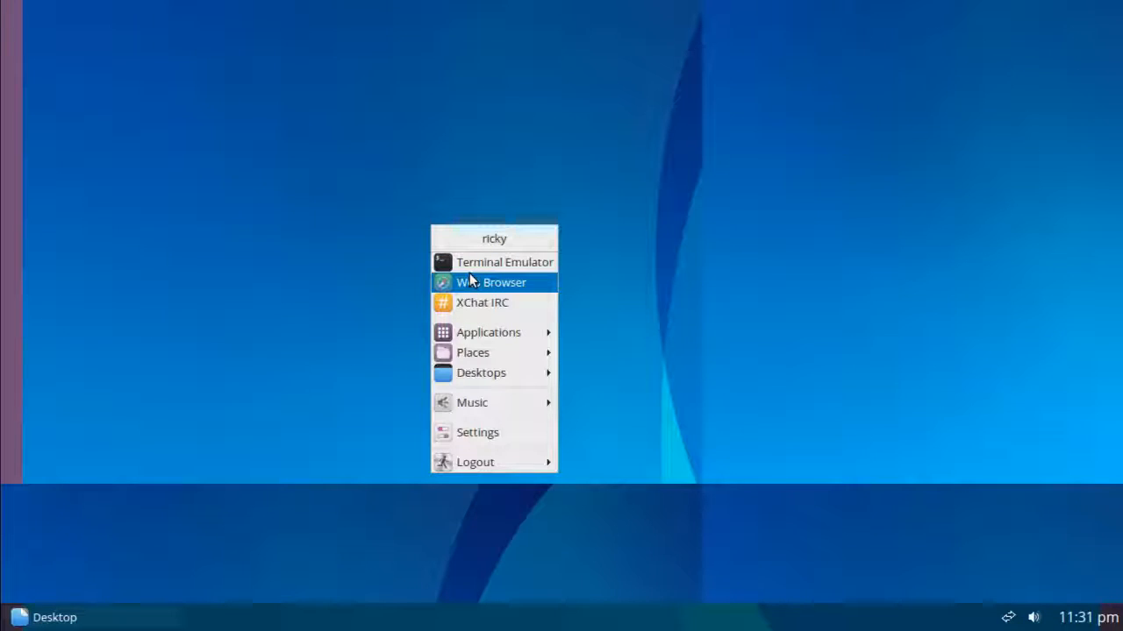
mouse_move(520, 332)
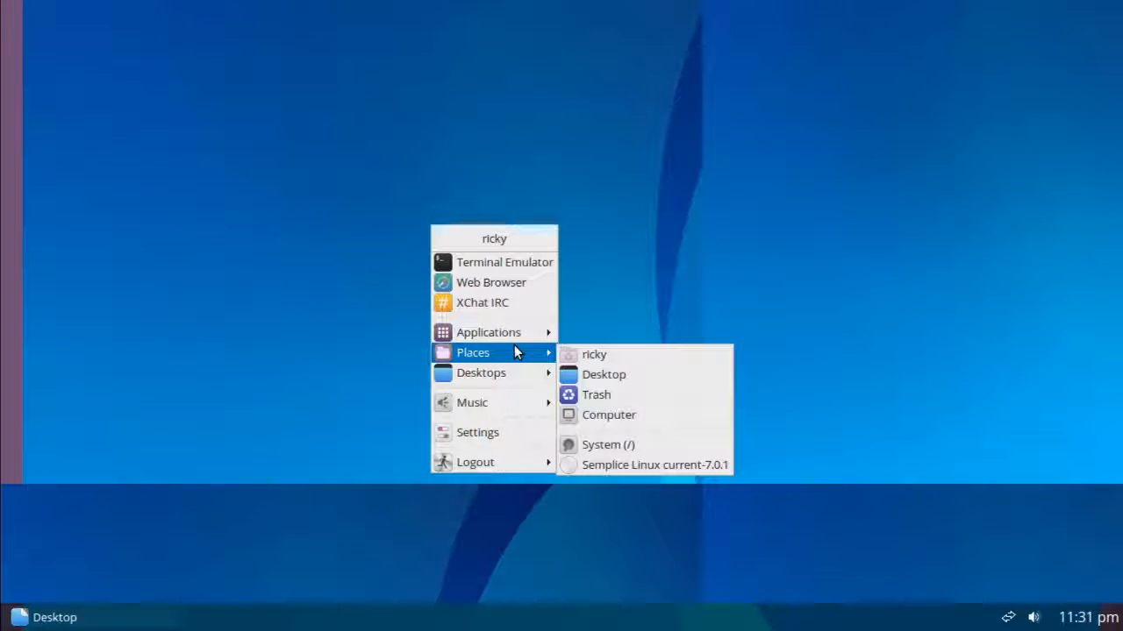
mouse_move(475, 289)
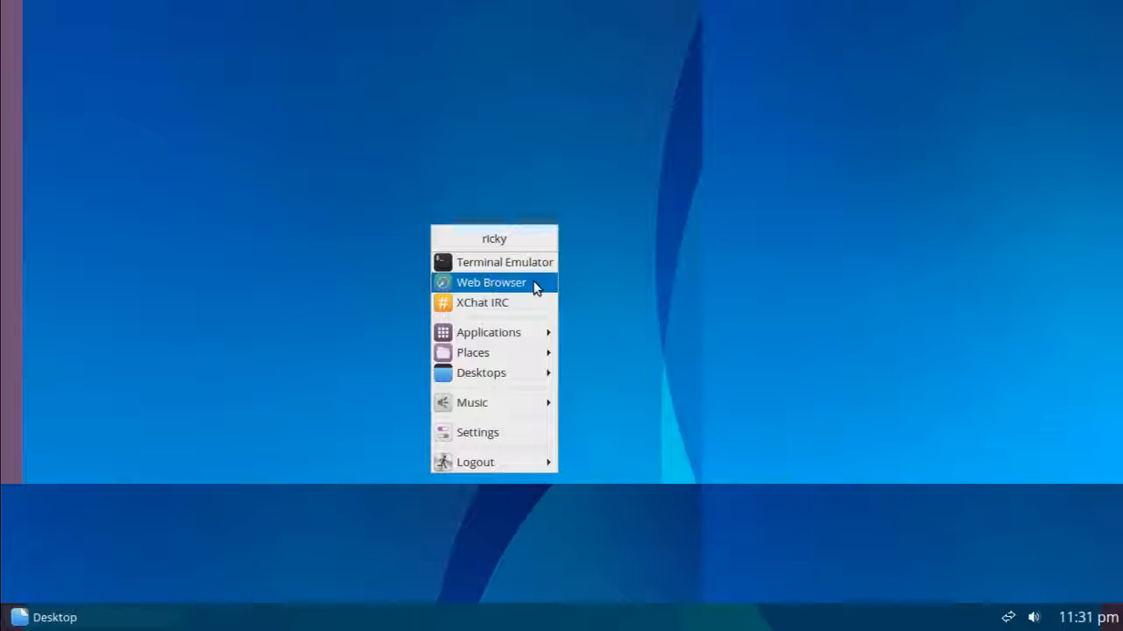
mouse_move(447, 285)
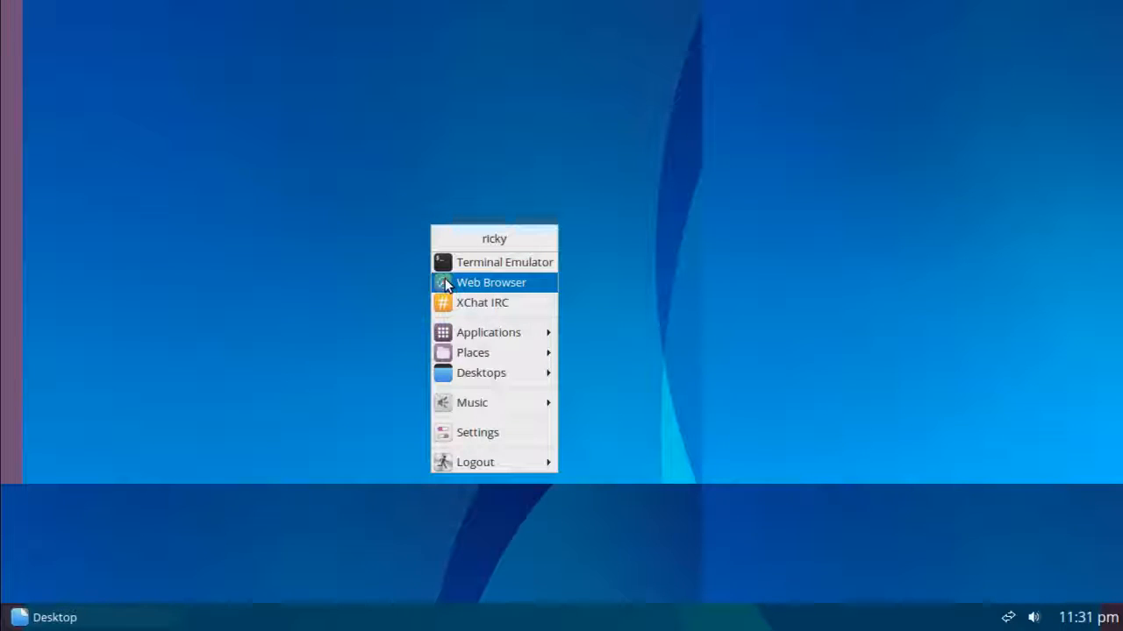
mouse_move(484, 282)
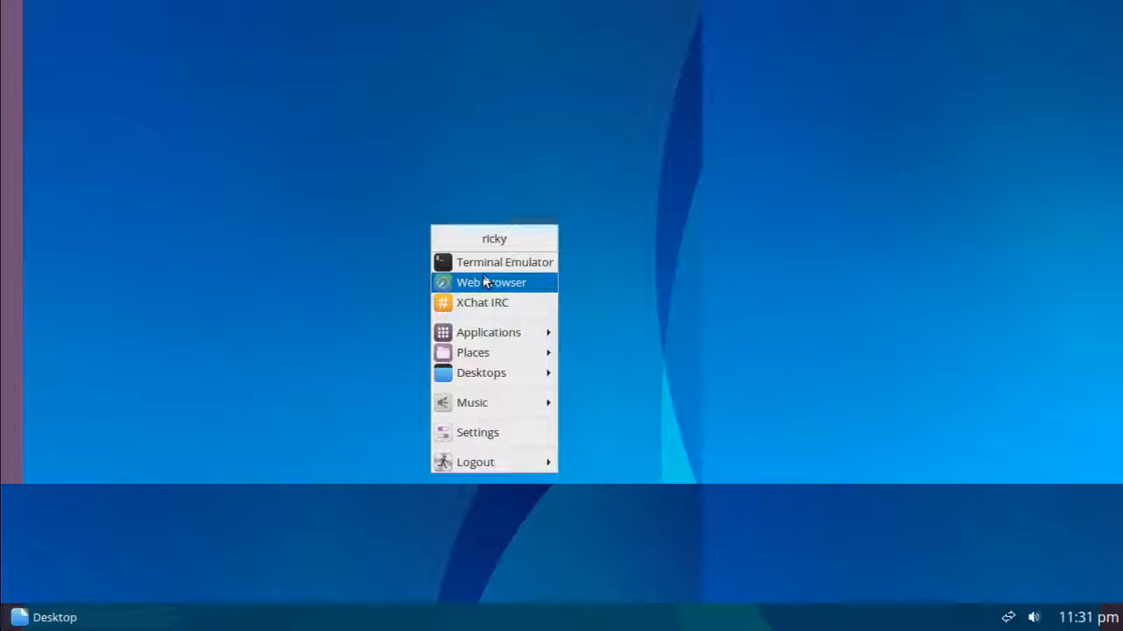
mouse_move(499, 342)
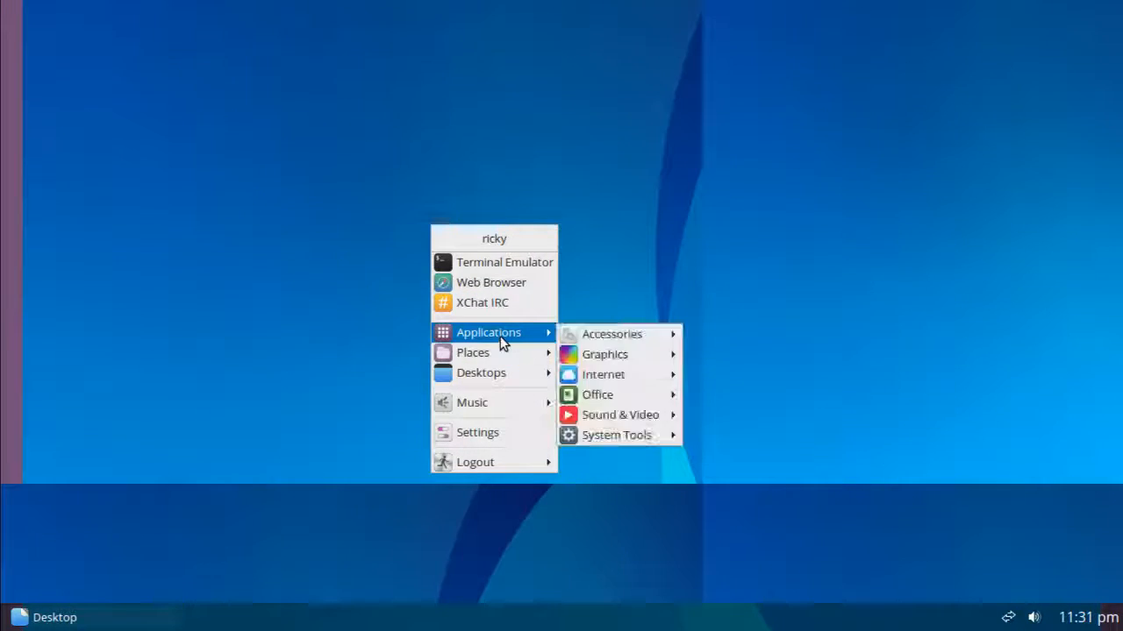
mouse_move(603, 375)
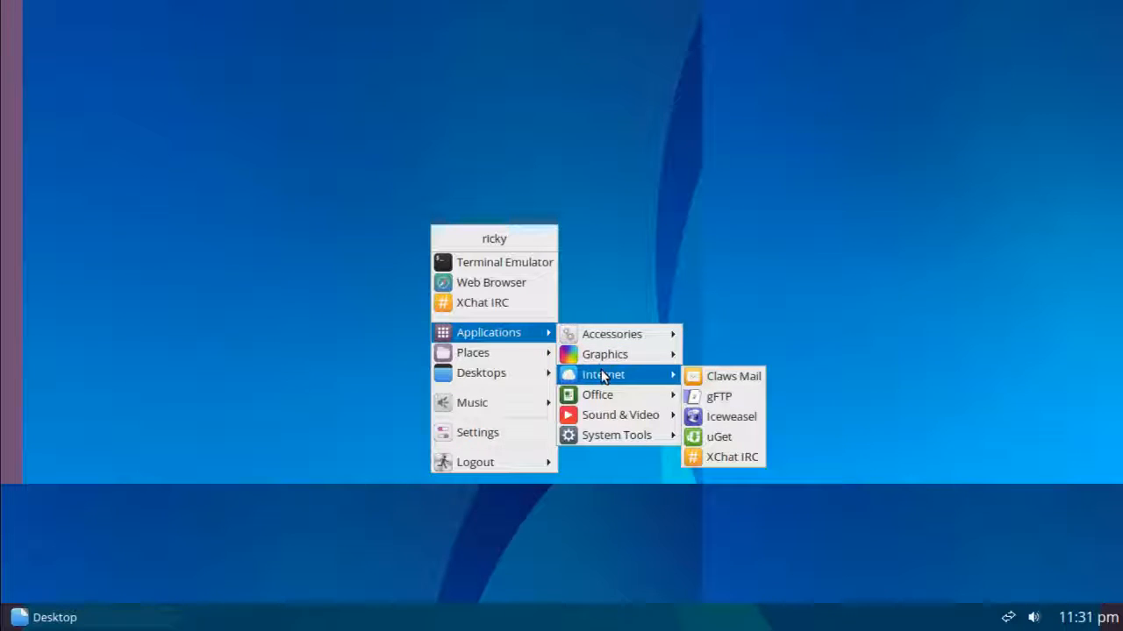
mouse_move(745, 426)
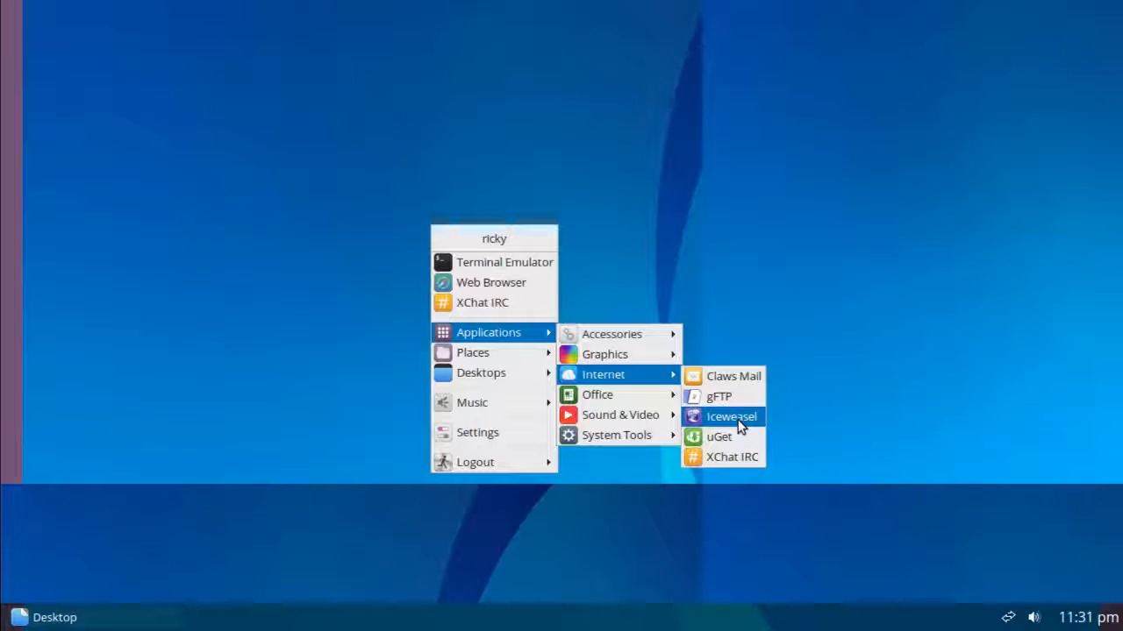
Step: Launch Iceweasel and look over its start page without visiting anything
left_click(730, 416)
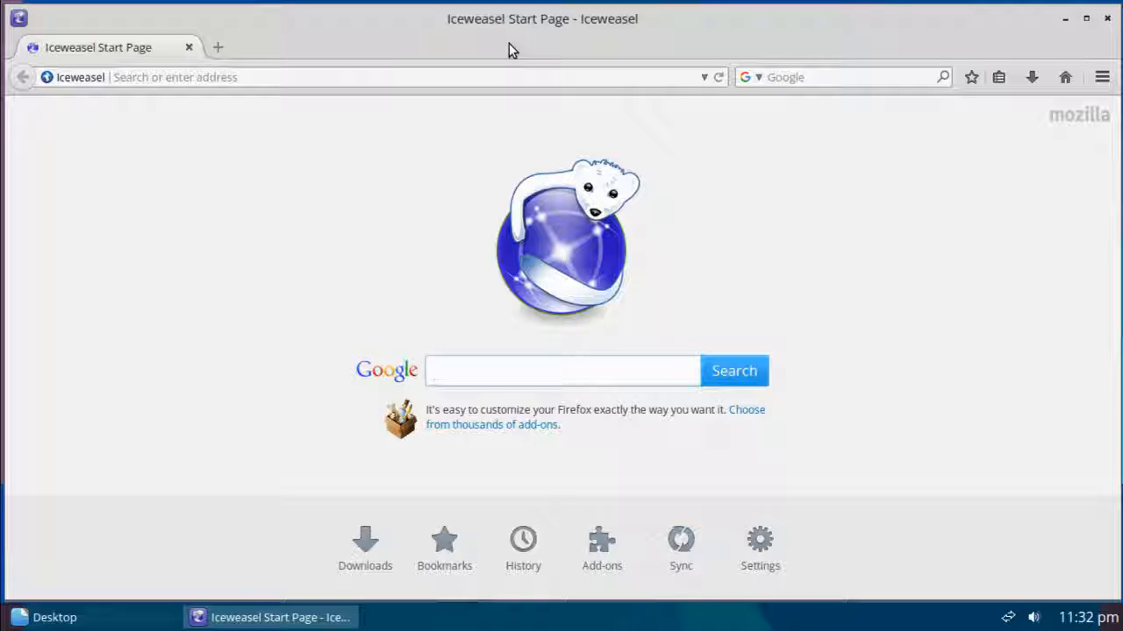
left_click(561, 370)
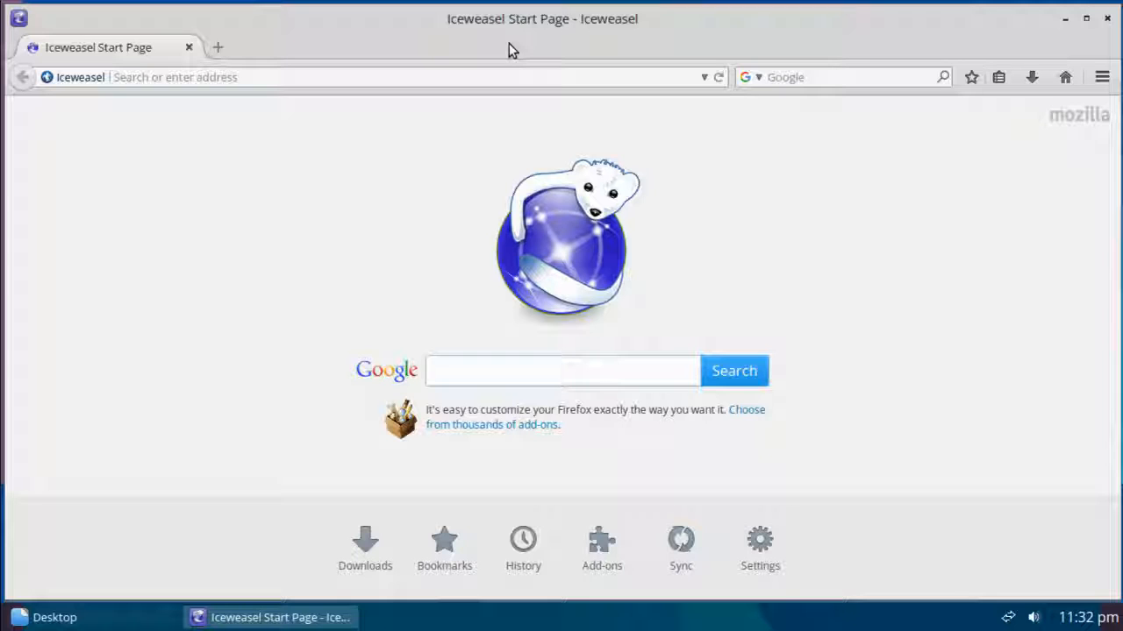
left_click(561, 371)
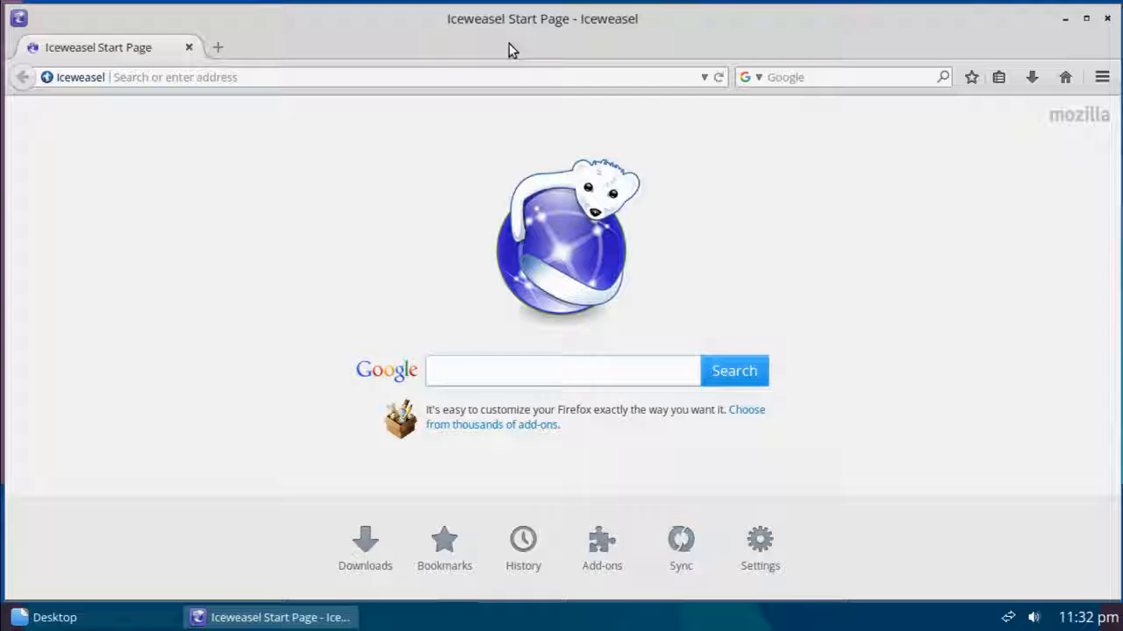
left_click(561, 370)
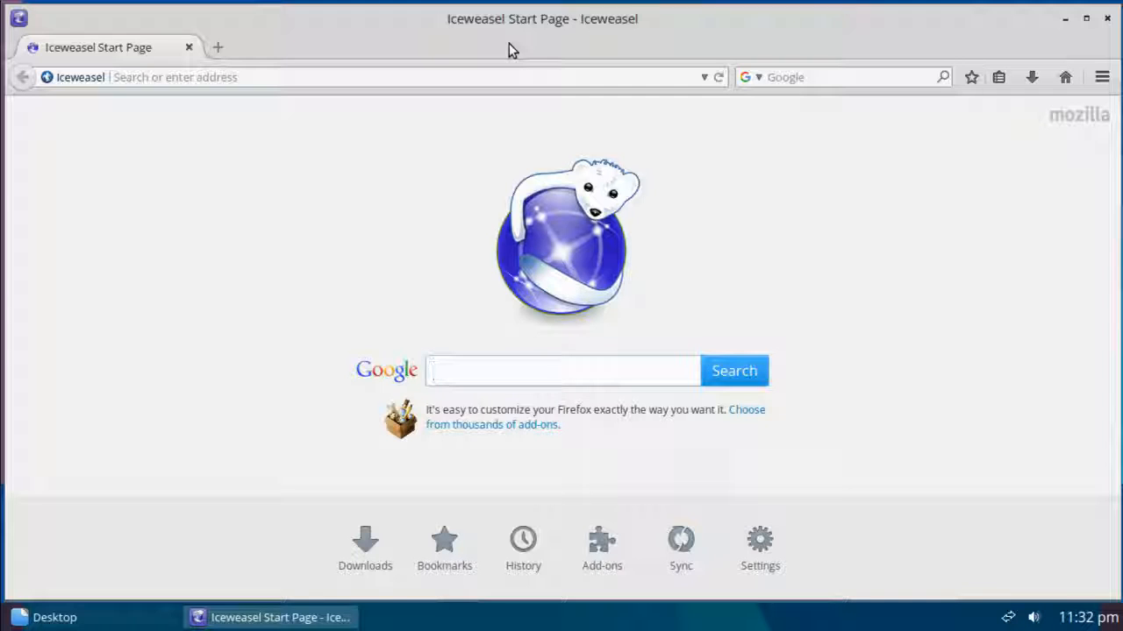
left_click(561, 371)
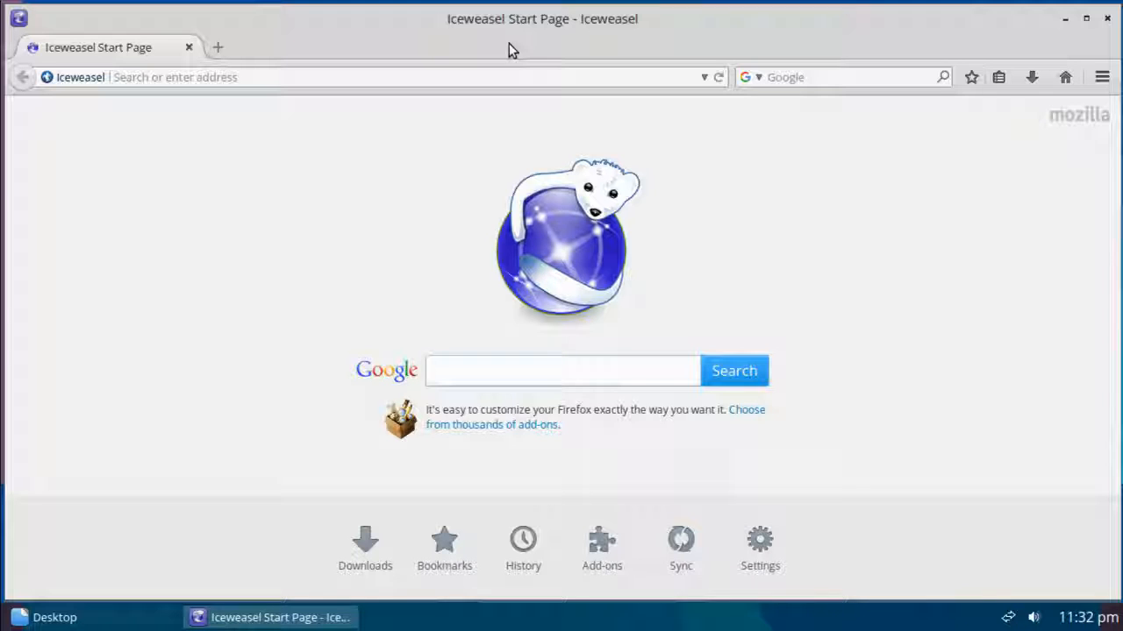
mouse_move(576, 237)
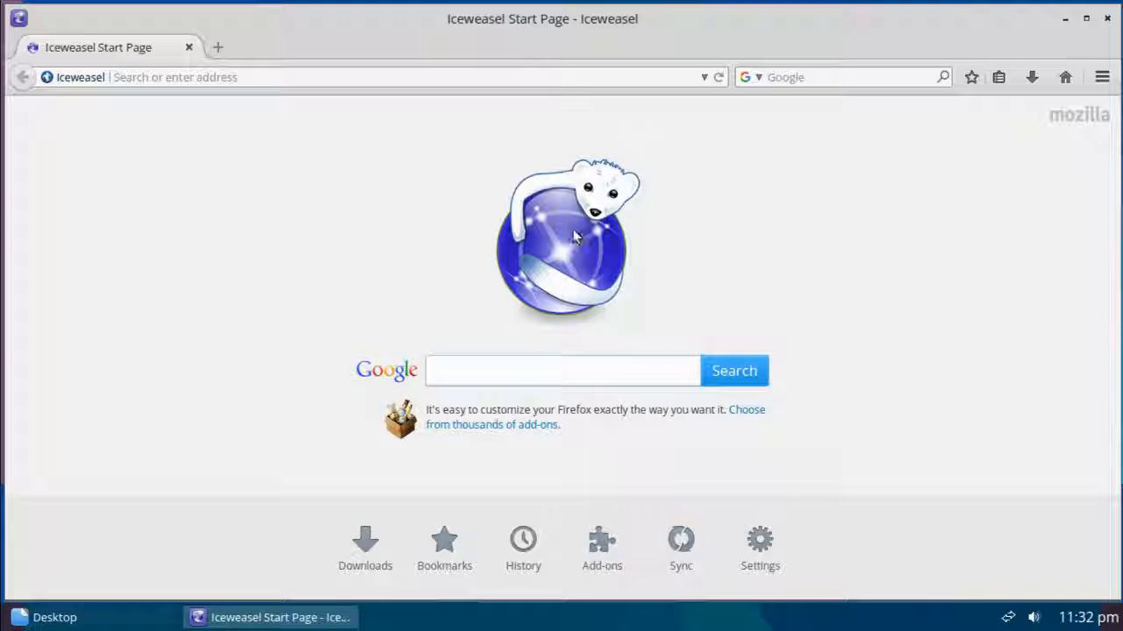
left_click(561, 370)
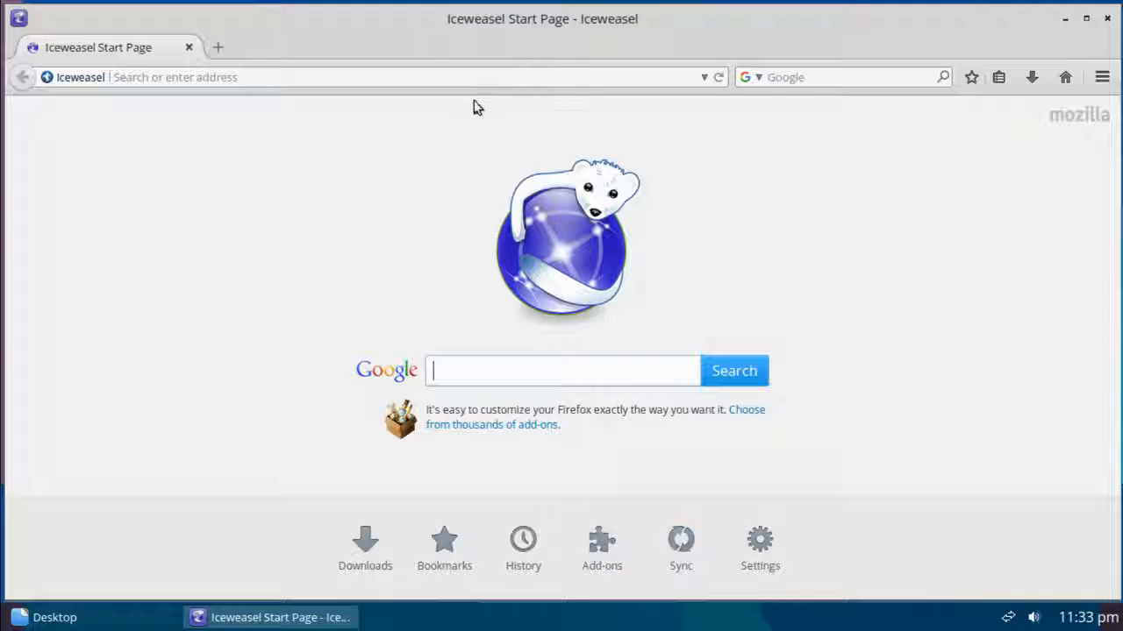
mouse_move(637, 249)
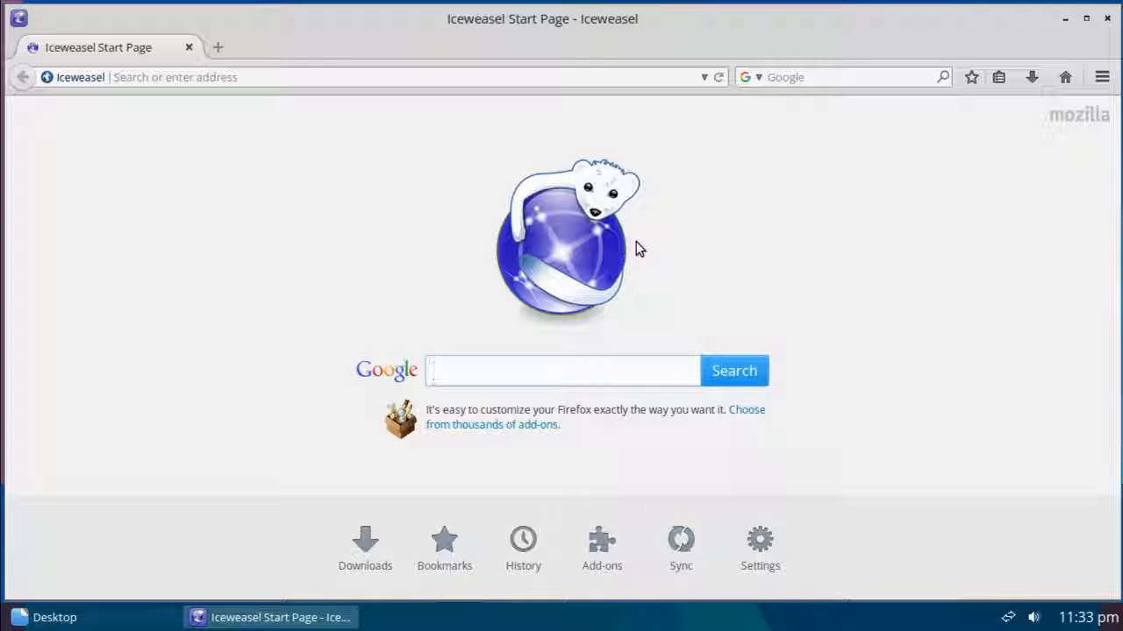
left_click(562, 370)
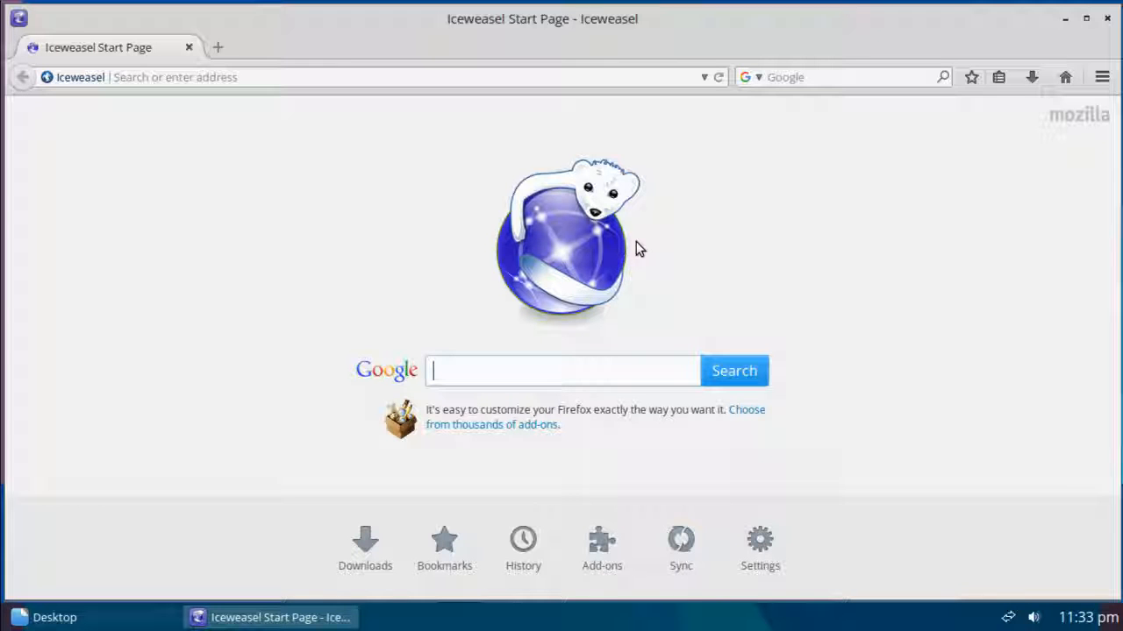
mouse_move(339, 126)
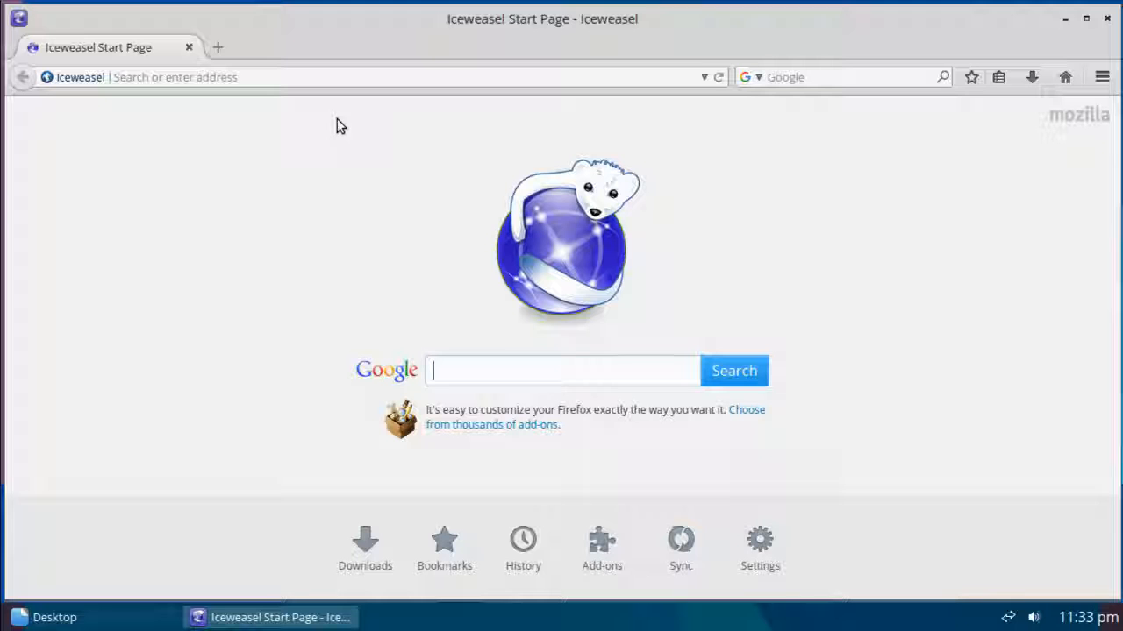
mouse_move(535, 226)
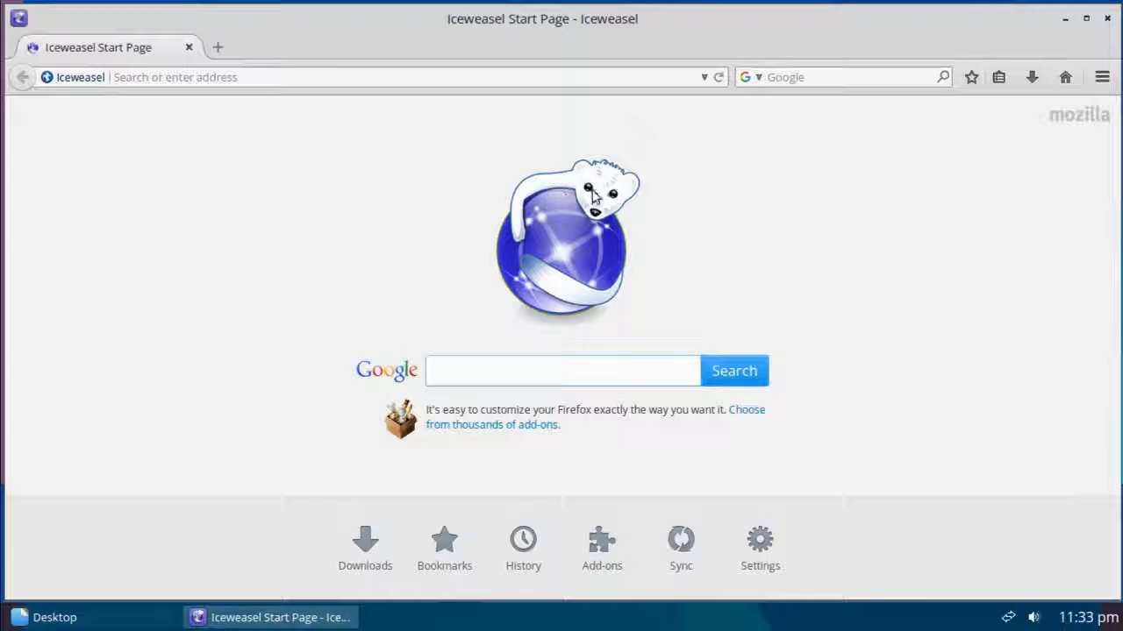
mouse_move(408, 227)
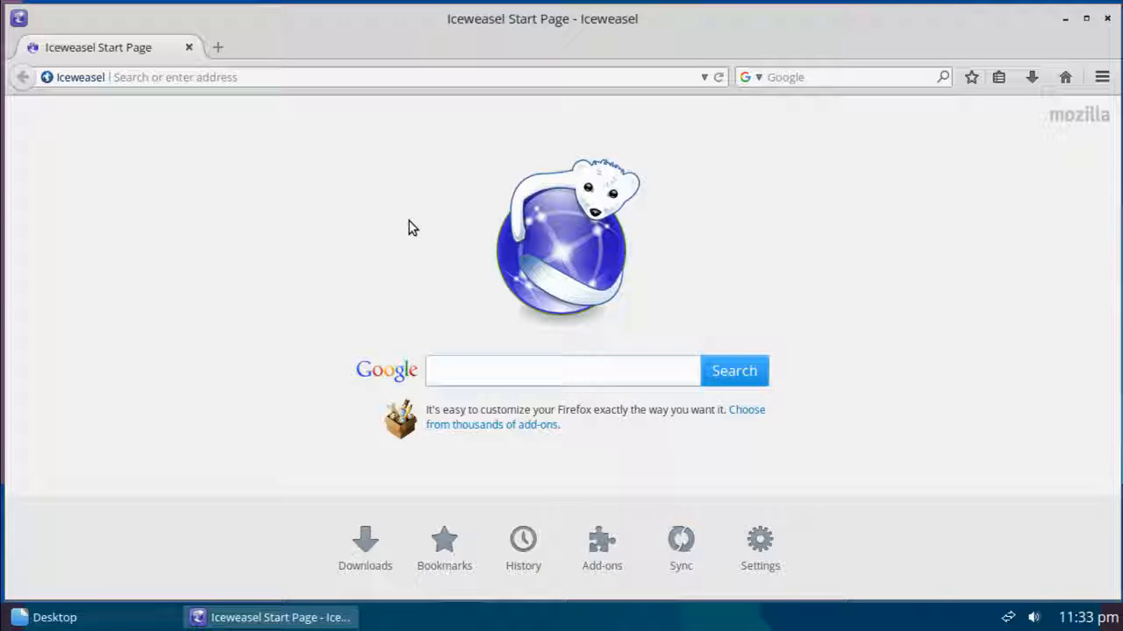
left_click(561, 371)
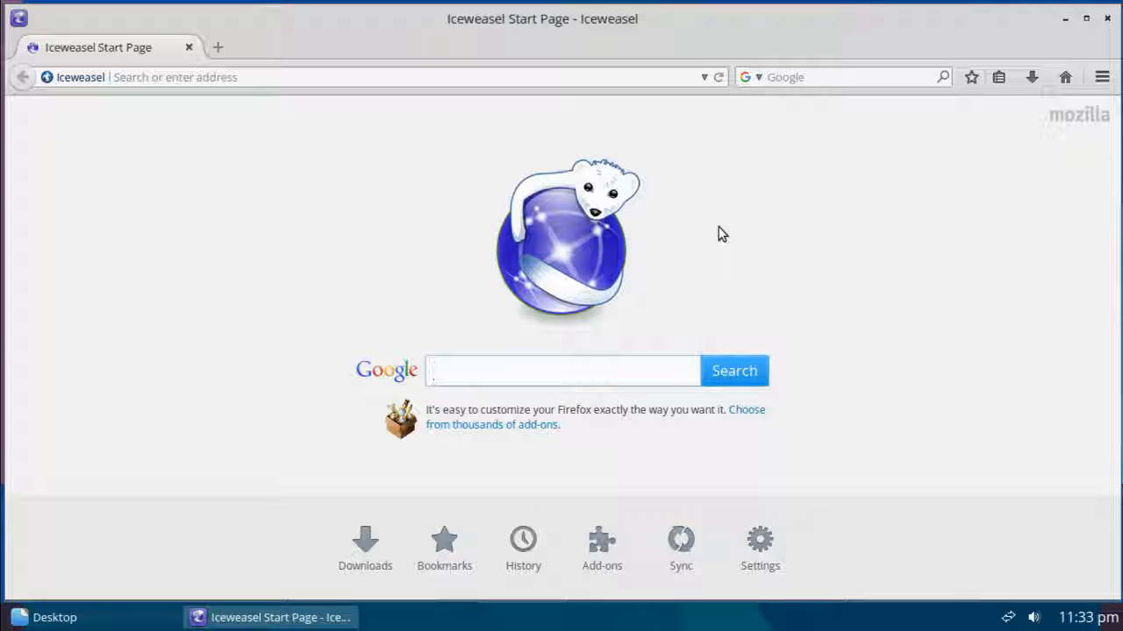
left_click(561, 370)
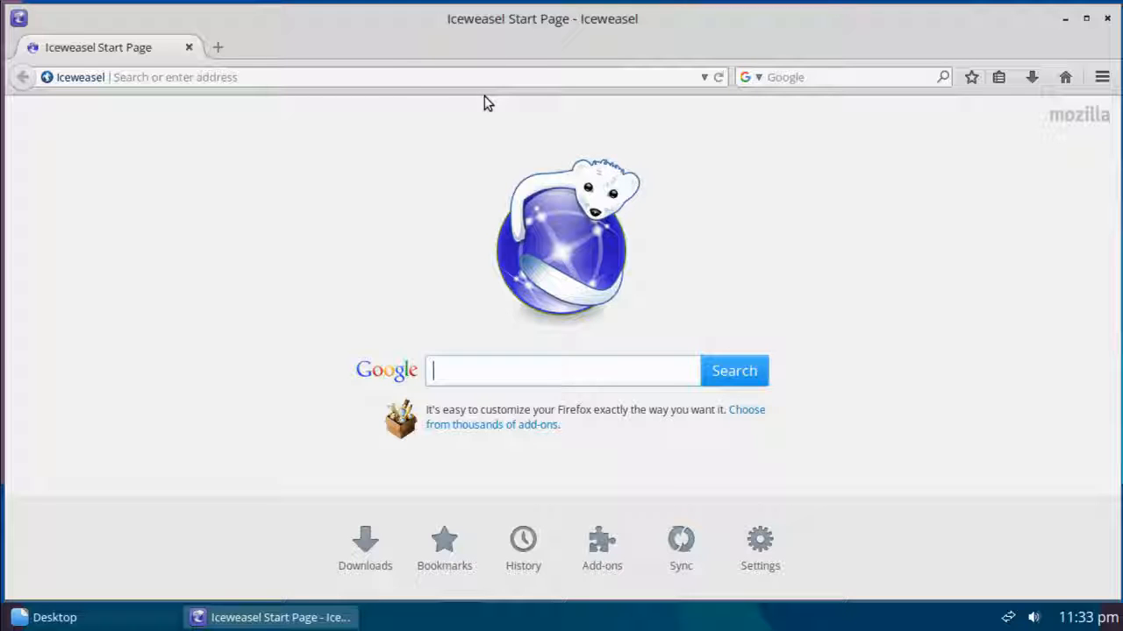
mouse_move(1034, 77)
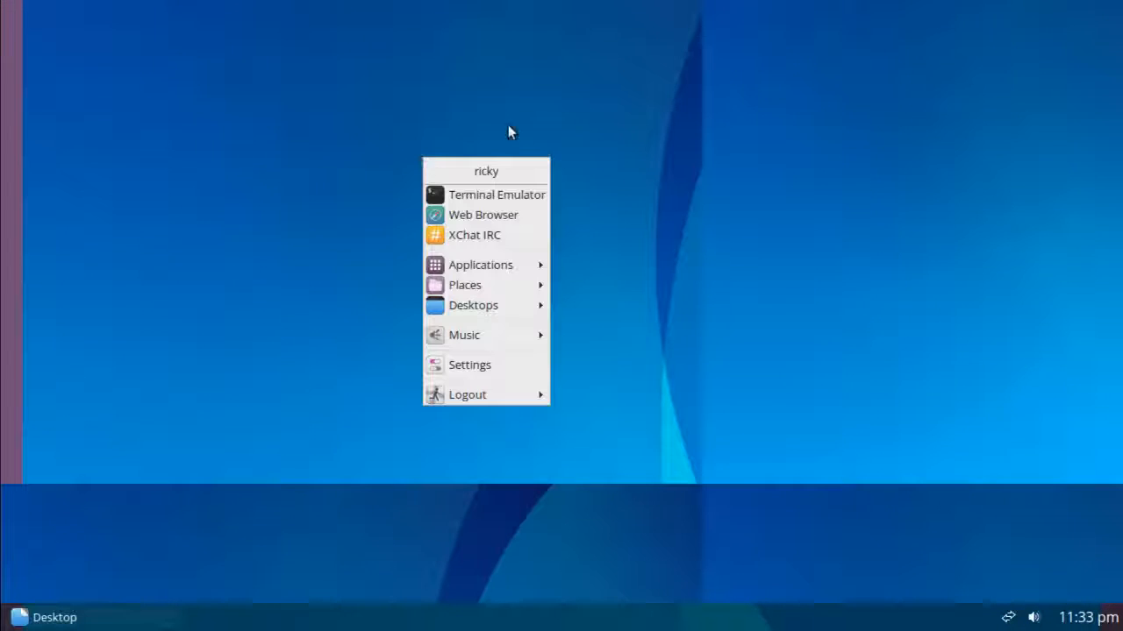
Step: Launch Galculator from Accessories and compute the result 112
left_click(481, 264)
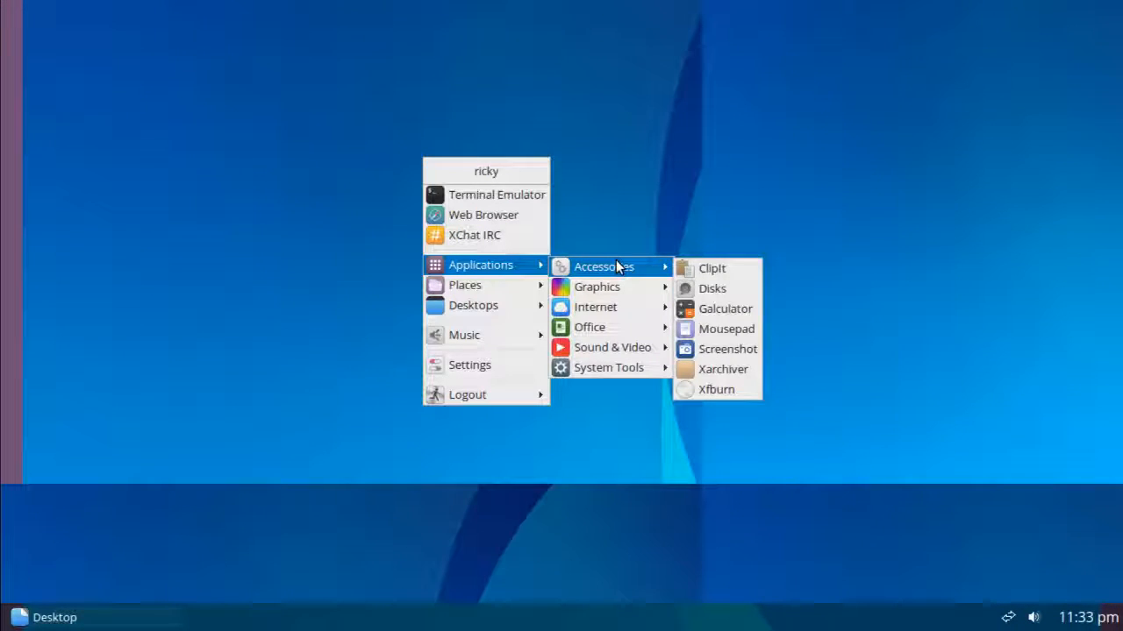
mouse_move(597, 287)
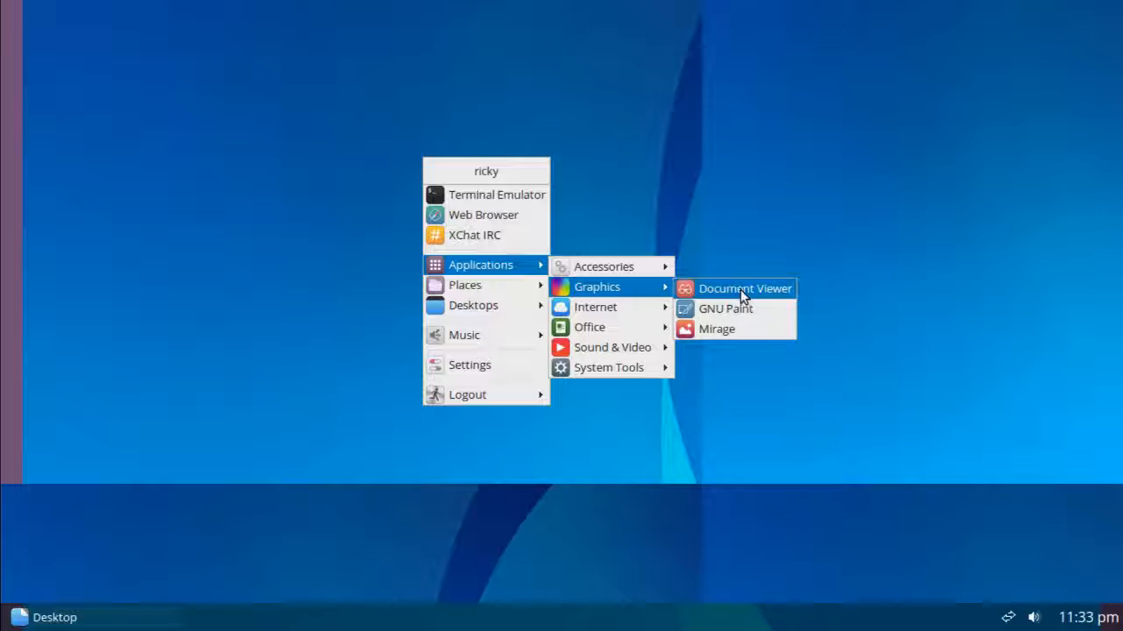
left_click(745, 287)
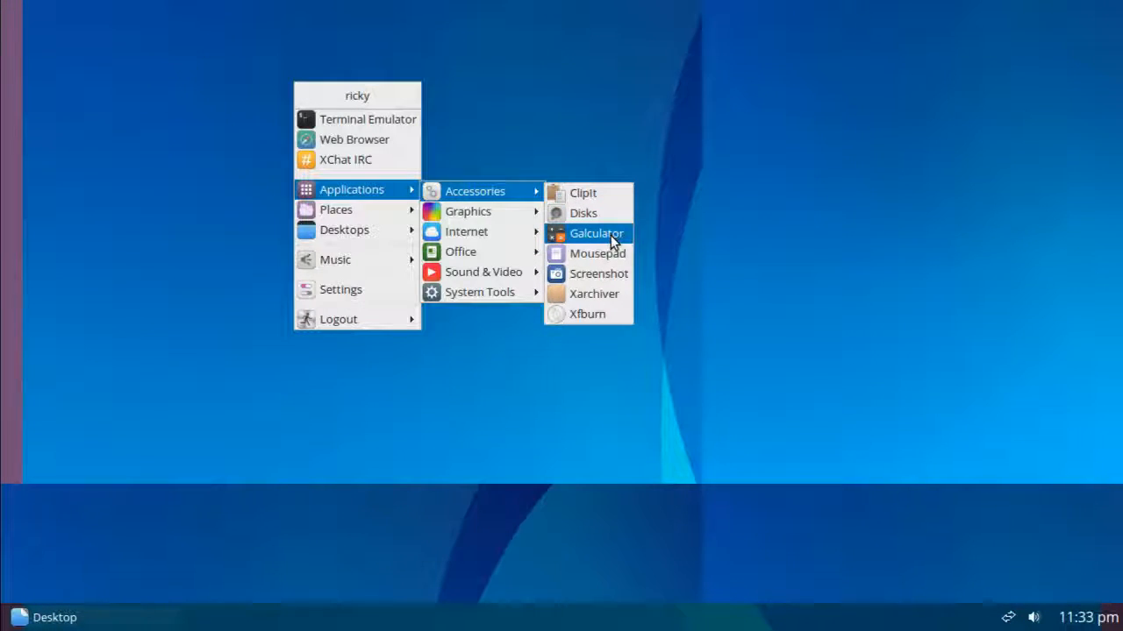
left_click(596, 233)
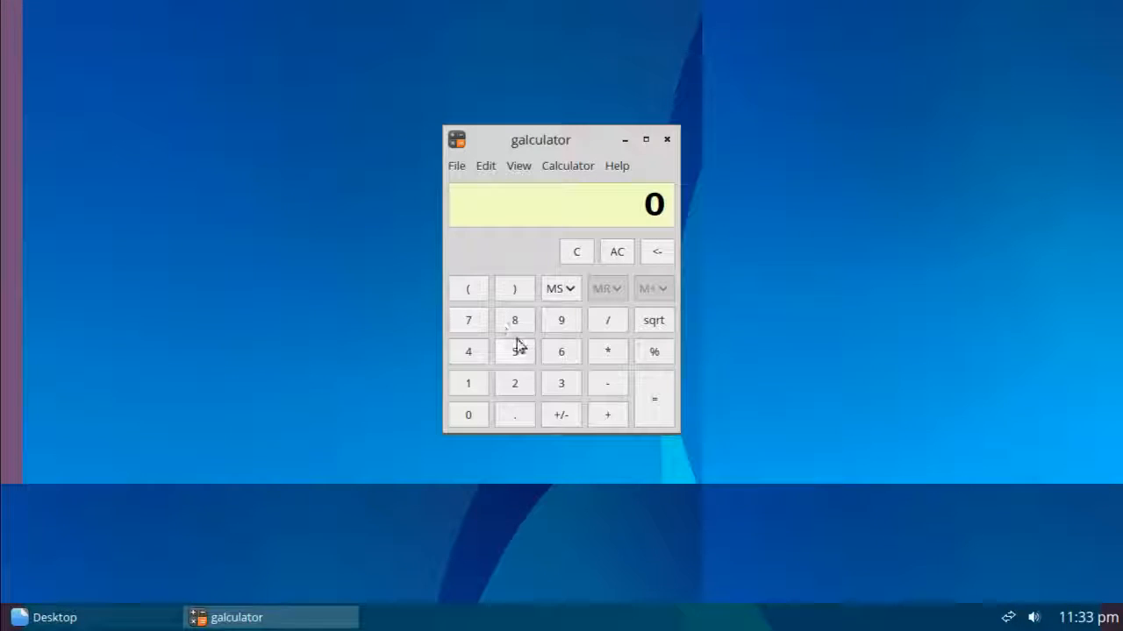
left_click(654, 397)
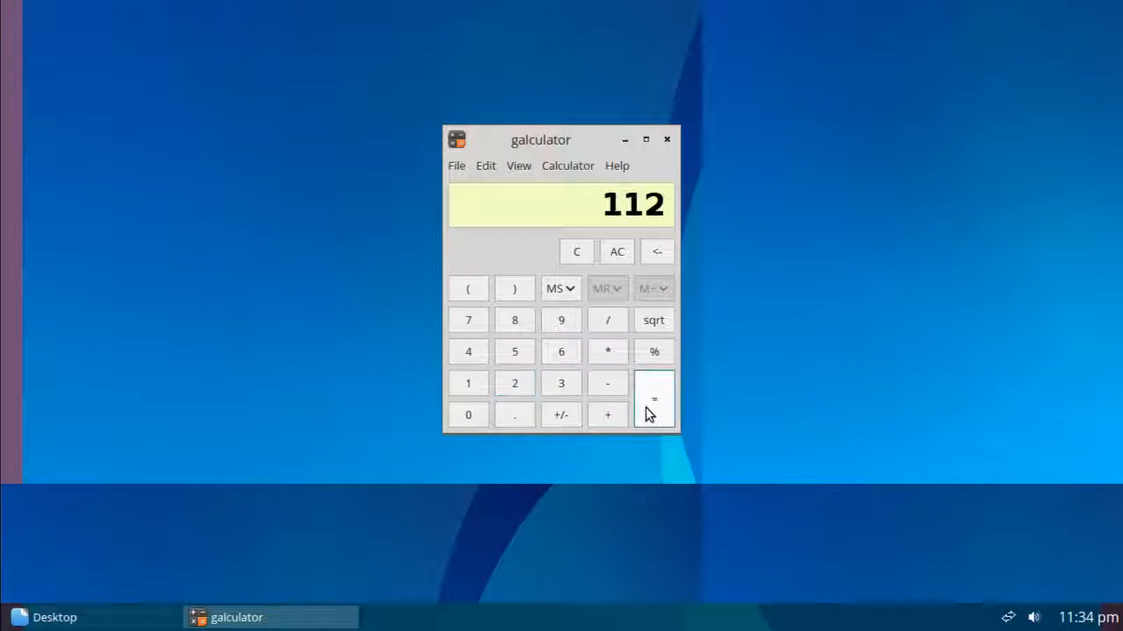
Step: Close the calculator and start Mousepad from the desktop Accessories menu
left_click(667, 139)
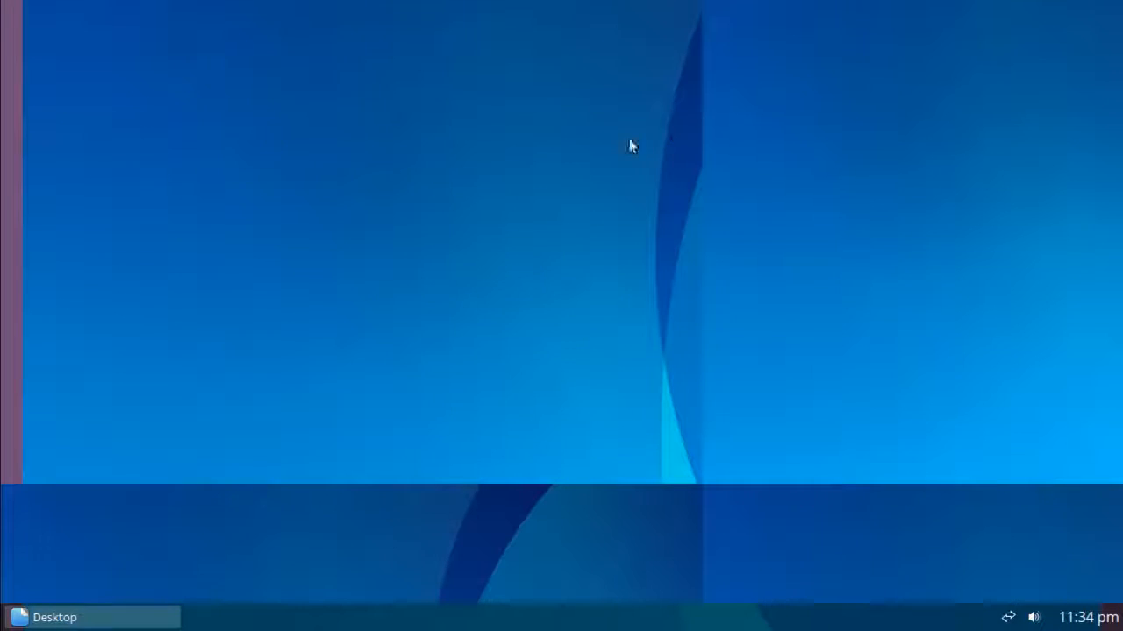
right_click(631, 145)
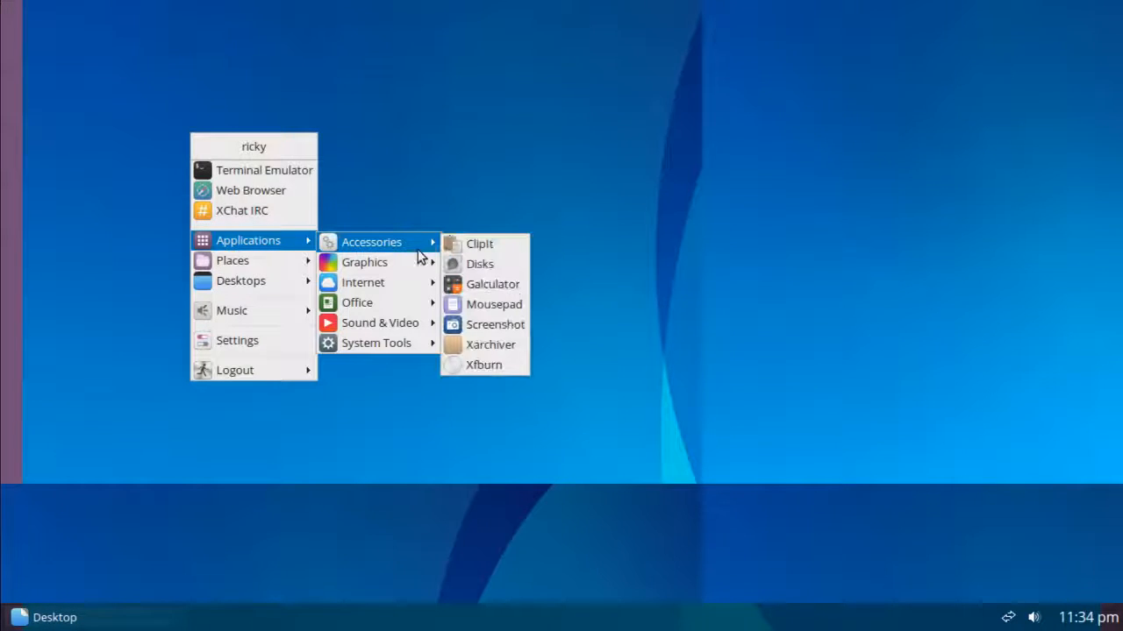
mouse_move(509, 309)
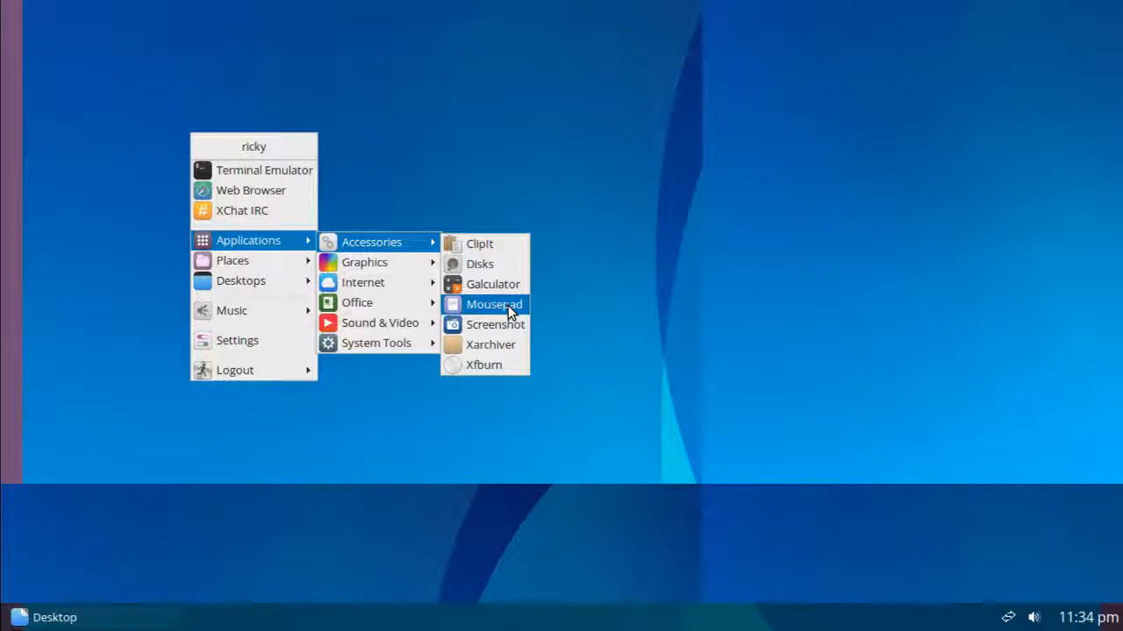
left_click(493, 304)
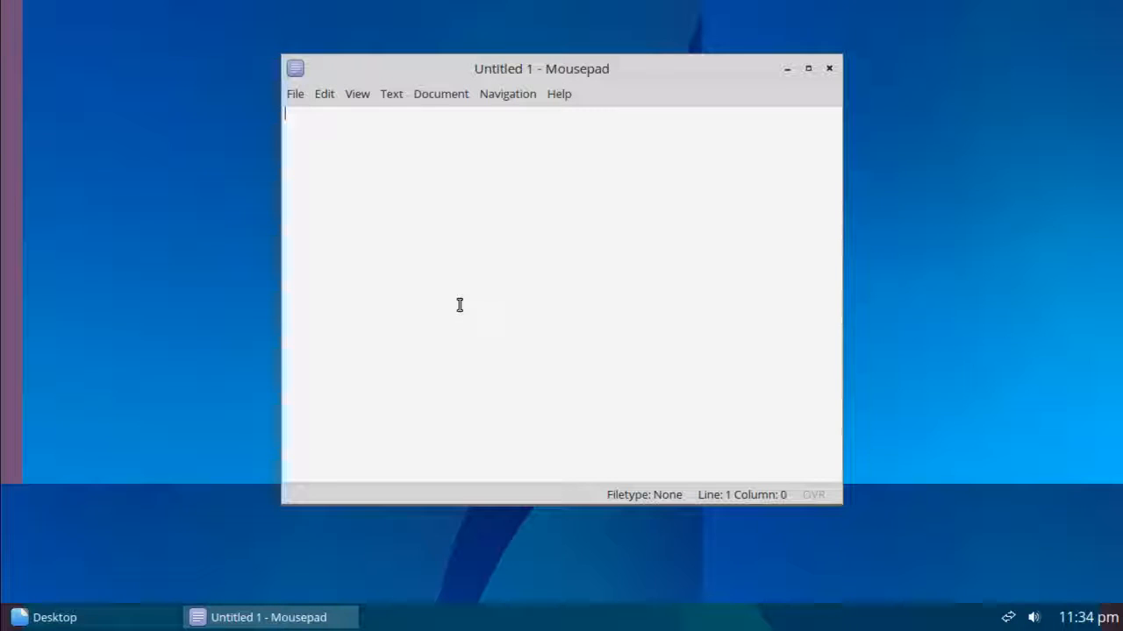
mouse_move(458, 296)
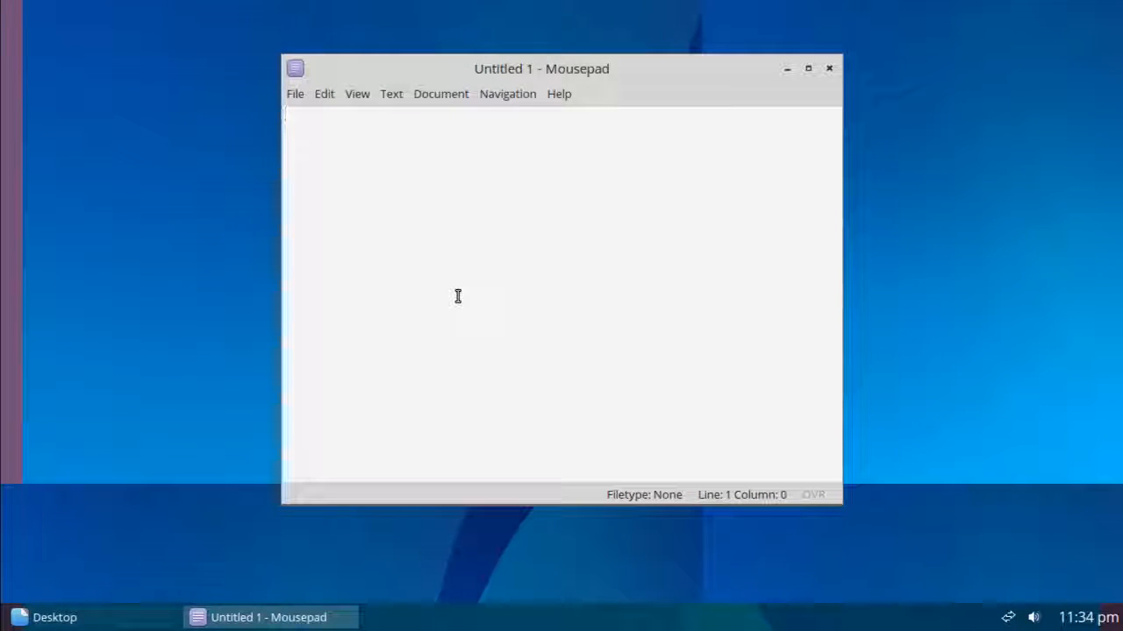
mouse_move(498, 278)
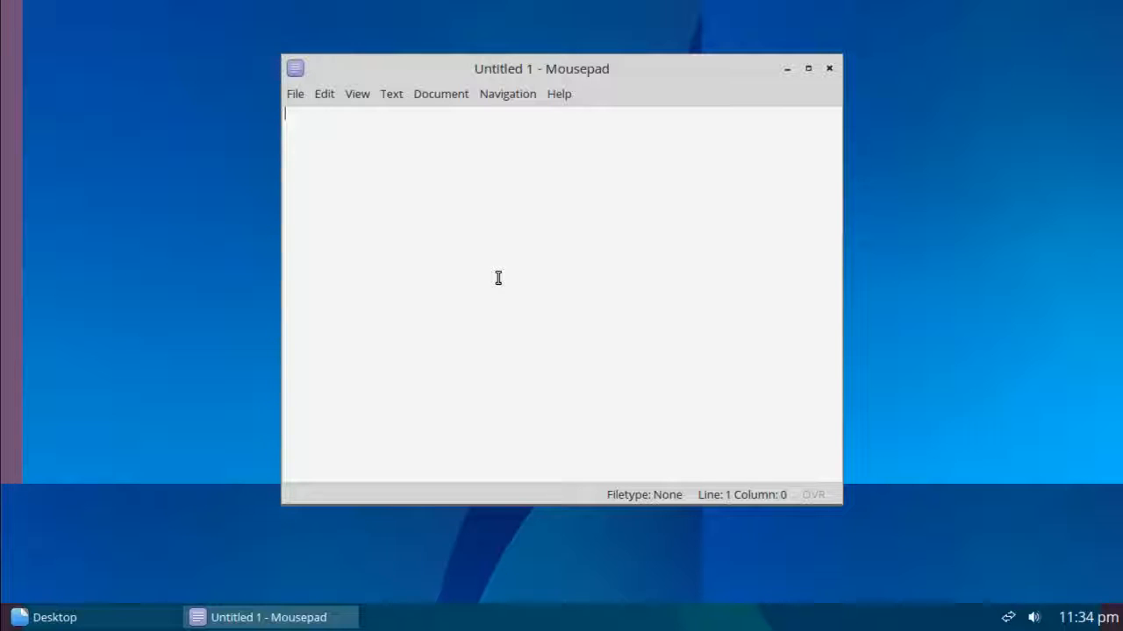
mouse_move(411, 156)
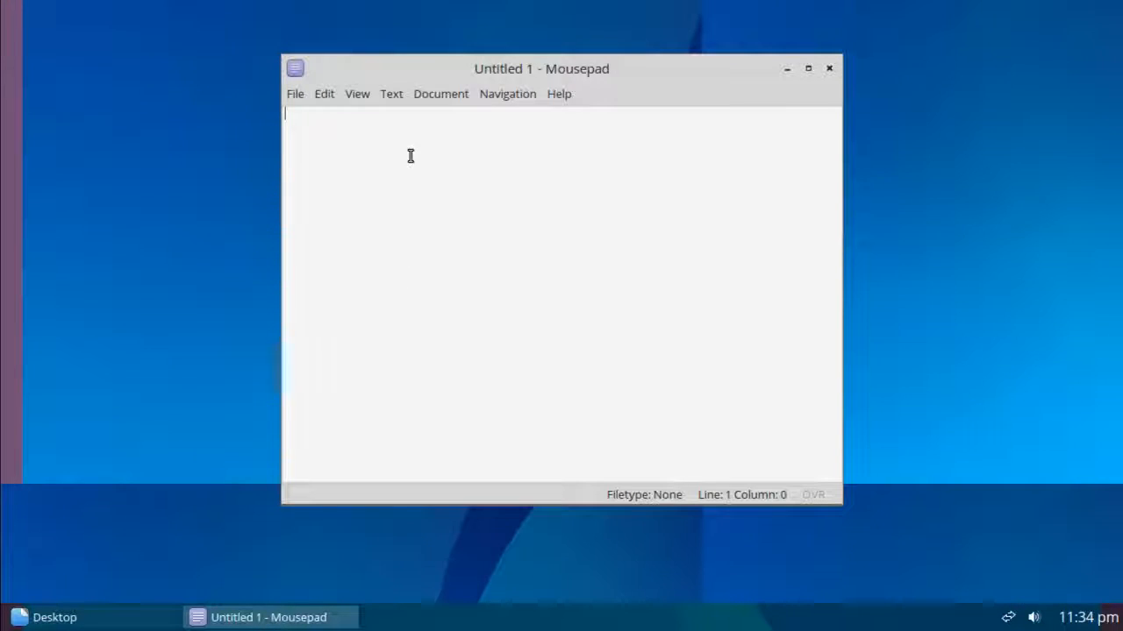
mouse_move(683, 222)
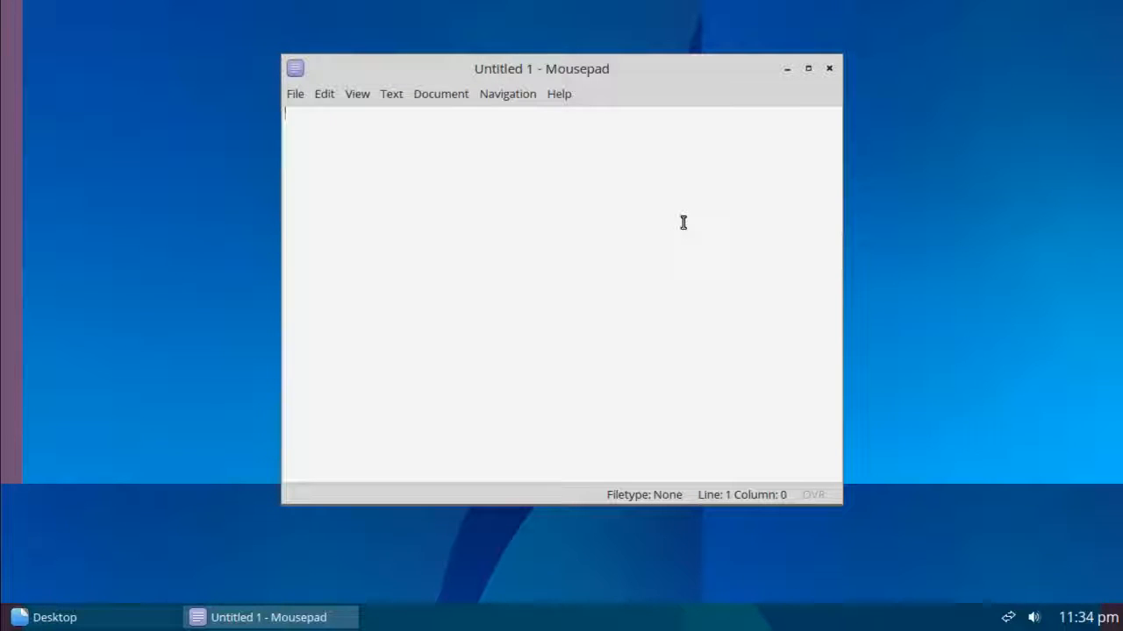
mouse_move(597, 142)
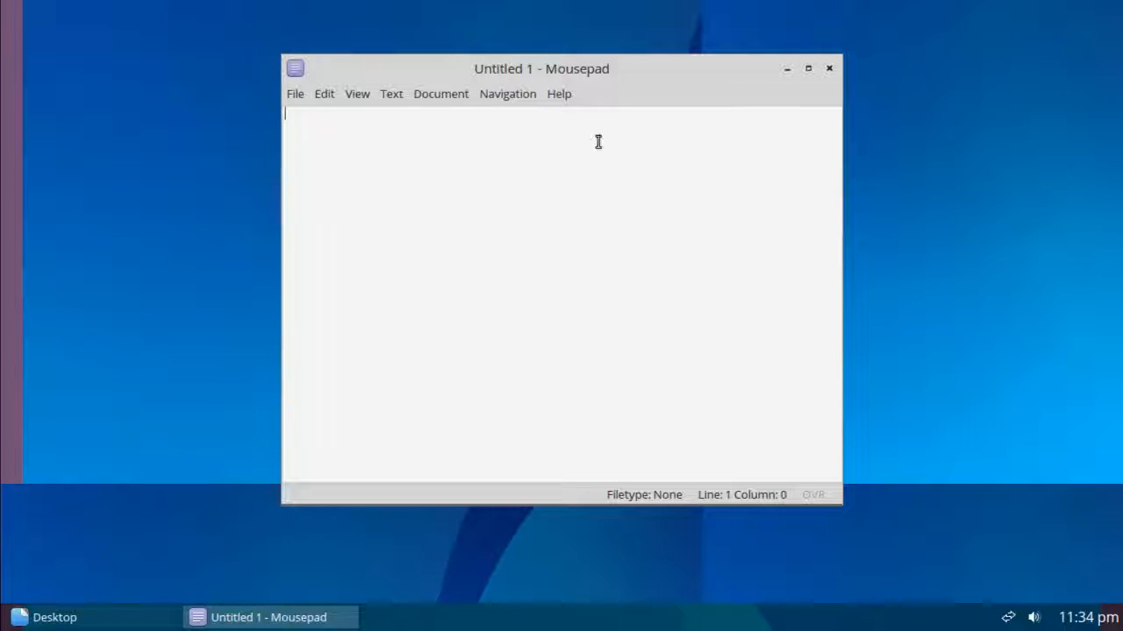
mouse_move(599, 230)
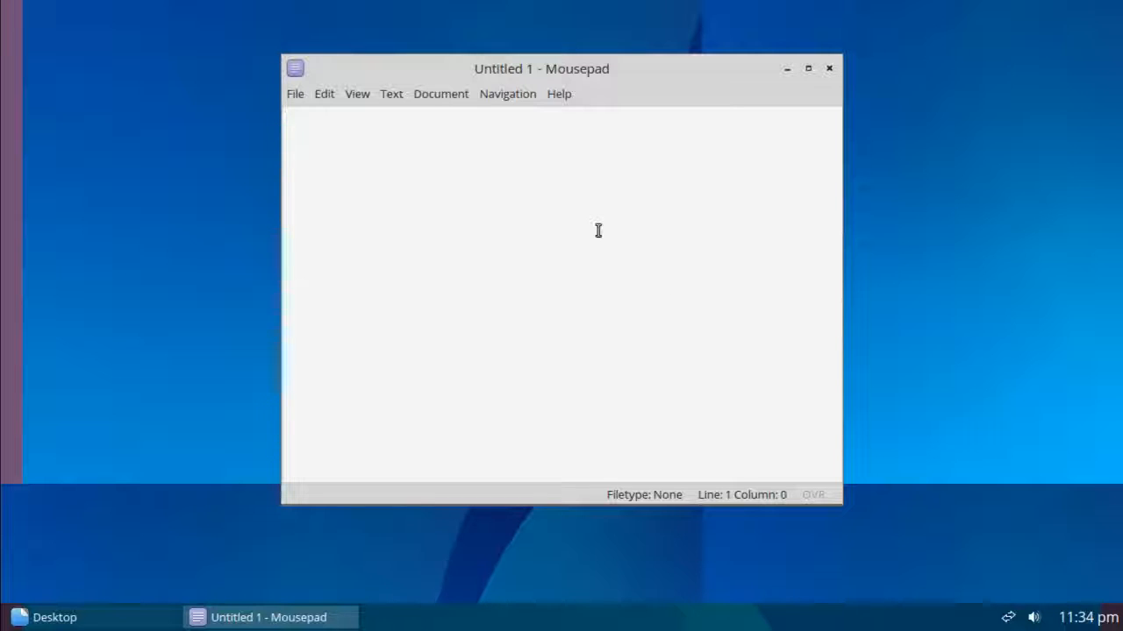
mouse_move(927, 145)
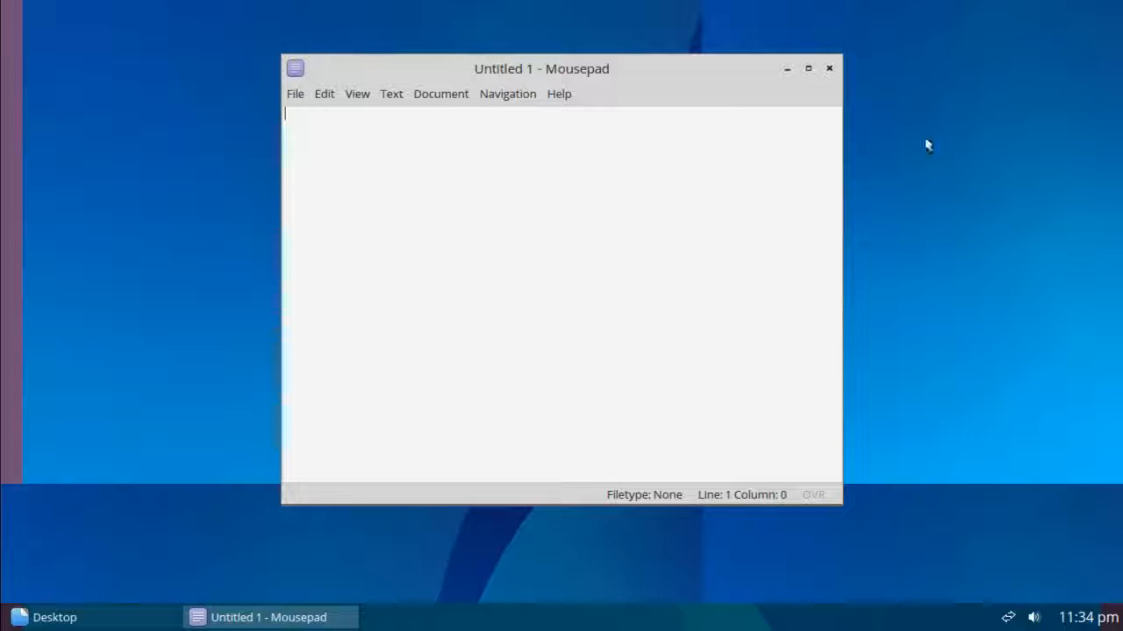
Step: Write hello! in the document and bring up Save As from the File menu
left_click(295, 93)
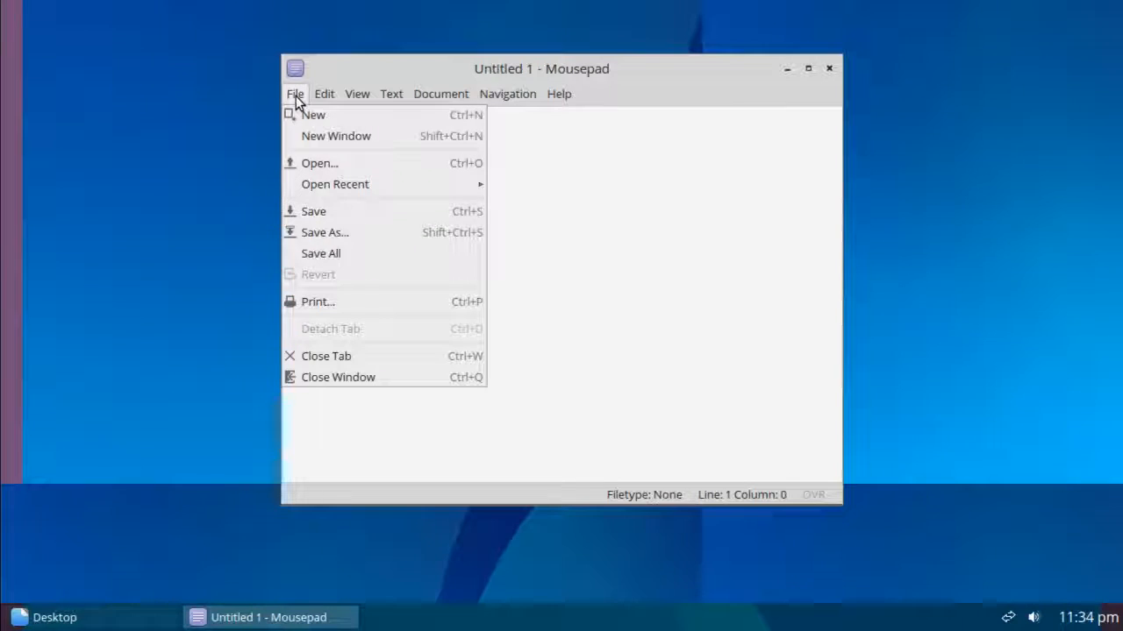
type("he")
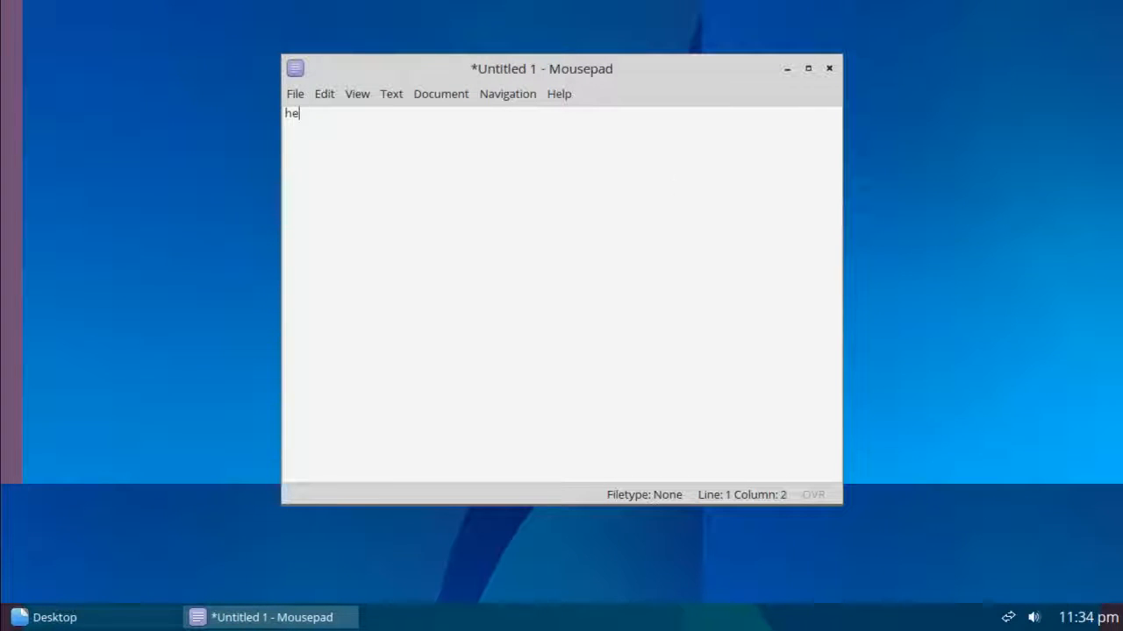
type("llo!")
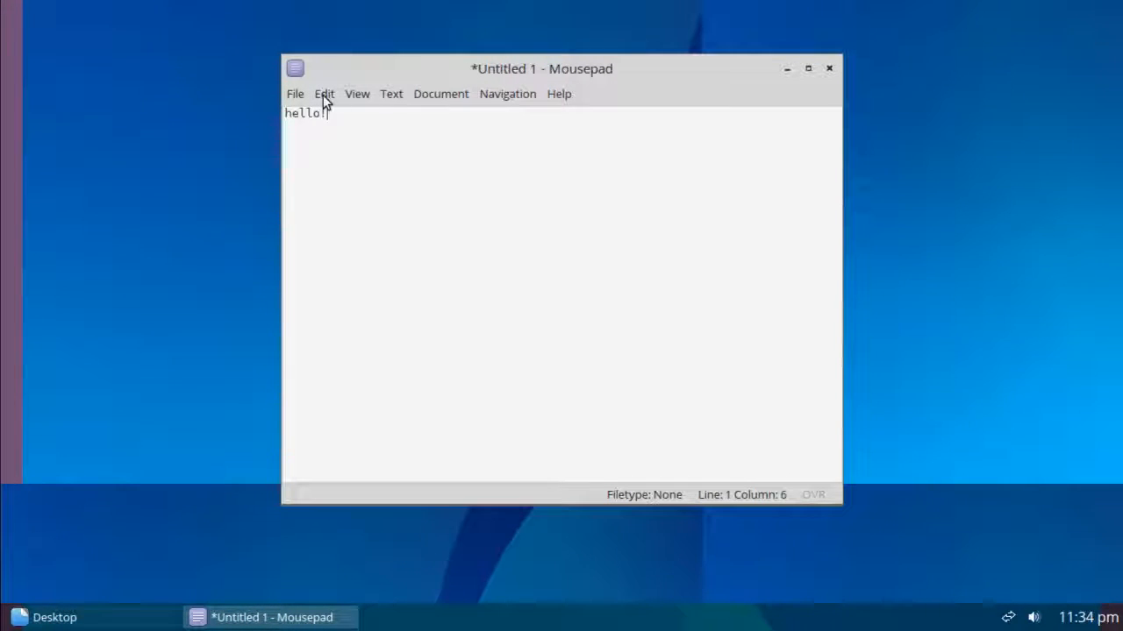
left_click(295, 94)
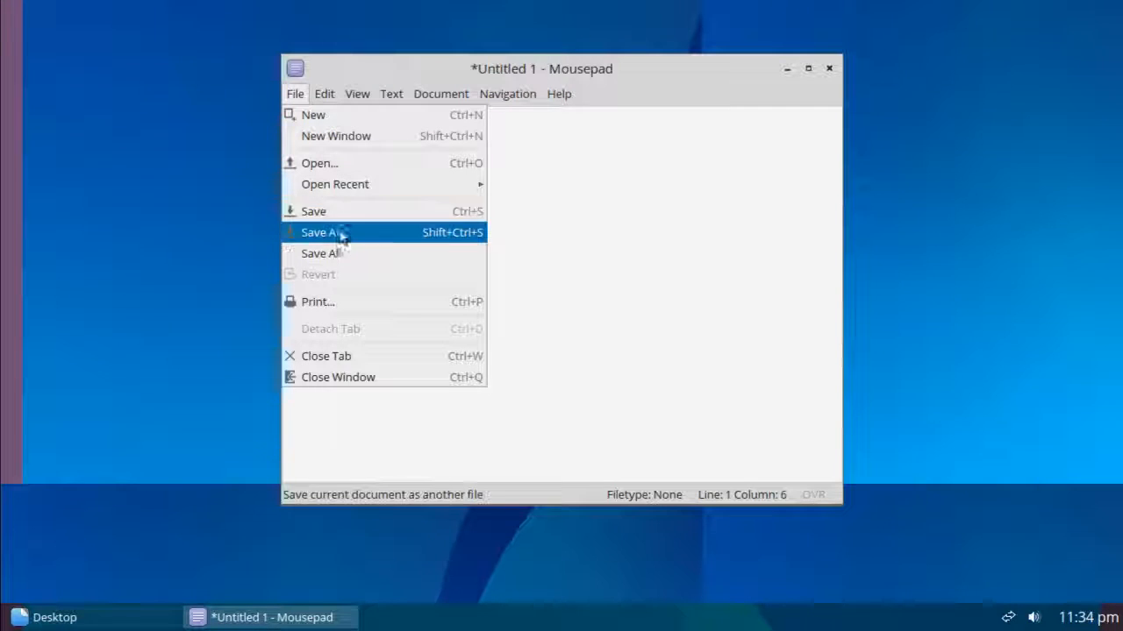
left_click(318, 232)
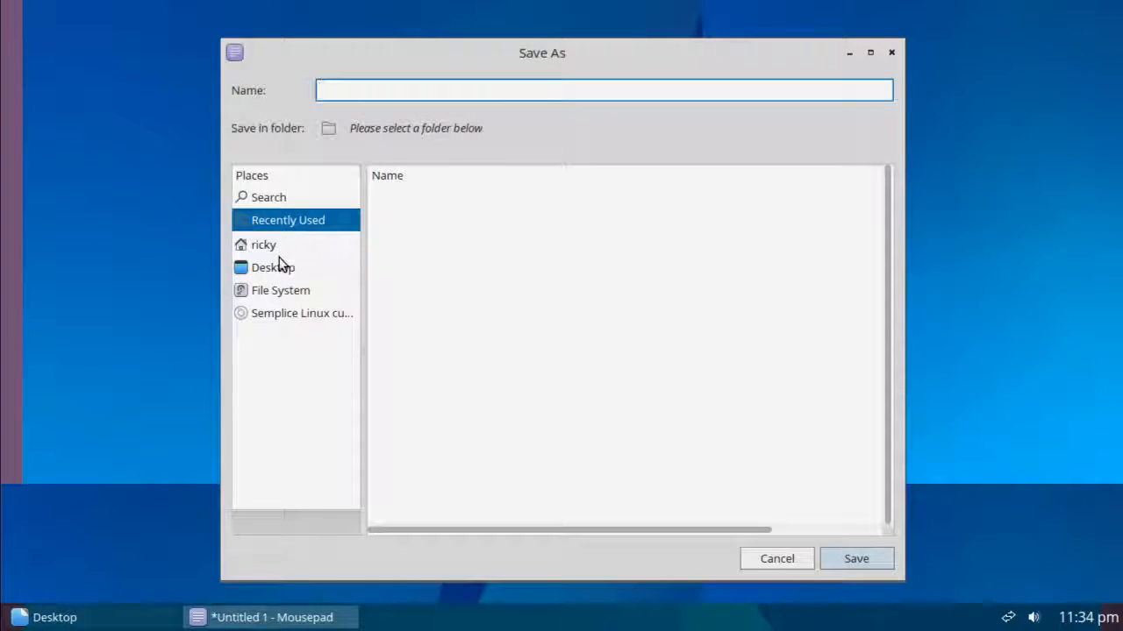
Step: Save the note in the home folder under the name Notpadthing
left_click(263, 245)
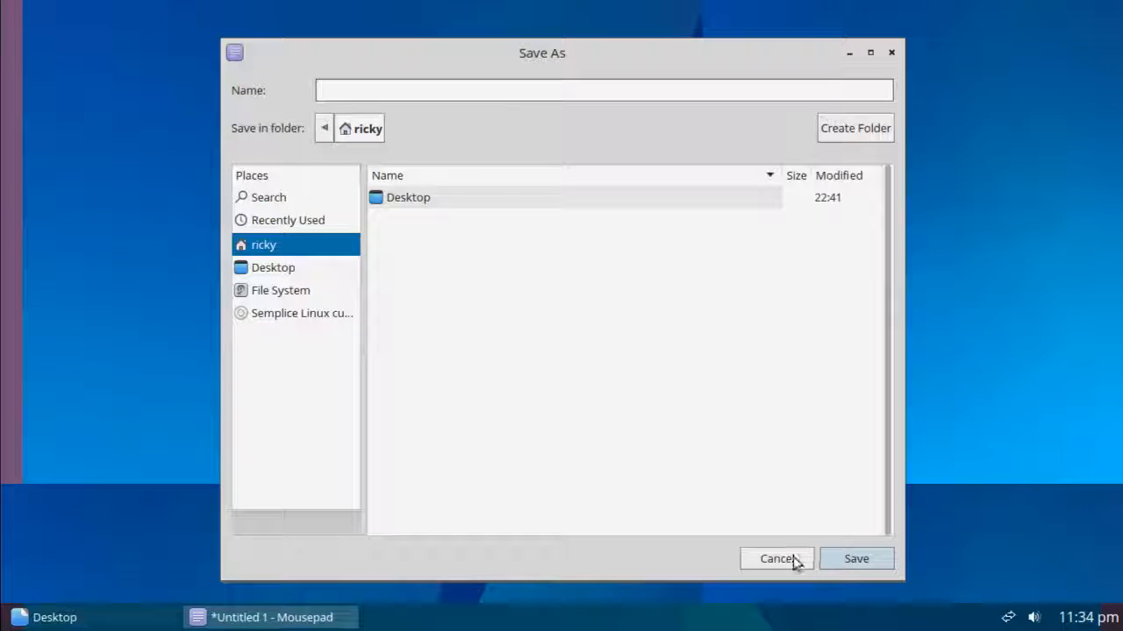
left_click(603, 90)
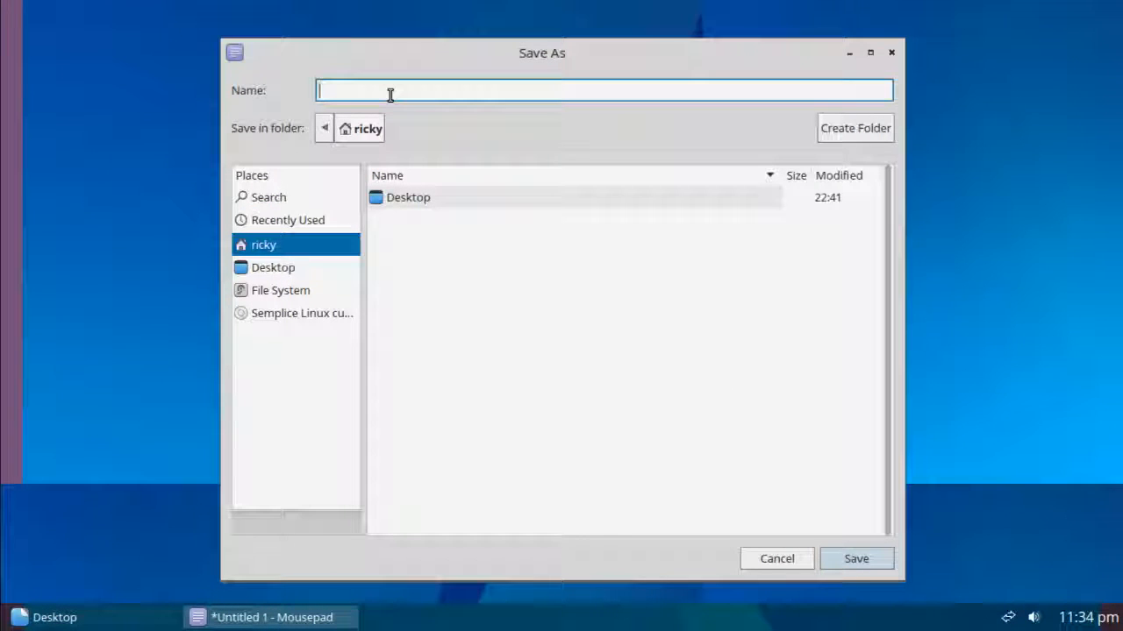
type("Not")
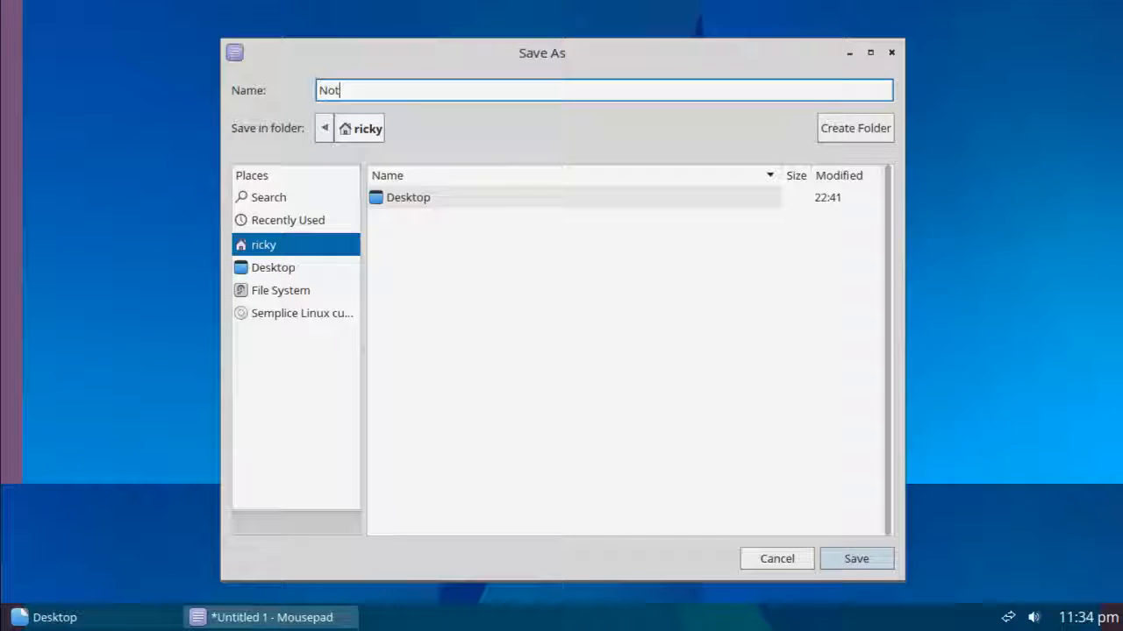
type("padthing")
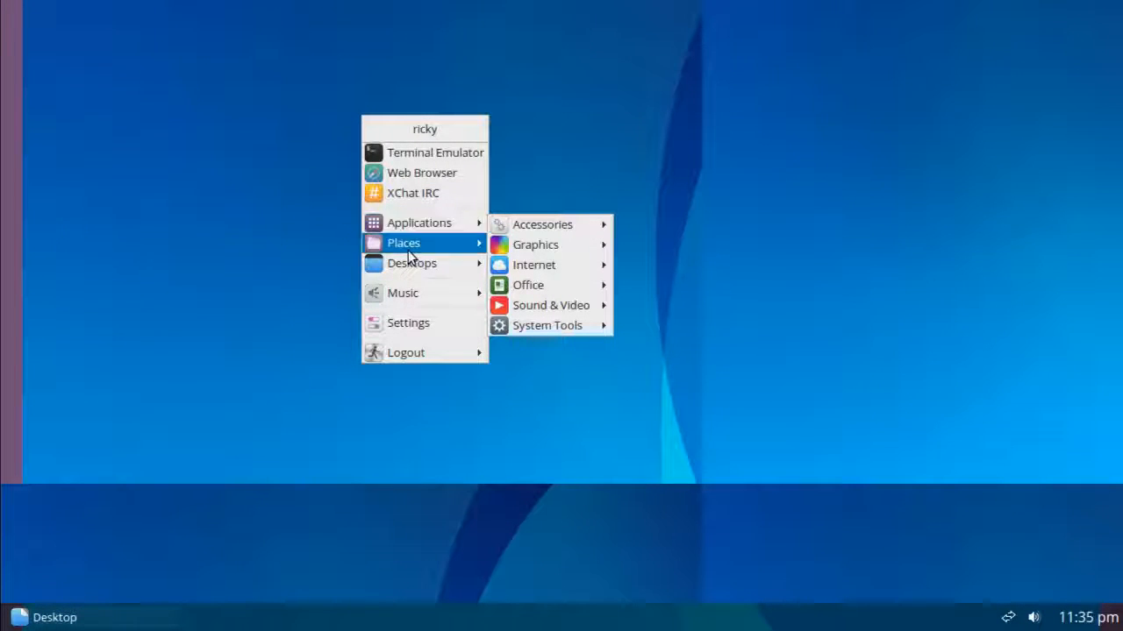
mouse_move(403, 242)
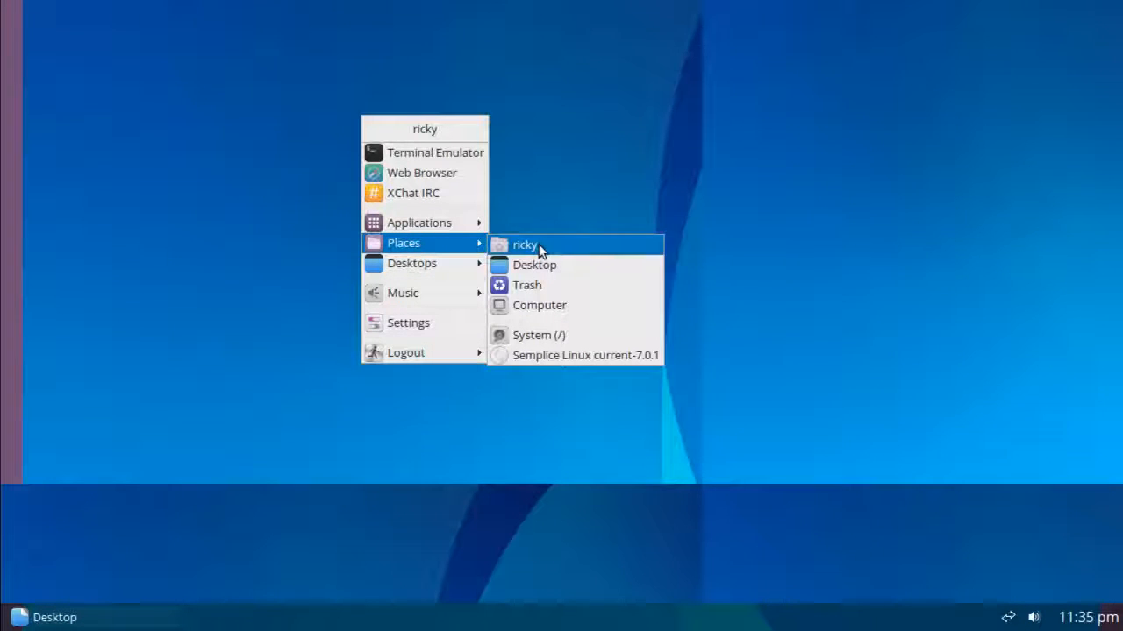
Step: Open the home folder in File Manager and bring up actions for Notpadthing
left_click(526, 244)
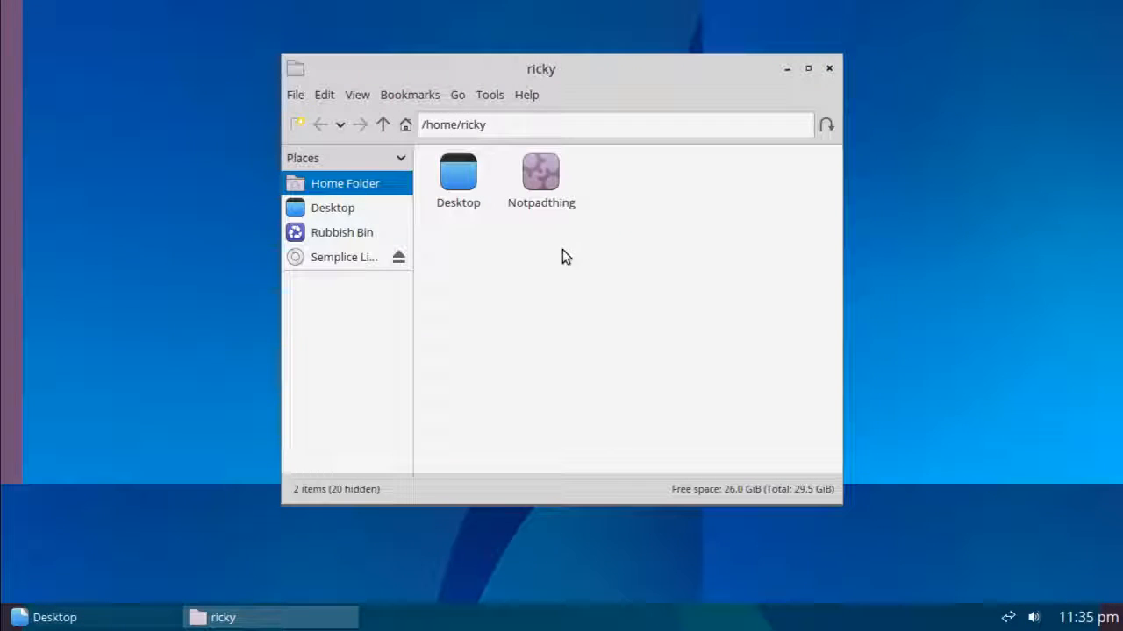
mouse_move(539, 210)
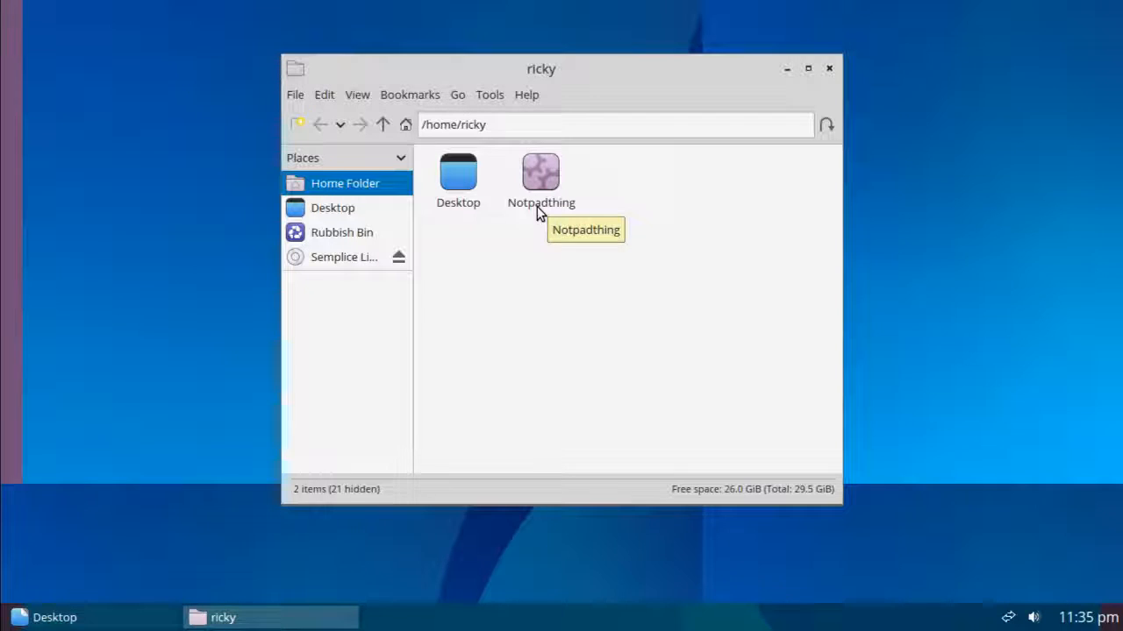
mouse_move(512, 202)
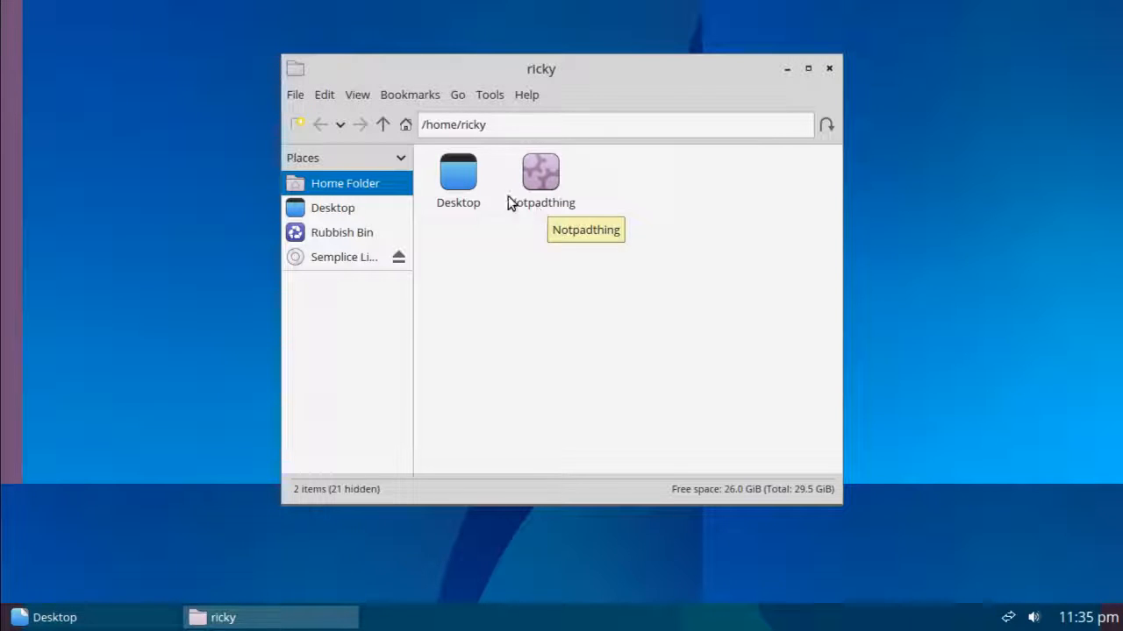
right_click(540, 172)
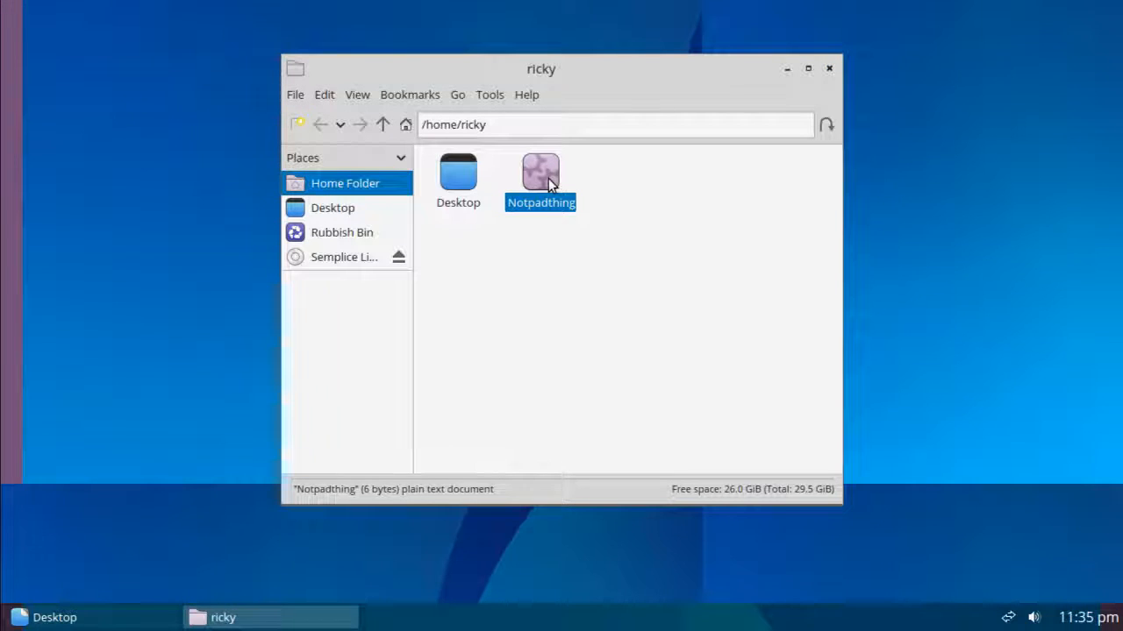
mouse_move(830, 83)
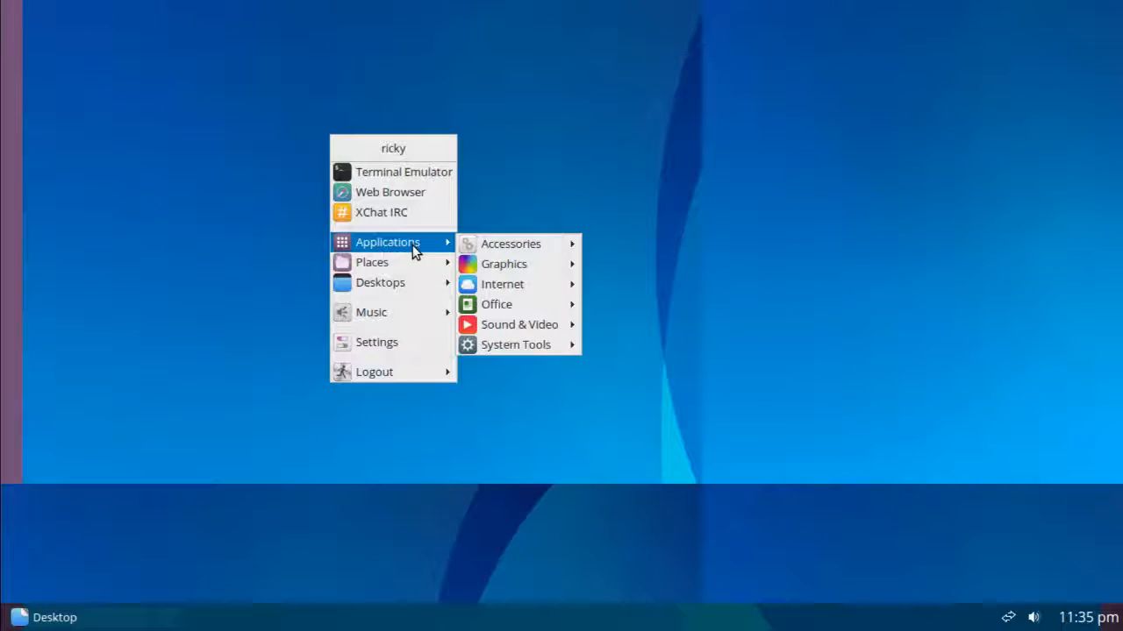
mouse_move(399, 192)
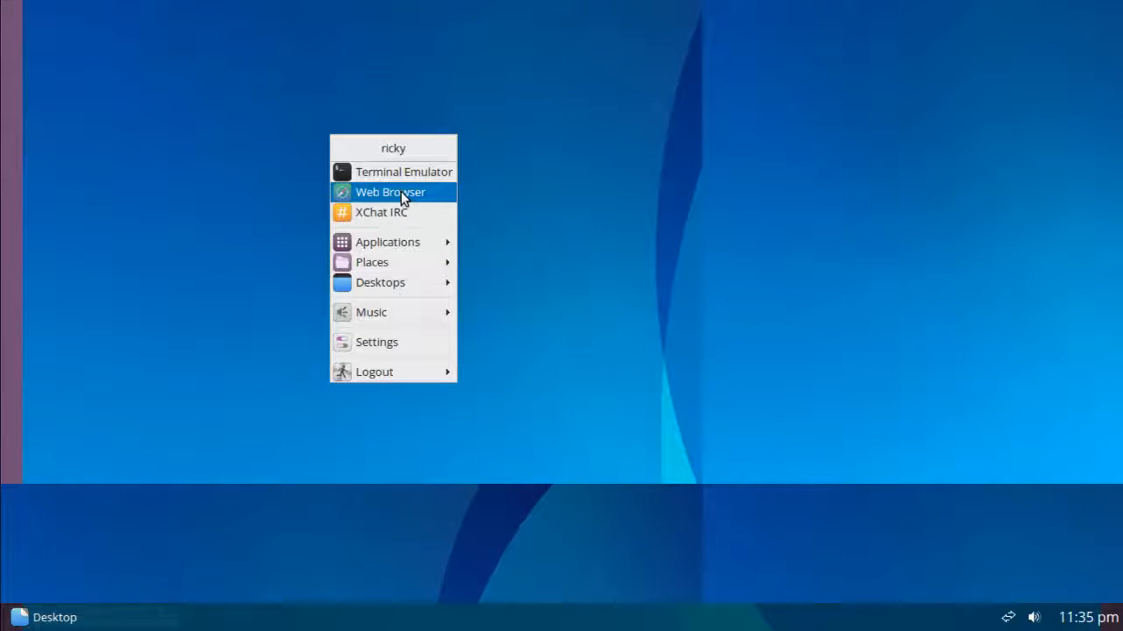
Step: Launch Iceweasel to its start page and bring up the Openbox root menu over it
left_click(388, 193)
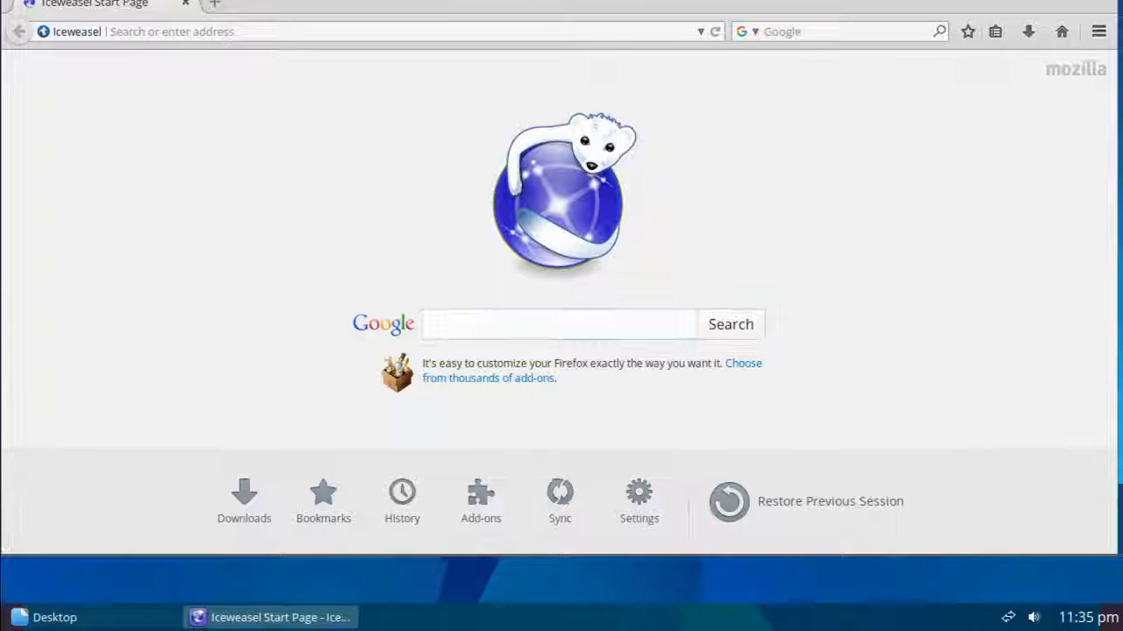
left_click(557, 324)
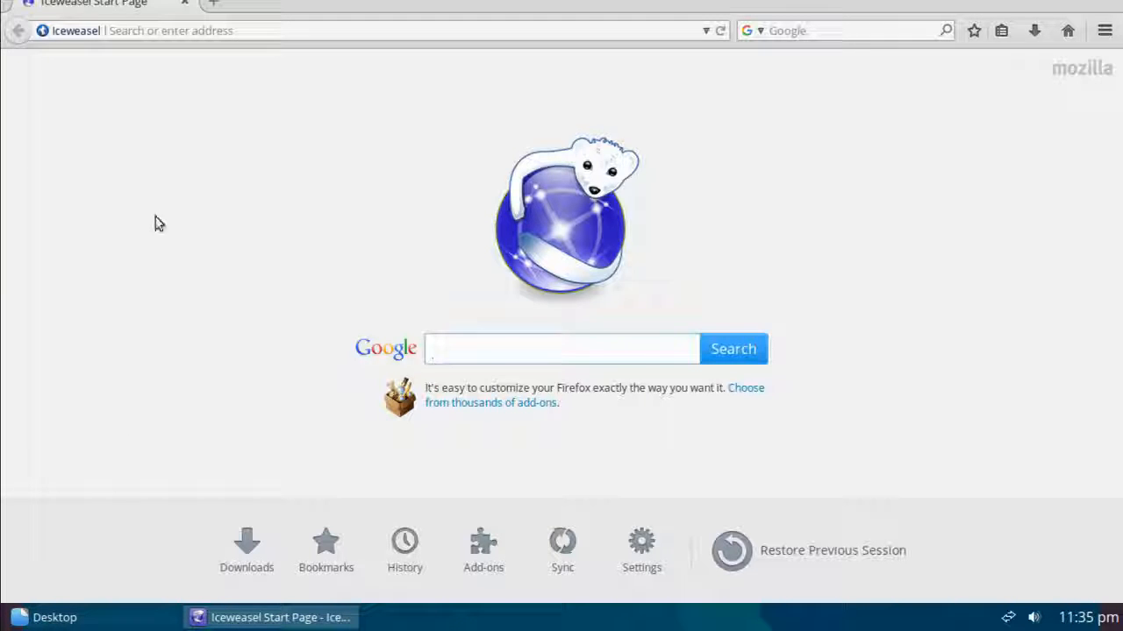
right_click(675, 211)
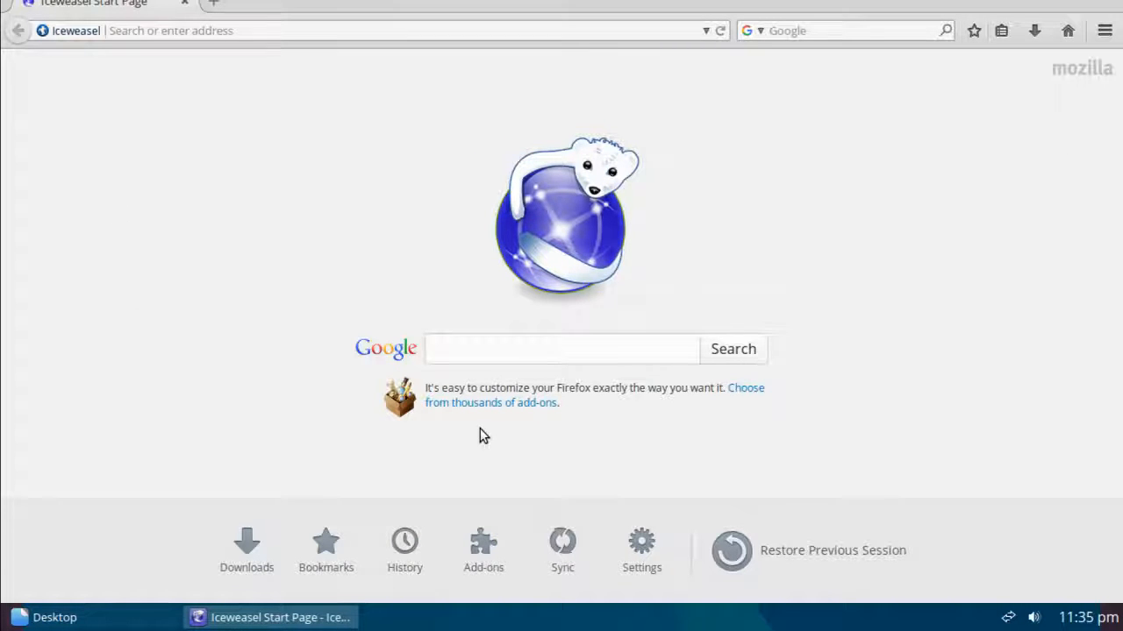
left_click(9, 617)
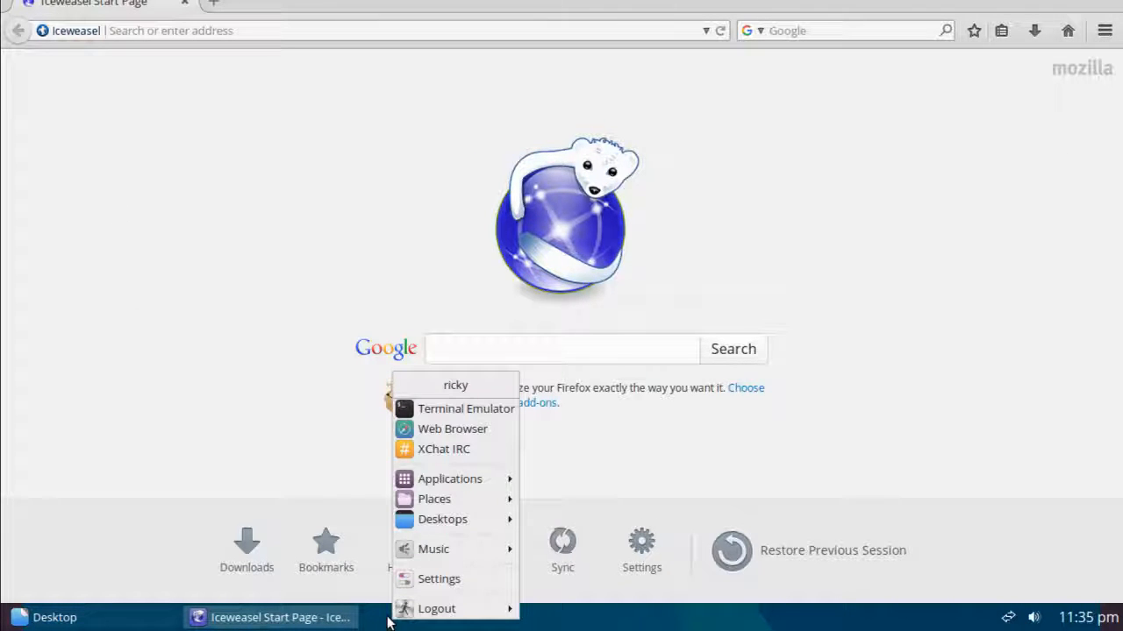
mouse_move(471, 625)
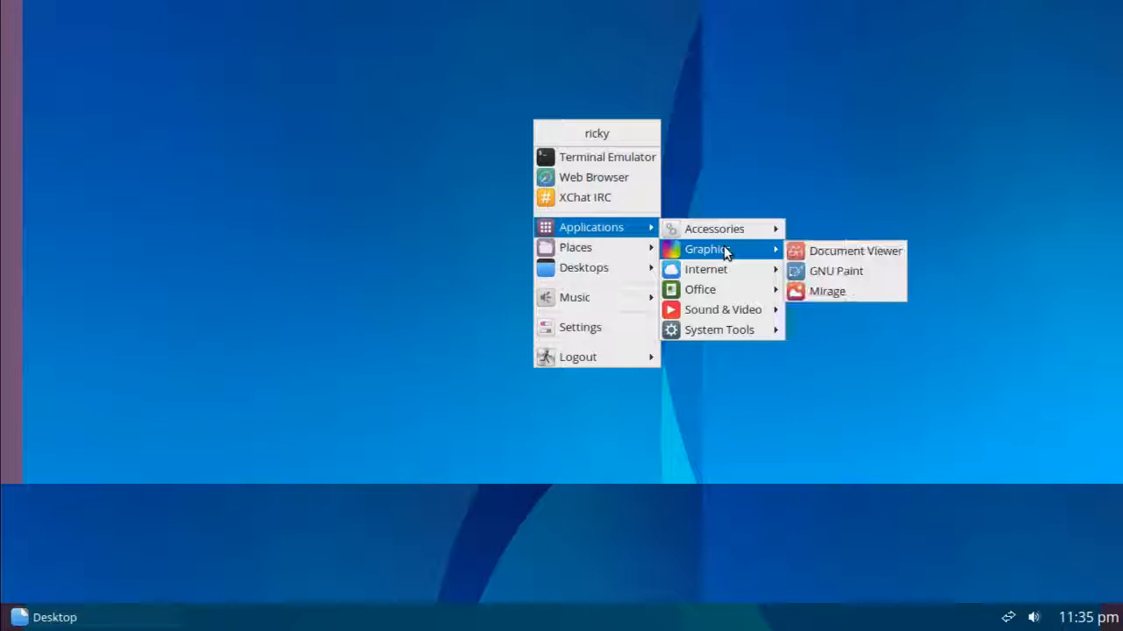
mouse_move(842, 298)
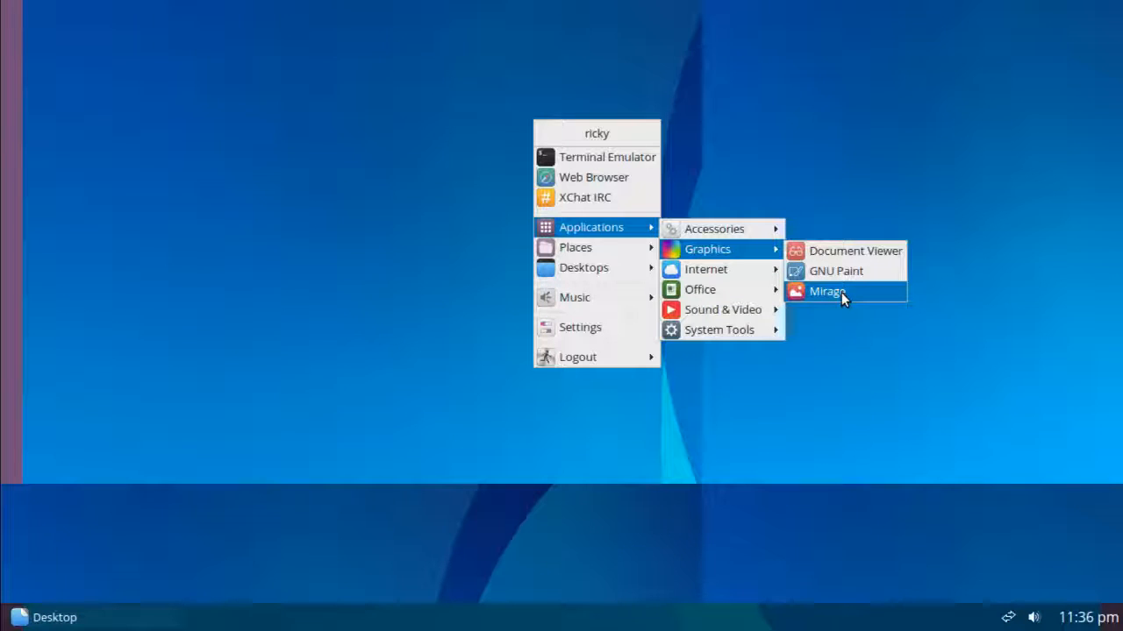
Step: Close Iceweasel and browse the root menu's Graphics, Accessories and Internet categories
left_click(827, 291)
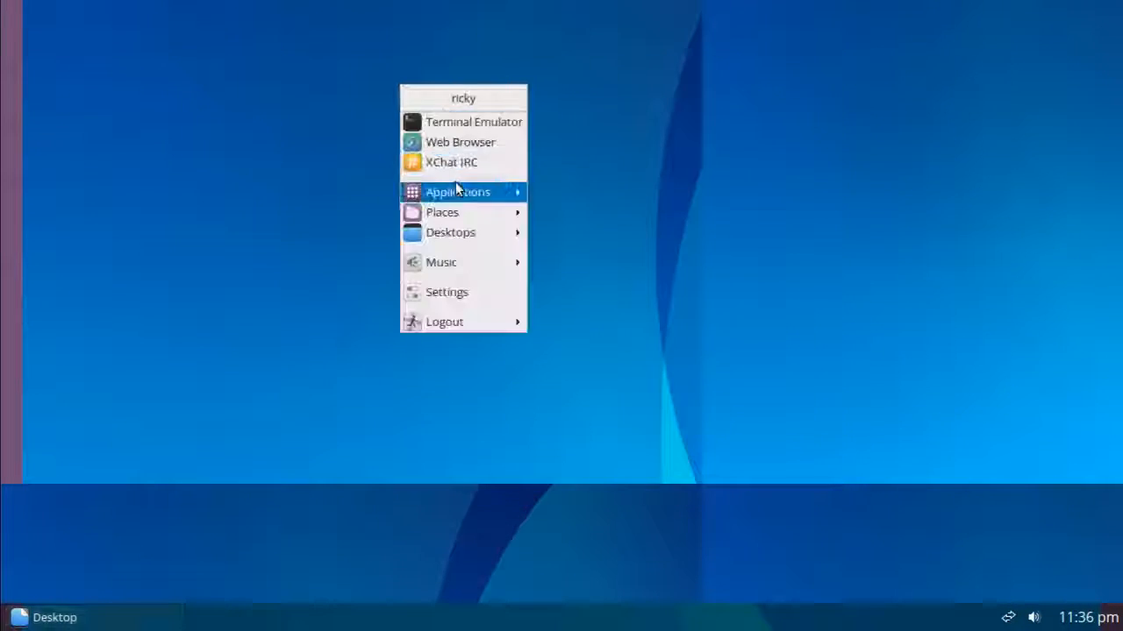
mouse_move(582, 194)
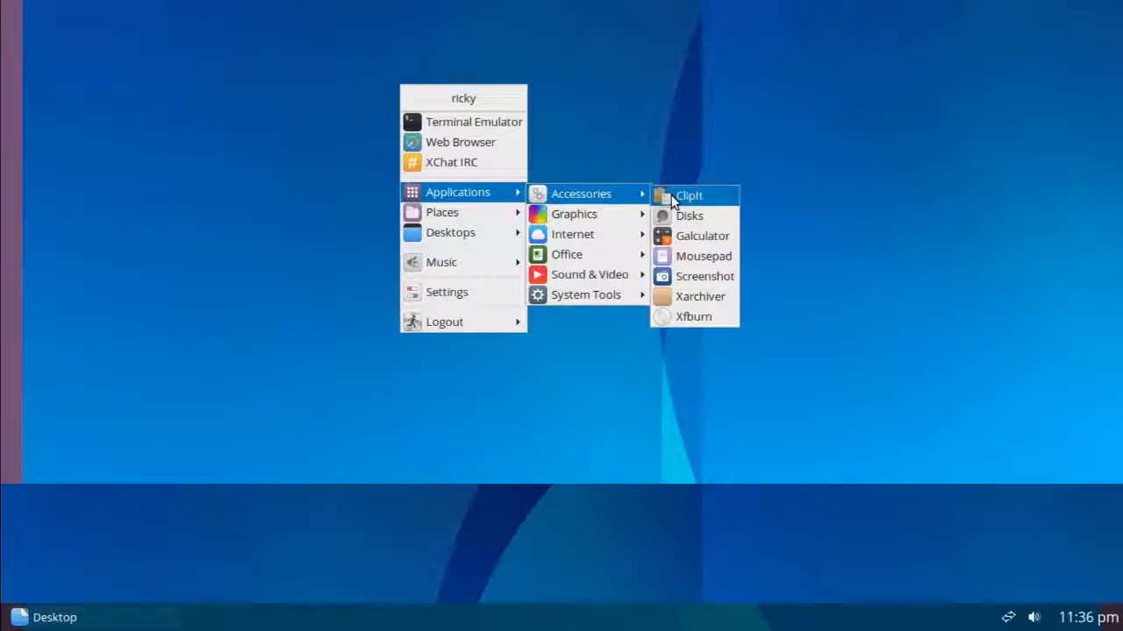
mouse_move(701, 296)
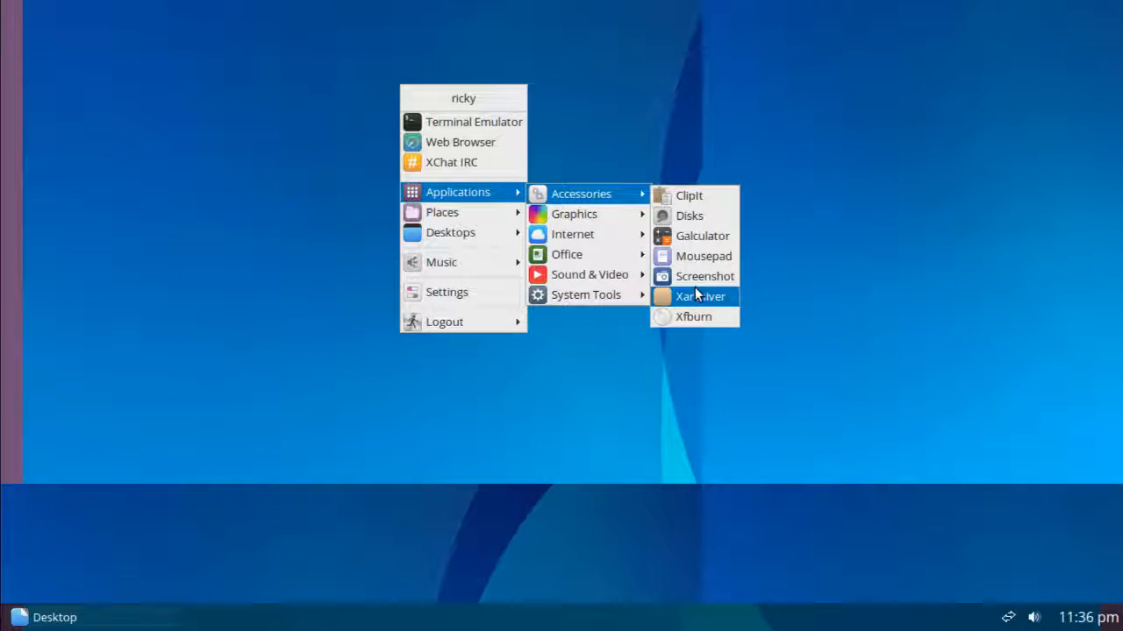
mouse_move(686, 324)
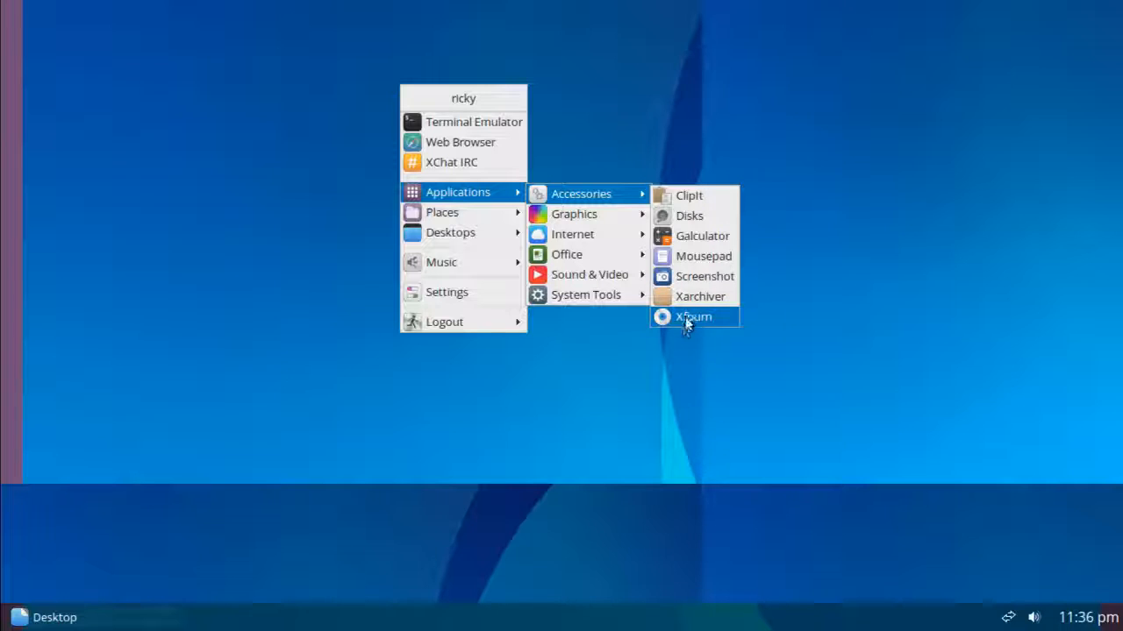
mouse_move(685, 330)
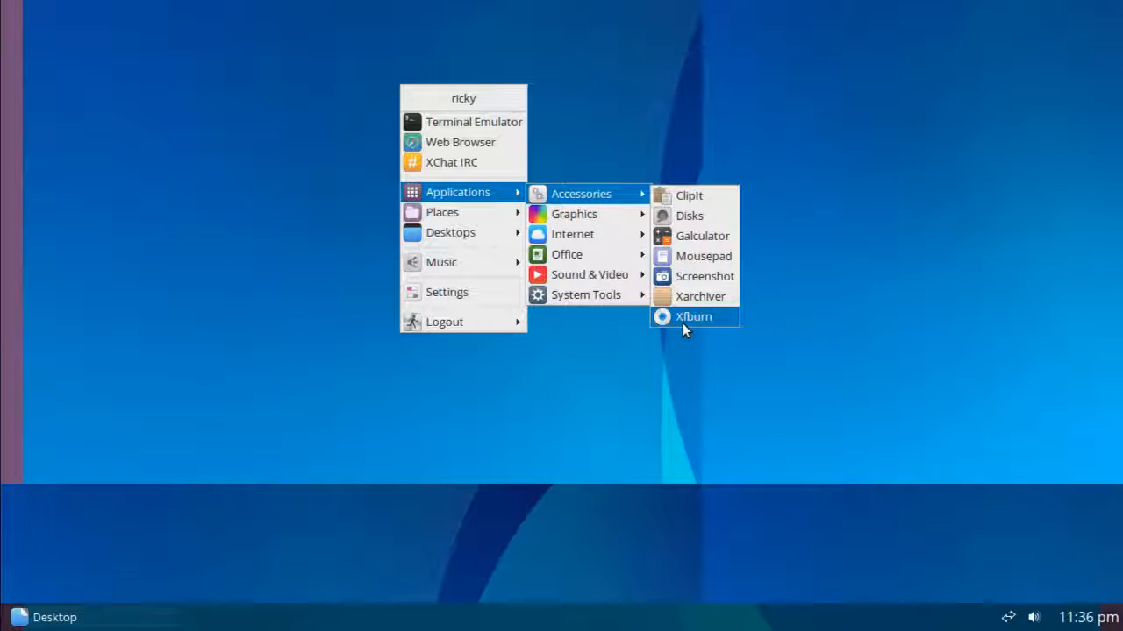
mouse_move(681, 297)
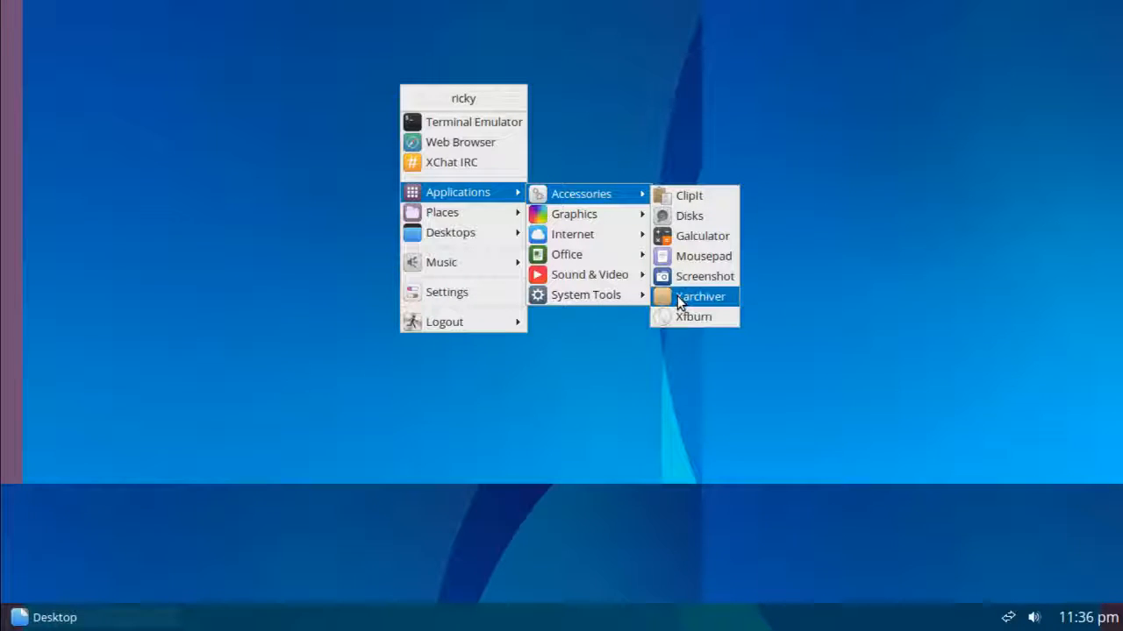
mouse_move(724, 304)
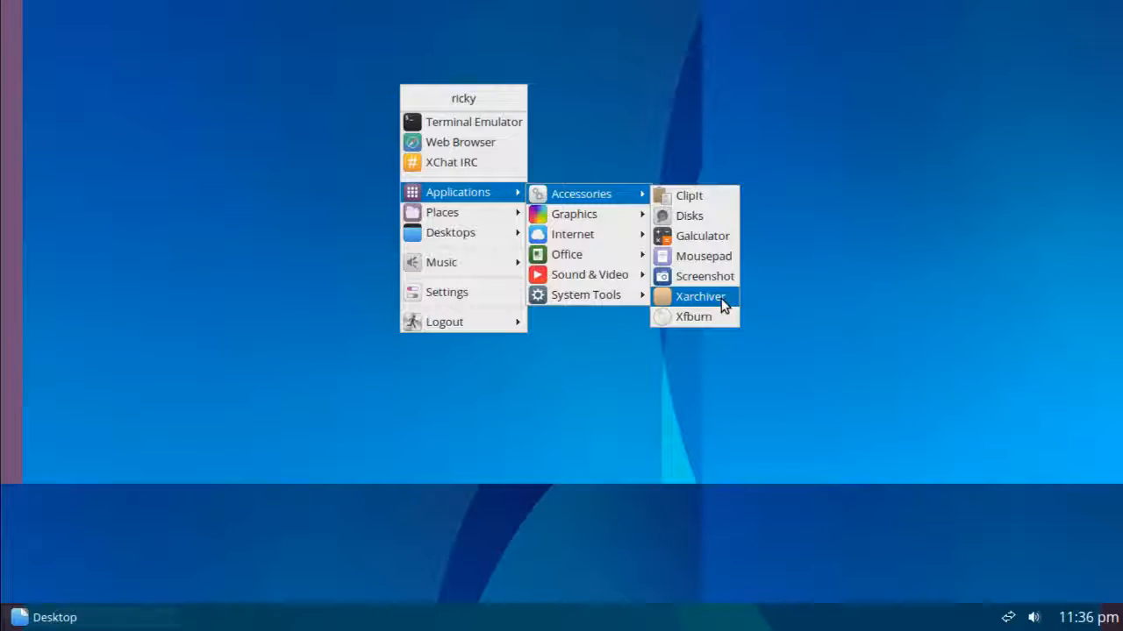
mouse_move(574, 234)
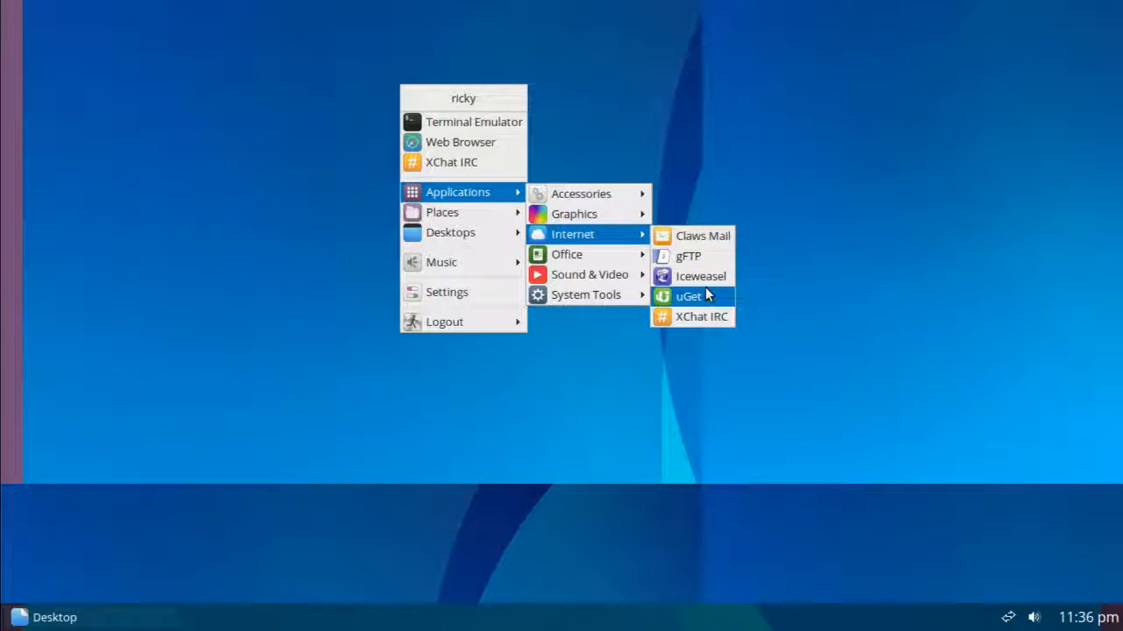
mouse_move(701, 256)
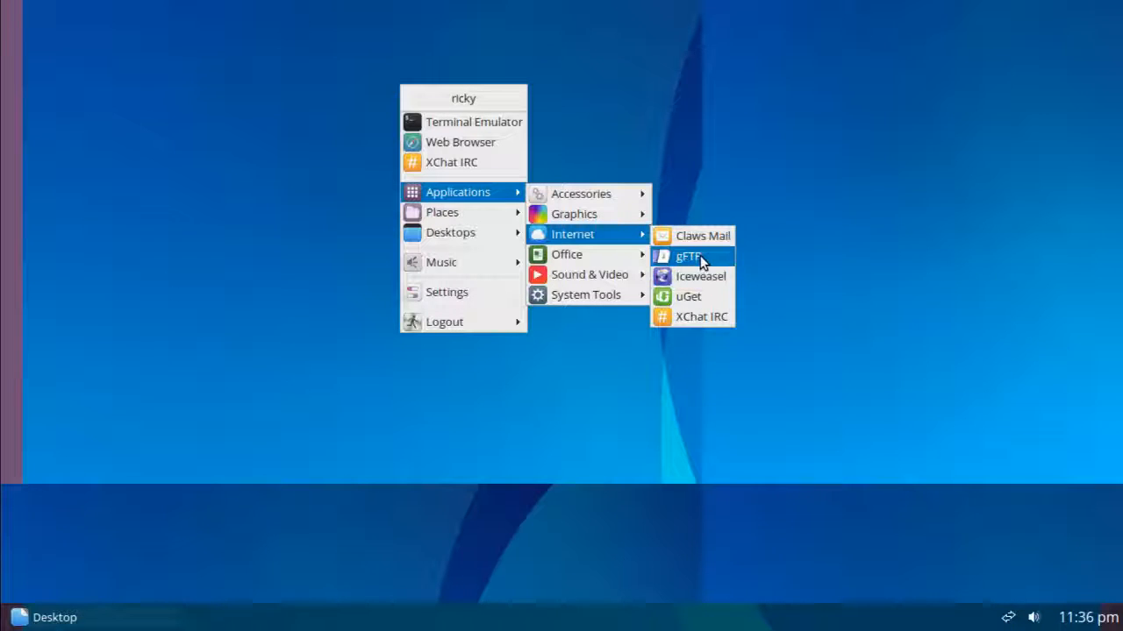
mouse_move(707, 268)
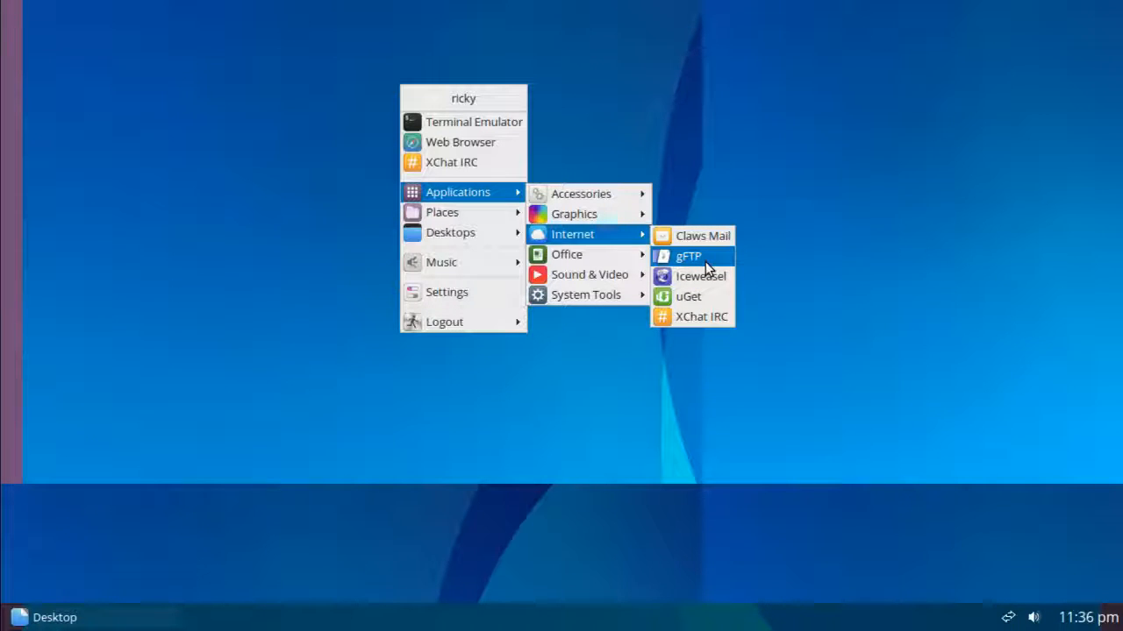
mouse_move(702, 247)
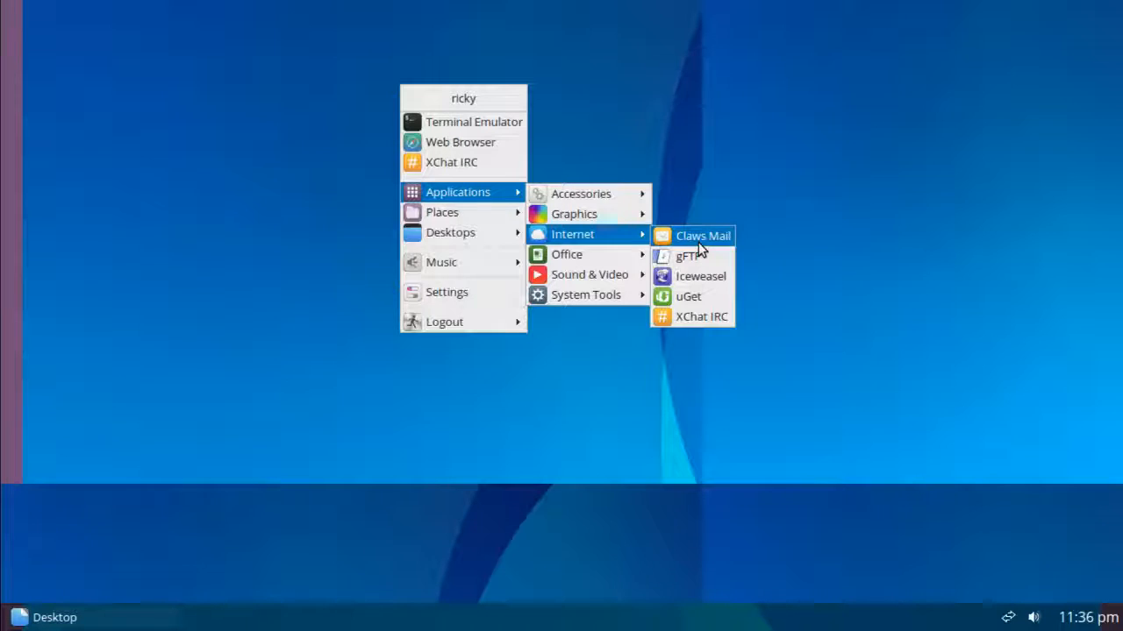
Step: Launch Claws Mail from the Internet category, bringing up its setup wizard
left_click(700, 235)
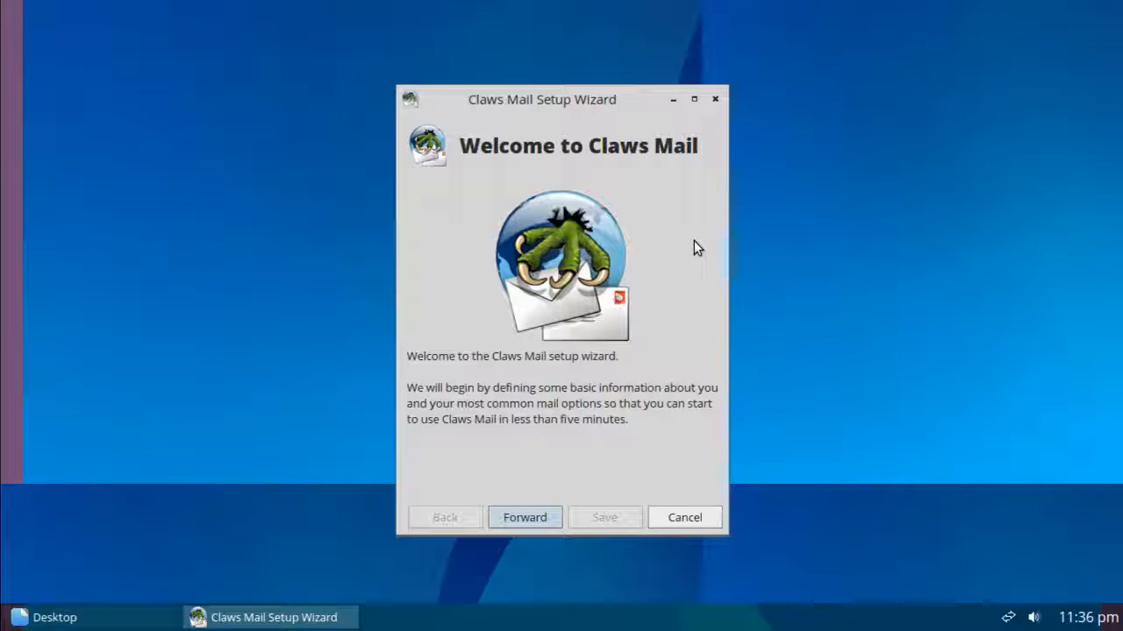
mouse_move(715, 103)
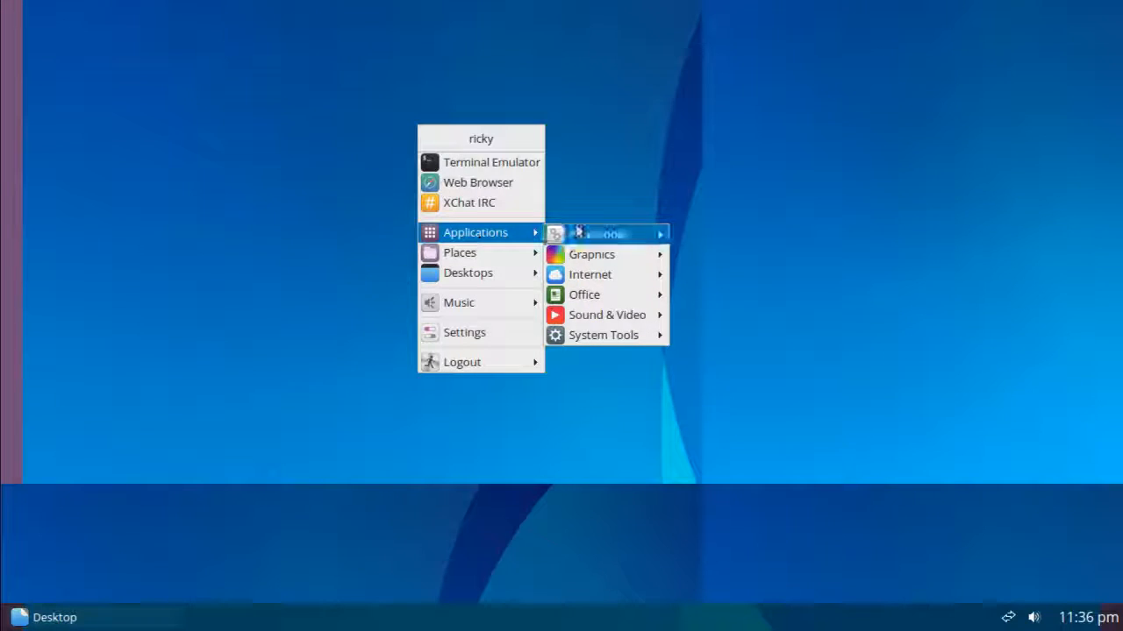
mouse_move(590, 274)
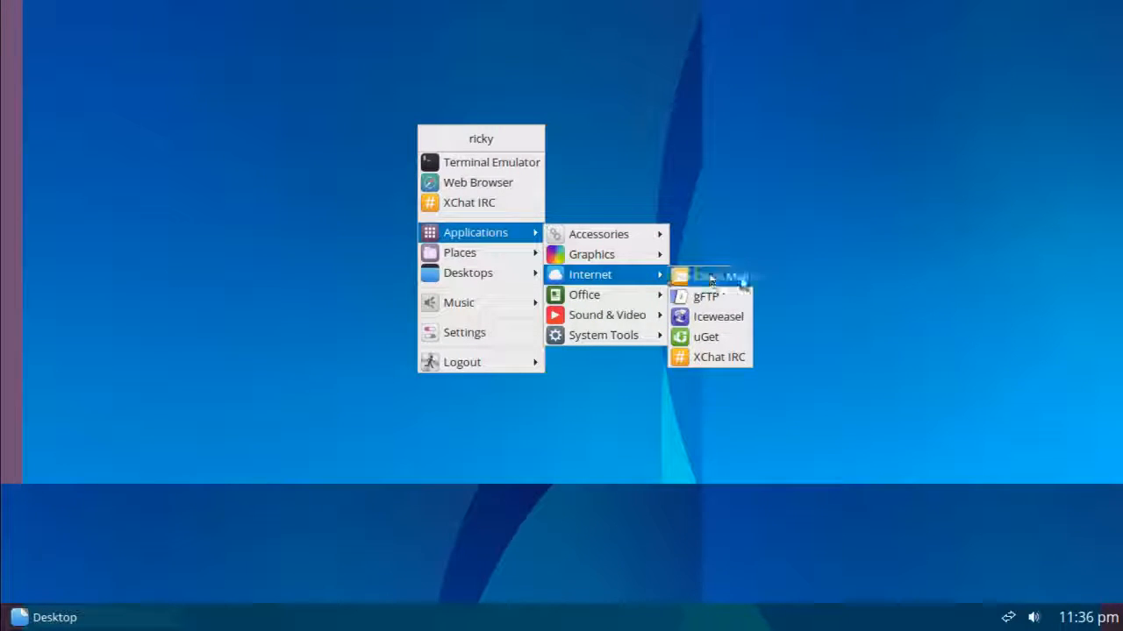
mouse_move(728, 336)
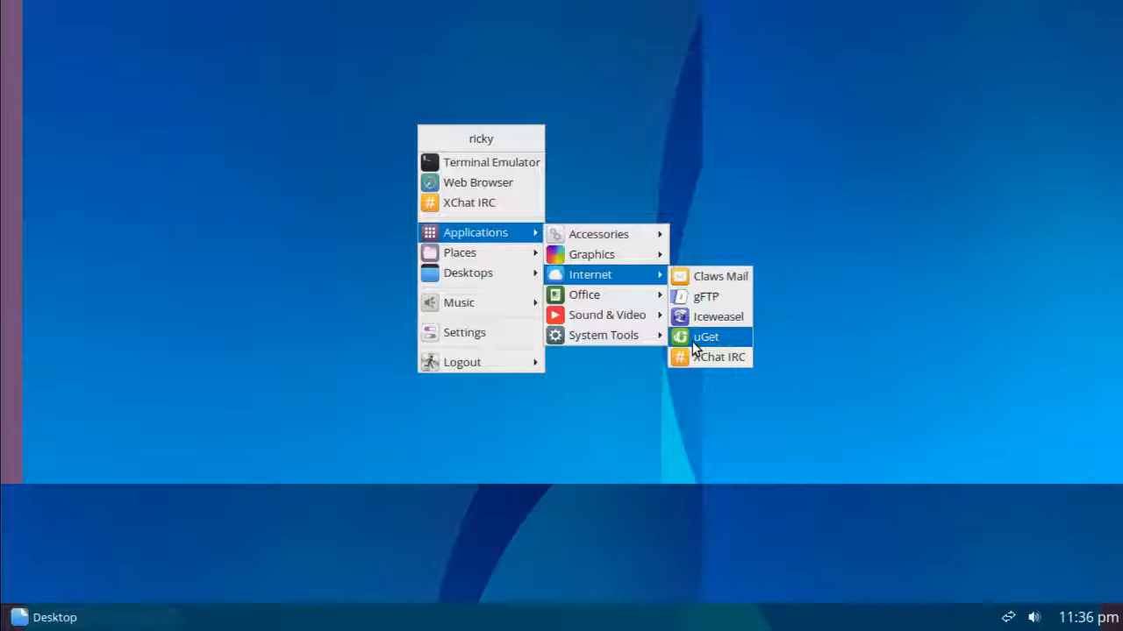
mouse_move(713, 363)
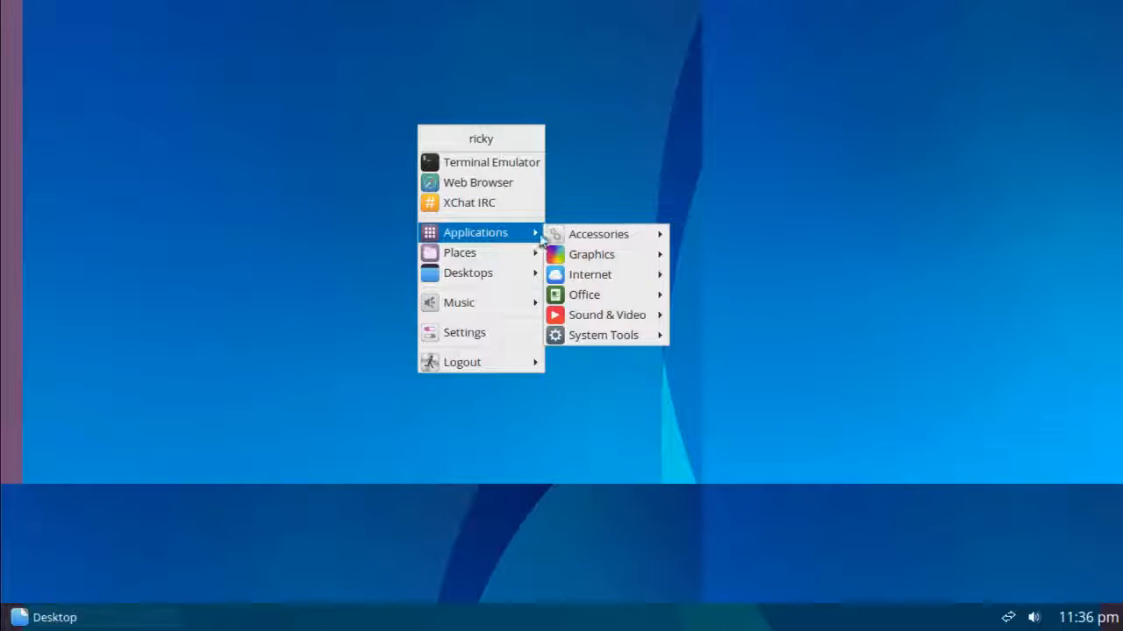
mouse_move(584, 294)
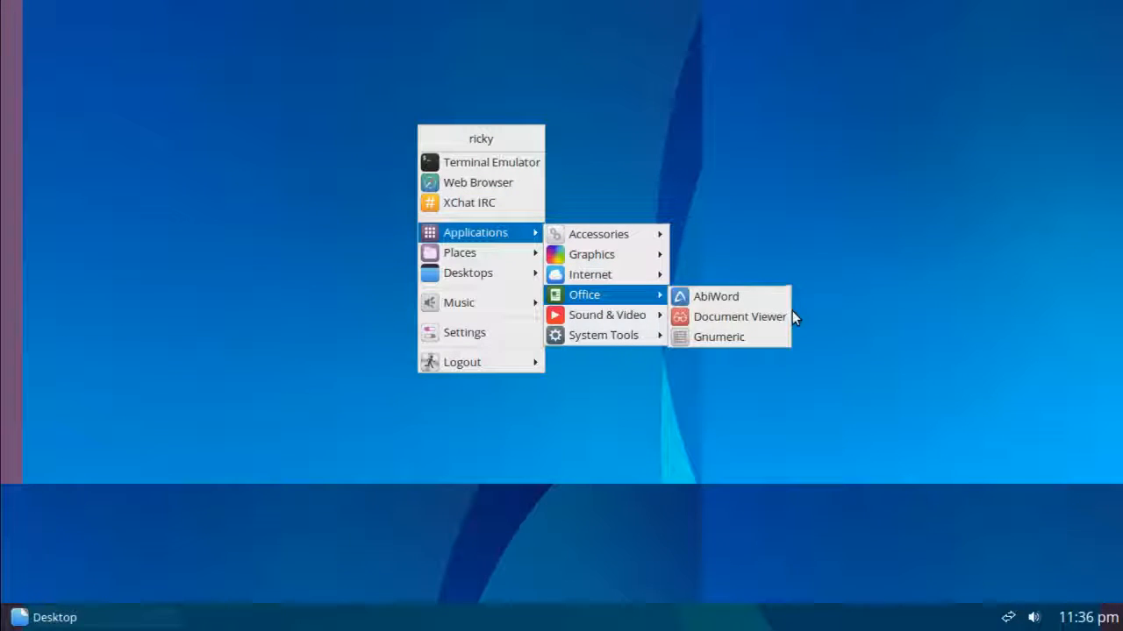
mouse_move(745, 347)
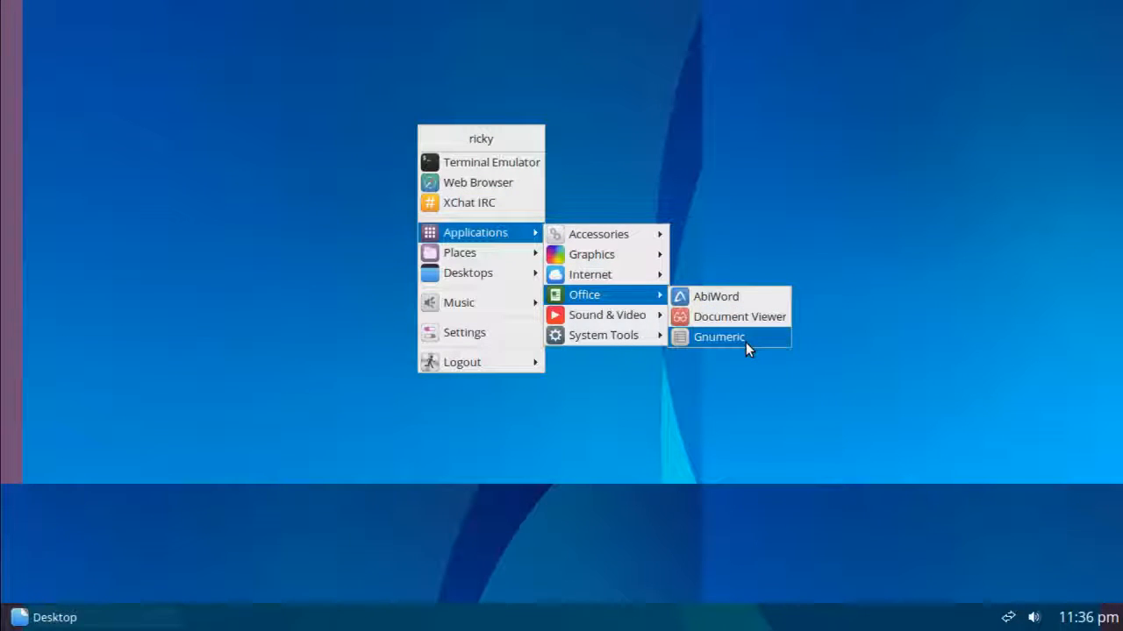
mouse_move(735, 345)
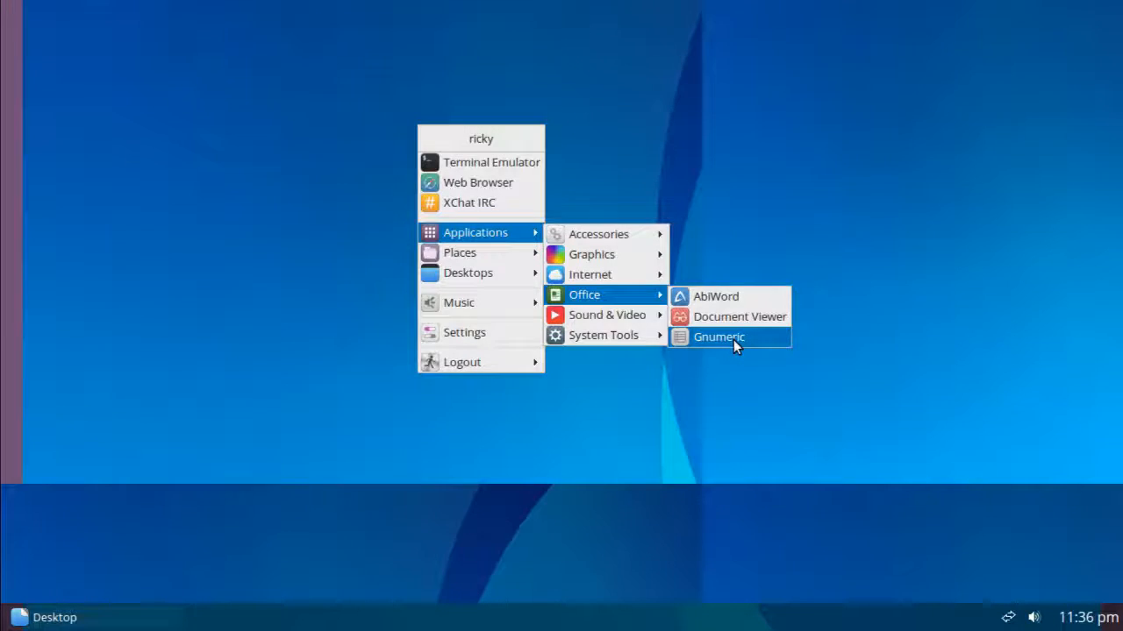
Step: Launch Gnumeric with a new Book1 workbook, then close it without saving
left_click(718, 336)
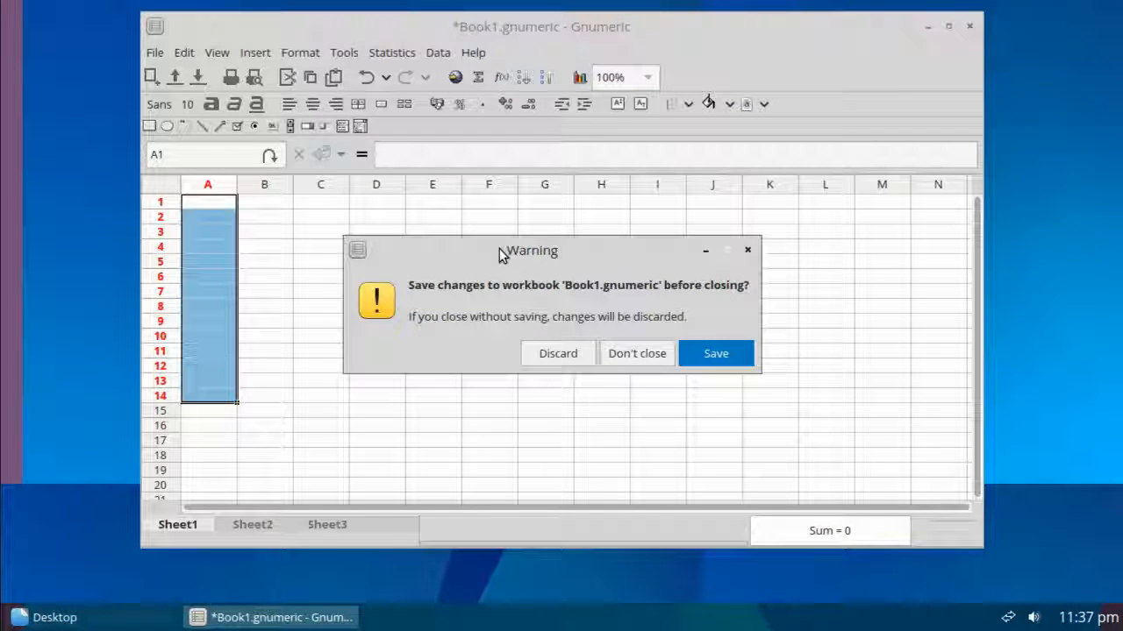
mouse_move(538, 370)
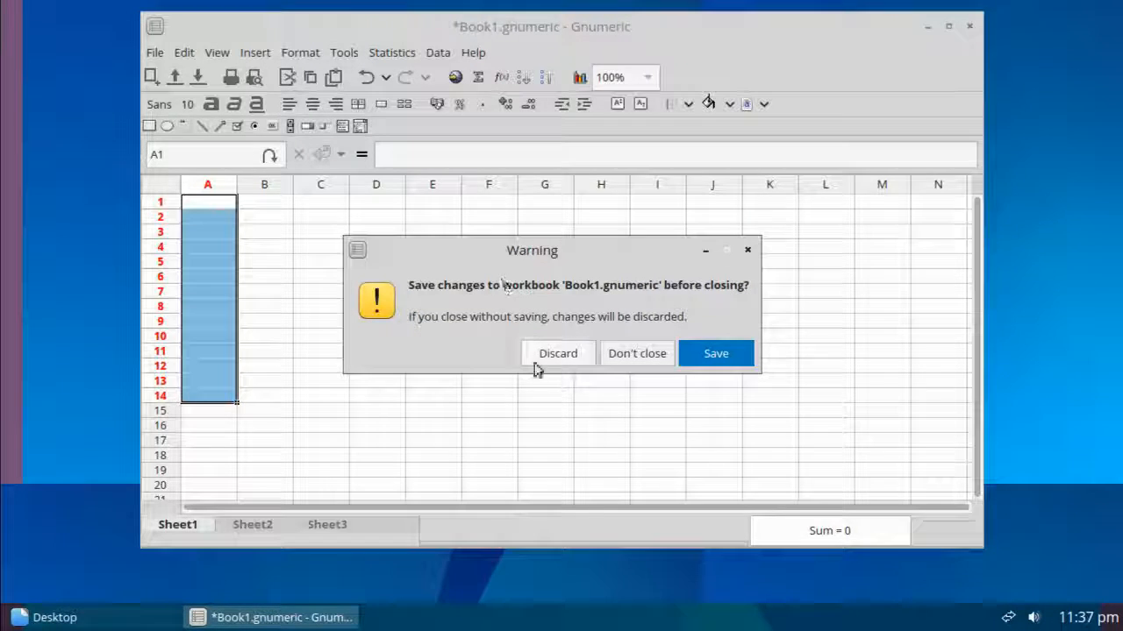
mouse_move(558, 353)
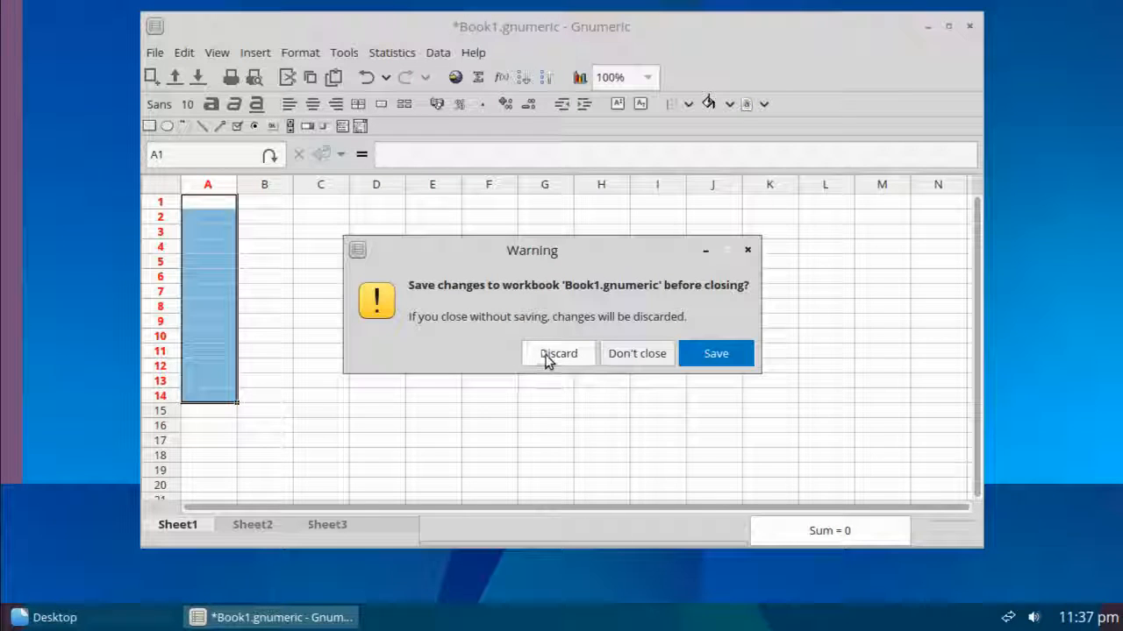
mouse_move(711, 365)
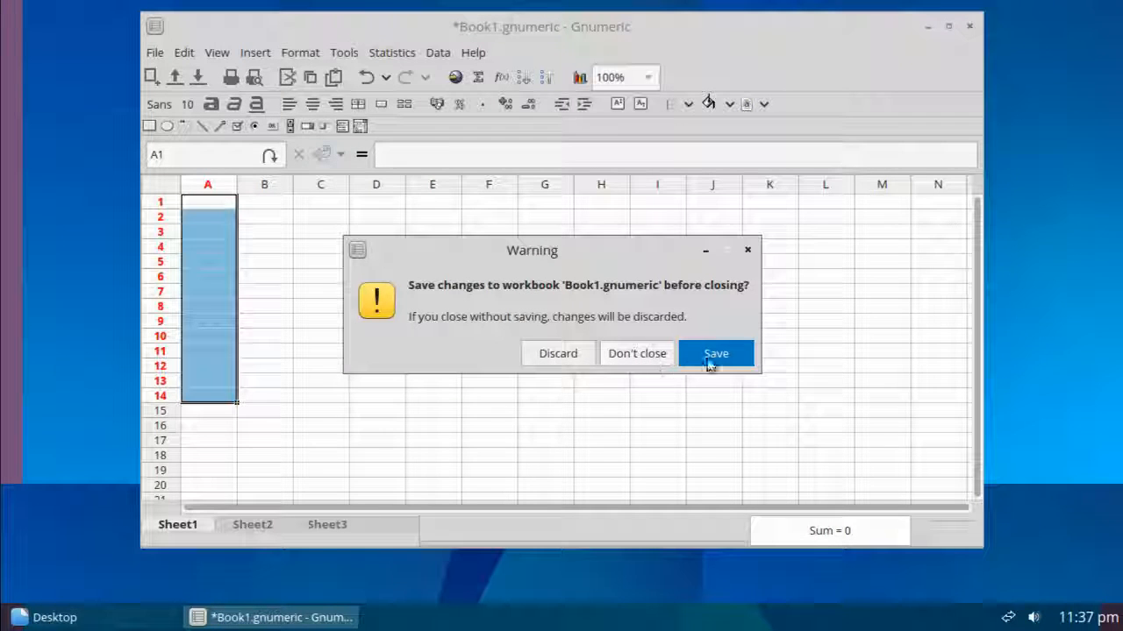
left_click(715, 354)
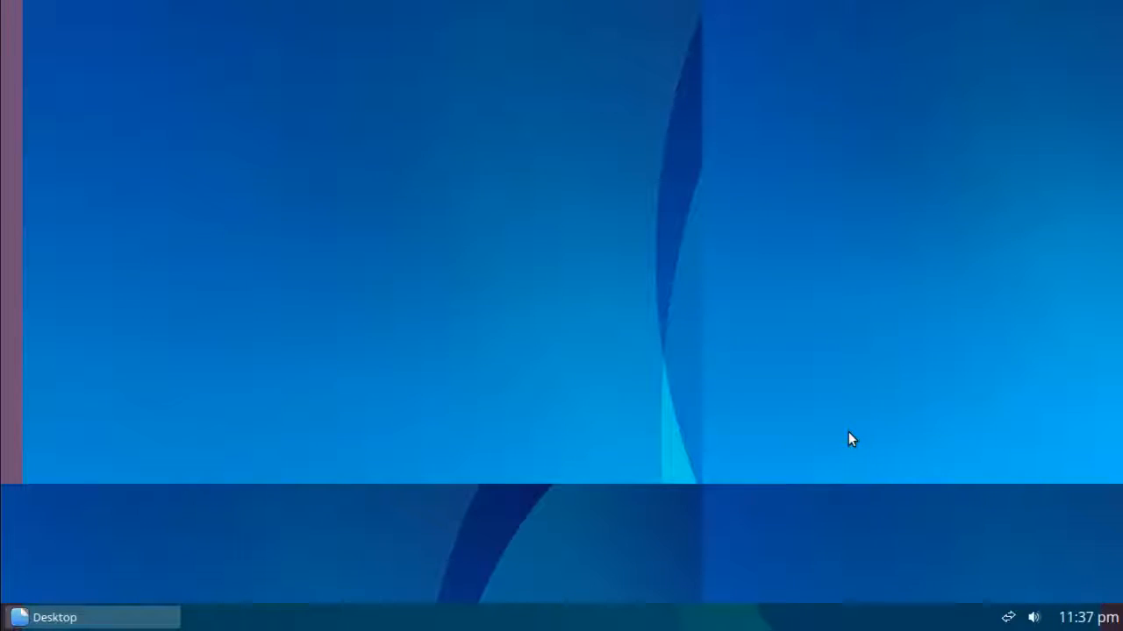
mouse_move(815, 405)
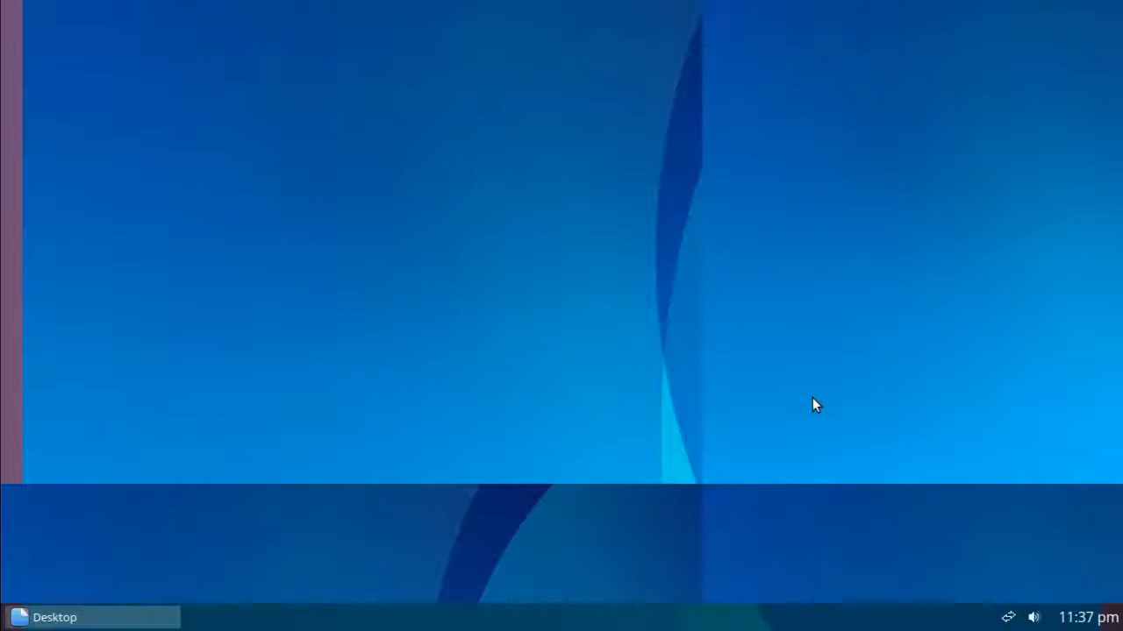
Step: Launch AbiWord from Applications > Office with a blank Untitled1 document
right_click(816, 405)
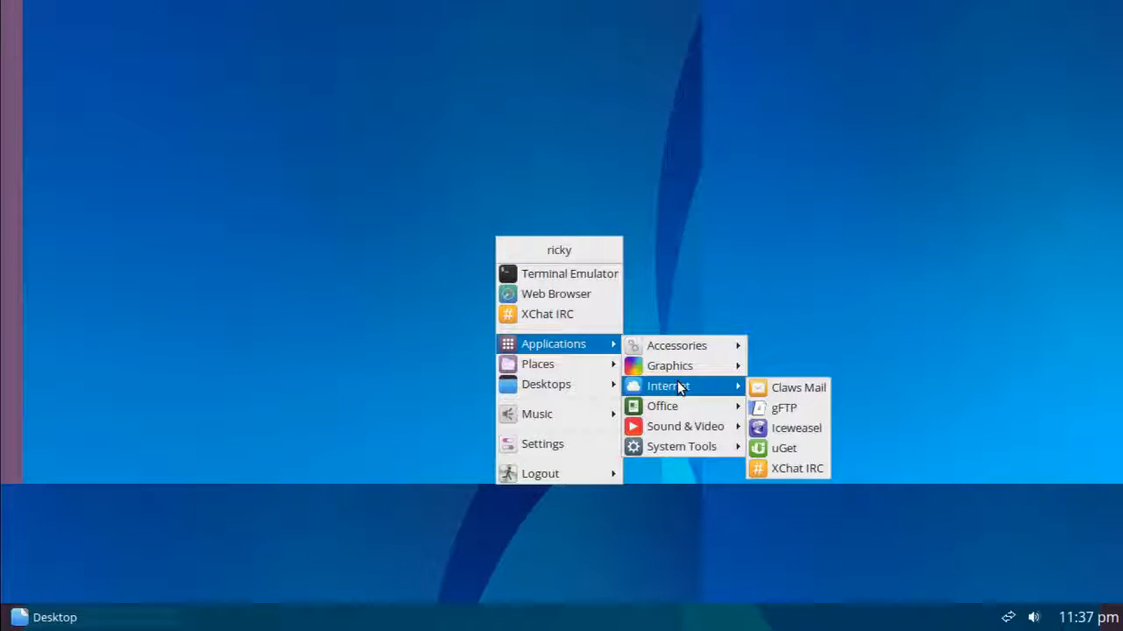
mouse_move(684, 427)
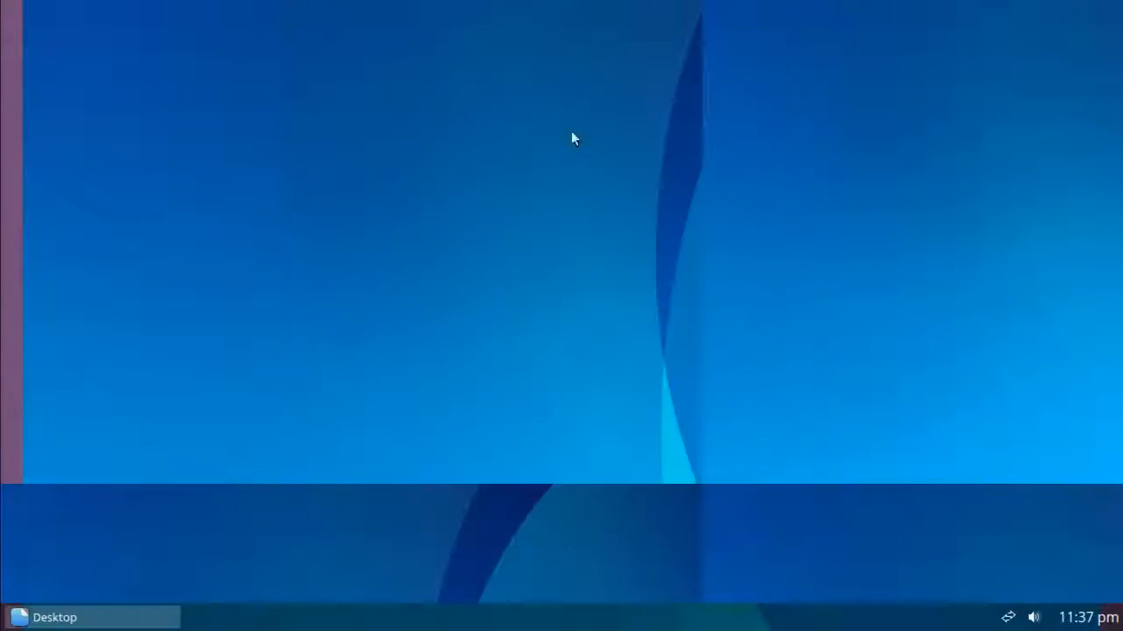
right_click(572, 138)
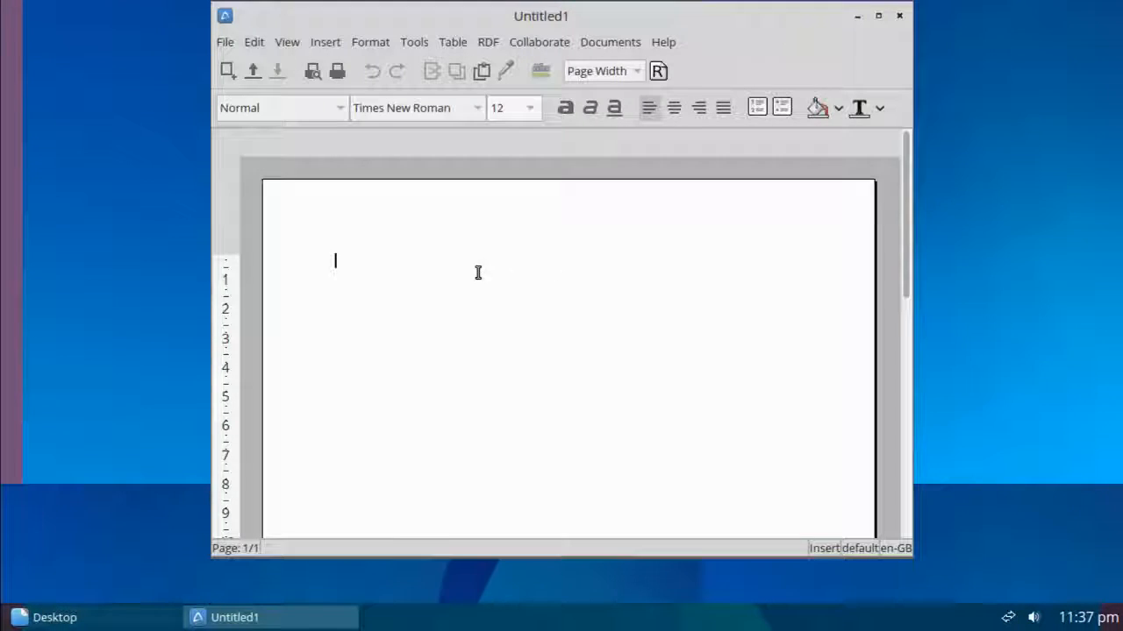
Step: Write the test greeting 'hewloo!' in the document and select all the text
type("hewloo!")
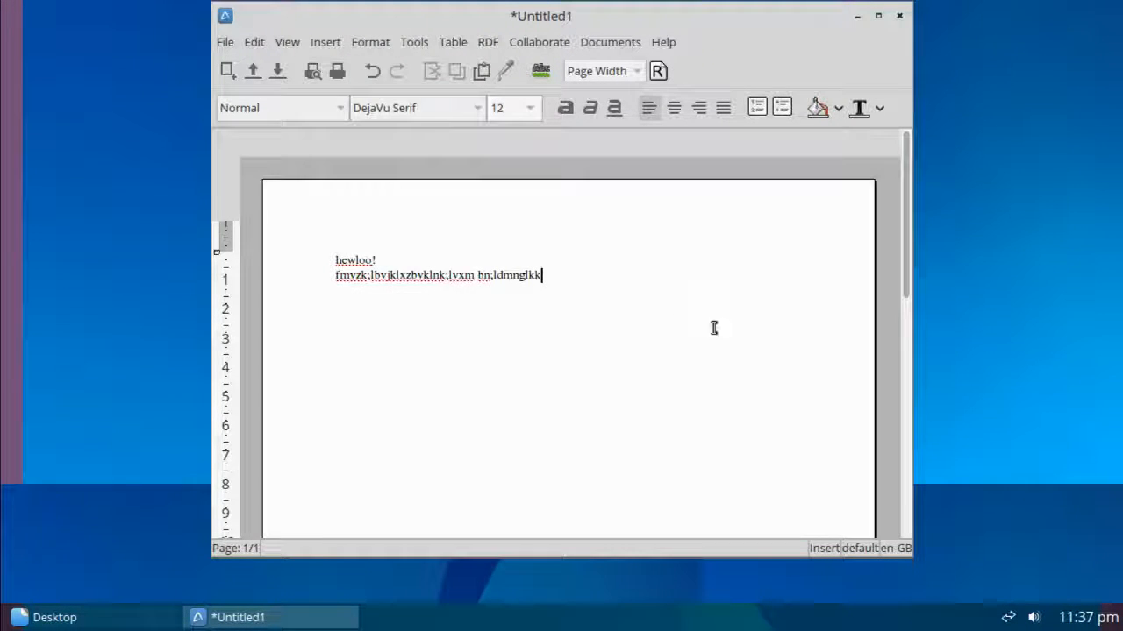
key("ctrl+a")
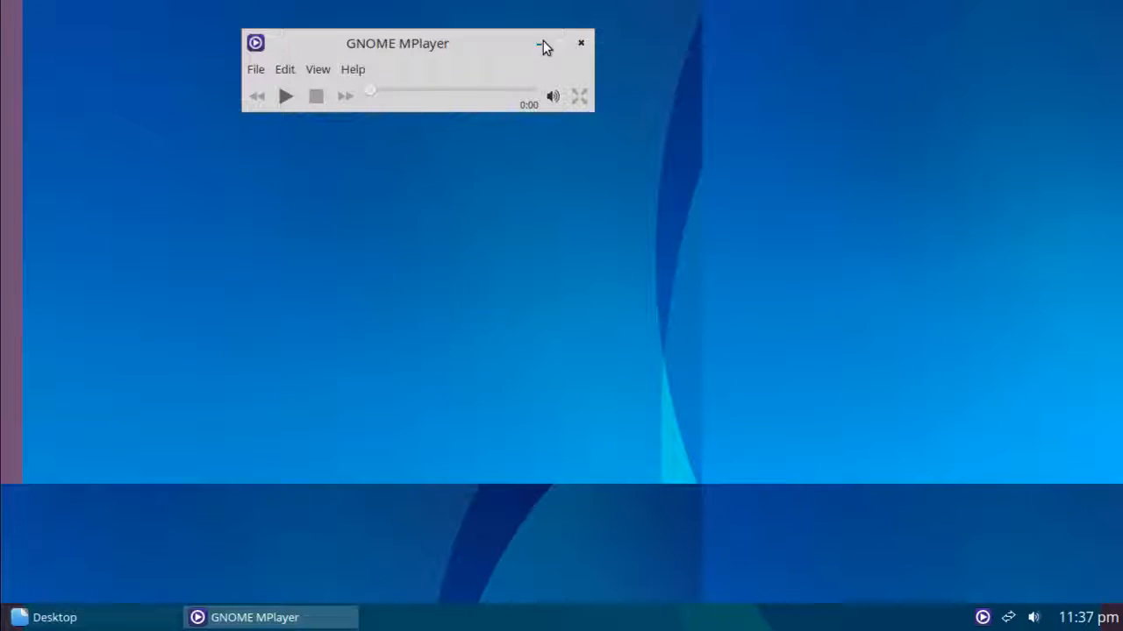
Step: Close GNOME MPlayer and launch Pragha from Applications > Sound & Video
left_click(580, 43)
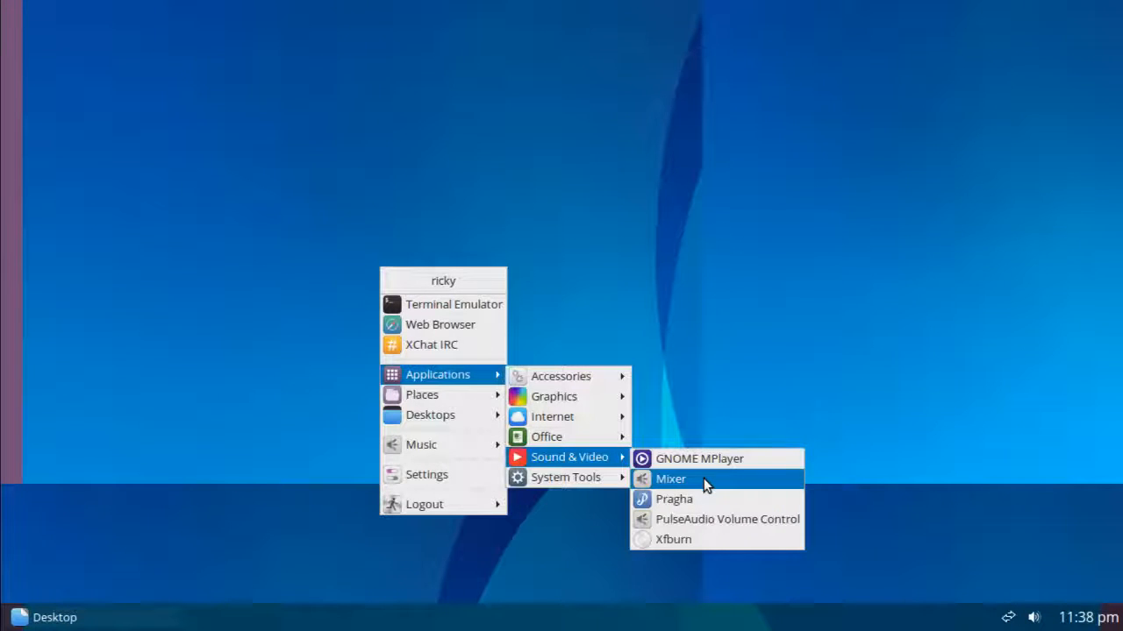
left_click(671, 478)
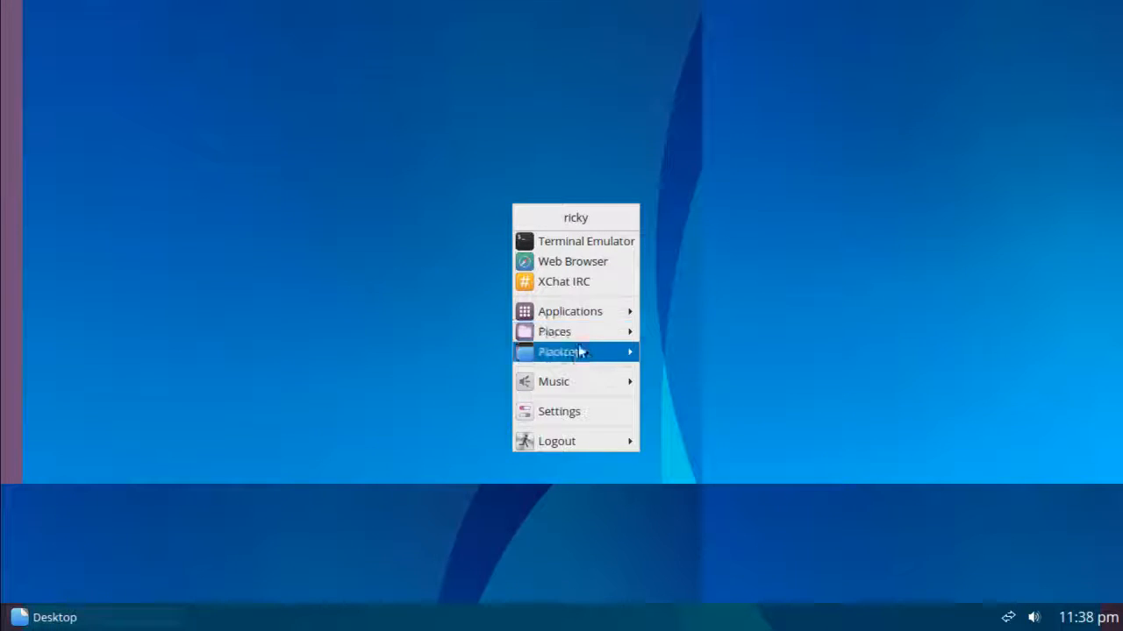
mouse_move(835, 437)
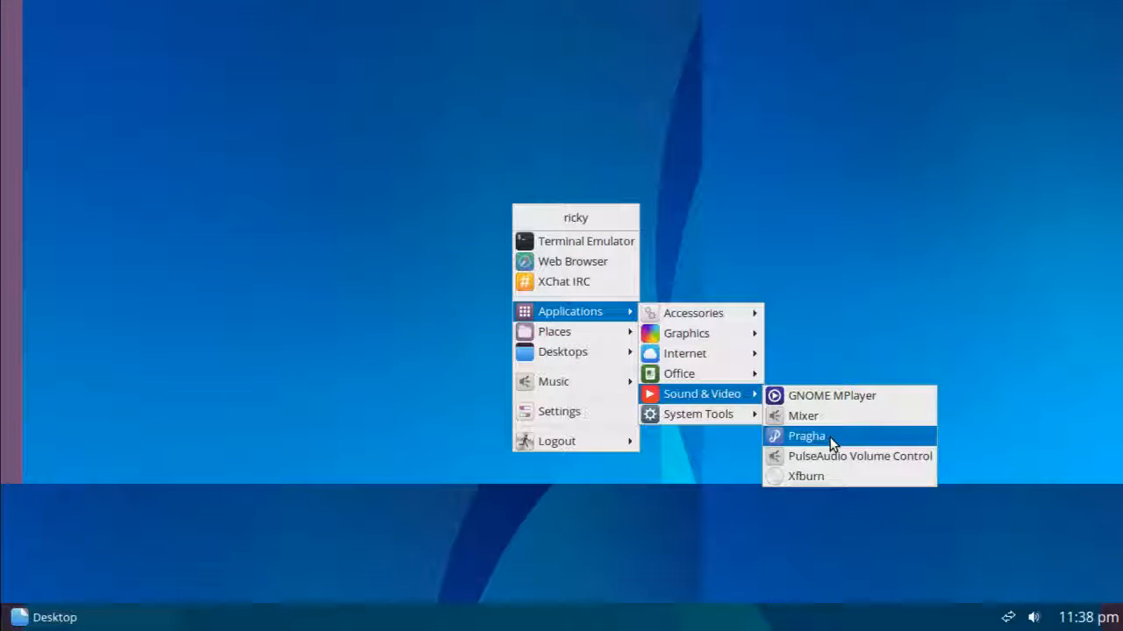
mouse_move(824, 475)
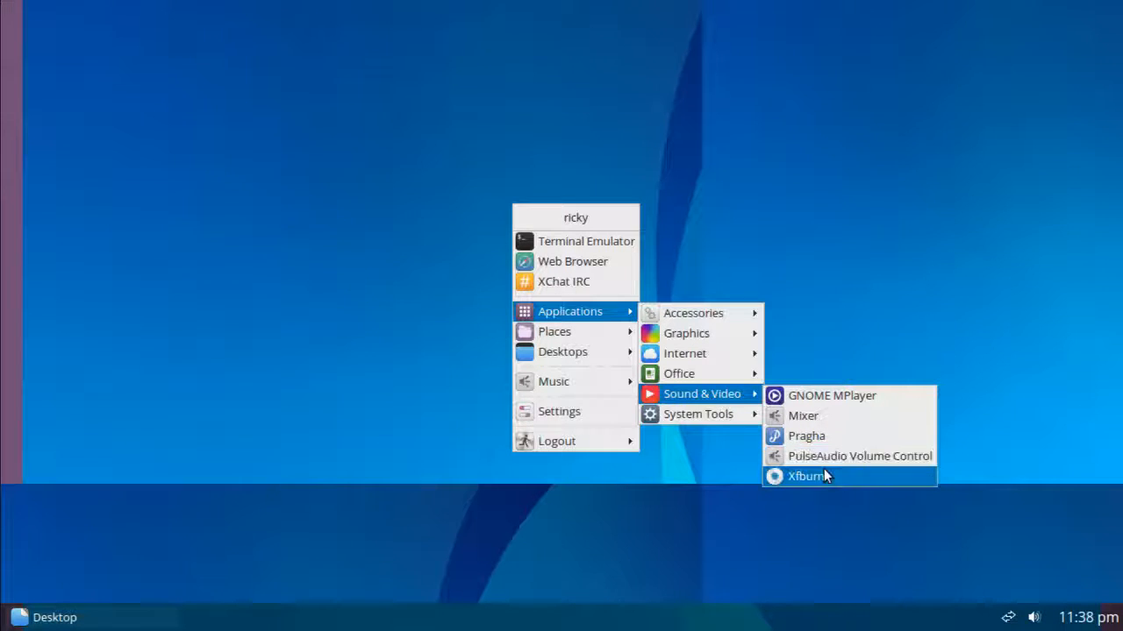
mouse_move(712, 353)
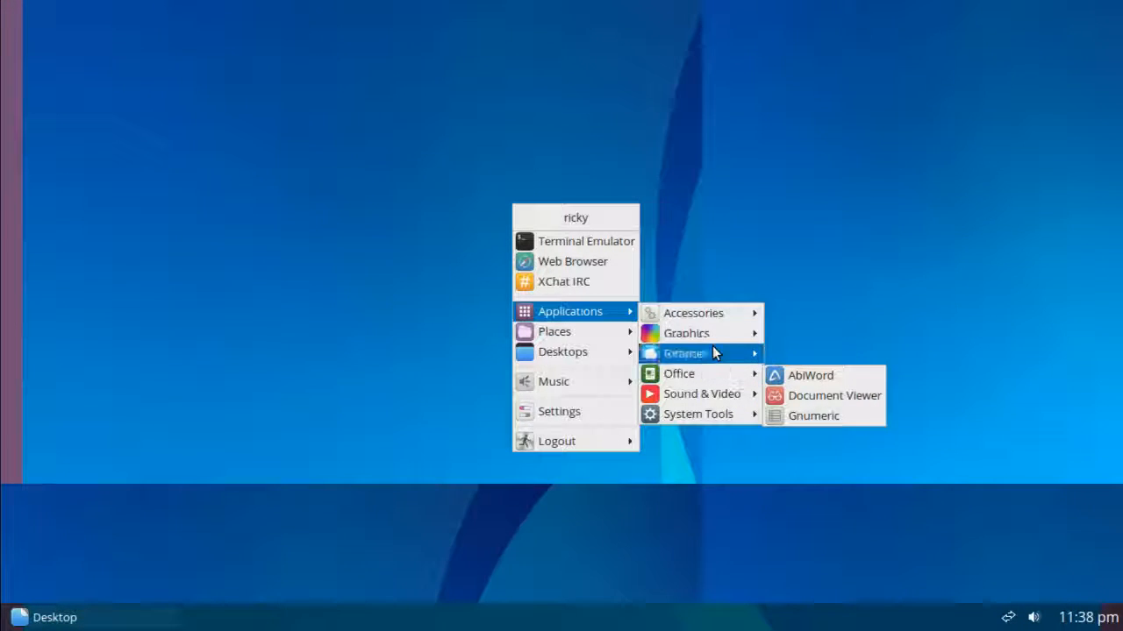
mouse_move(700, 414)
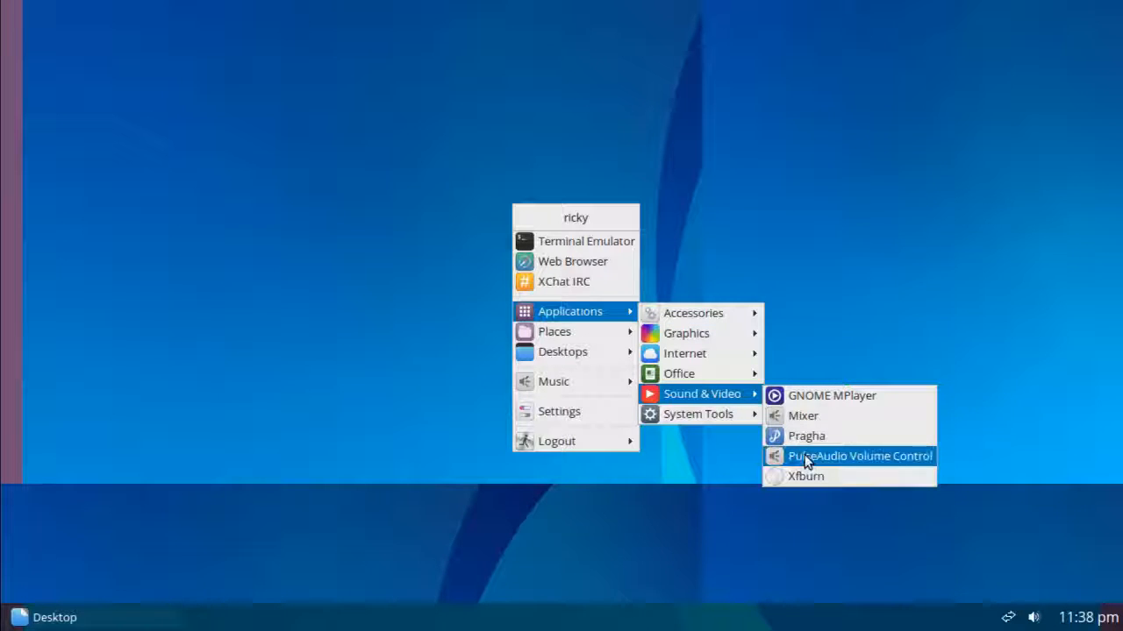
left_click(861, 456)
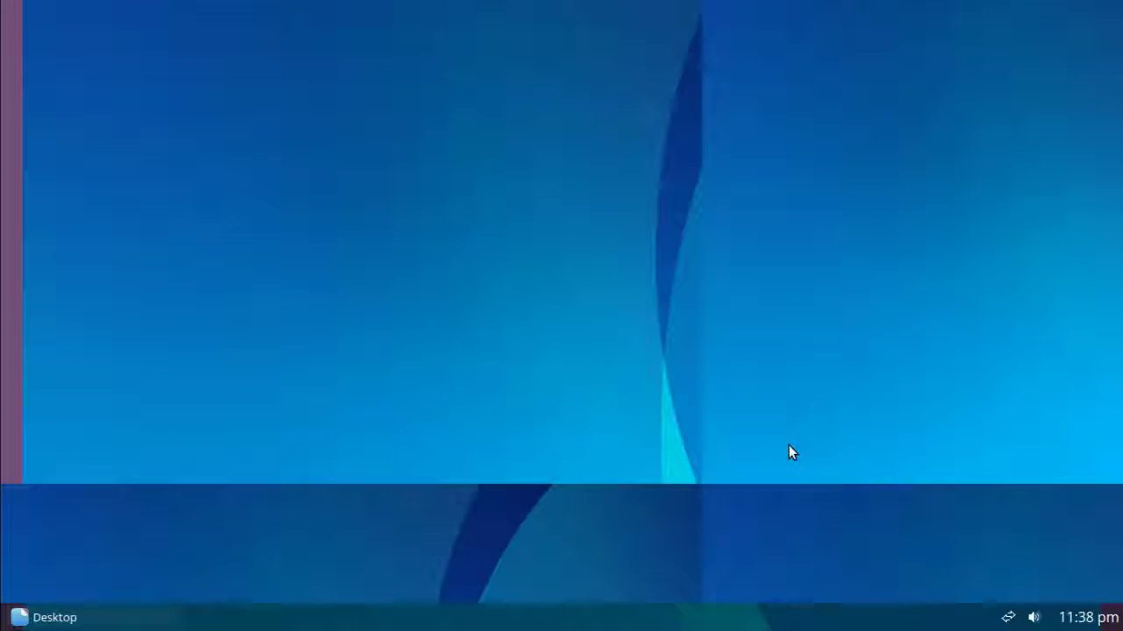
mouse_move(257, 325)
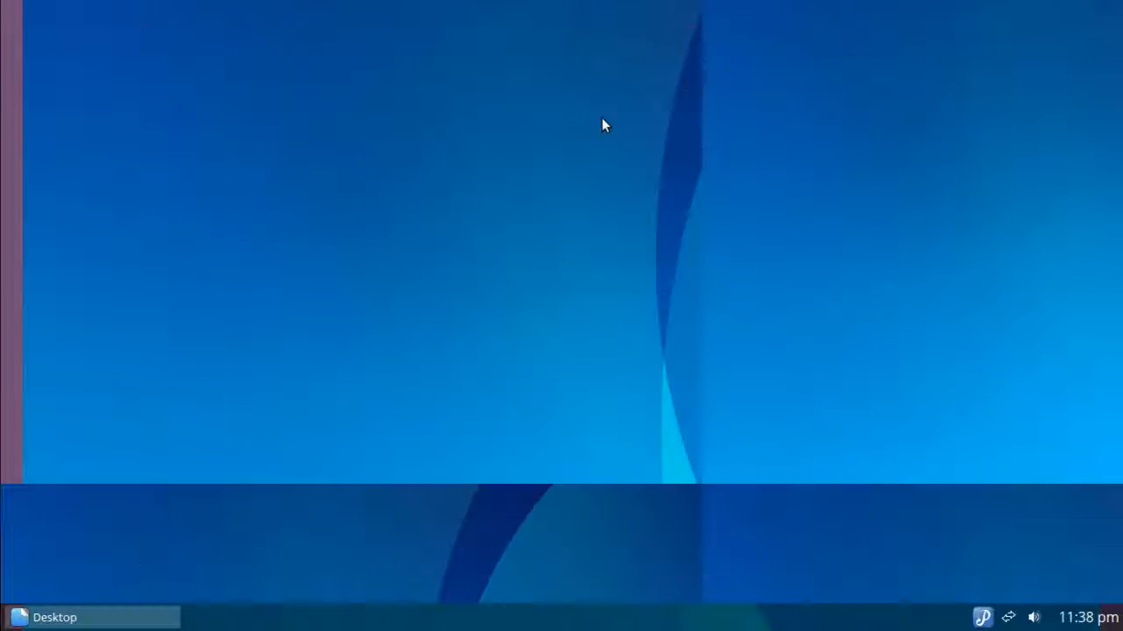
Step: Launch Settings from the root menu, view Shortcuts, and return to the overview
right_click(604, 124)
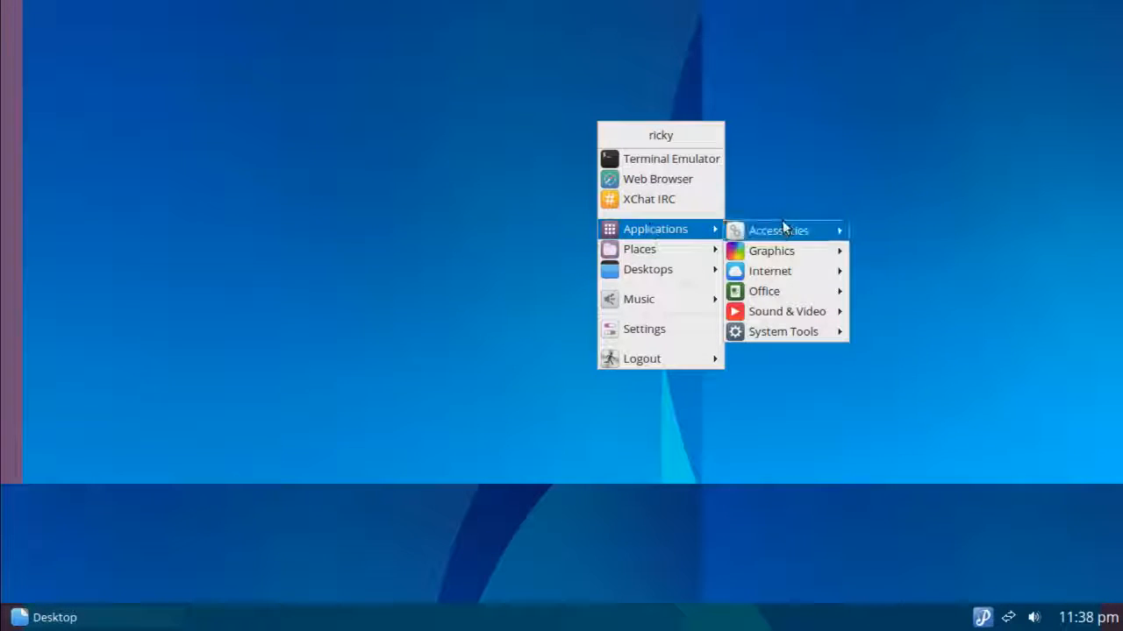
mouse_move(649, 336)
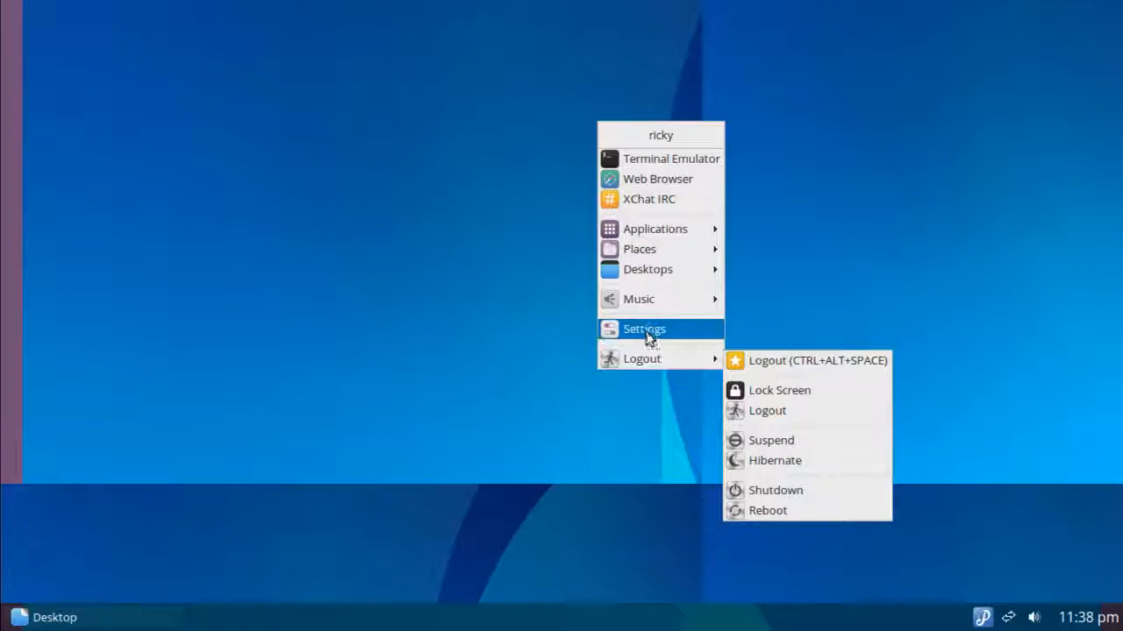
mouse_move(648, 335)
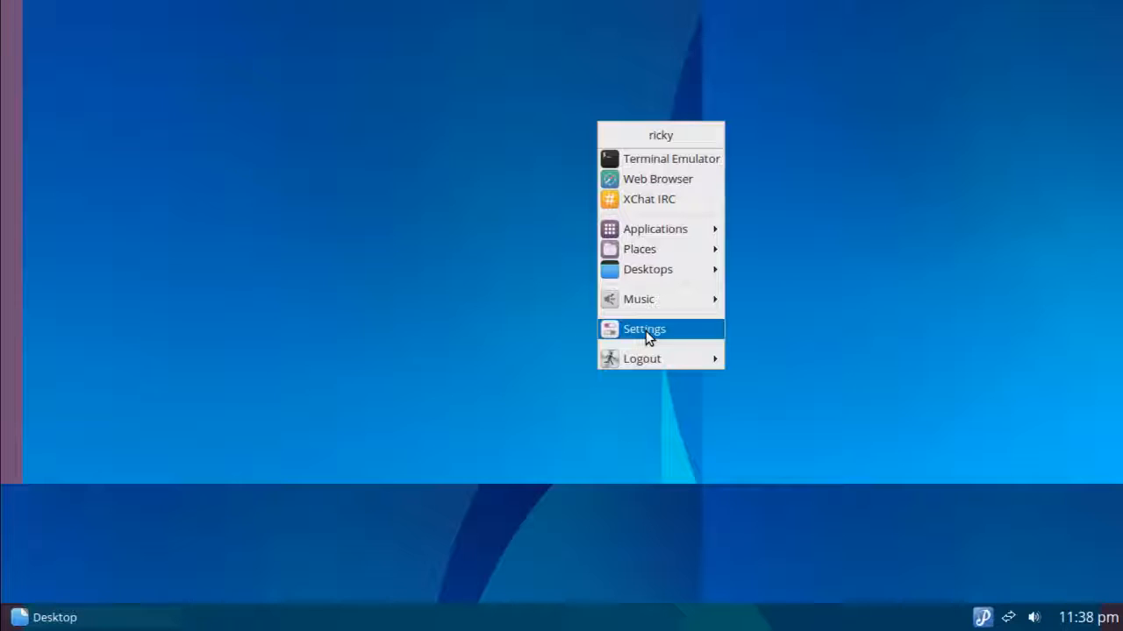
left_click(643, 329)
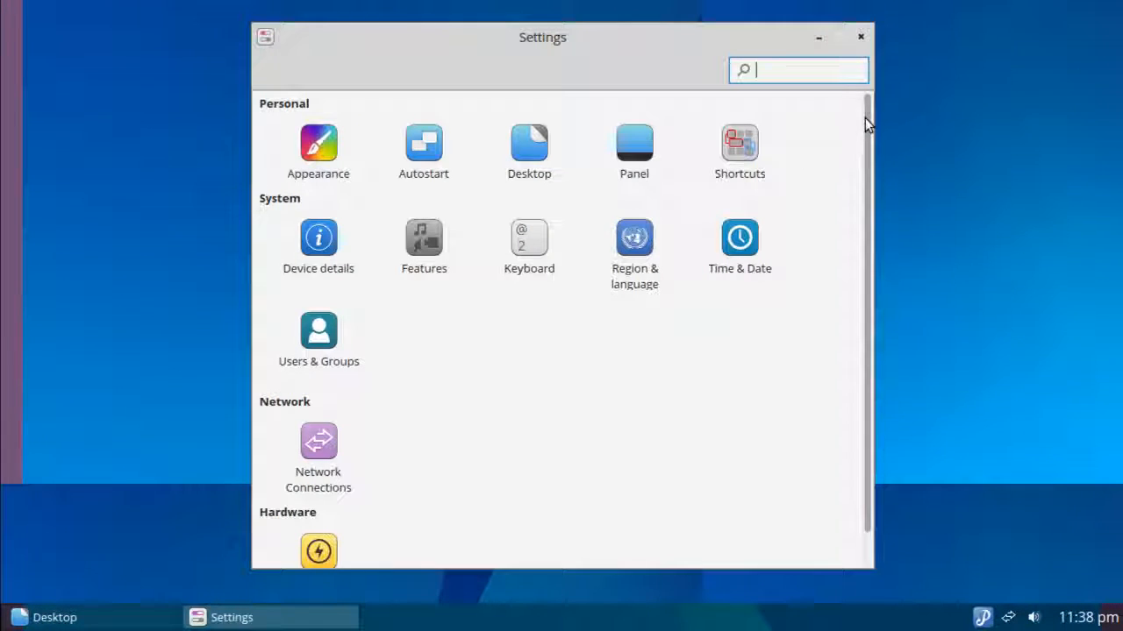
left_click(739, 141)
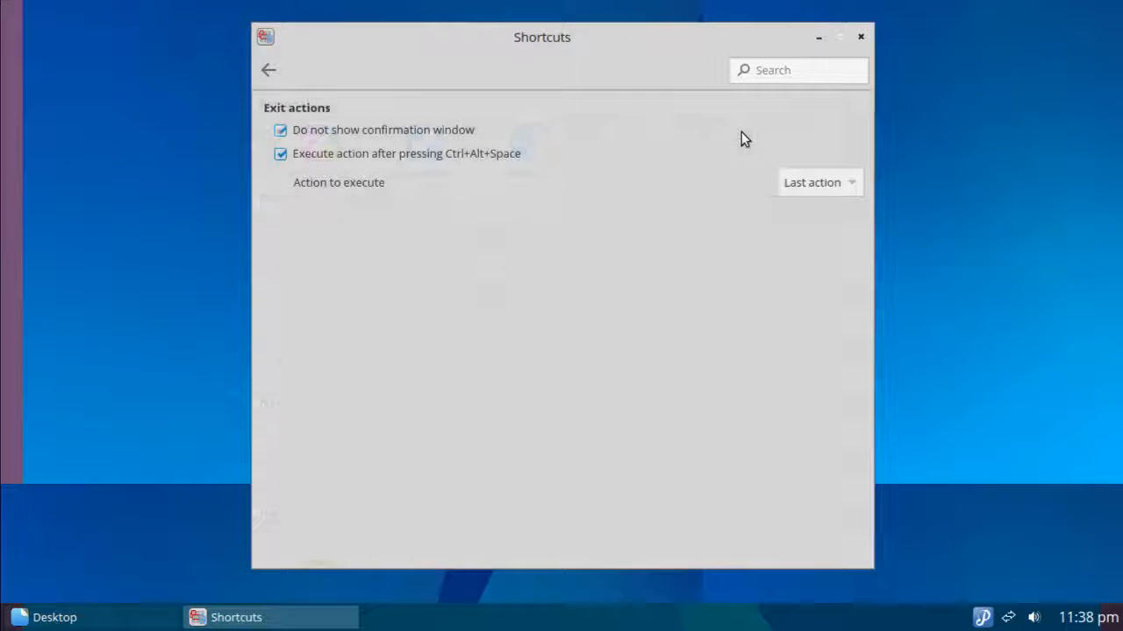
mouse_move(738, 141)
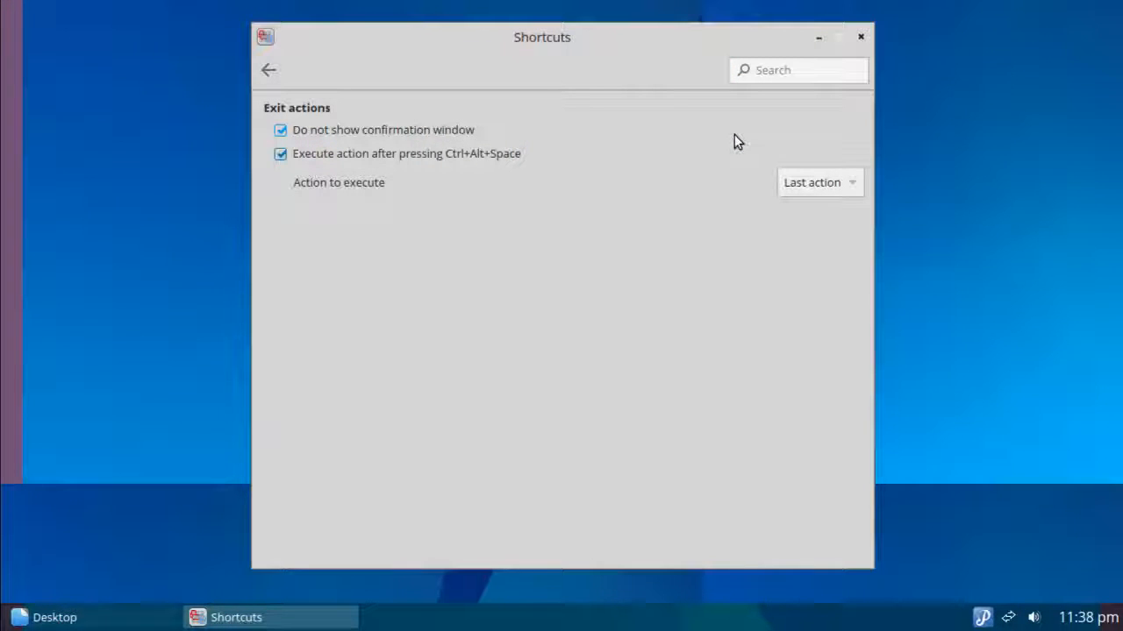
mouse_move(278, 79)
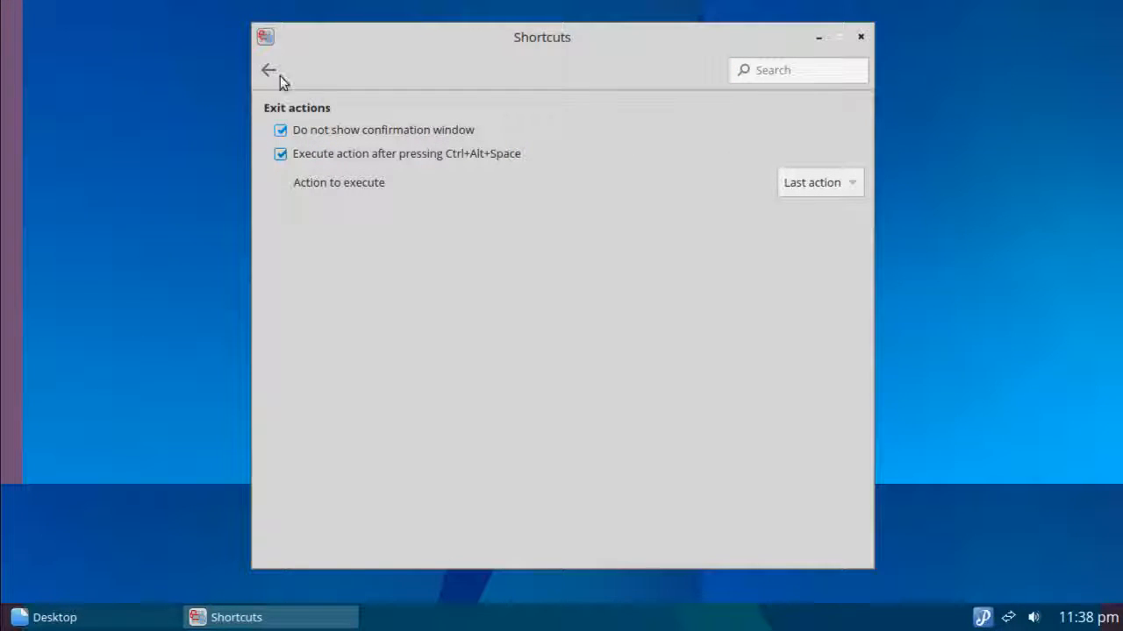
left_click(270, 69)
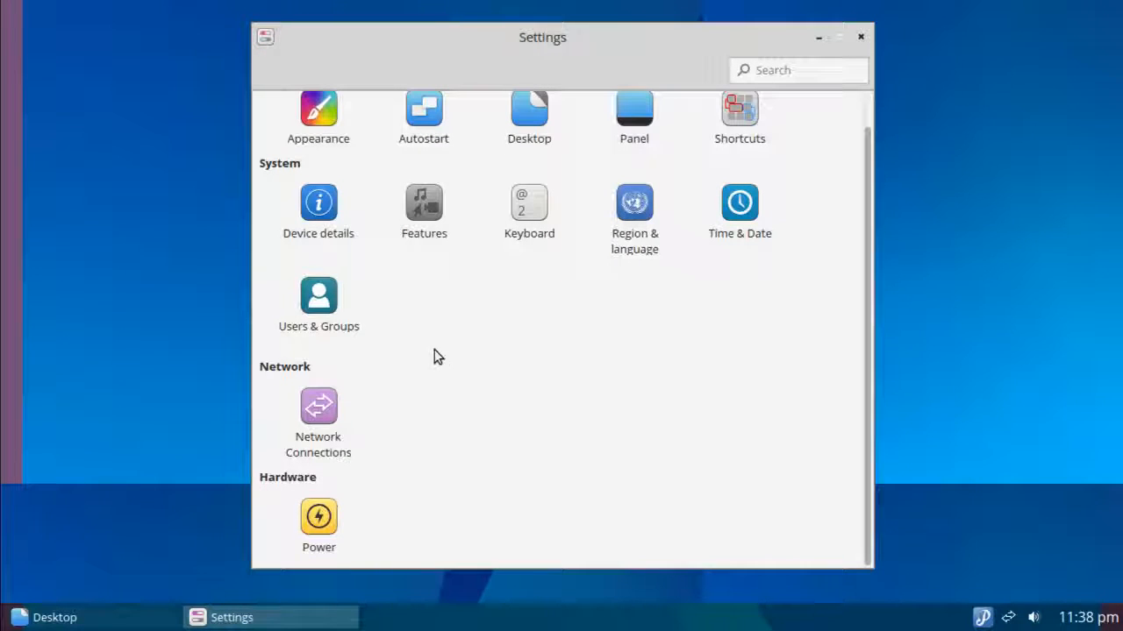
Step: Move the Settings window up and left and enter the Panel settings page
left_click_drag(542, 37, 328, 15)
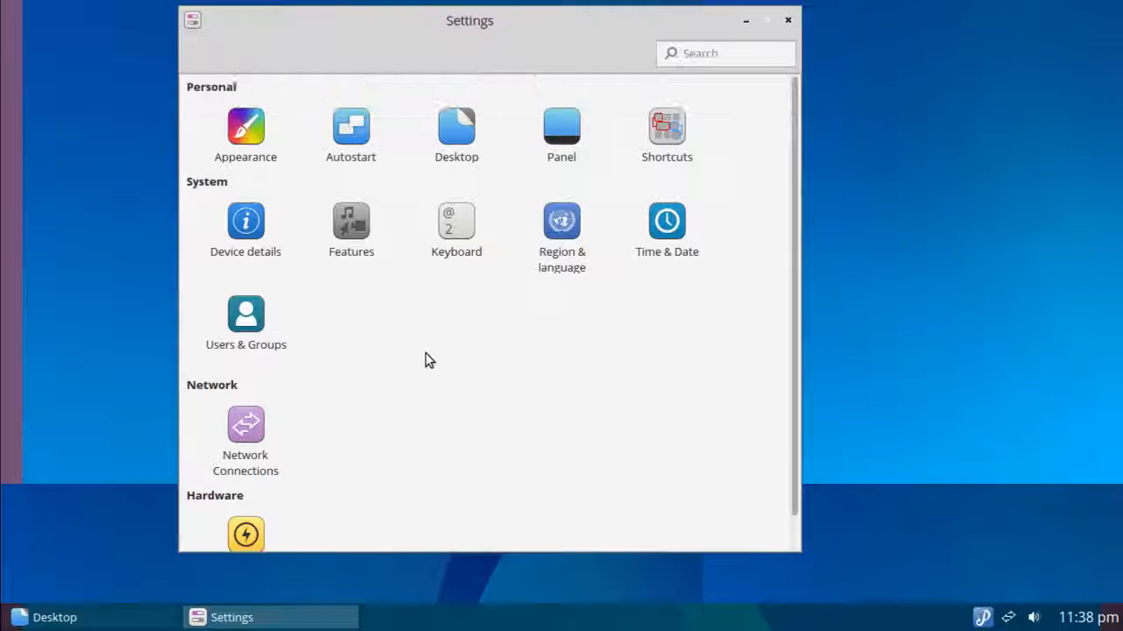
mouse_move(844, 60)
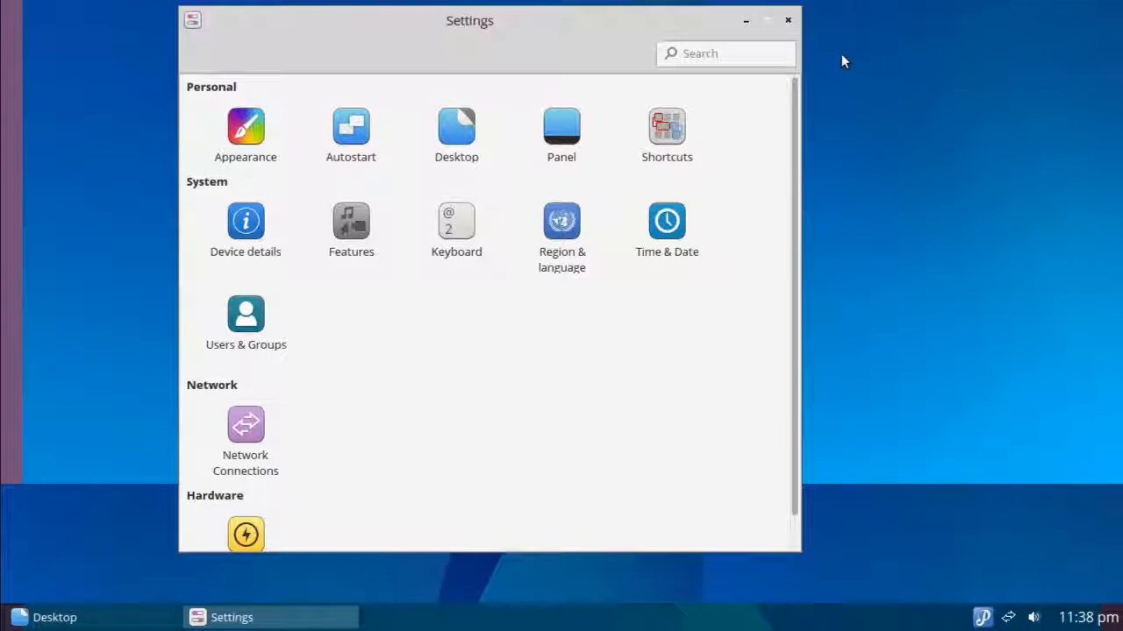
left_click(561, 124)
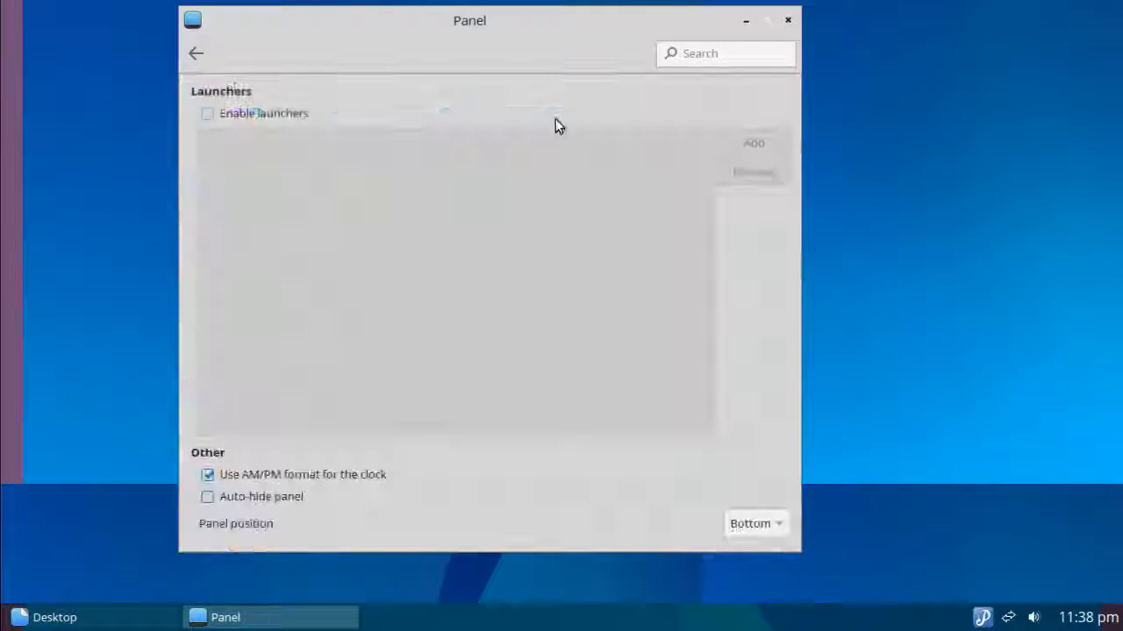
Step: Enable panel launchers, add Galculator as a launcher, and close the Panel settings
left_click(206, 113)
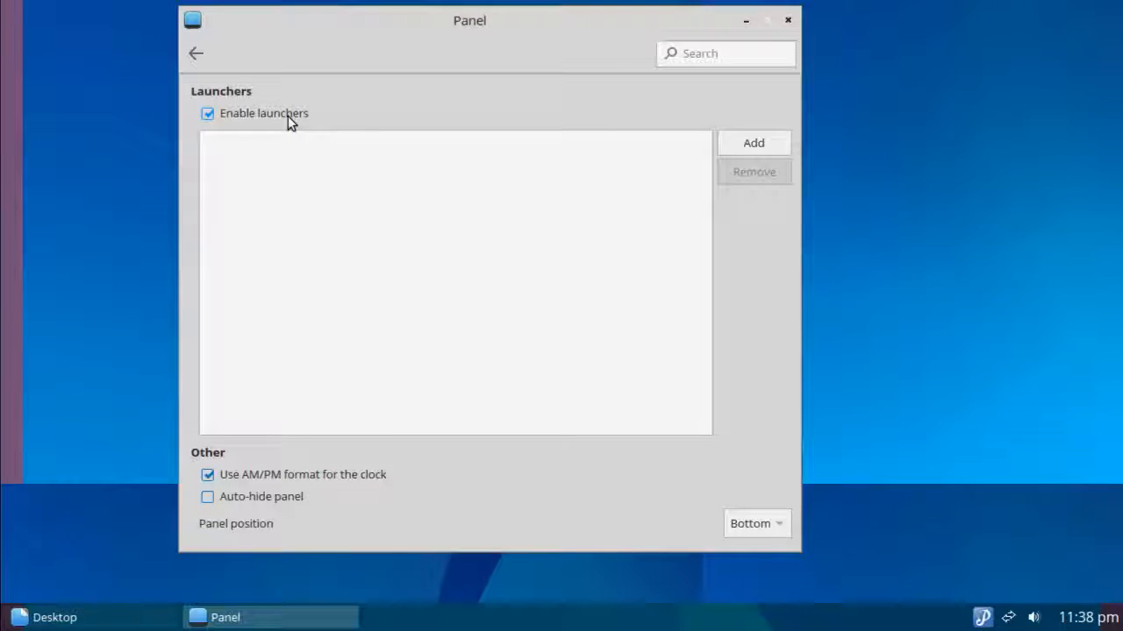
left_click(755, 143)
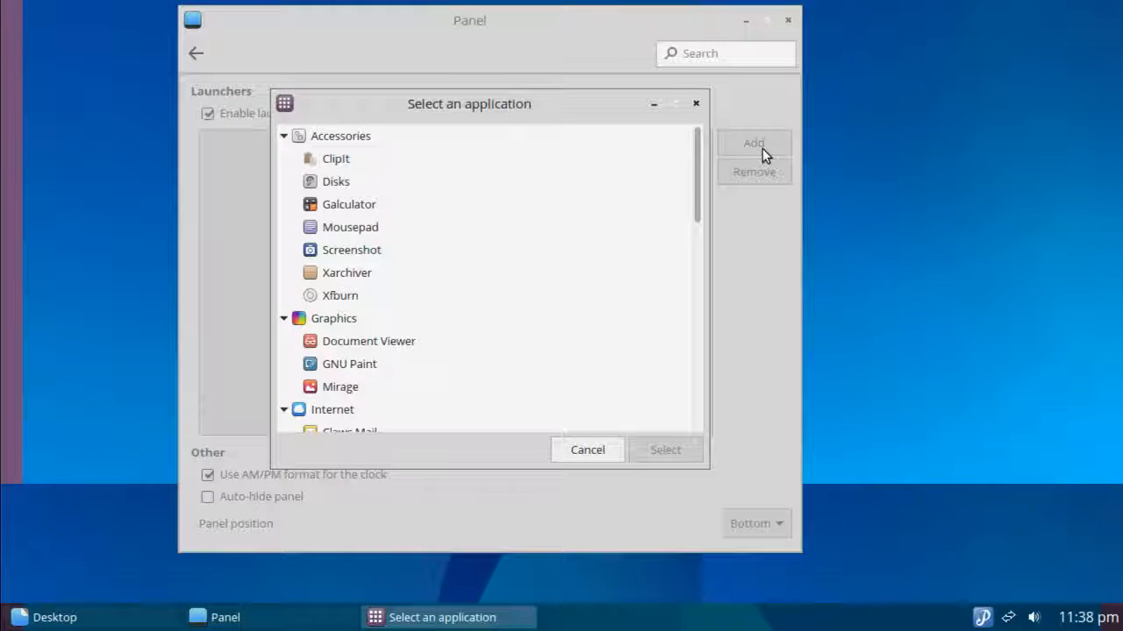
left_click(587, 450)
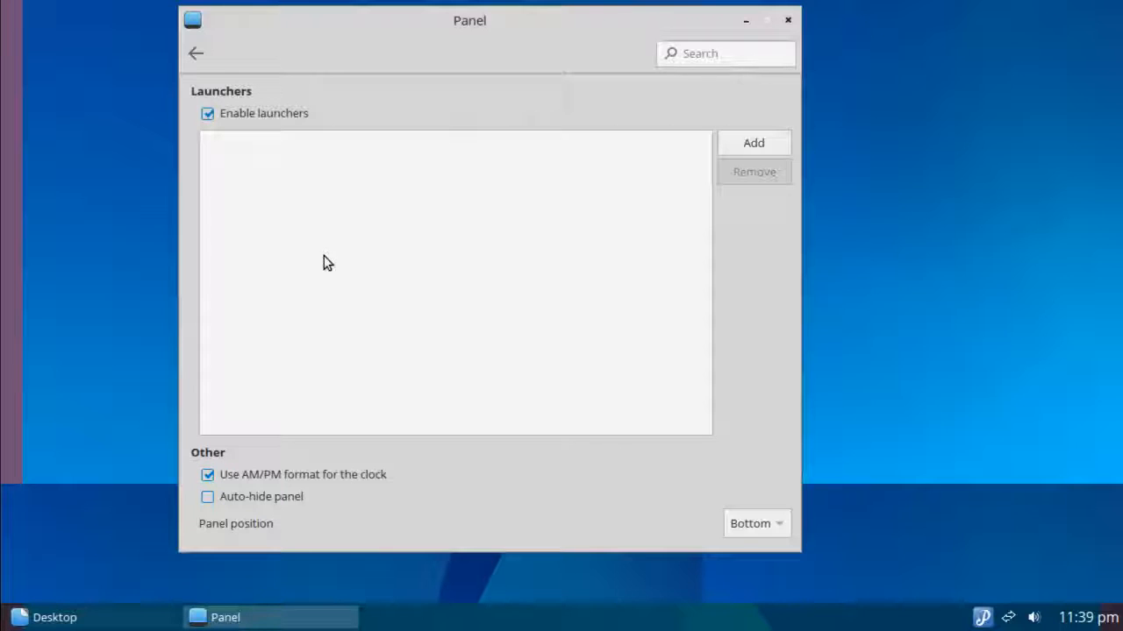
mouse_move(329, 491)
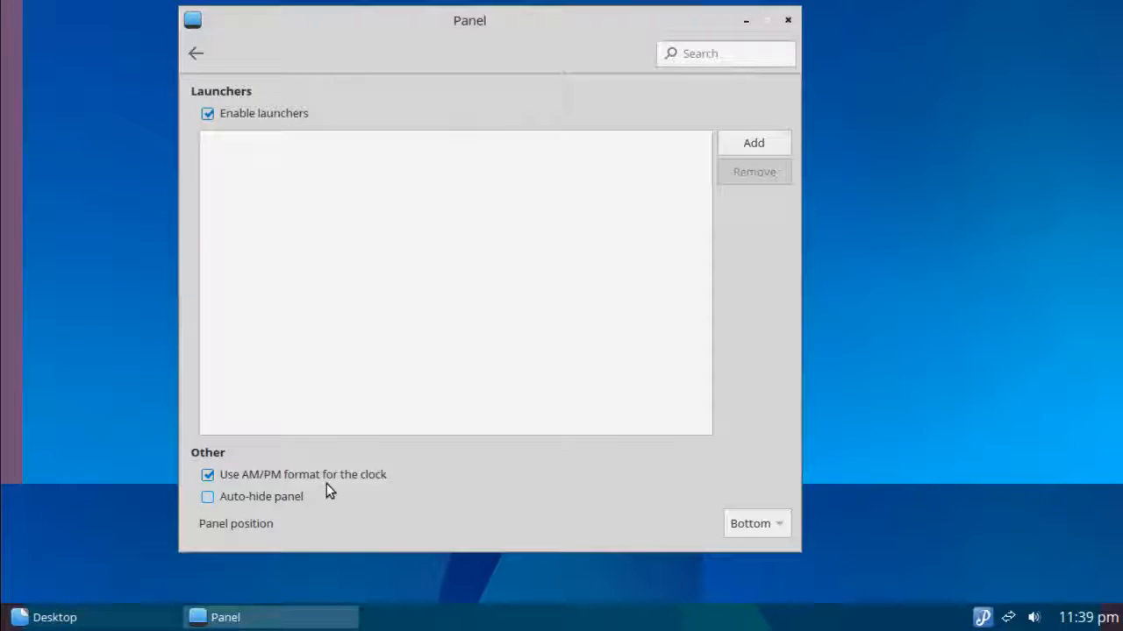
mouse_move(233, 116)
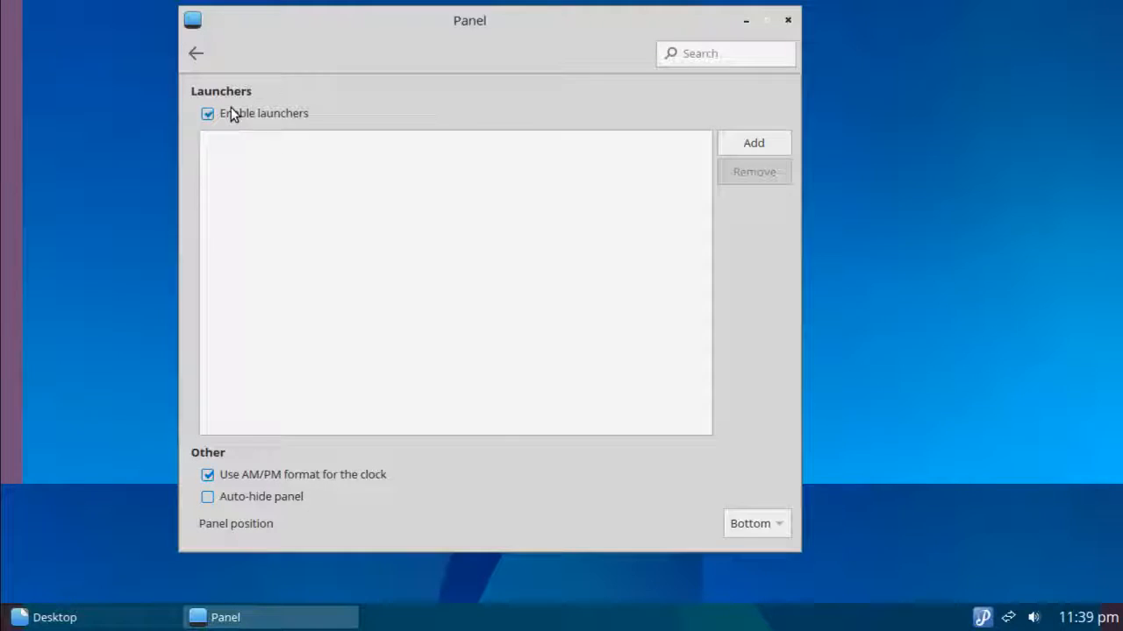
left_click(755, 142)
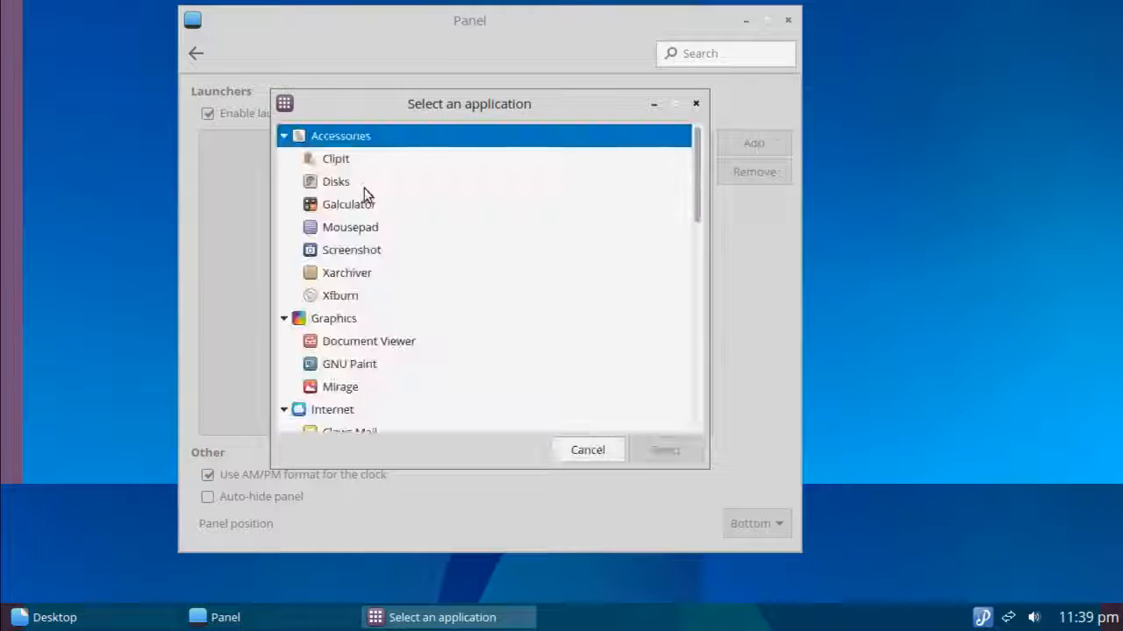
left_click(667, 449)
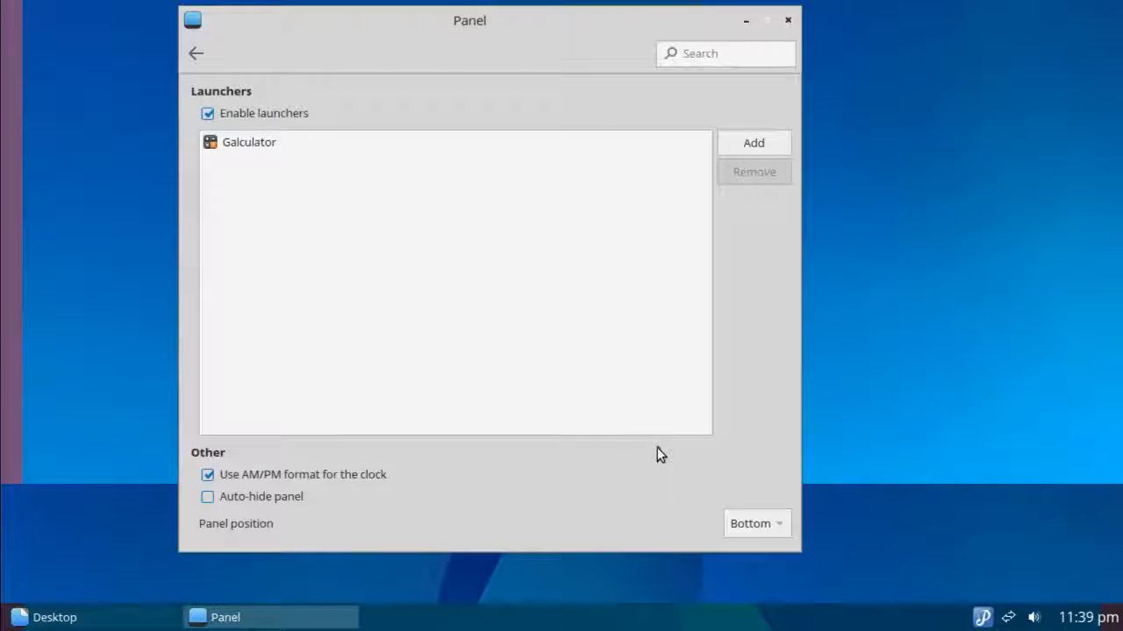
mouse_move(1009, 586)
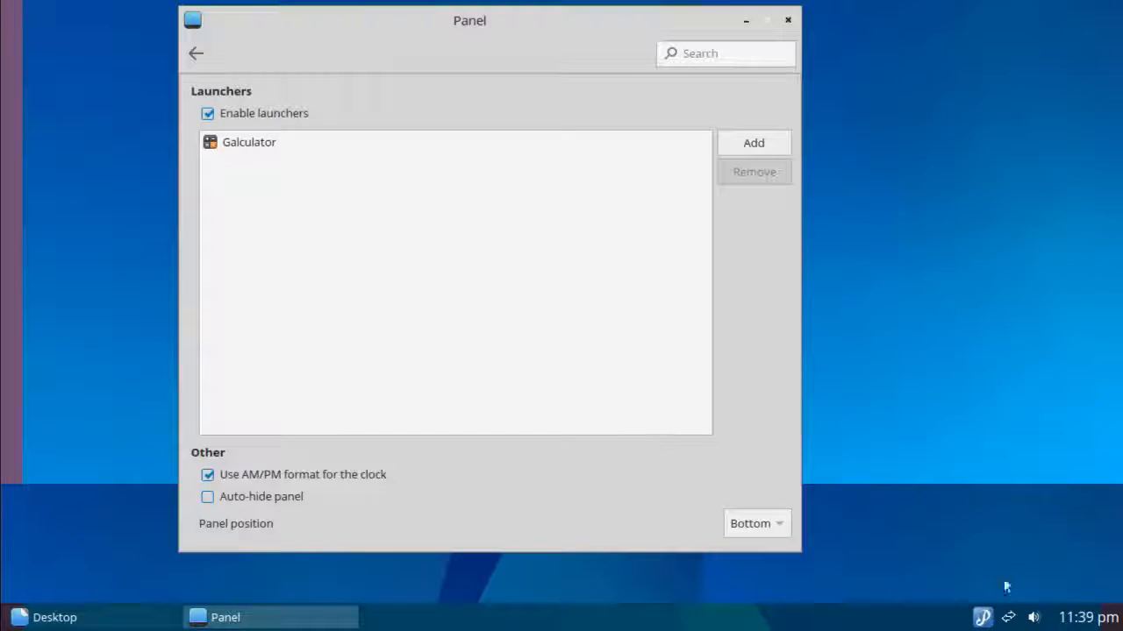
mouse_move(866, 607)
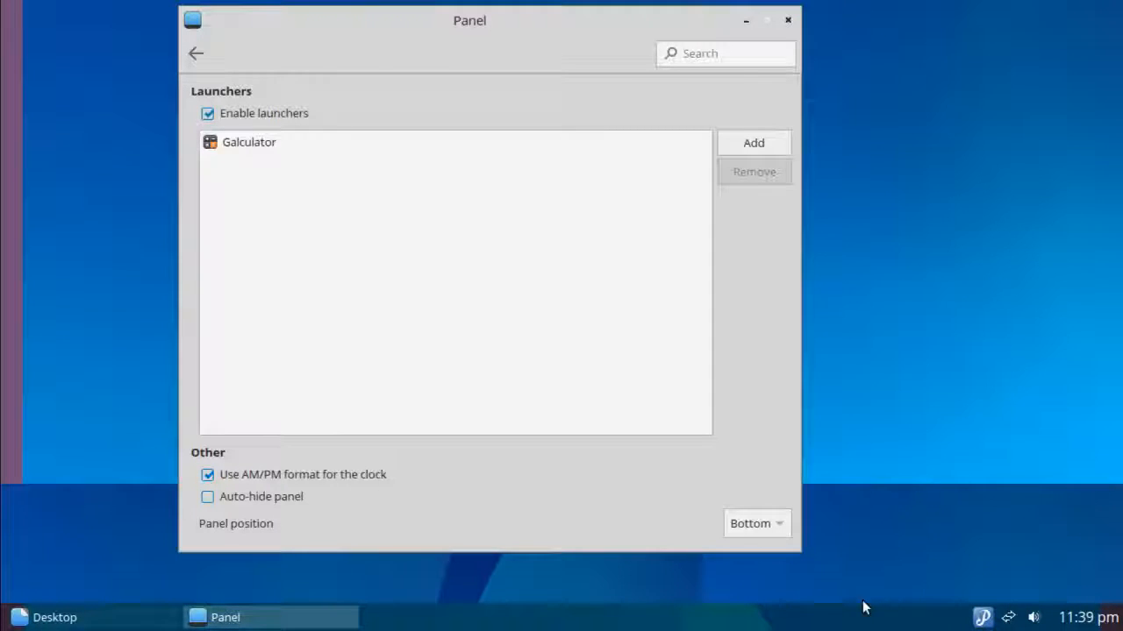
mouse_move(510, 440)
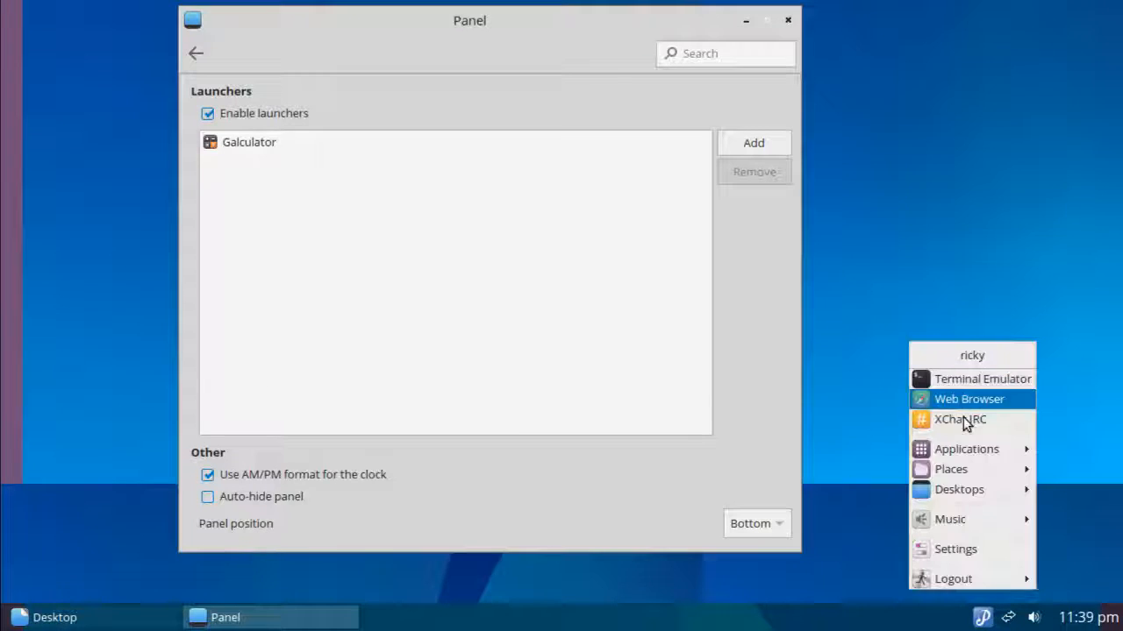
mouse_move(952, 519)
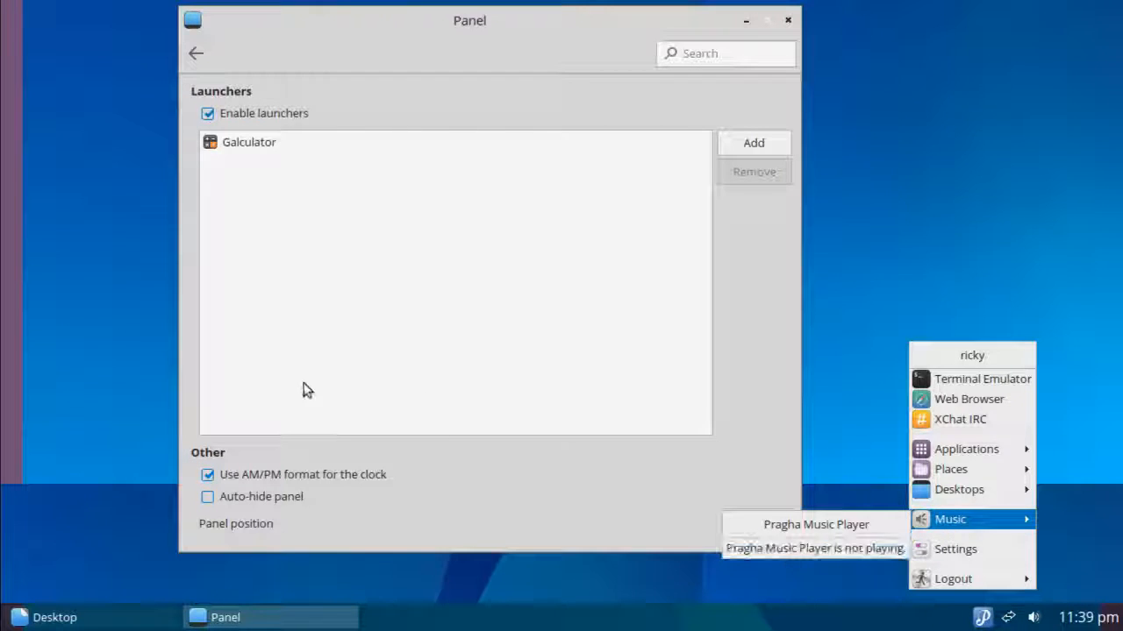
left_click(249, 141)
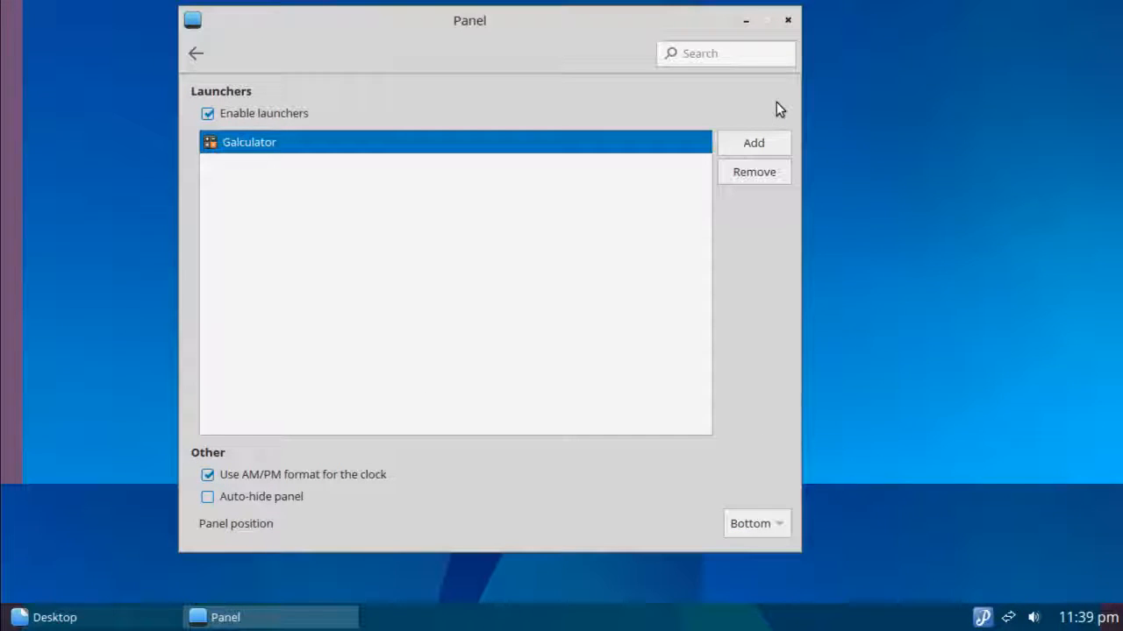
left_click(754, 143)
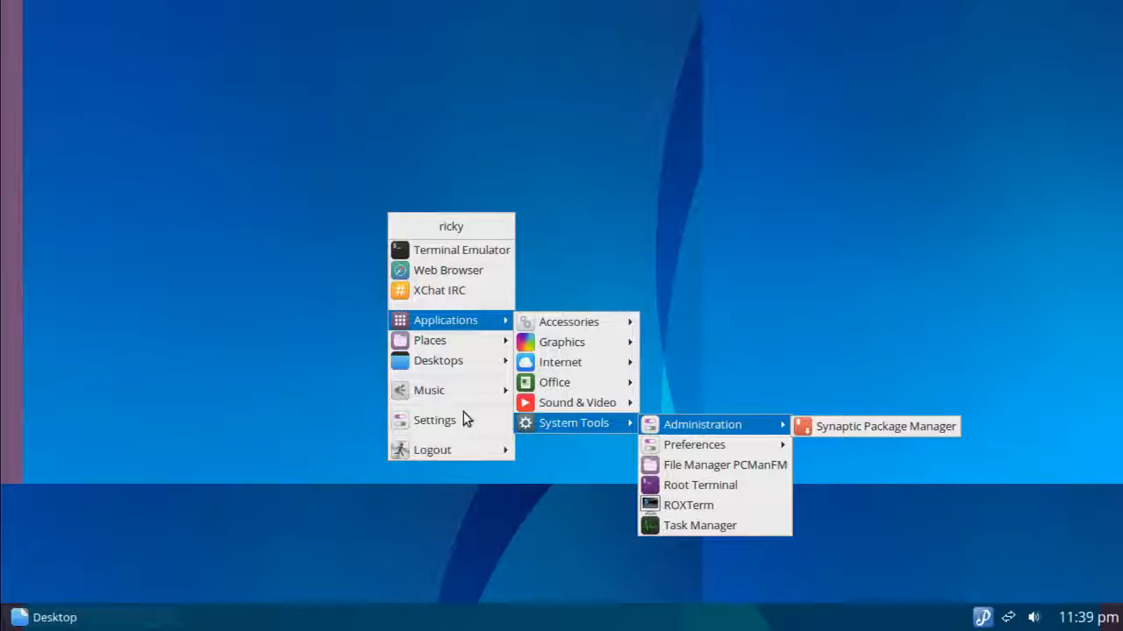
Step: Open Settings, visit Users & Groups, return to the overview and open Features, prompting for a password
left_click(435, 419)
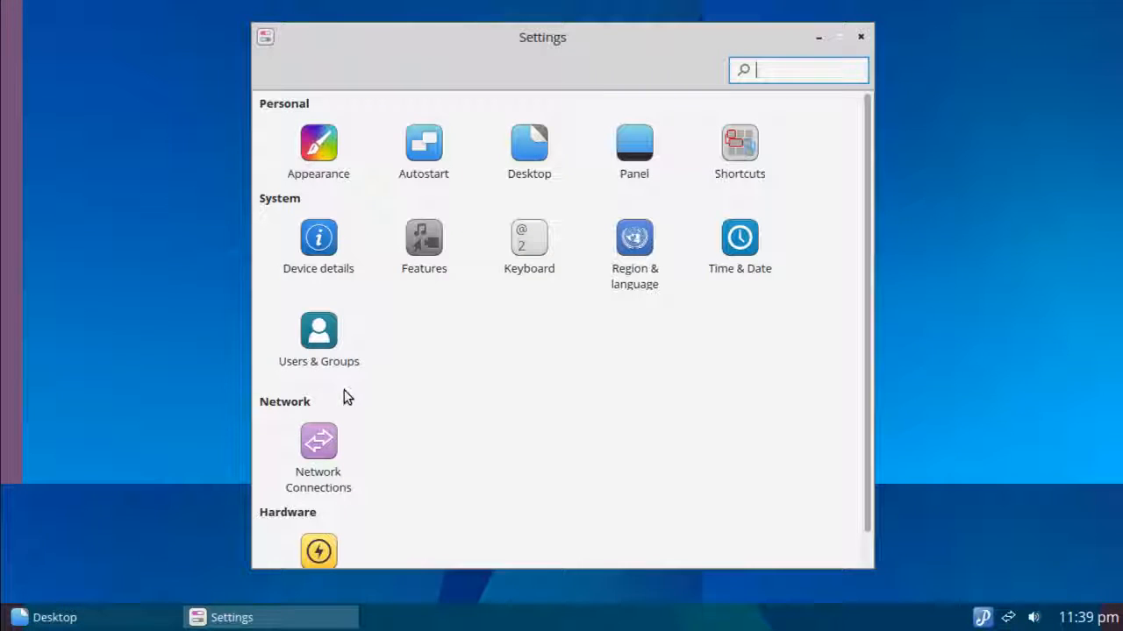
mouse_move(331, 346)
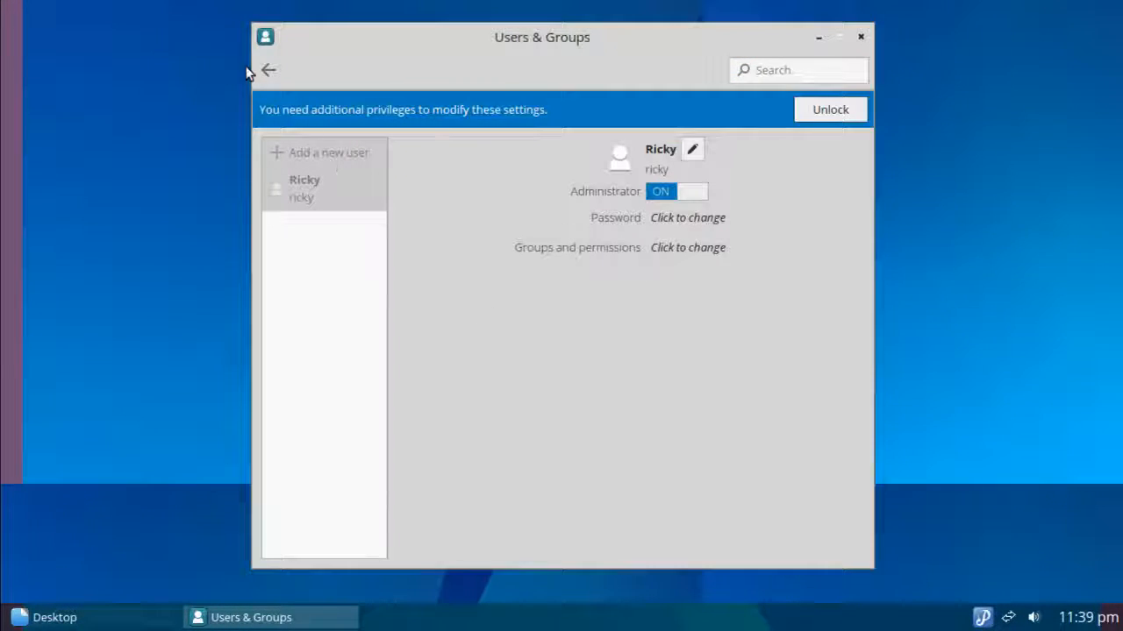
left_click(282, 71)
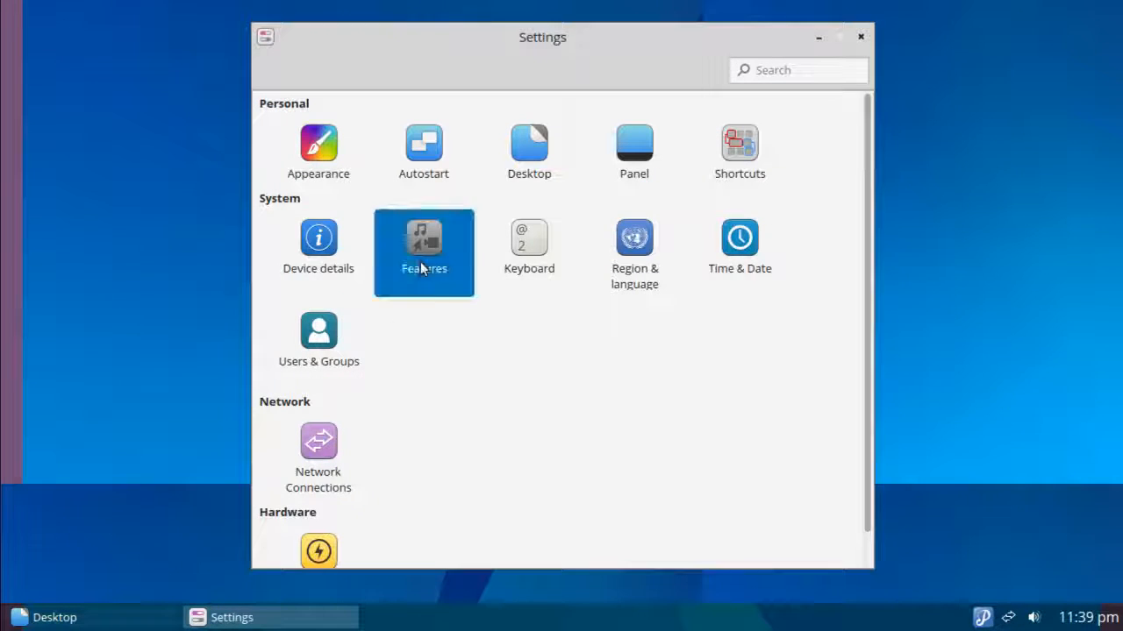
left_click(423, 246)
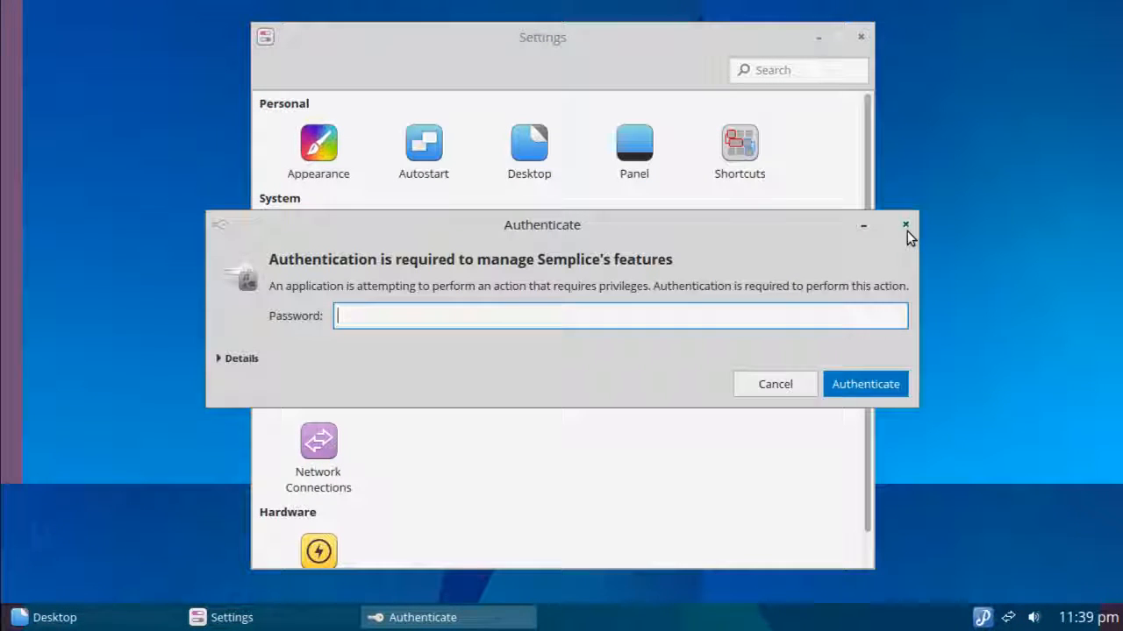
Step: Enter the password, authenticate into Manage Semplice features, then close the window
type("••••")
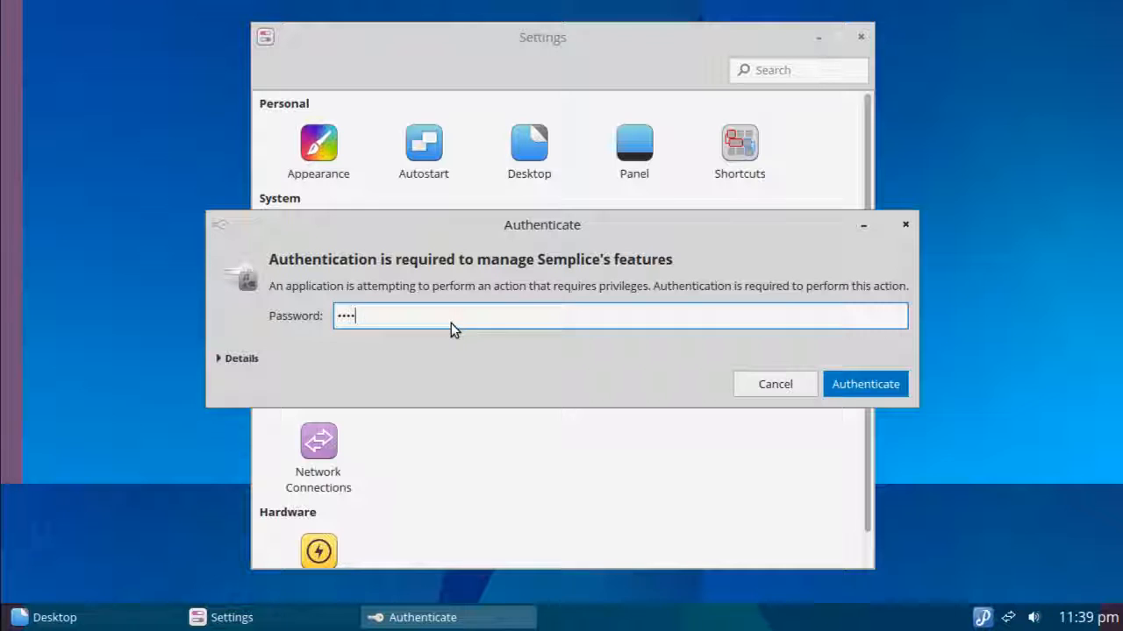
left_click(864, 383)
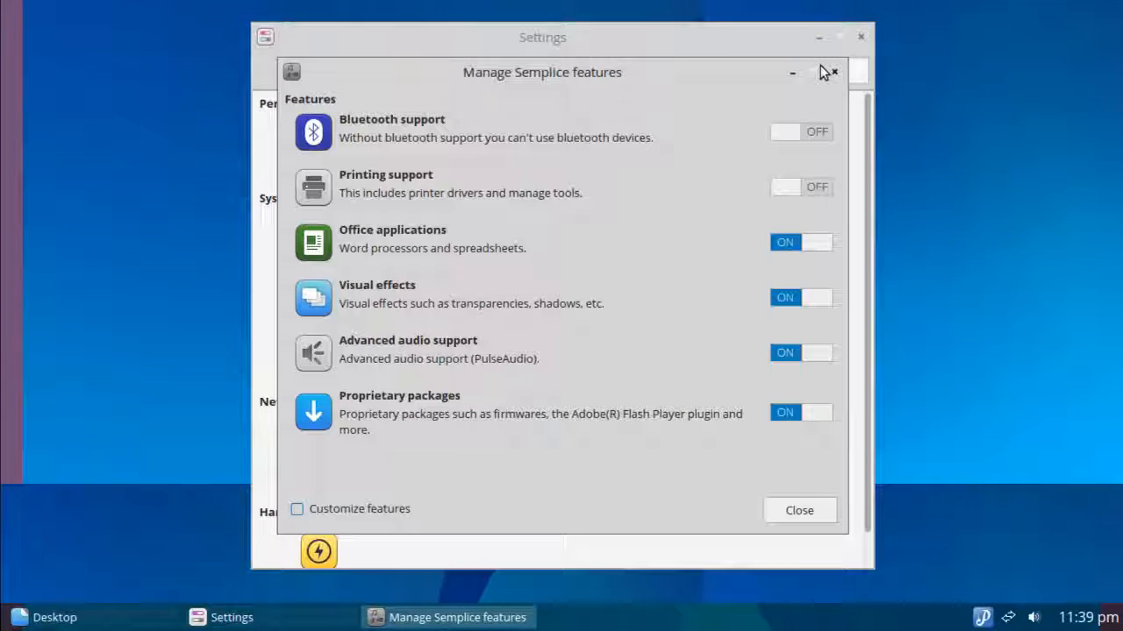
mouse_move(840, 81)
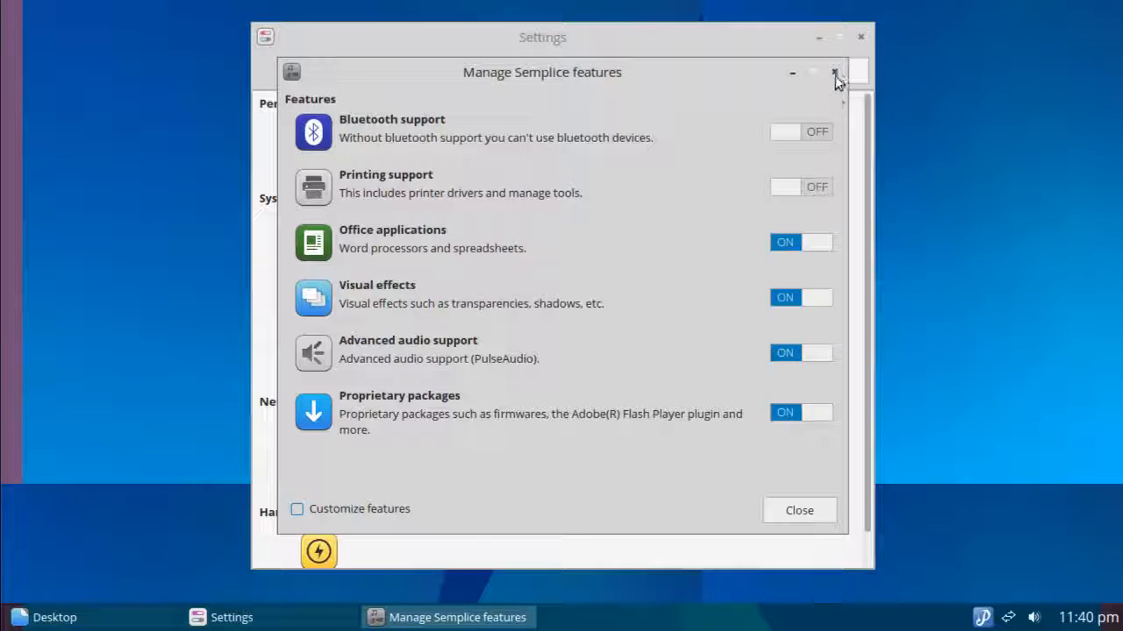
left_click(832, 78)
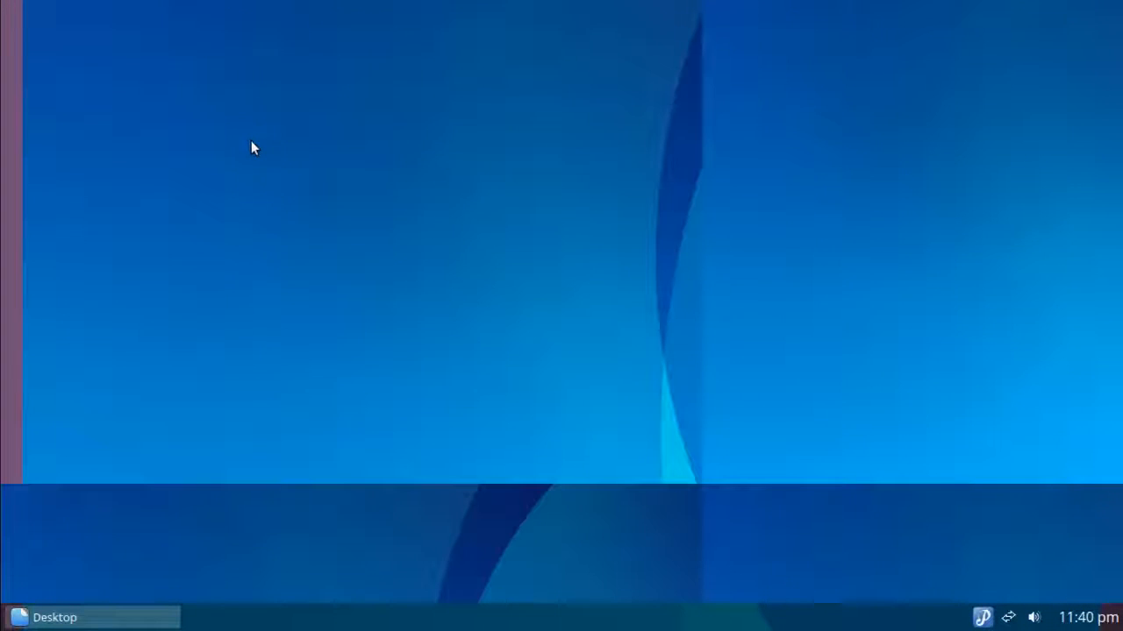
mouse_move(255, 178)
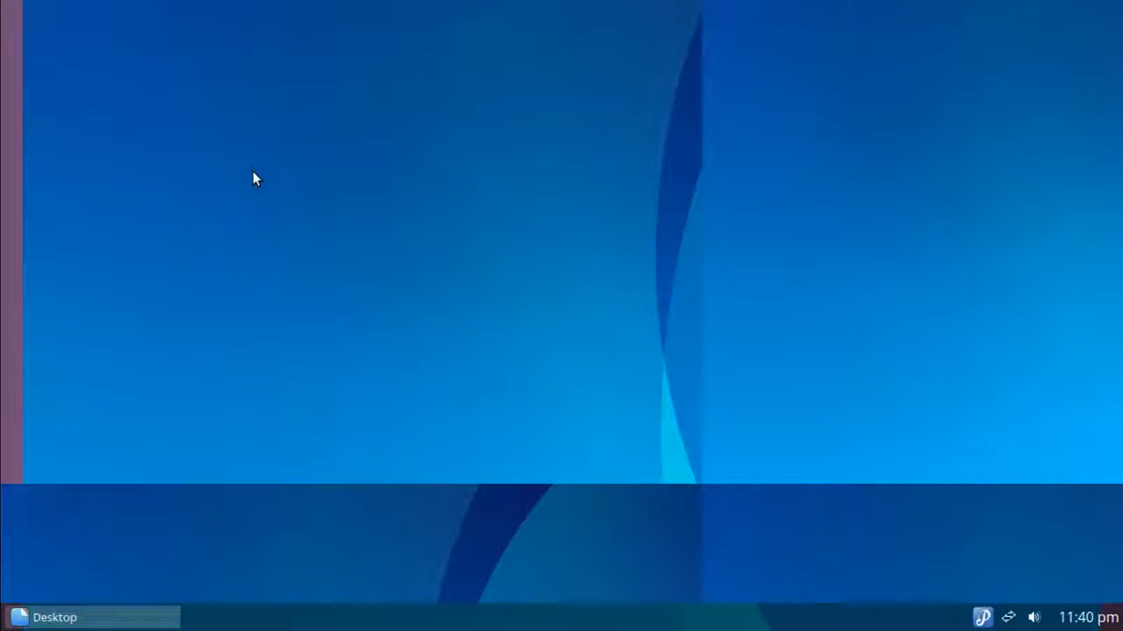
Step: From the desktop menu's System Tools > Preferences, launch the Screensaver preferences
right_click(256, 179)
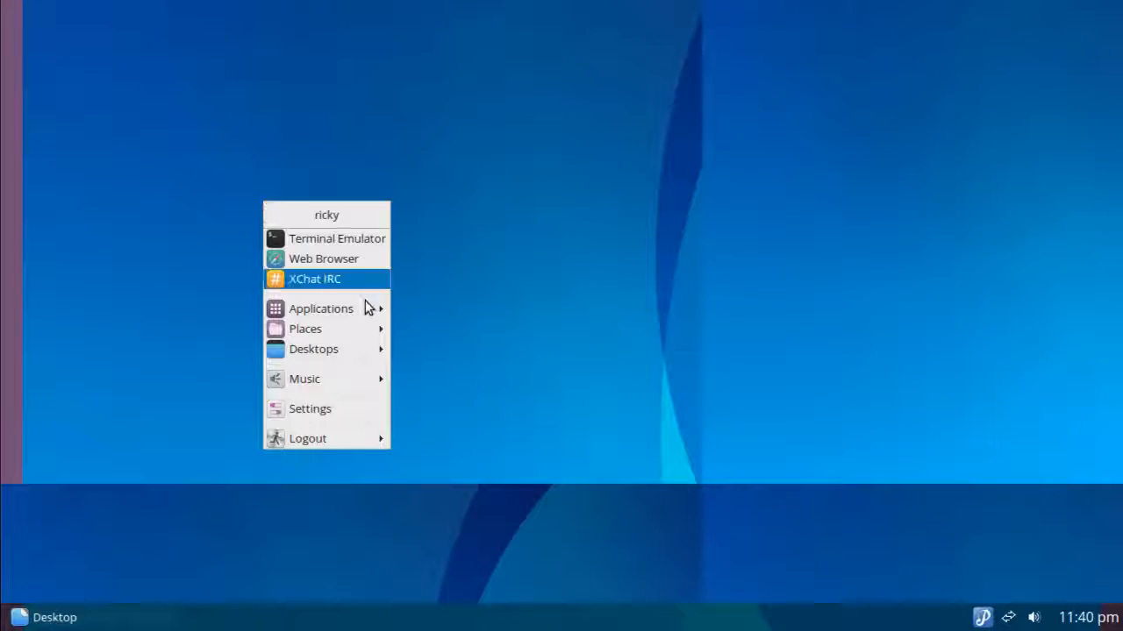
mouse_move(313, 350)
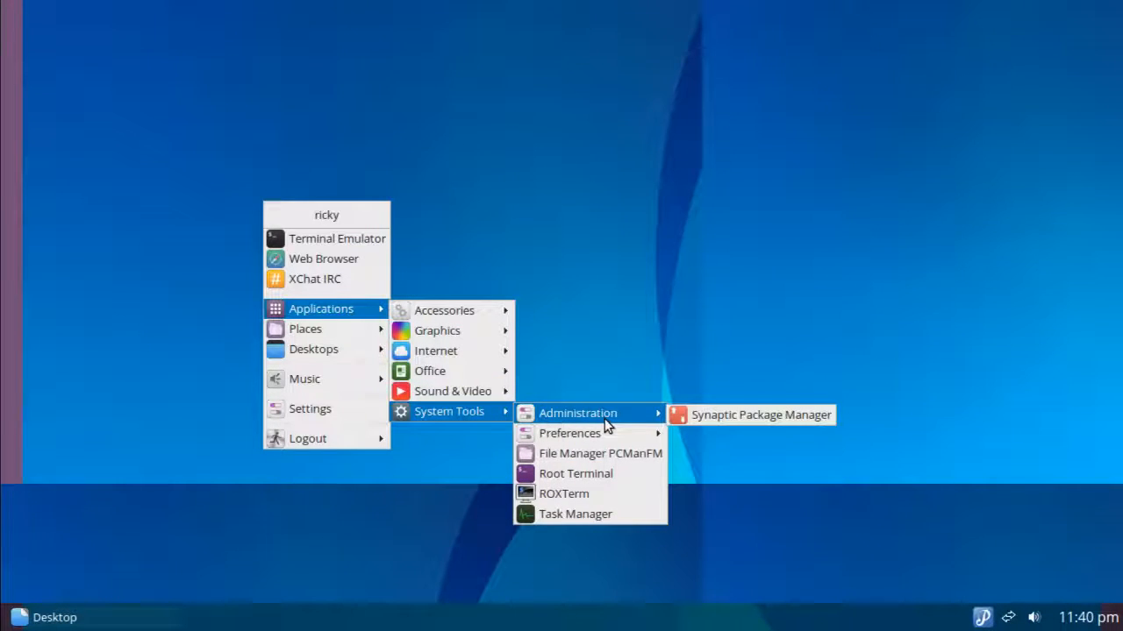
mouse_move(569, 432)
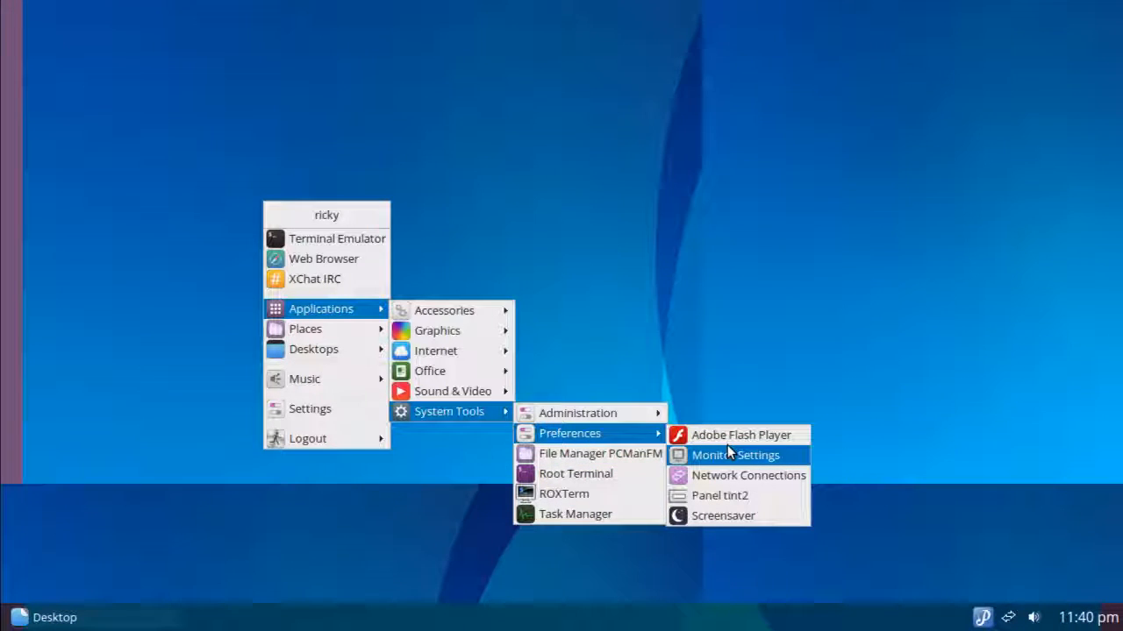
mouse_move(594, 454)
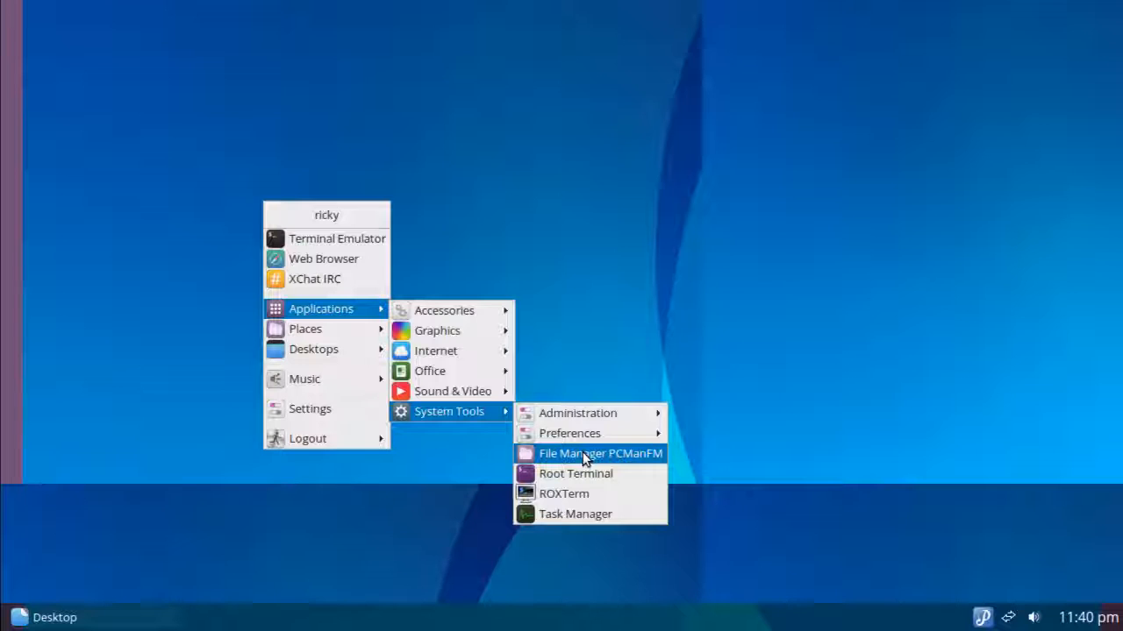
mouse_move(594, 472)
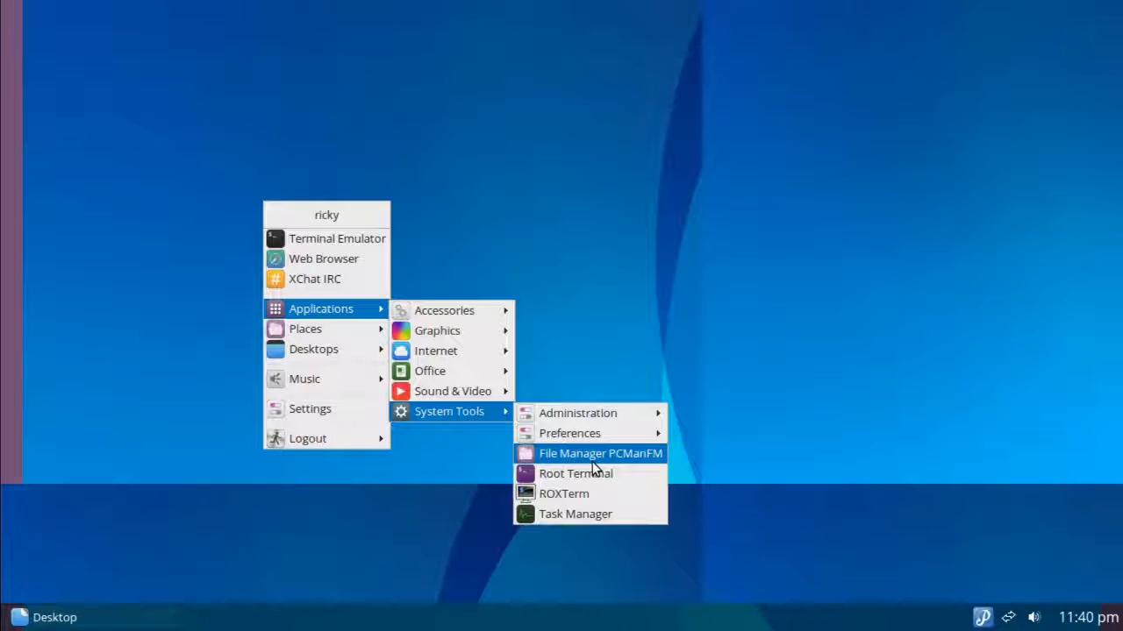
mouse_move(569, 433)
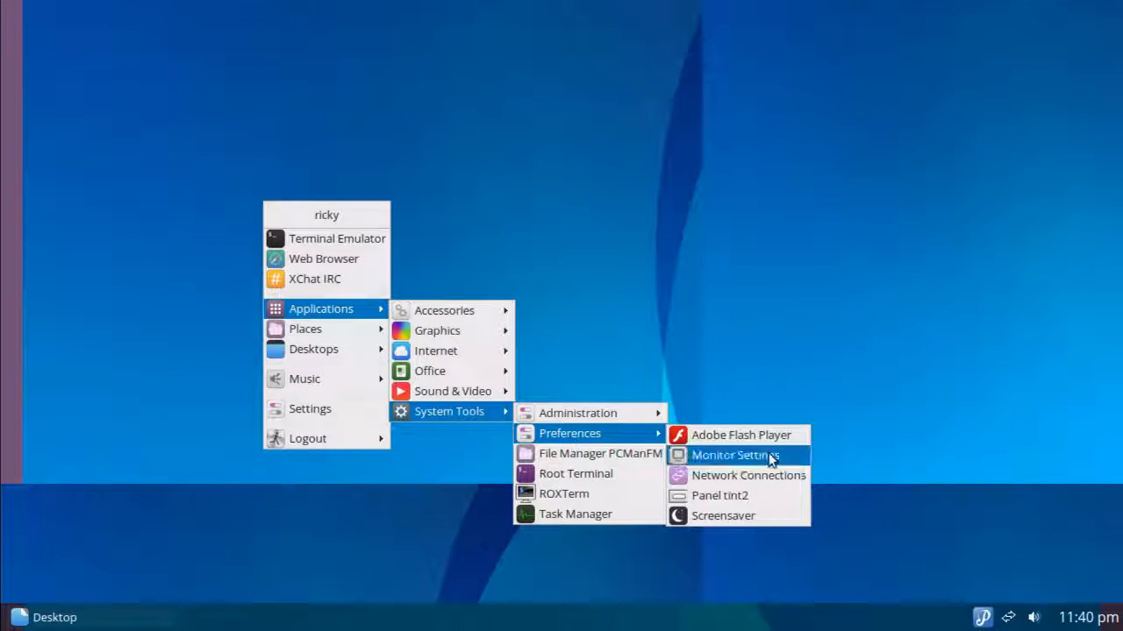
mouse_move(575, 412)
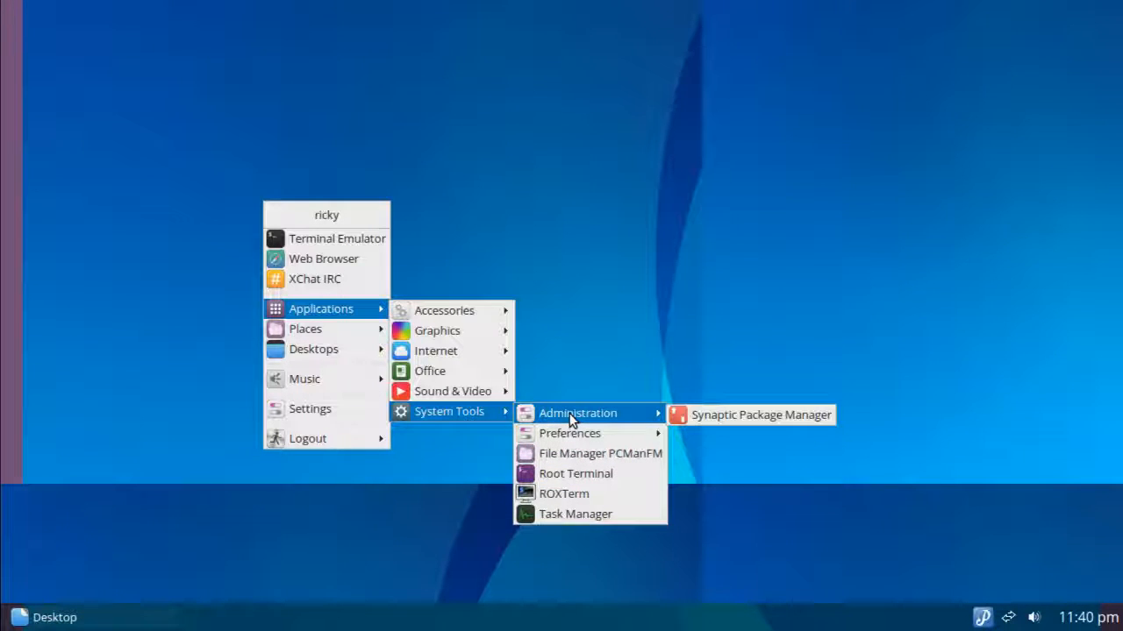
mouse_move(584, 494)
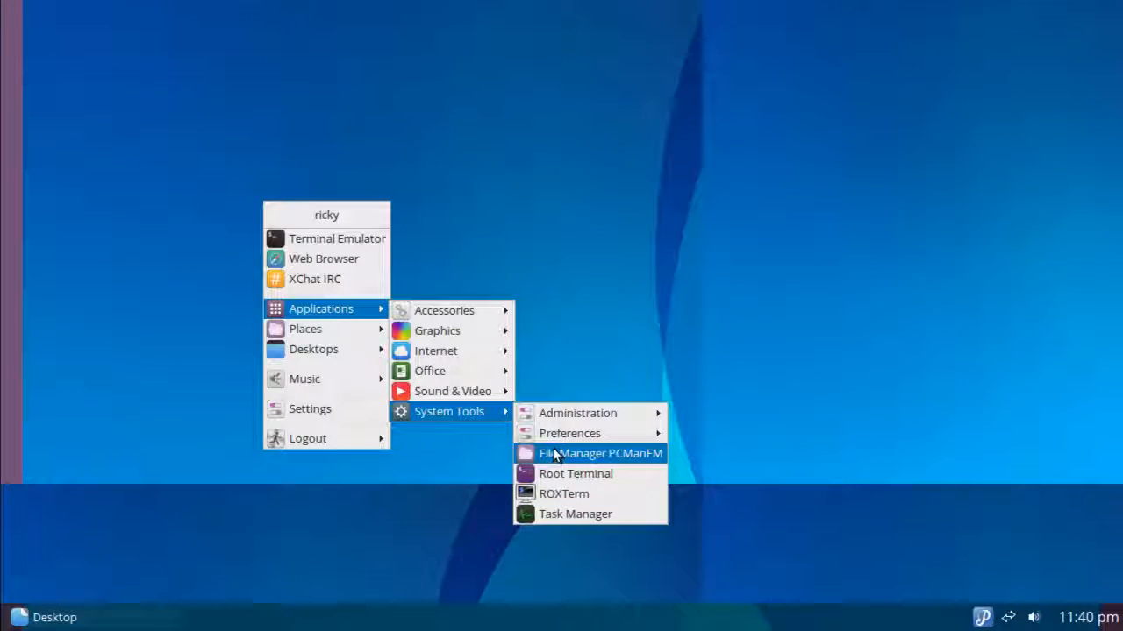
mouse_move(570, 434)
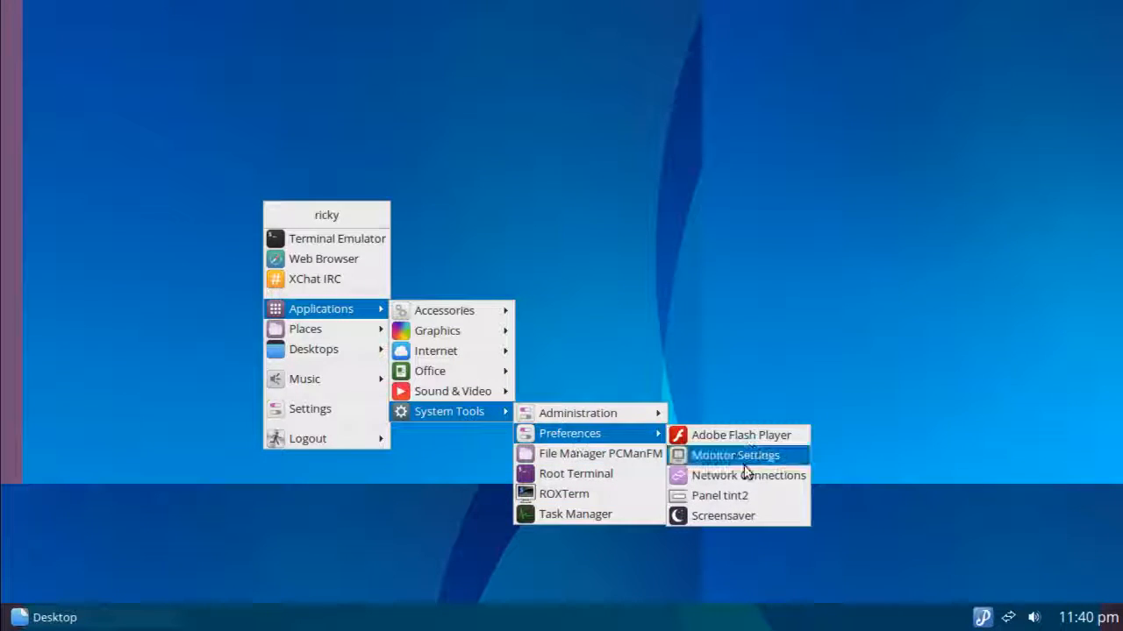
mouse_move(716, 516)
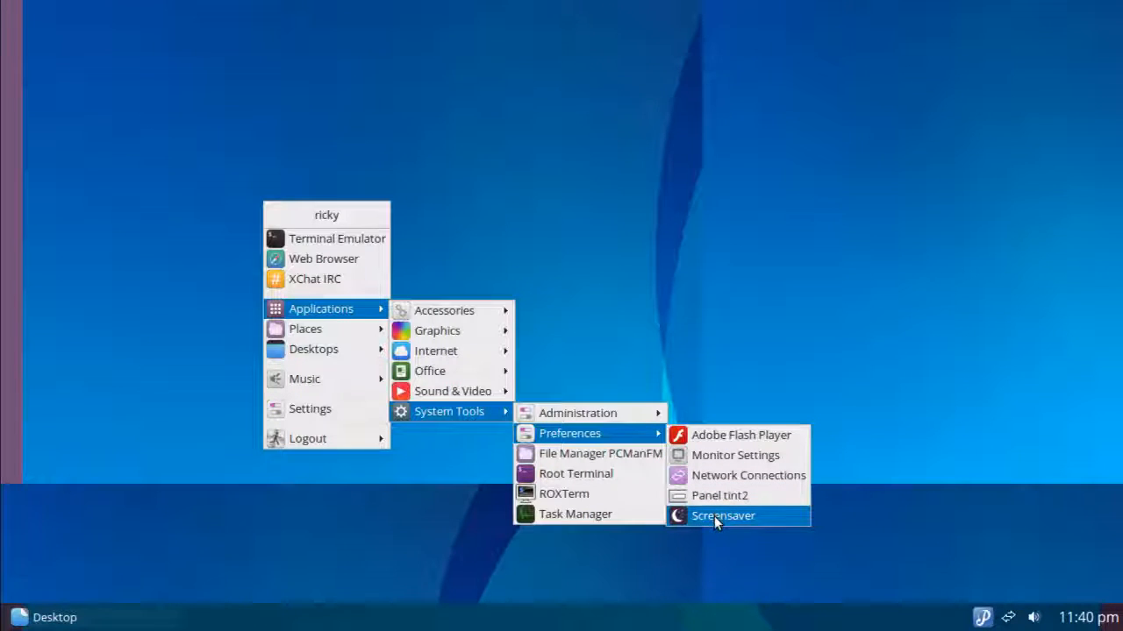
left_click(722, 516)
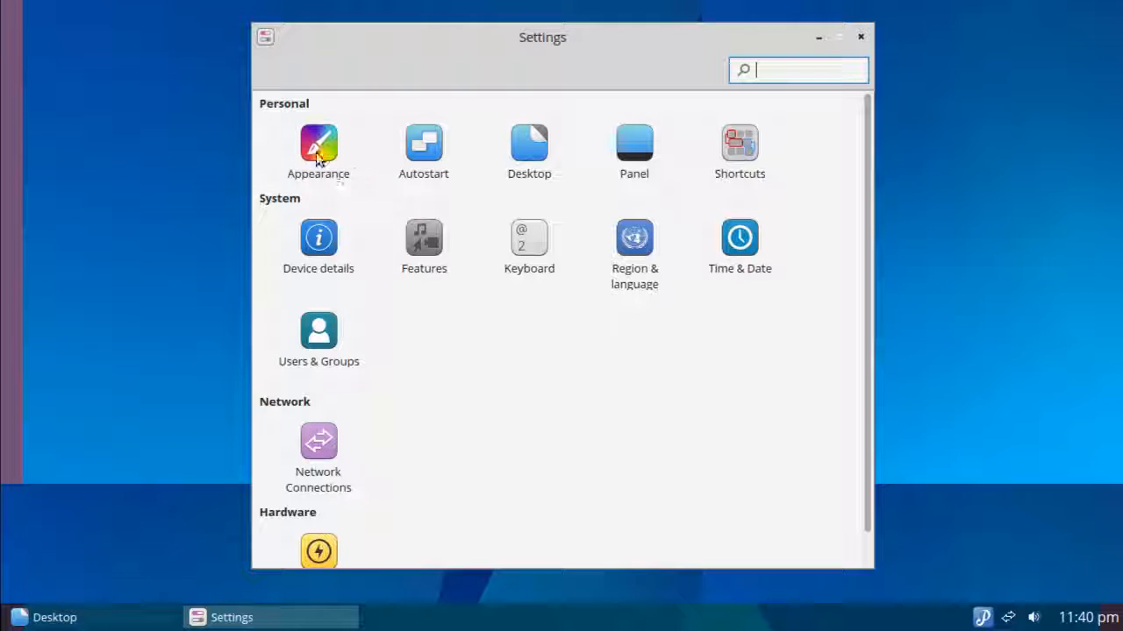
mouse_move(921, 173)
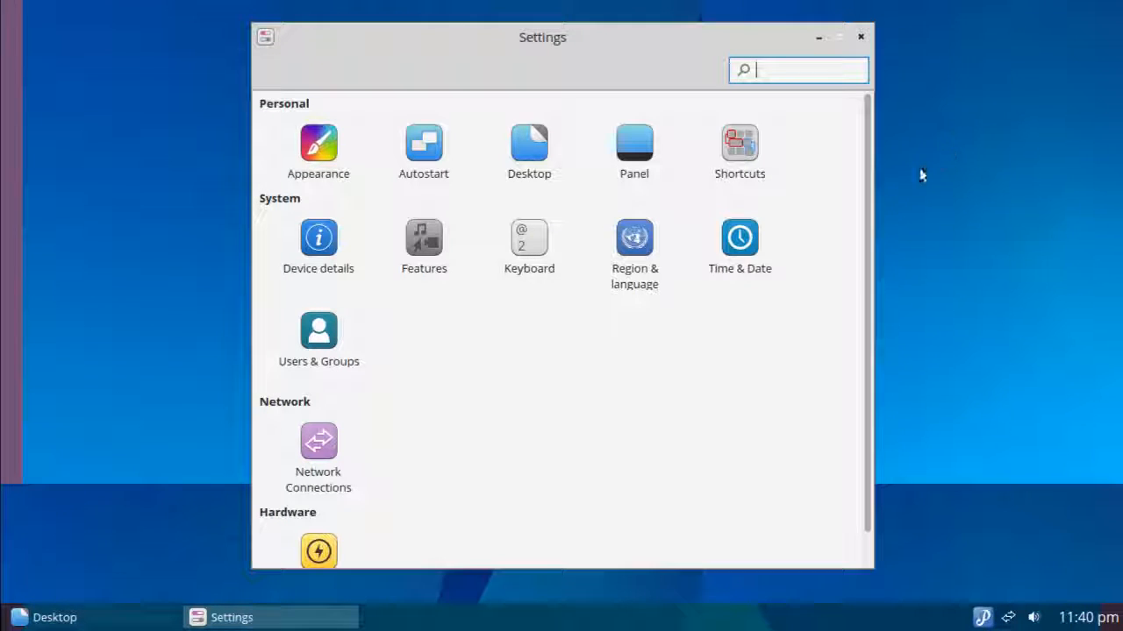
mouse_move(866, 44)
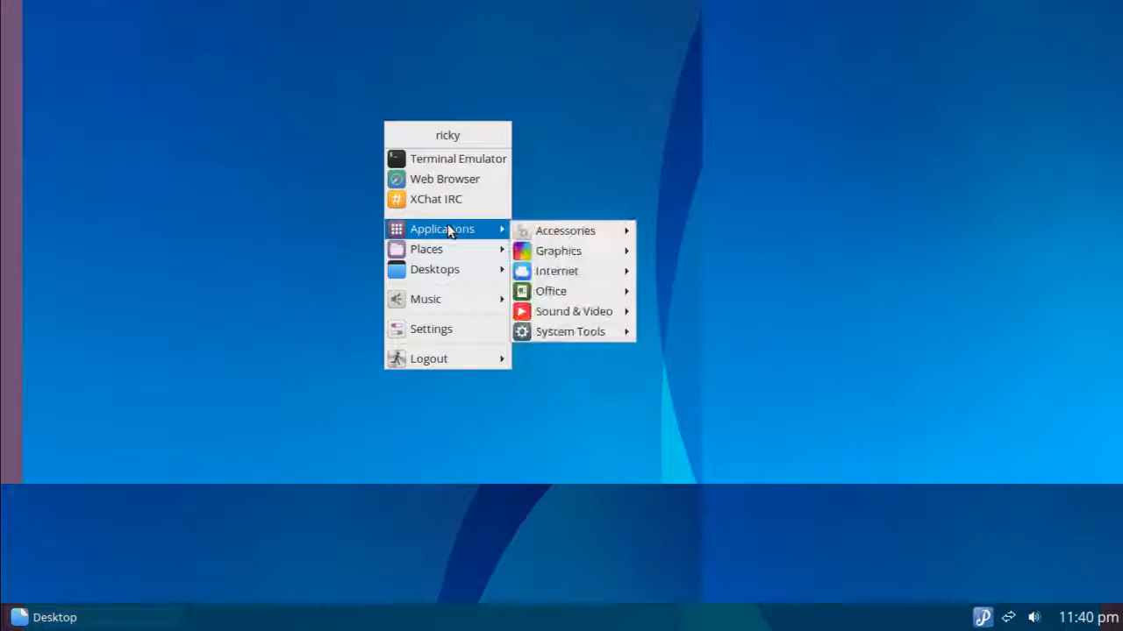
mouse_move(570, 332)
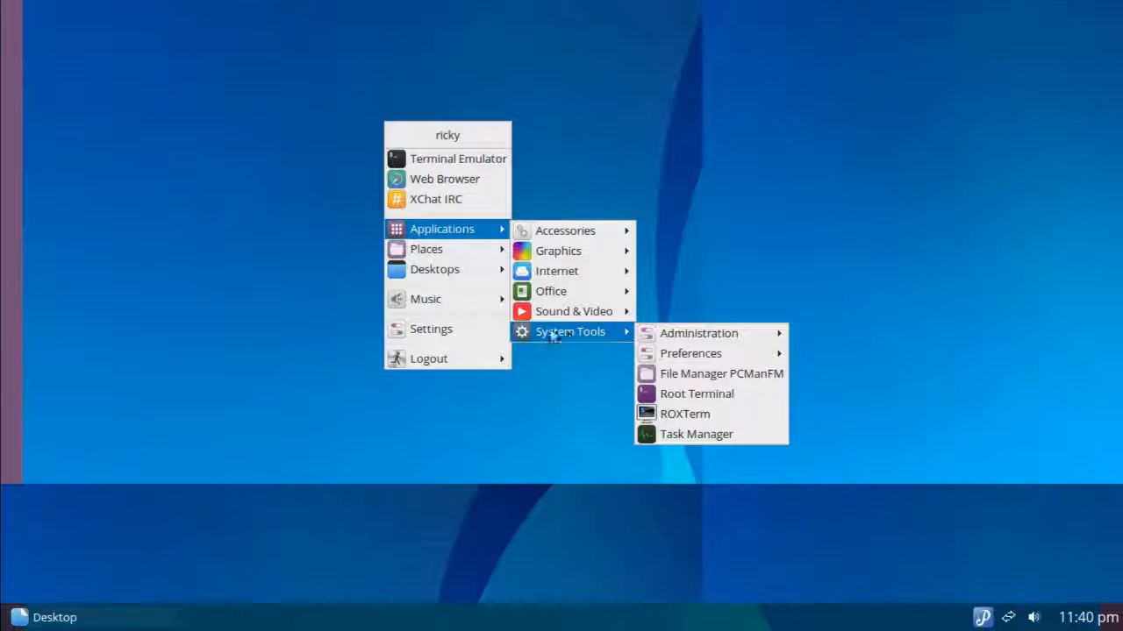
mouse_move(690, 354)
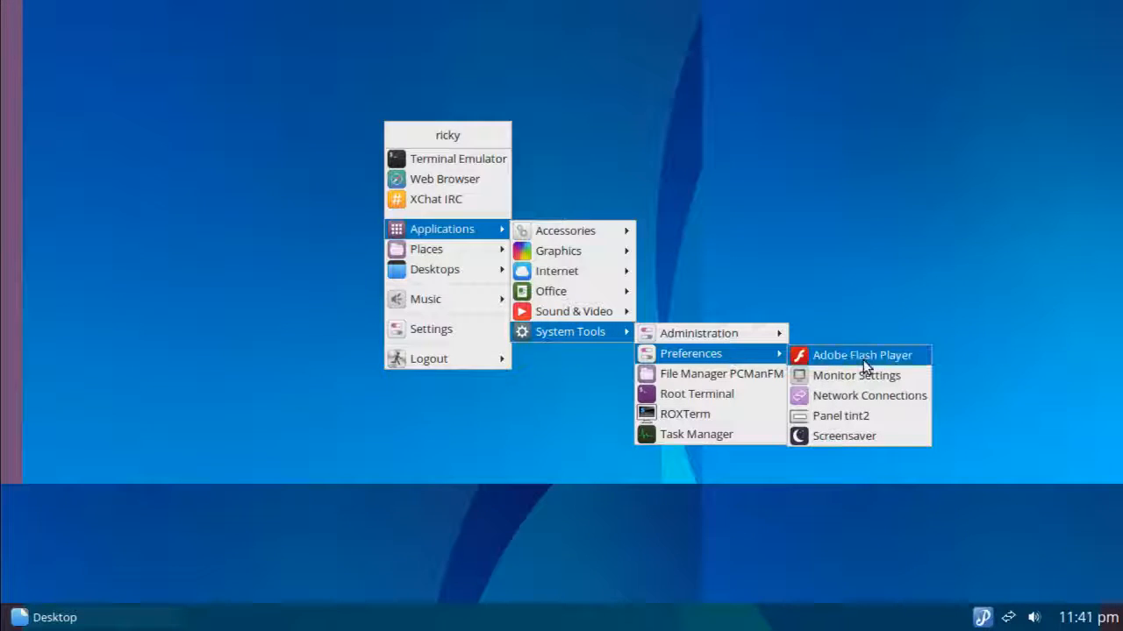
Step: Launch Monitor Settings from System Tools > Preferences, showing Virtual1 at 1280x768
left_click(857, 376)
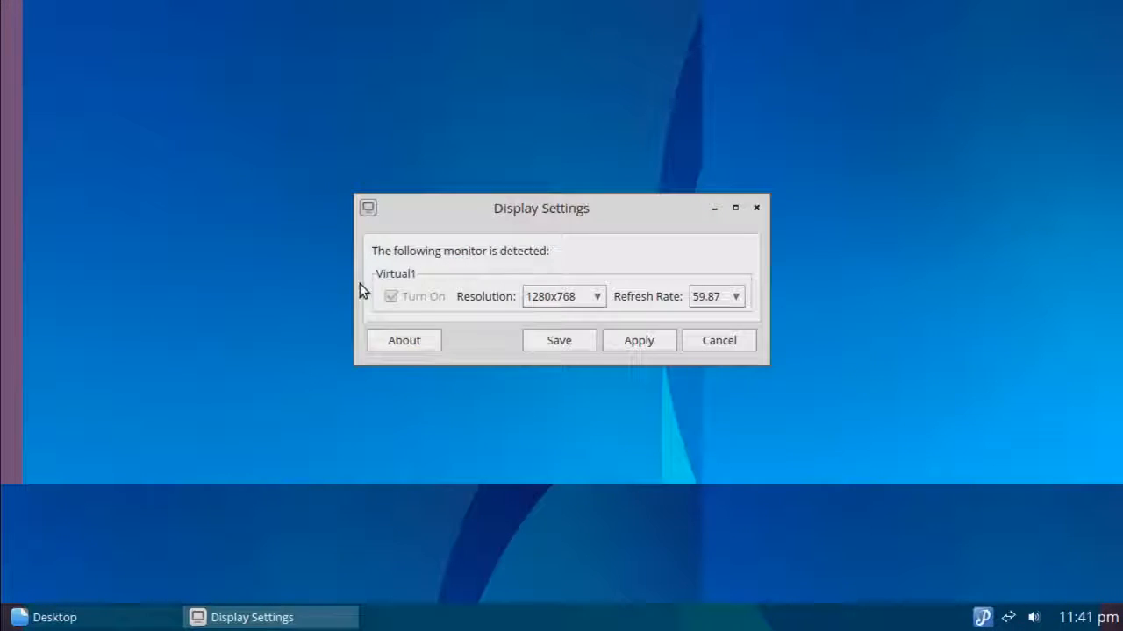
Step: Move Display Settings aside, view the Resolution choices, then close it leaving 1280x768 unchanged
left_click_drag(541, 208, 227, 43)
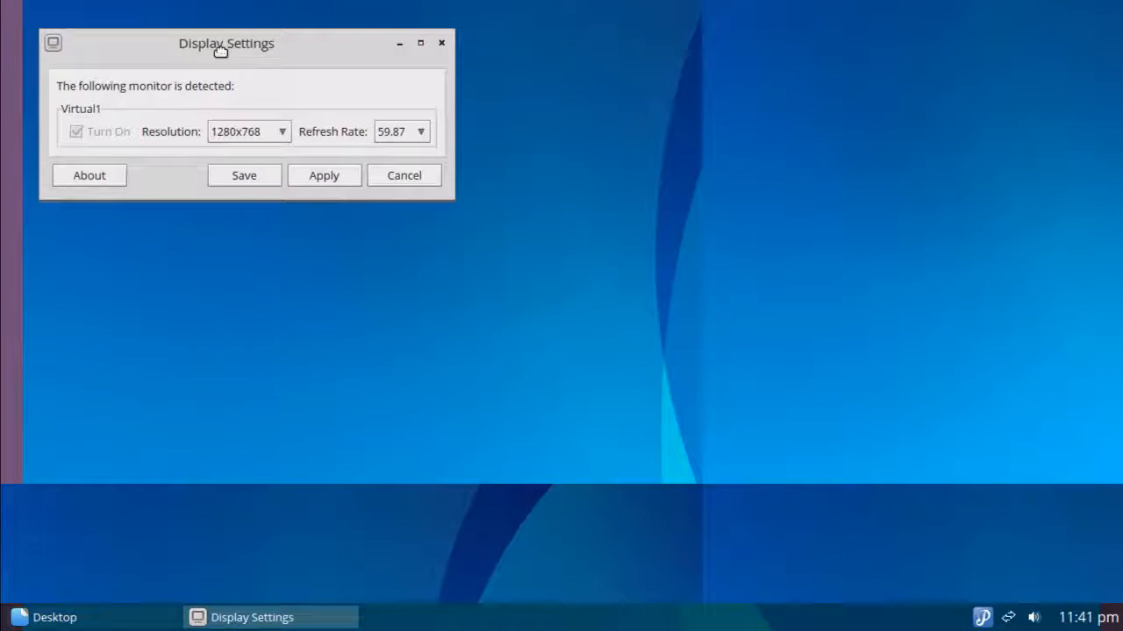
left_click(281, 131)
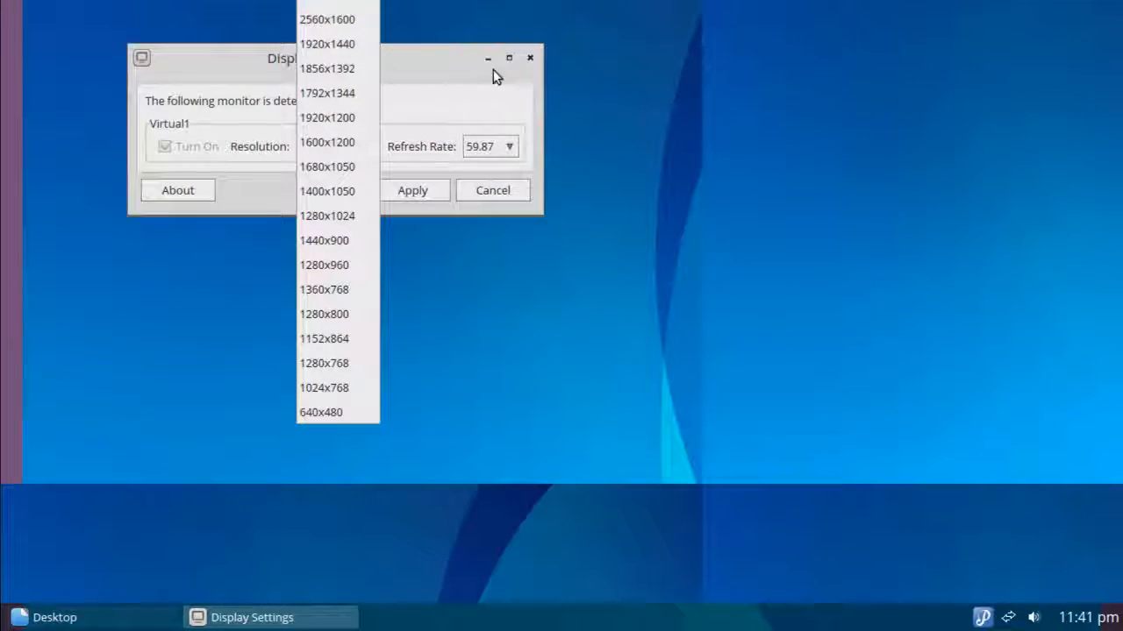
left_click(530, 57)
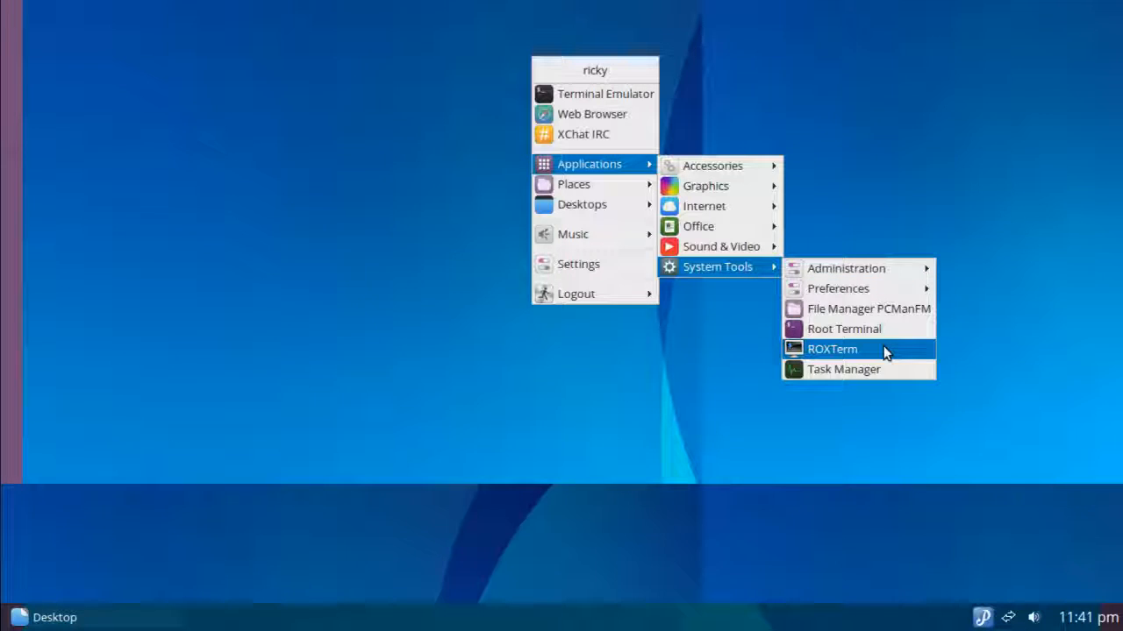
mouse_move(836, 272)
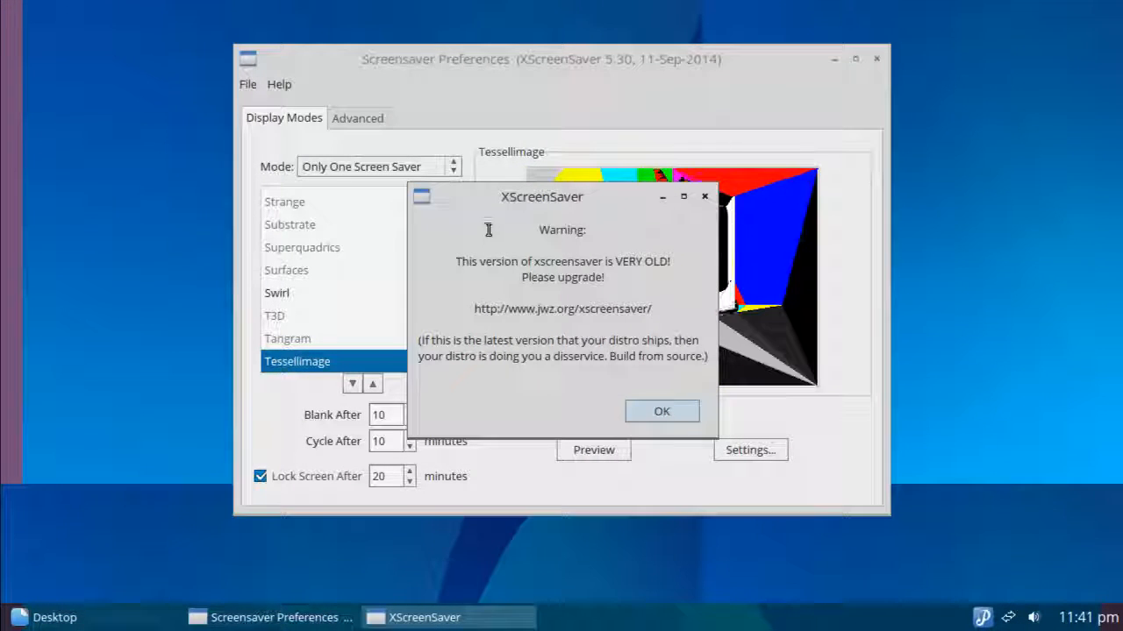
mouse_move(460, 265)
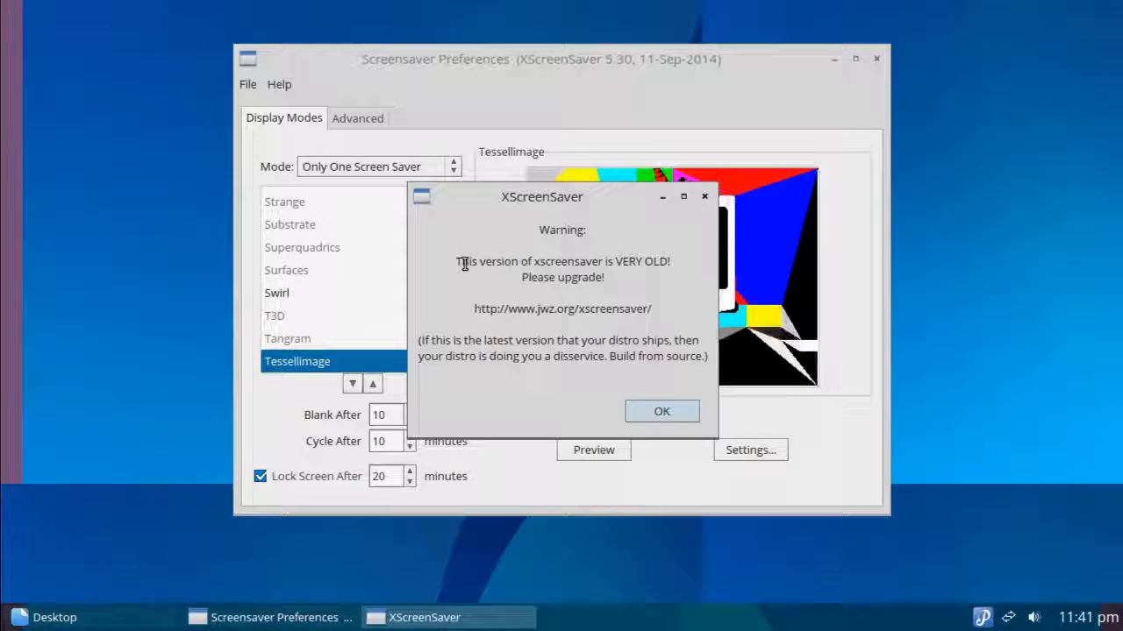
mouse_move(521, 274)
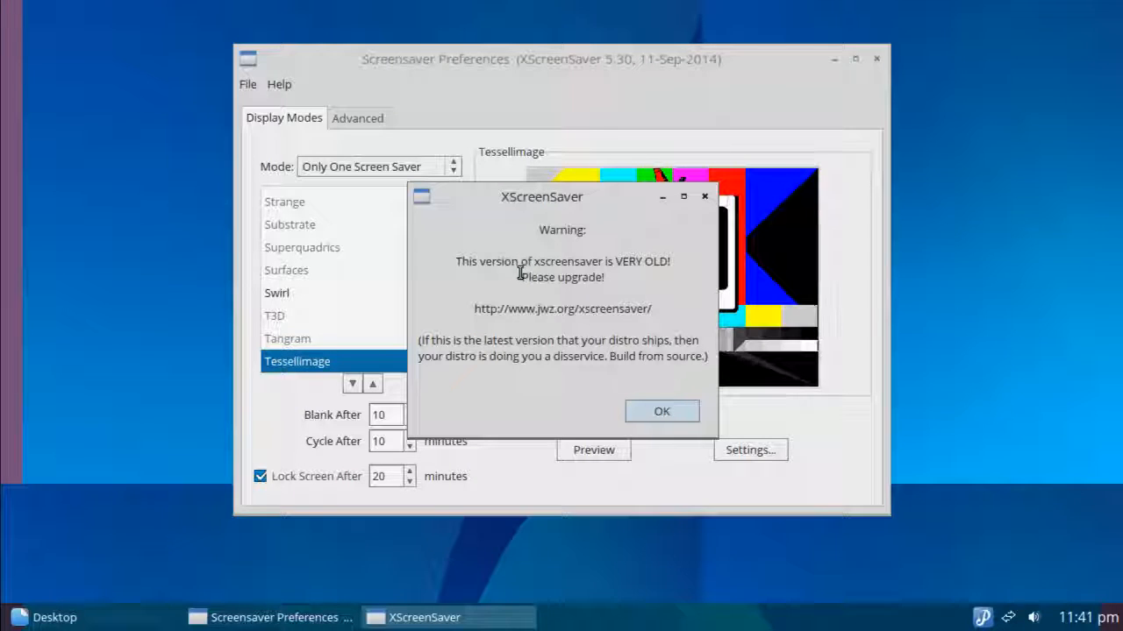
Step: Dismiss the outdated-version warning, choose Abstractile and preview it full screen, then browse further modes
left_click(662, 411)
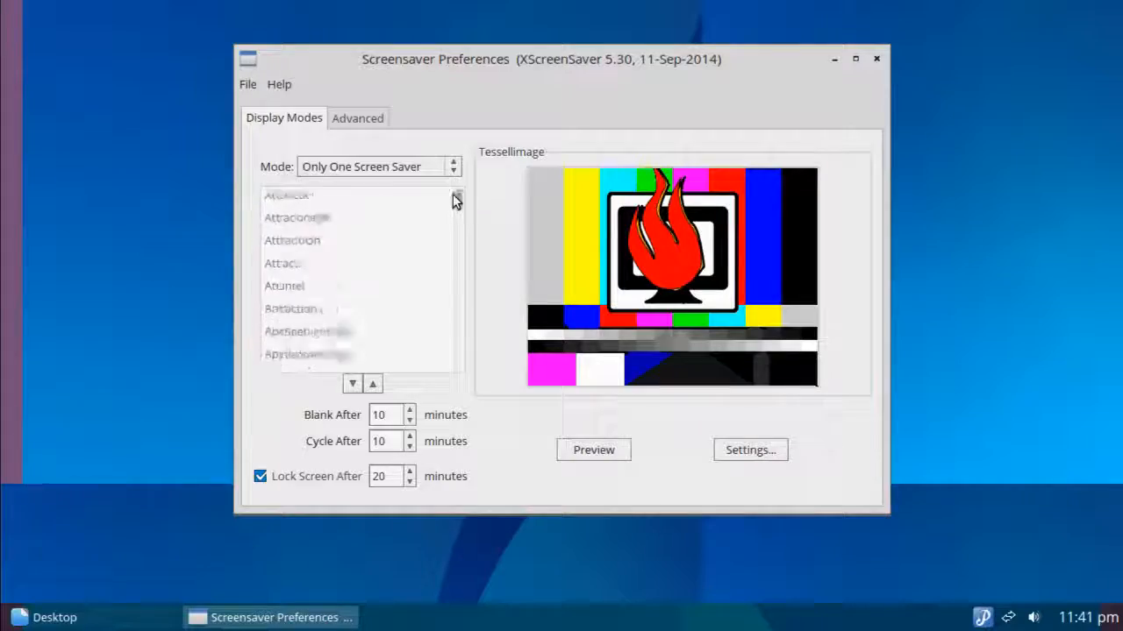
left_click(292, 198)
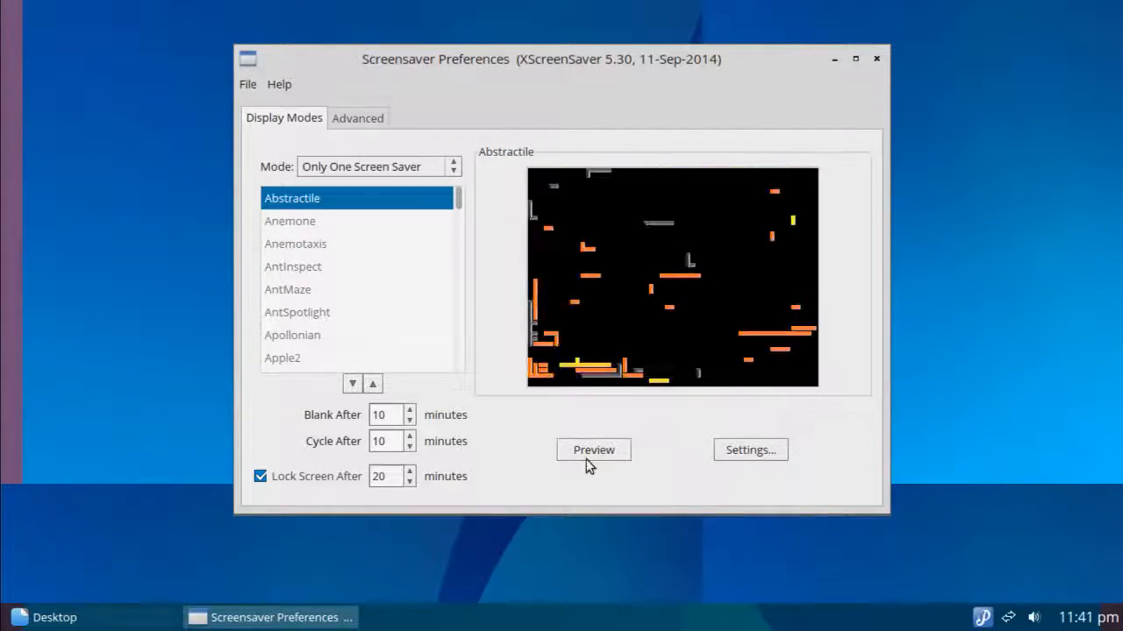
left_click(593, 450)
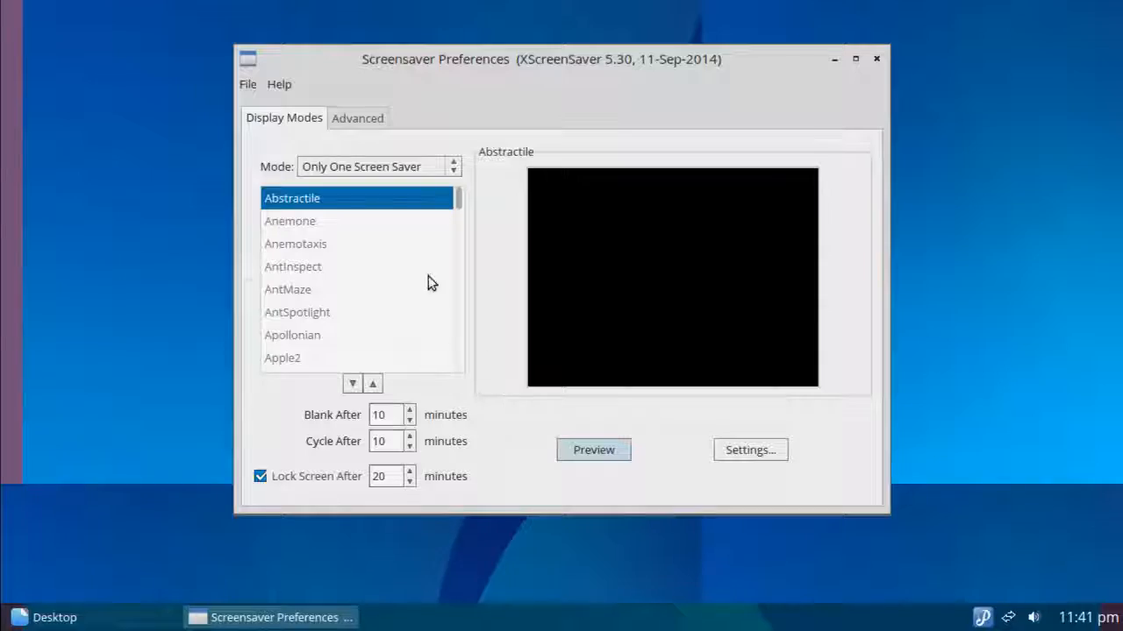
mouse_move(561, 443)
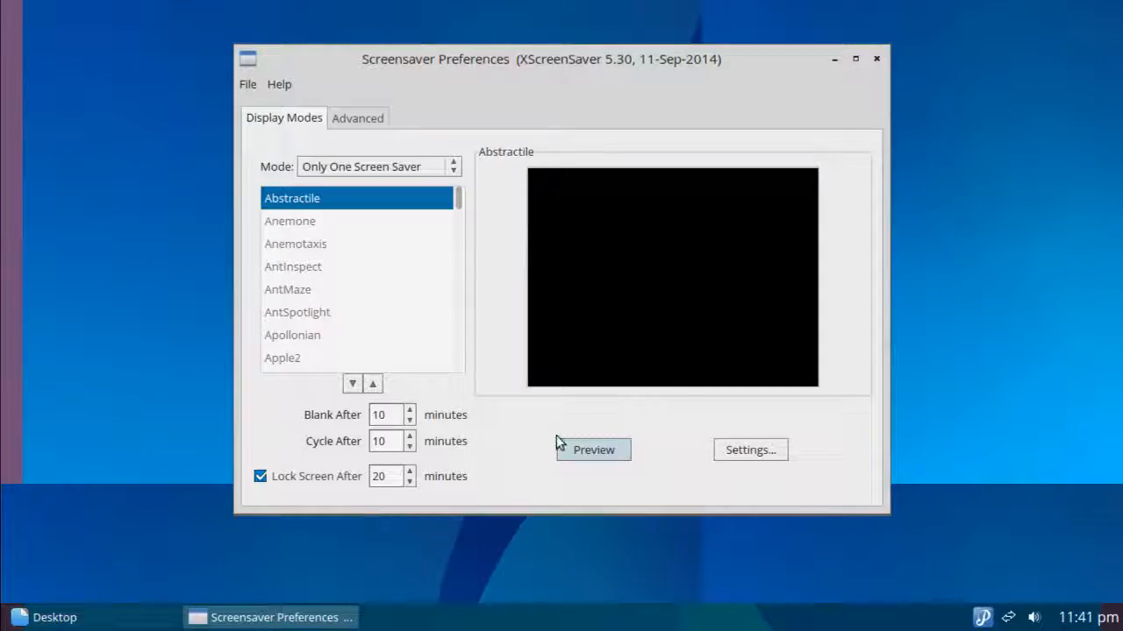
mouse_move(310, 265)
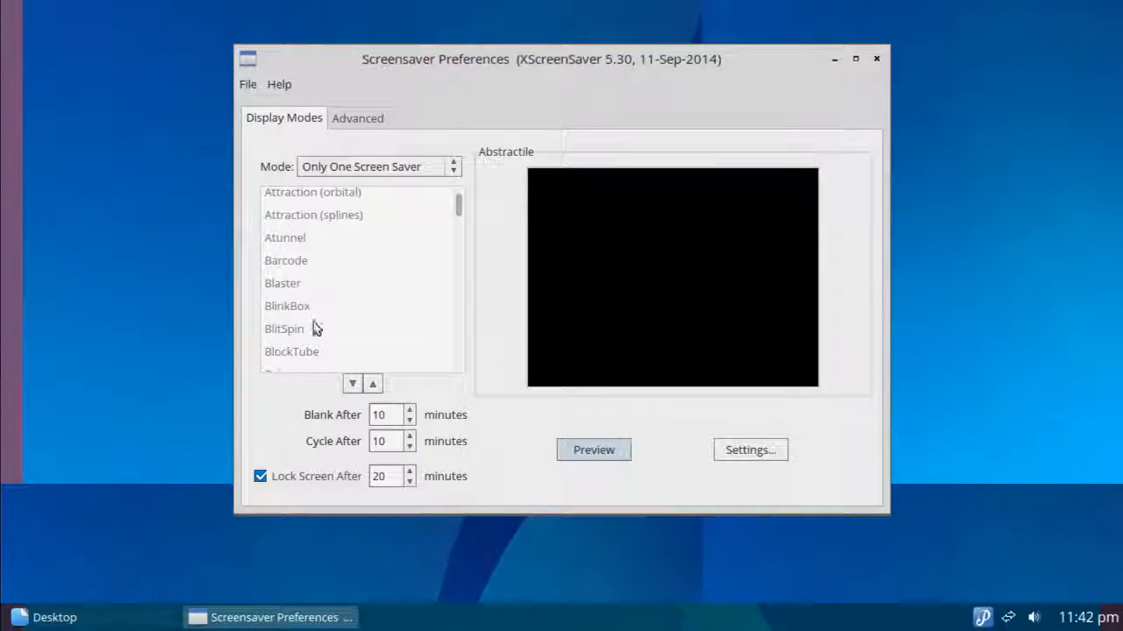
mouse_move(346, 441)
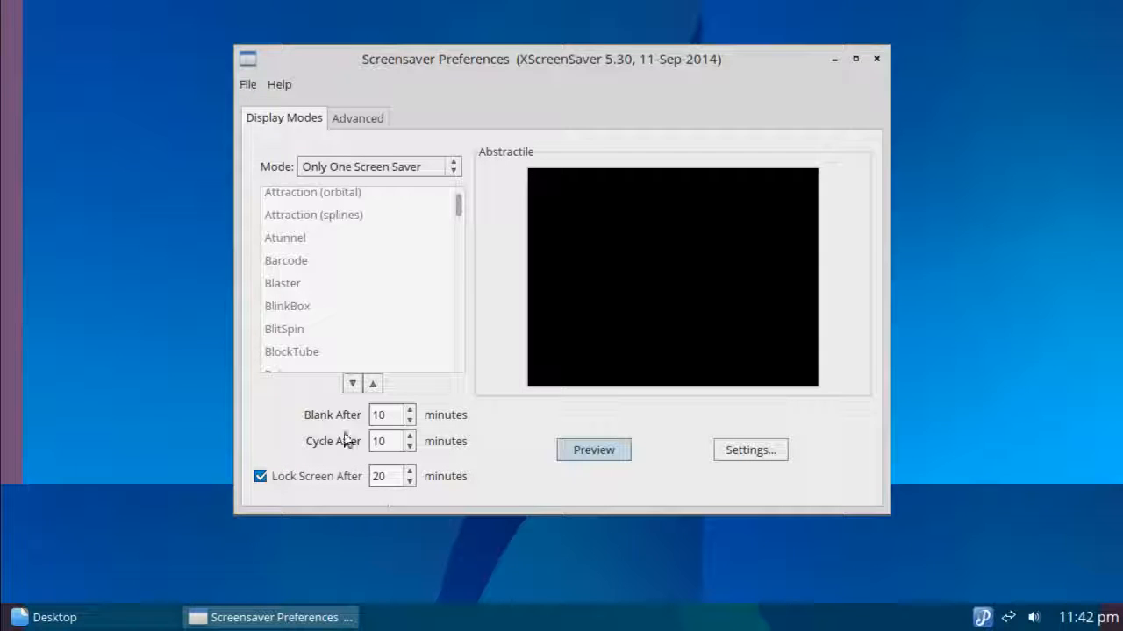
scroll("down", 3)
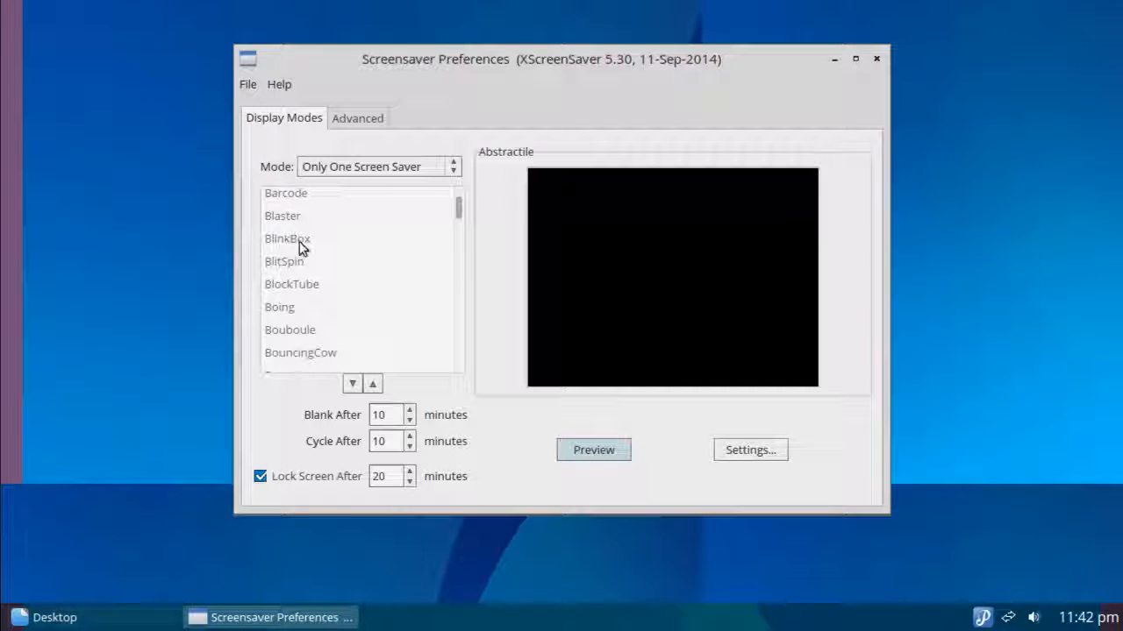
mouse_move(315, 252)
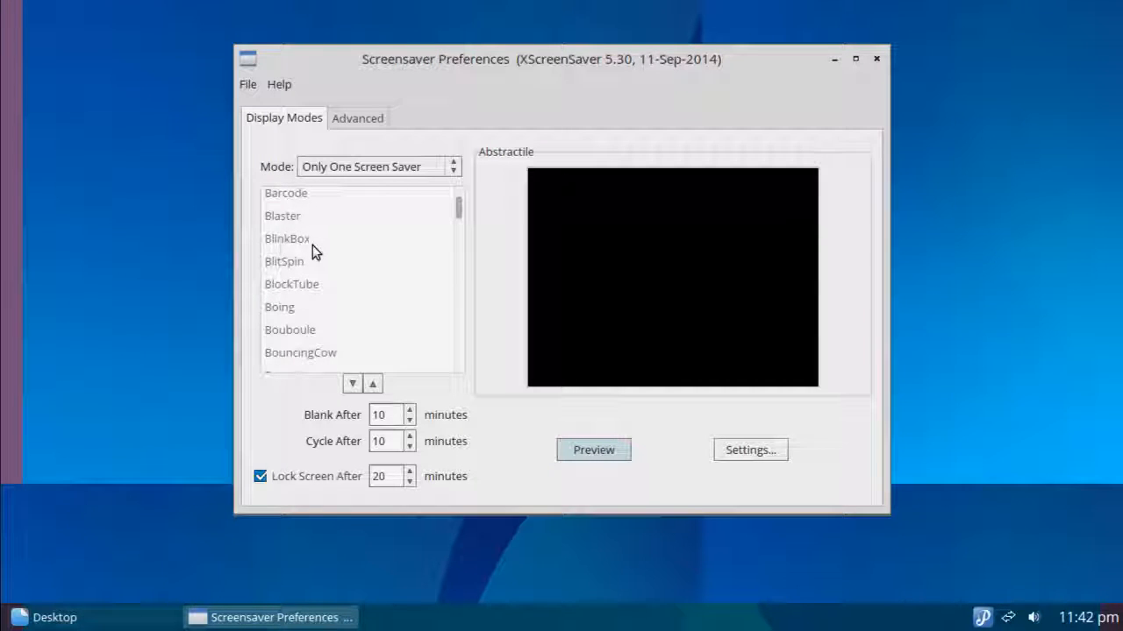
Step: Check BlinkBox (not installed), then choose CWaves and preview it full screen
left_click(287, 238)
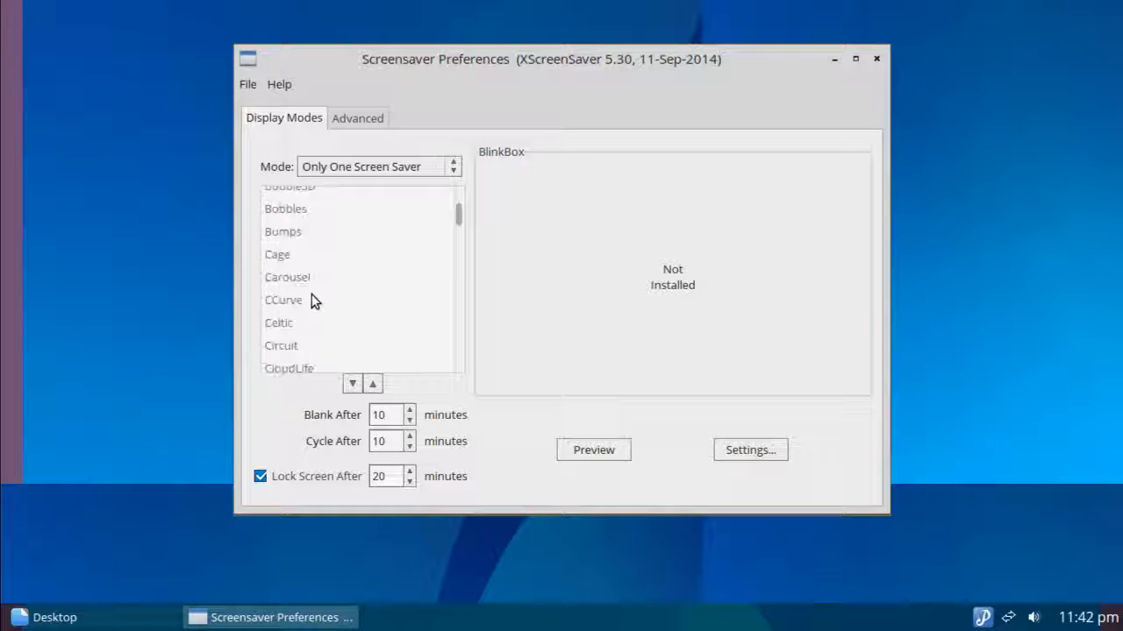
scroll("down", 3)
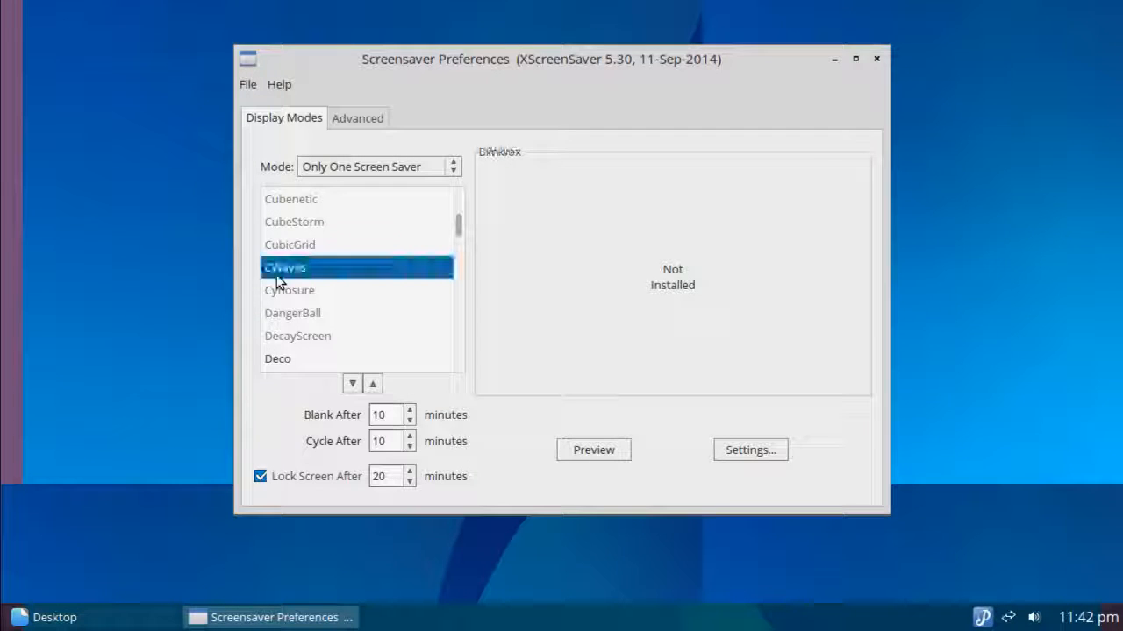
left_click(592, 450)
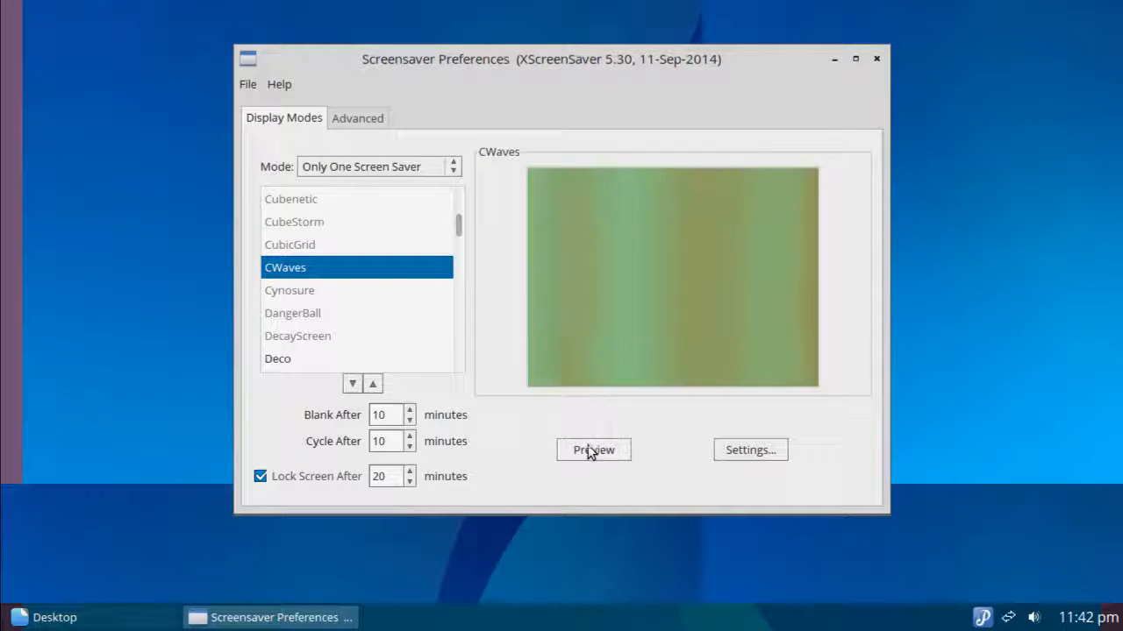
left_click(594, 450)
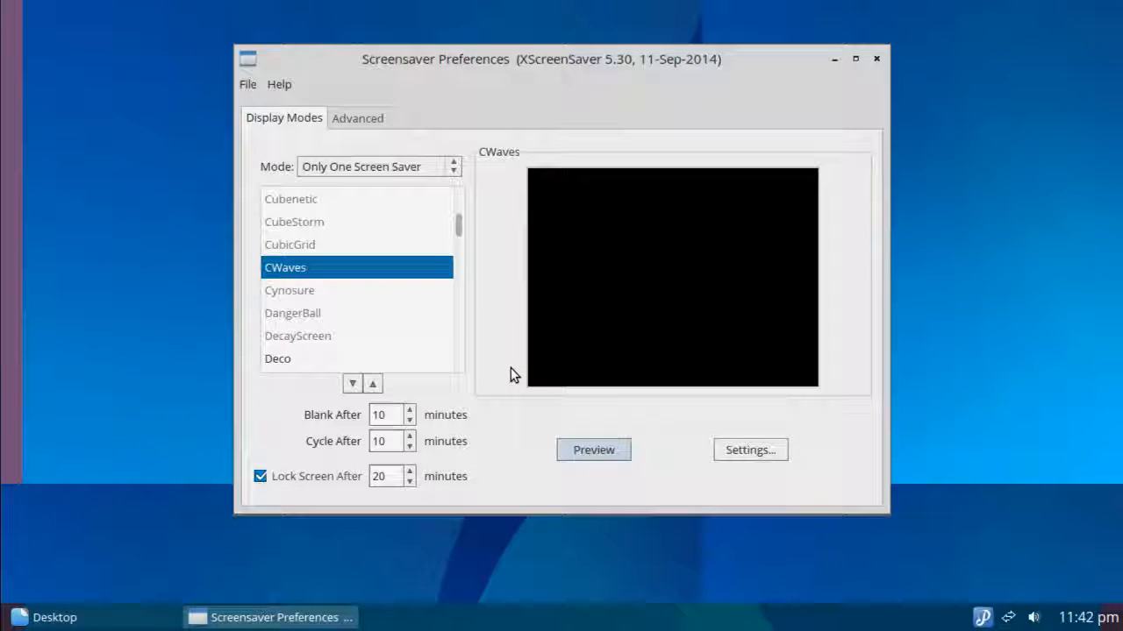
mouse_move(325, 368)
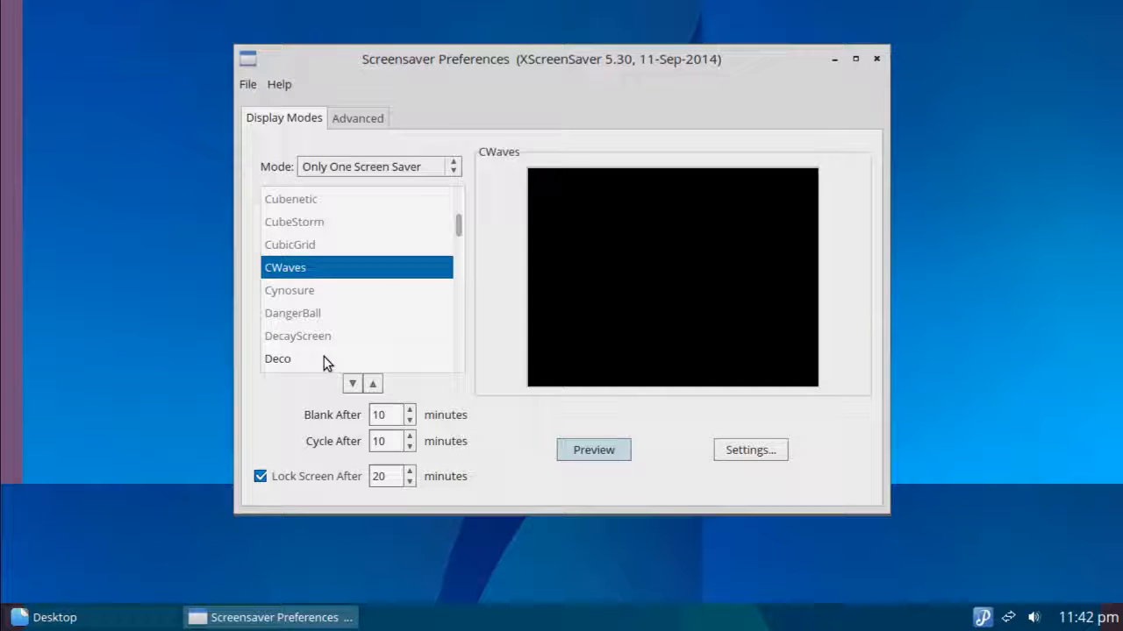
Step: Choose the Deco screensaver and preview it full screen
left_click(277, 358)
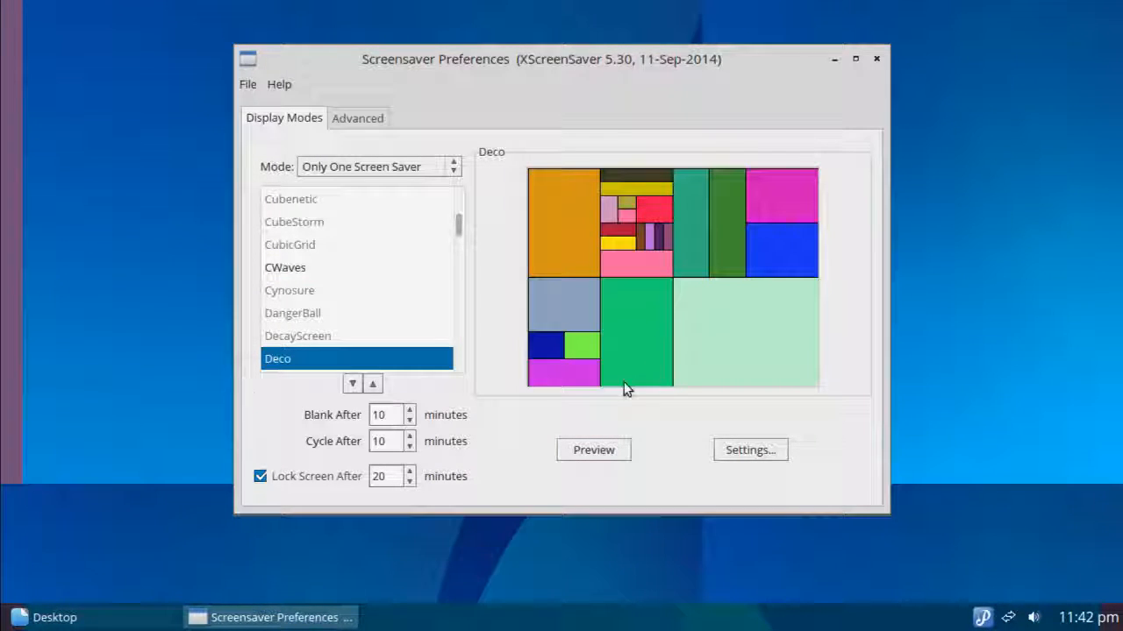
left_click(593, 450)
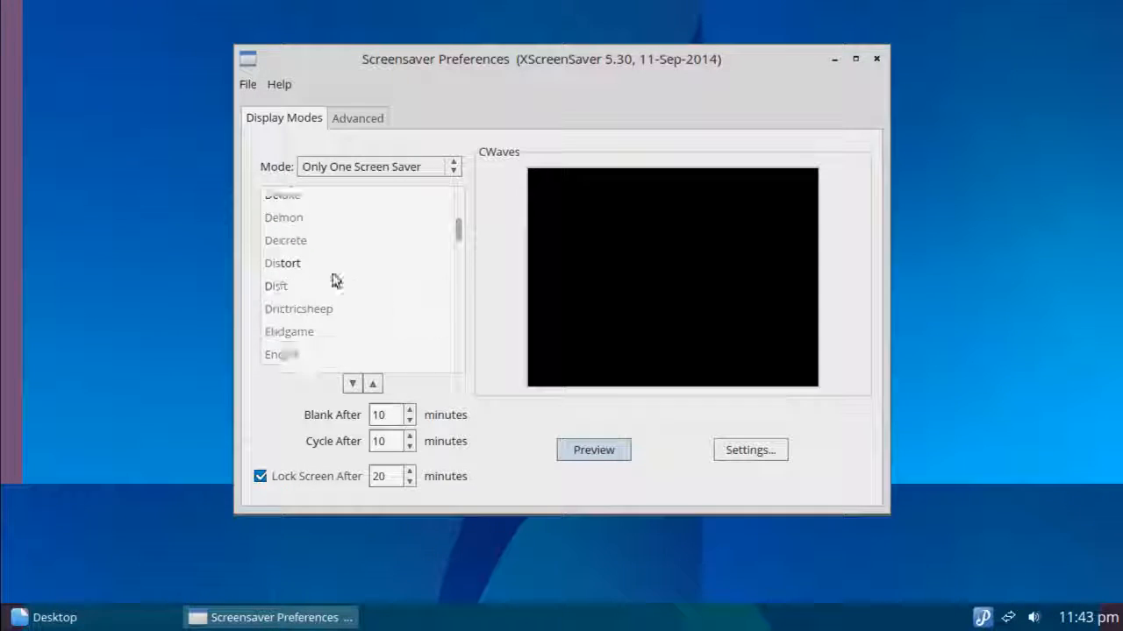
Step: Preview Distort full screen and look over its Settings dialog before closing it
left_click(282, 262)
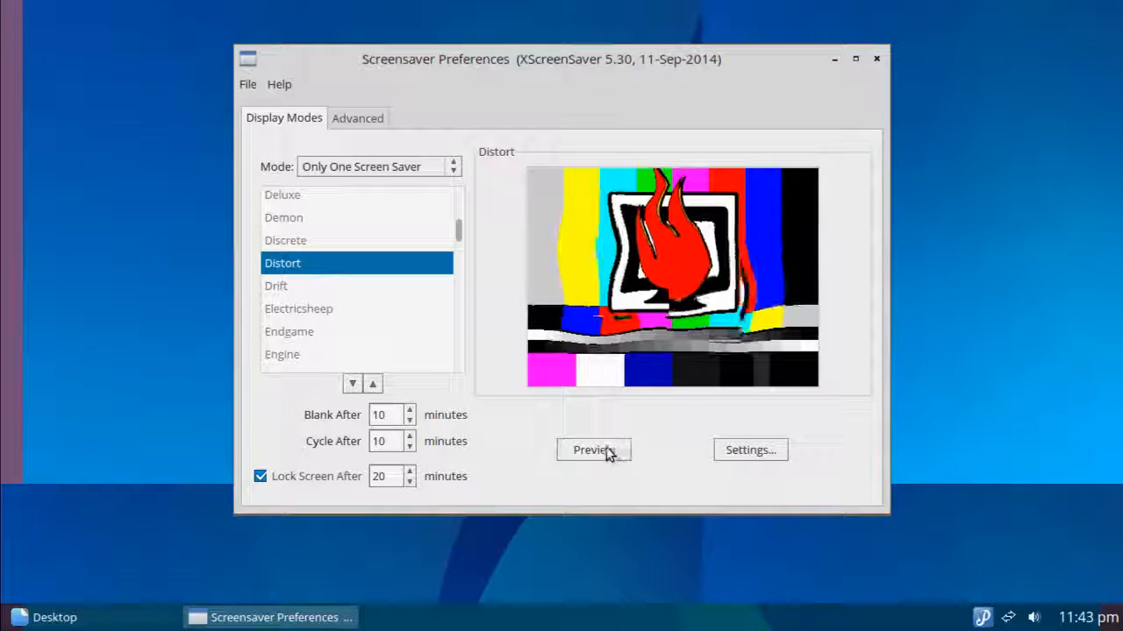
left_click(593, 450)
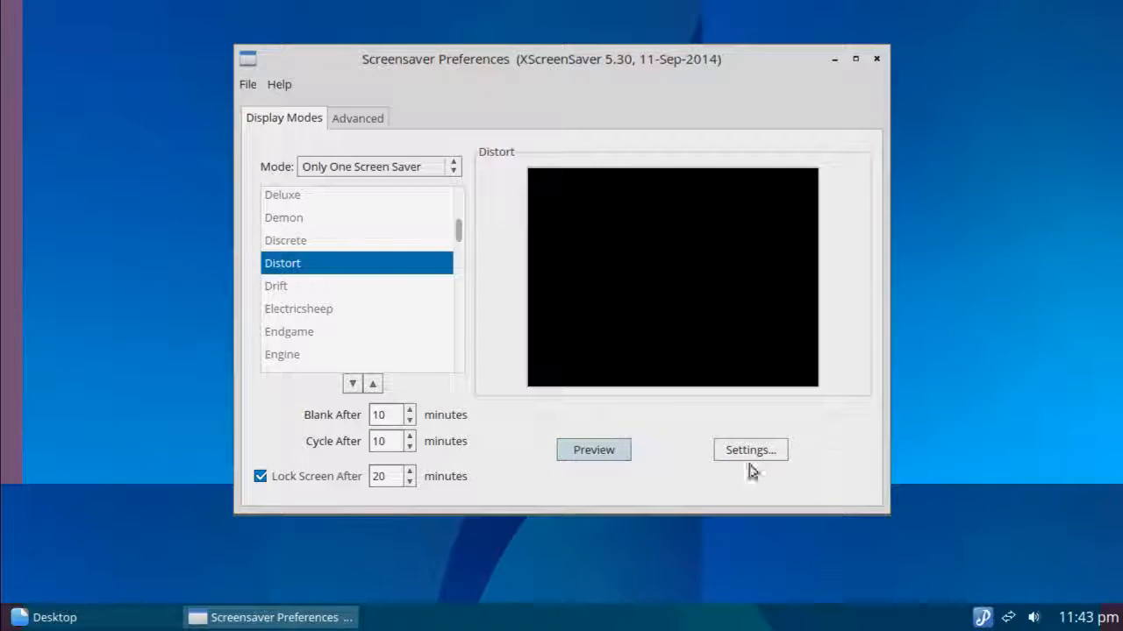
left_click(749, 450)
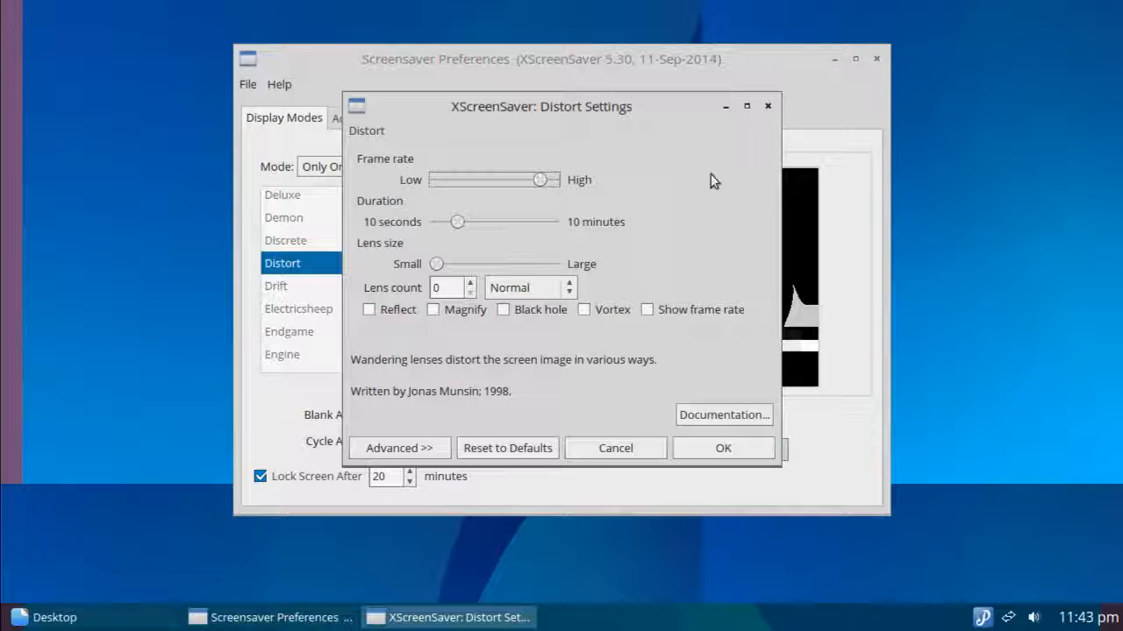
left_click(722, 447)
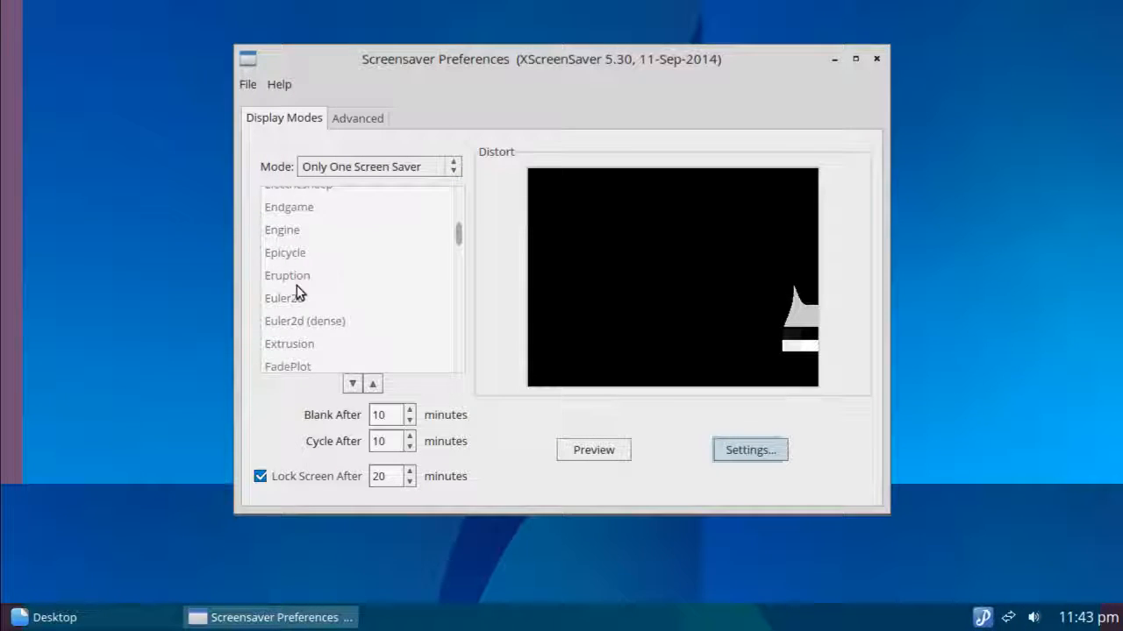
Step: Choose Fiberlamp and preview it full screen
left_click(290, 327)
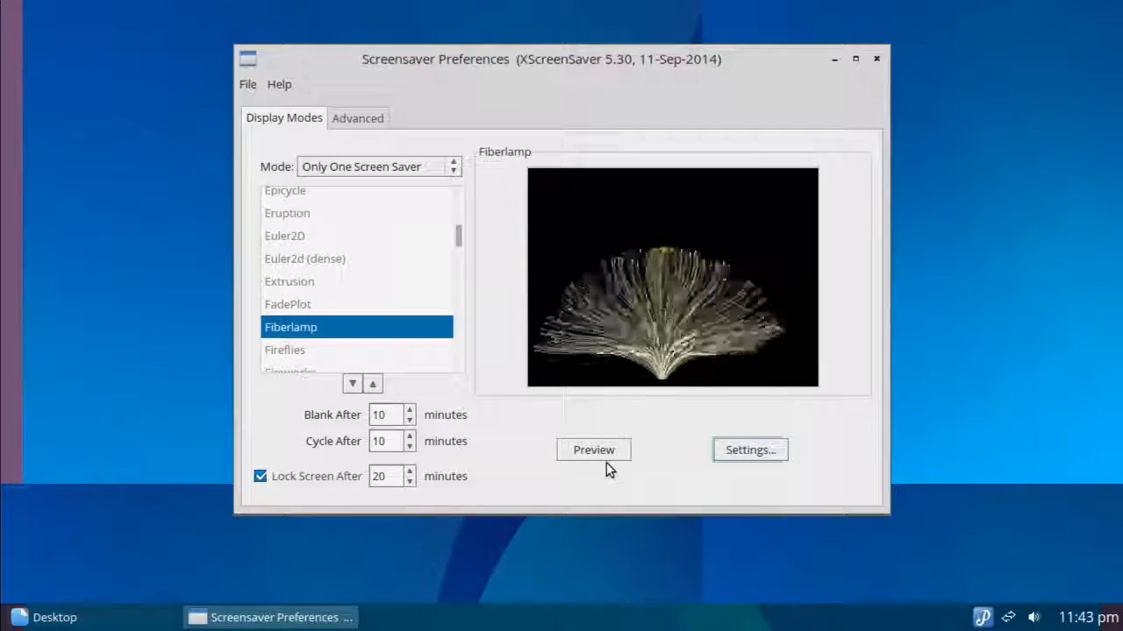
left_click(593, 450)
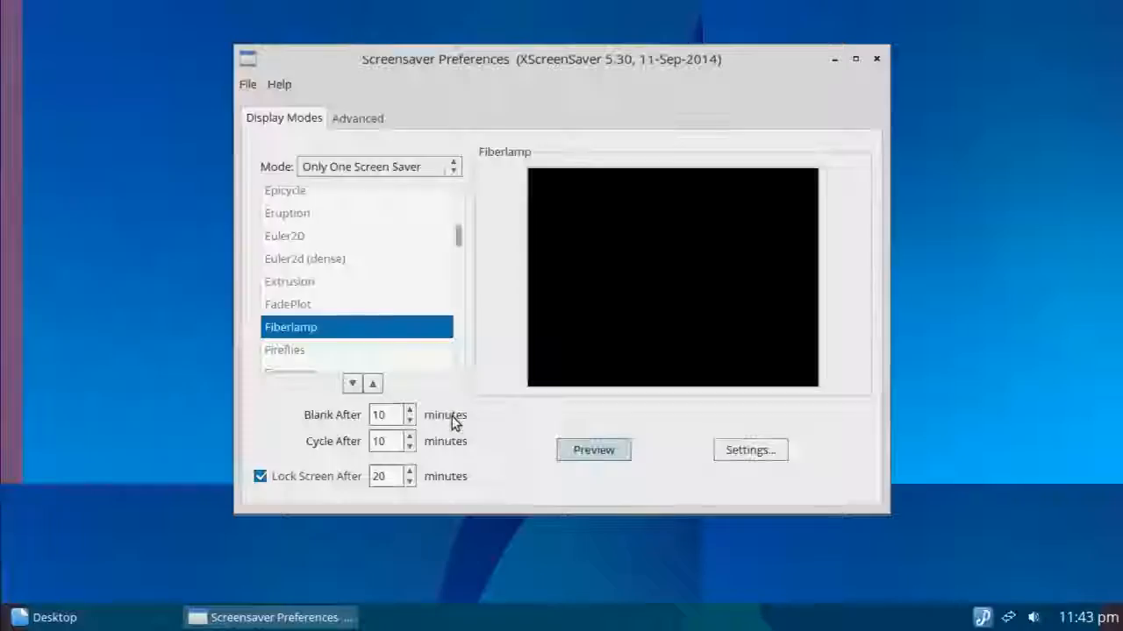
mouse_move(747, 460)
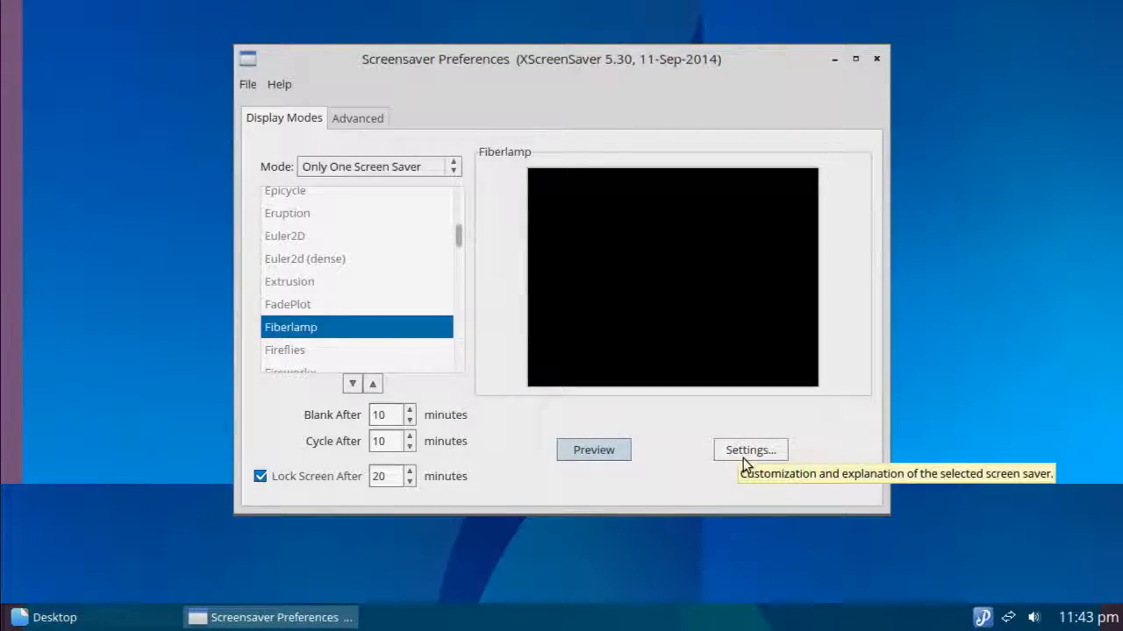
Step: Open Fiberlamp's settings (frame rate, fibers, knocks) and reset them to defaults
left_click(749, 450)
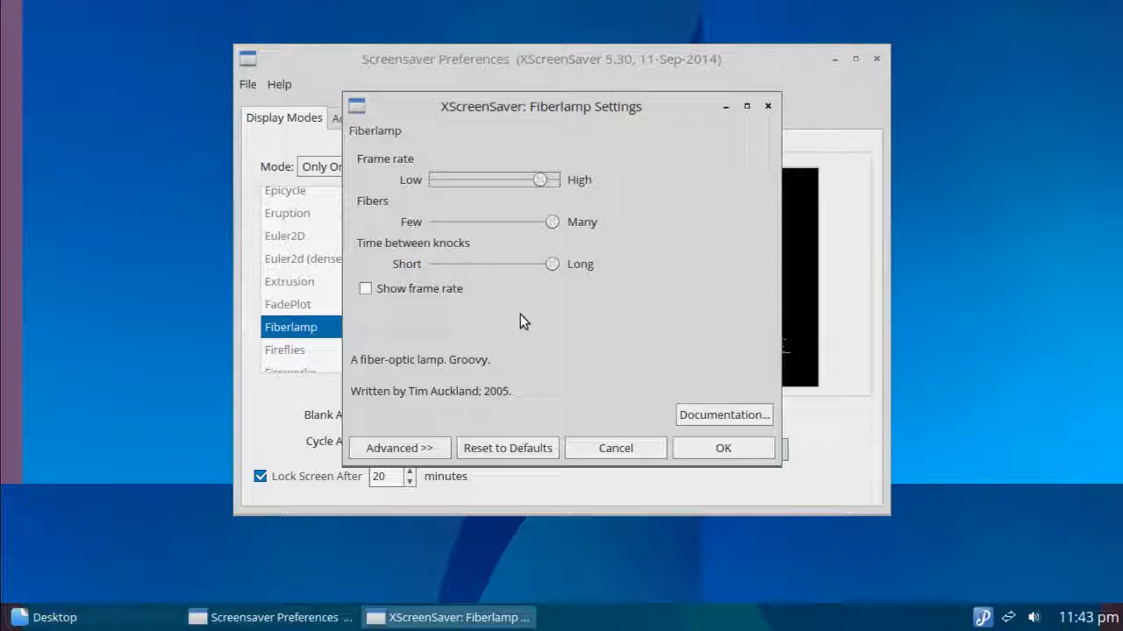
mouse_move(492, 337)
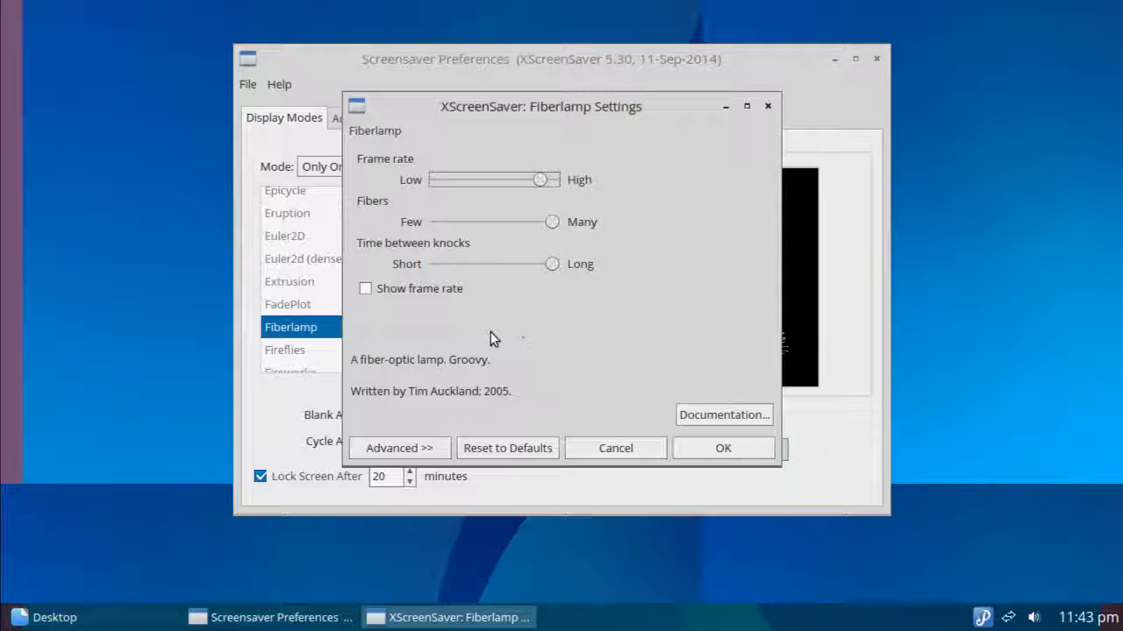
mouse_move(513, 459)
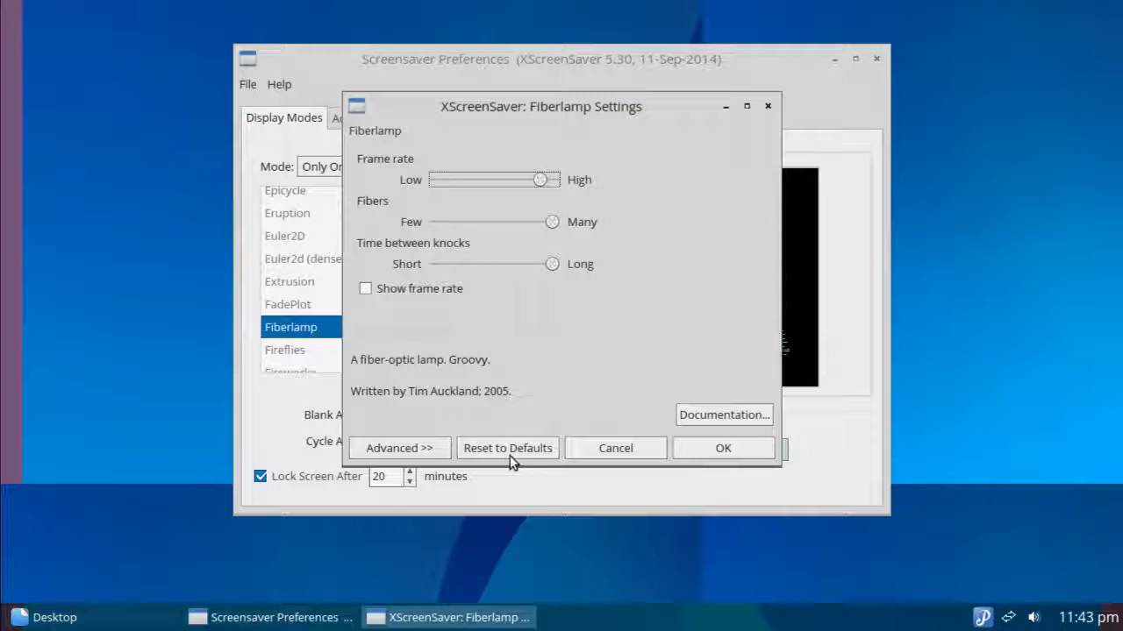
left_click(723, 448)
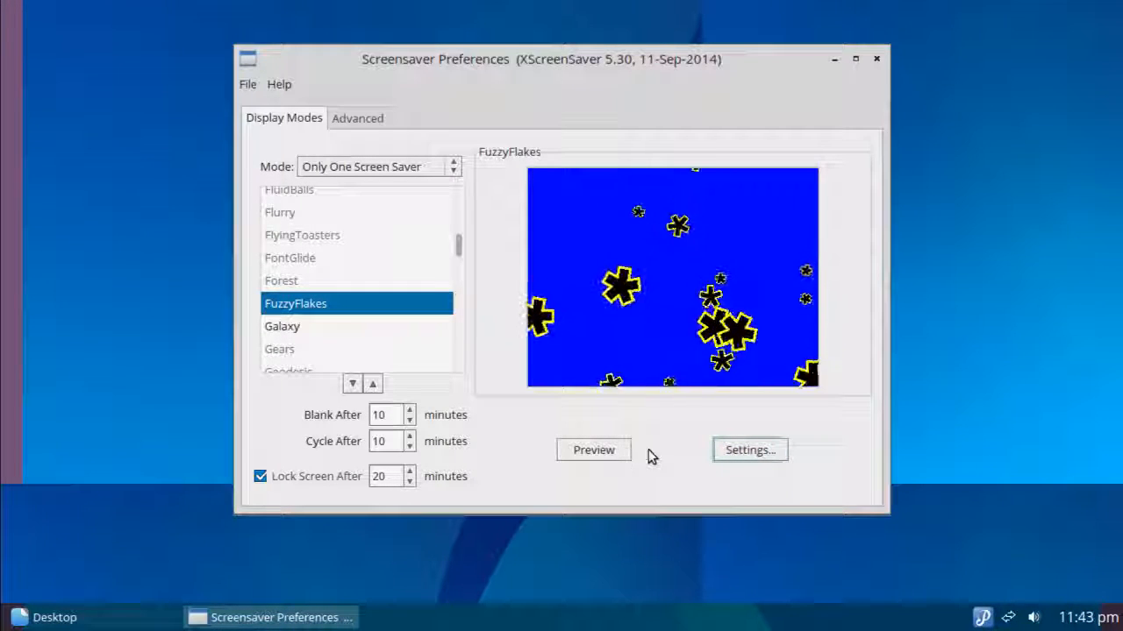
Step: Change the flake colour option in FuzzyFlakes' settings and confirm with OK
left_click(749, 450)
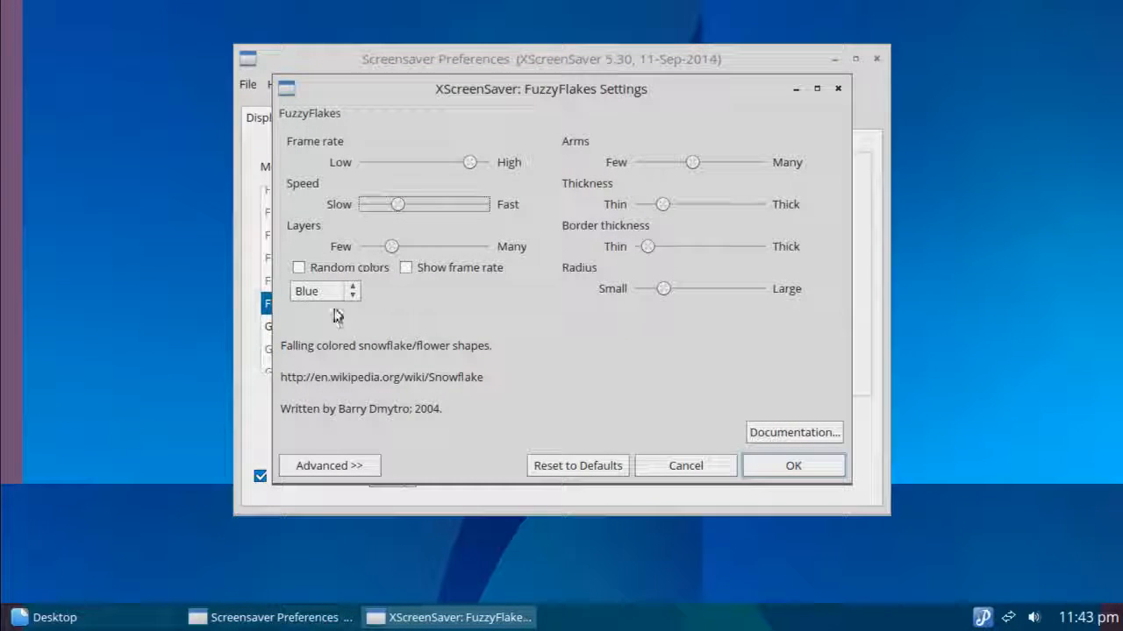
left_click(320, 290)
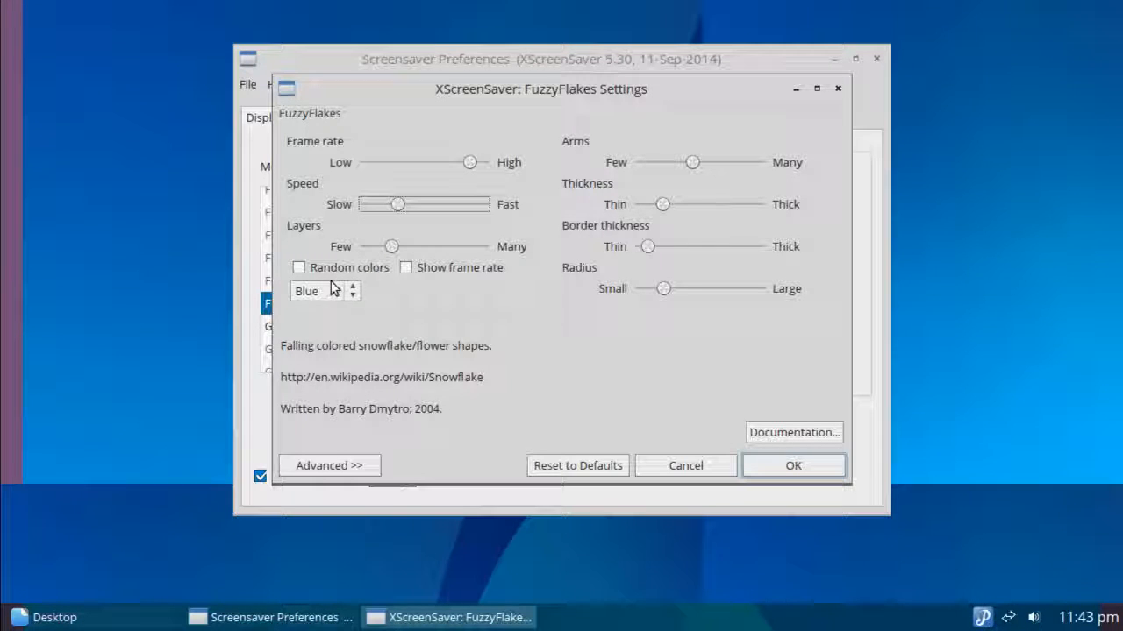
left_click(299, 268)
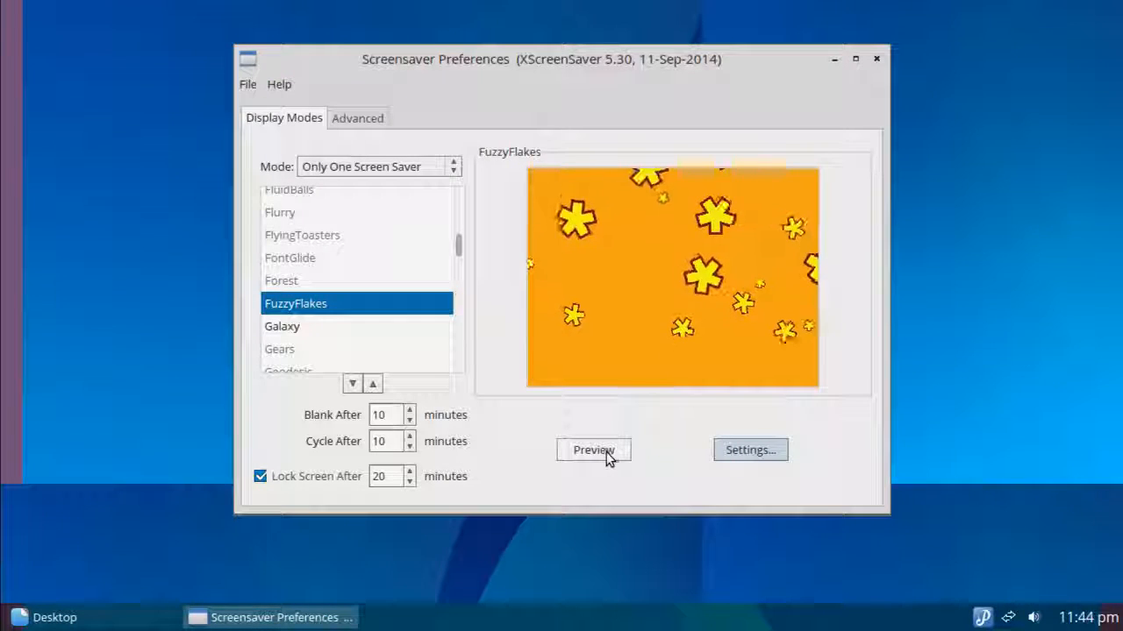
Step: Preview FuzzyFlakes full screen and return to the XScreenSaver window
left_click(593, 450)
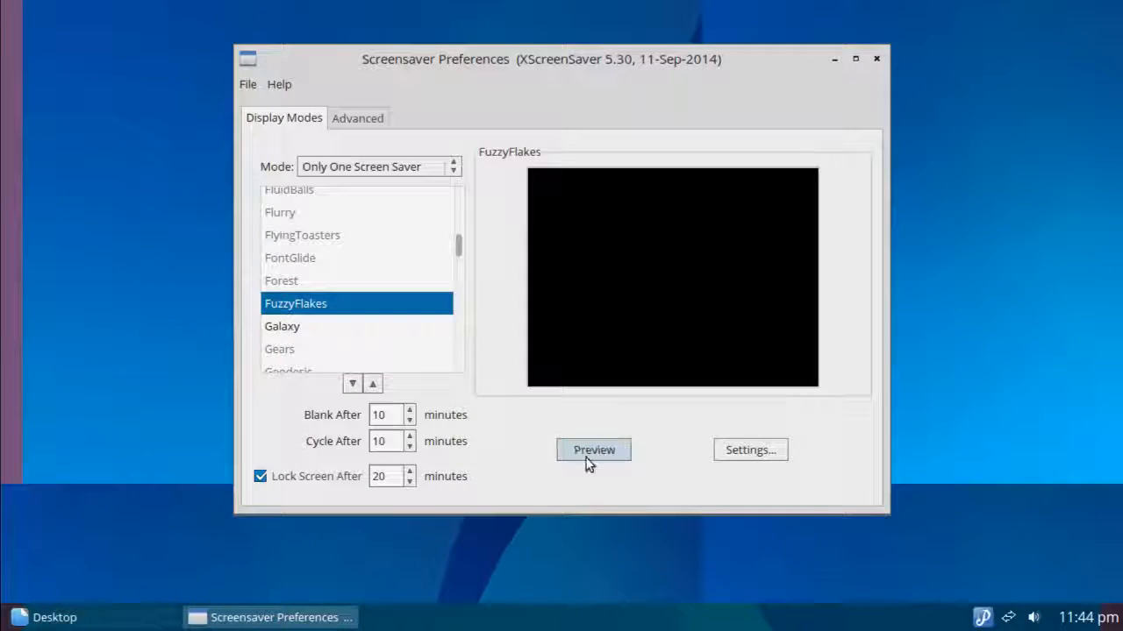
mouse_move(556, 441)
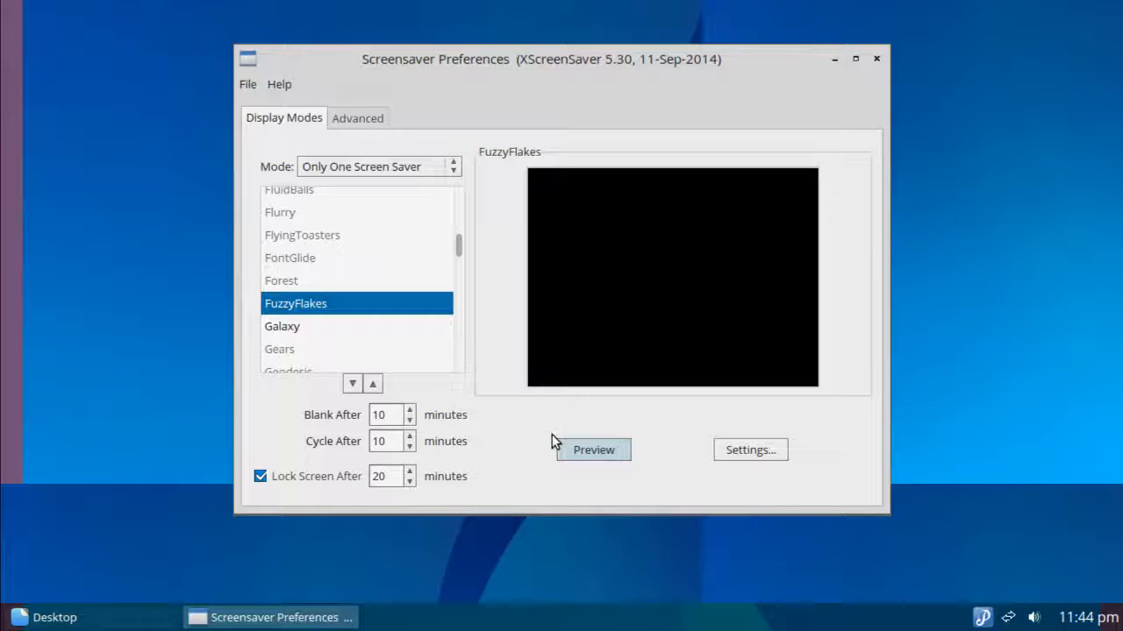
left_click(593, 450)
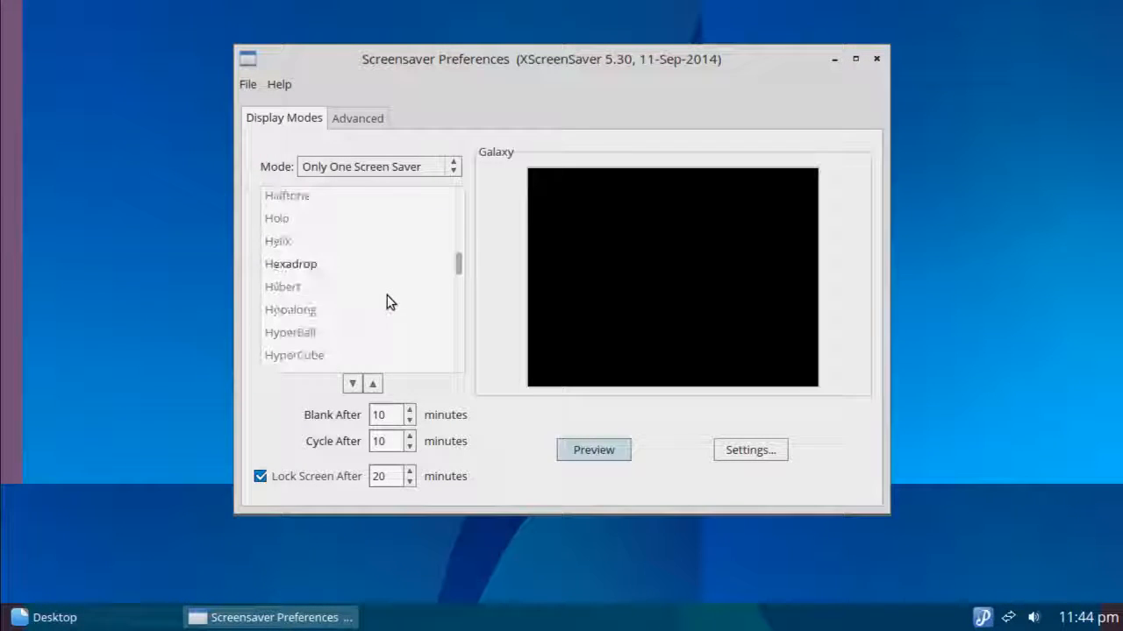
Step: Choose Hexadrop in Display Modes and demo it full screen
left_click(290, 263)
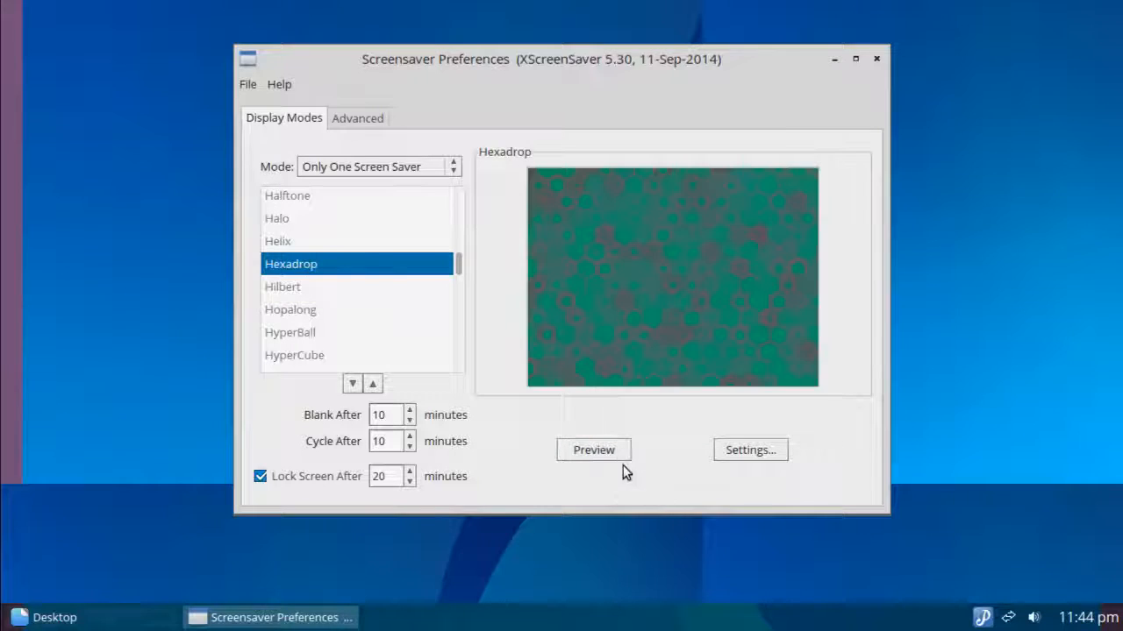
left_click(593, 450)
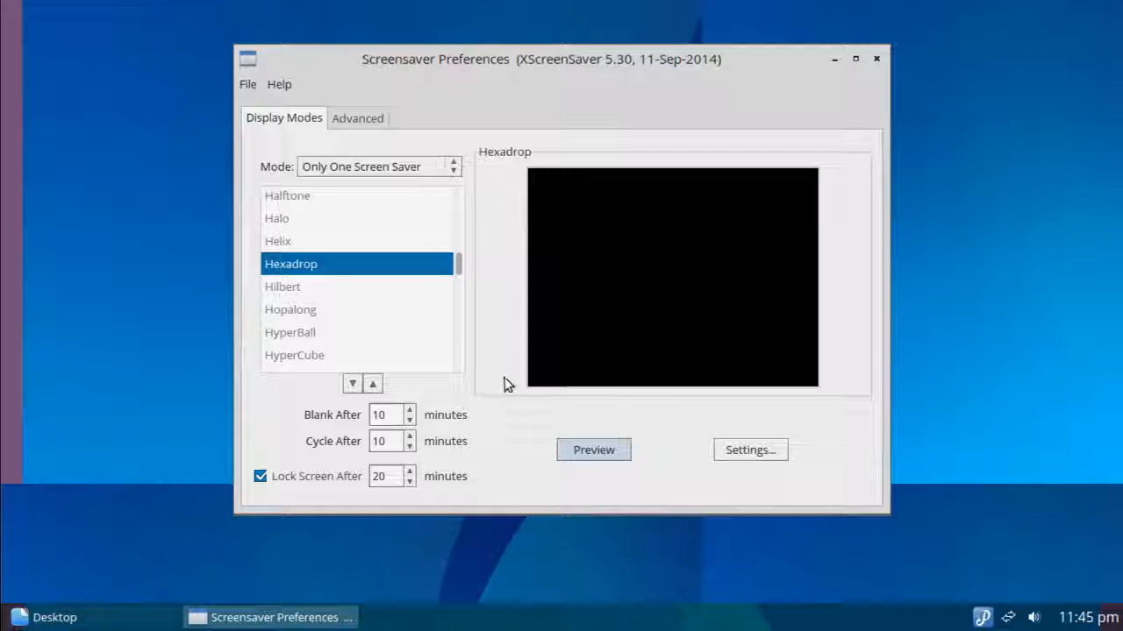
mouse_move(464, 378)
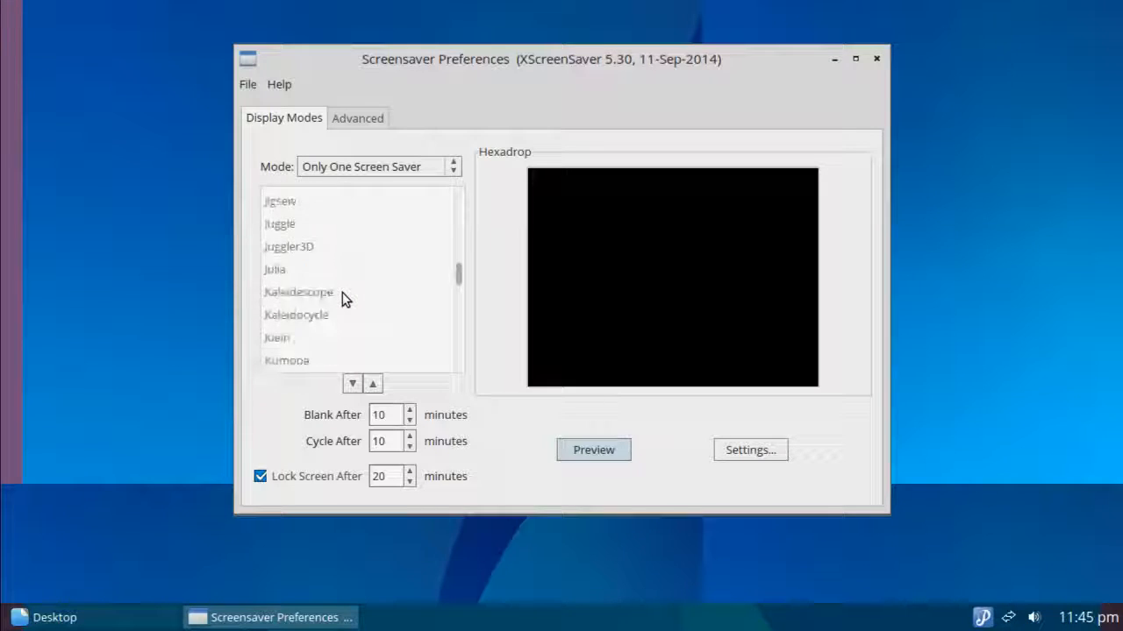
Step: Choose m6502 further down the list, demo it full screen and return
scroll("down", 3)
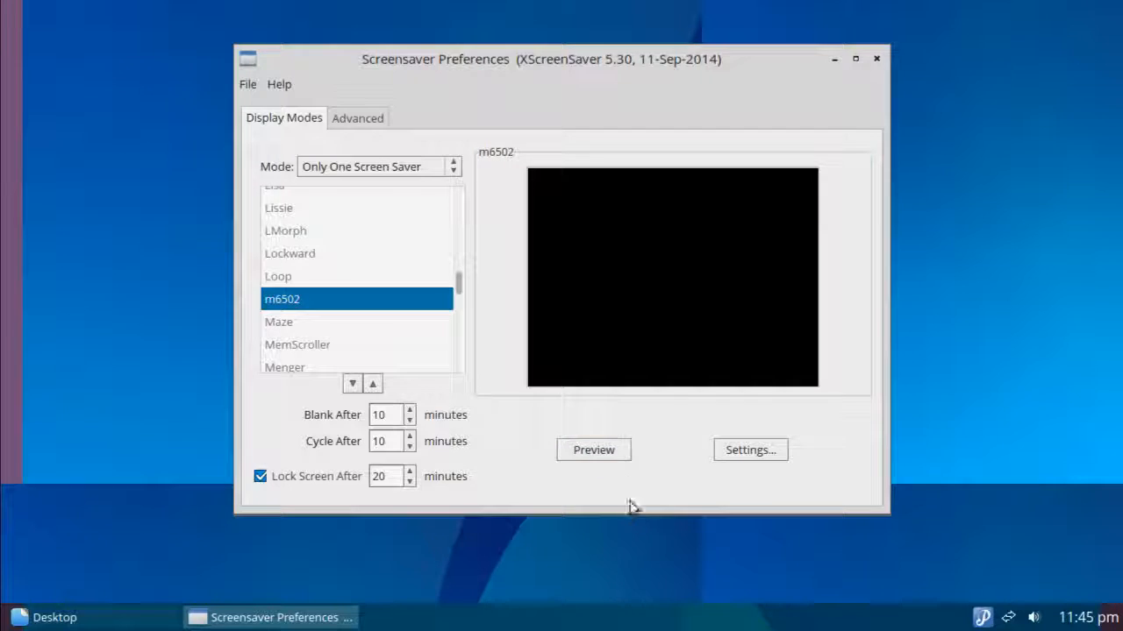
mouse_move(606, 457)
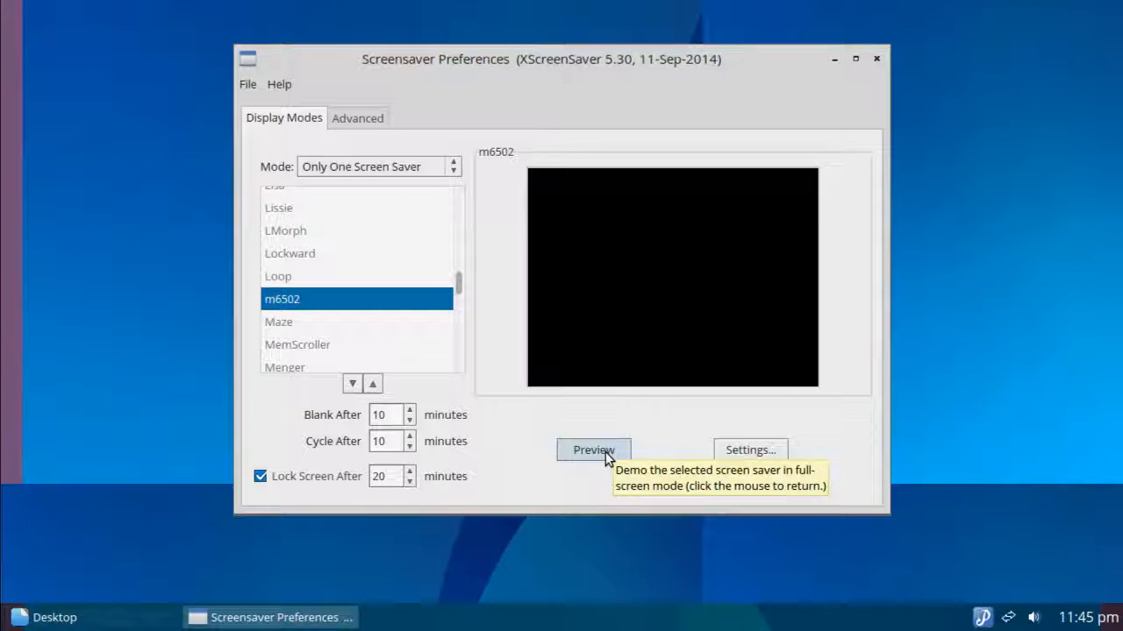
mouse_move(619, 465)
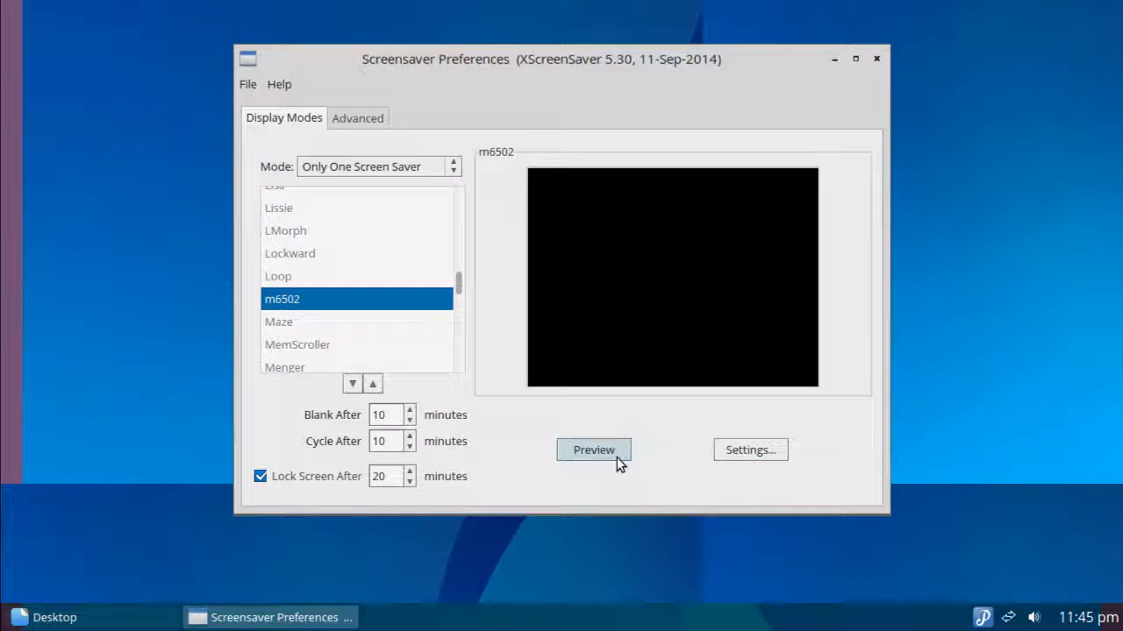
left_click(593, 450)
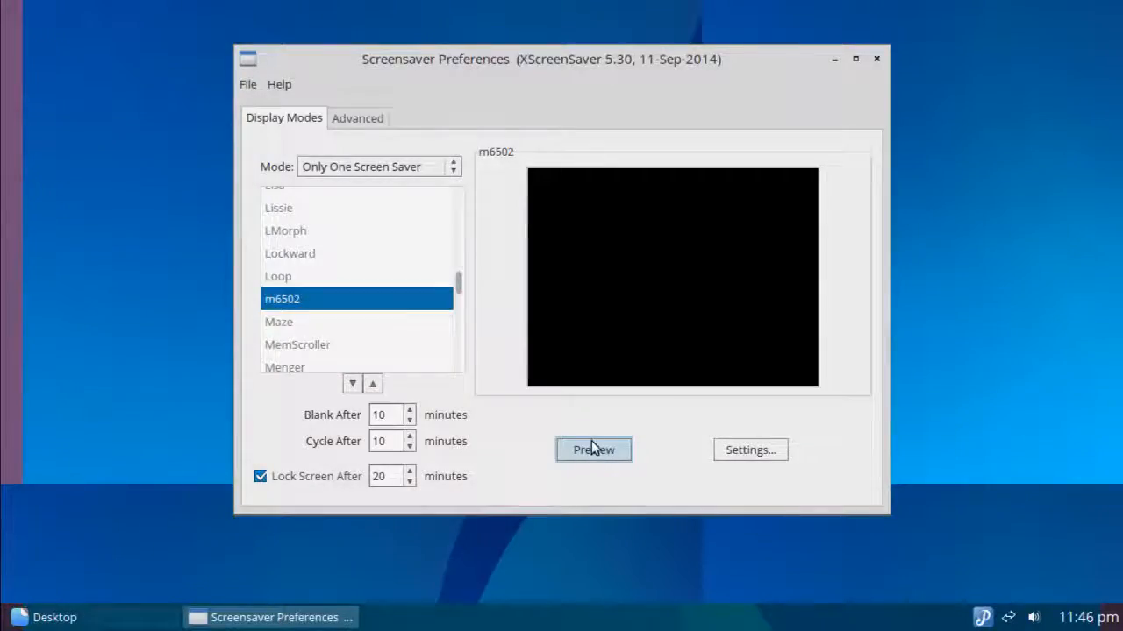
left_click(593, 450)
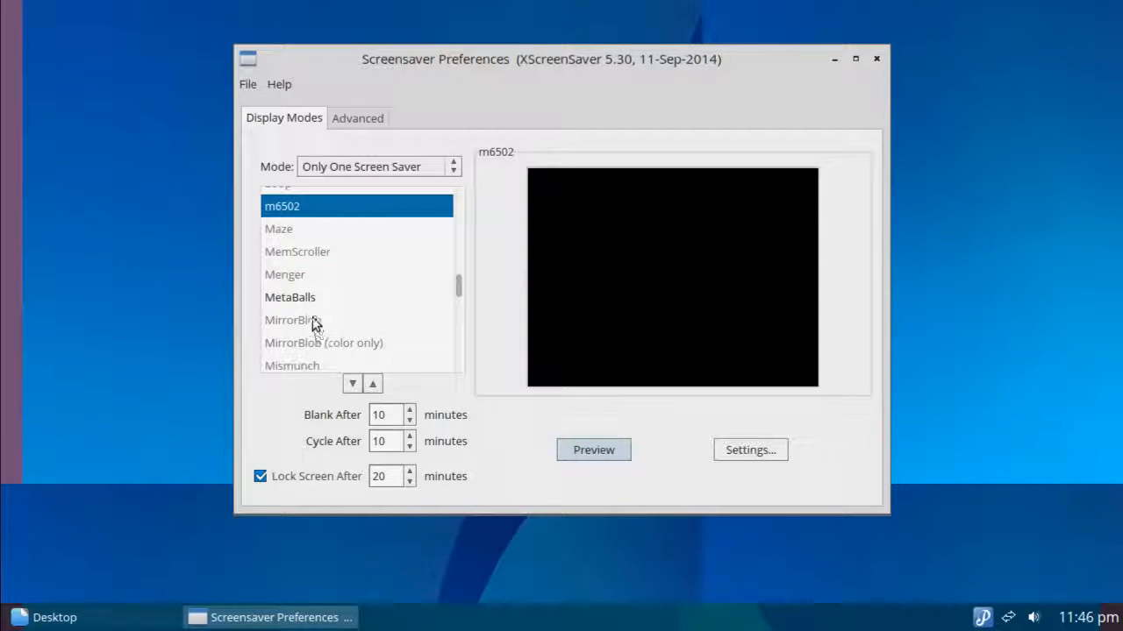
Step: Choose MetaBalls, then ProjectivePlane further down the Display Modes list
left_click(290, 297)
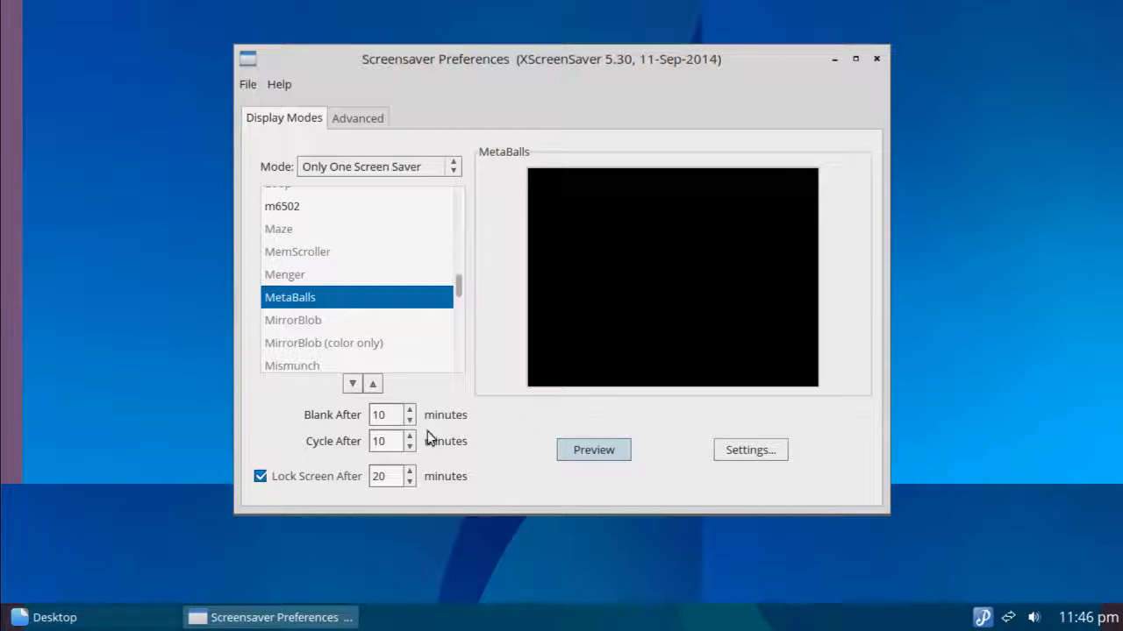
scroll("down", 3)
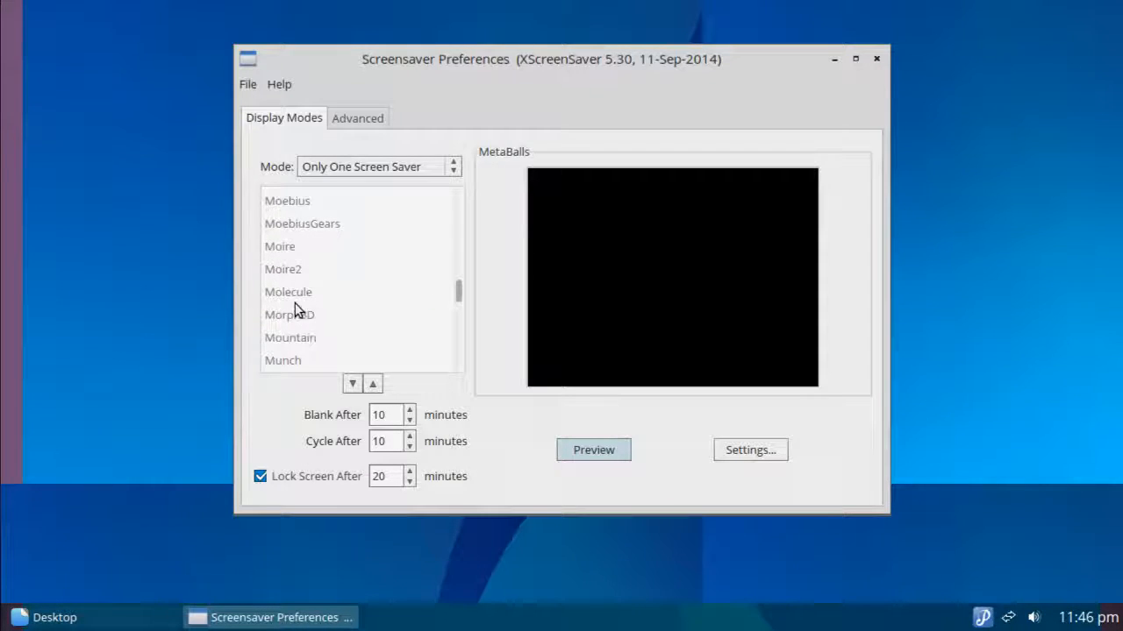
scroll("down", 3)
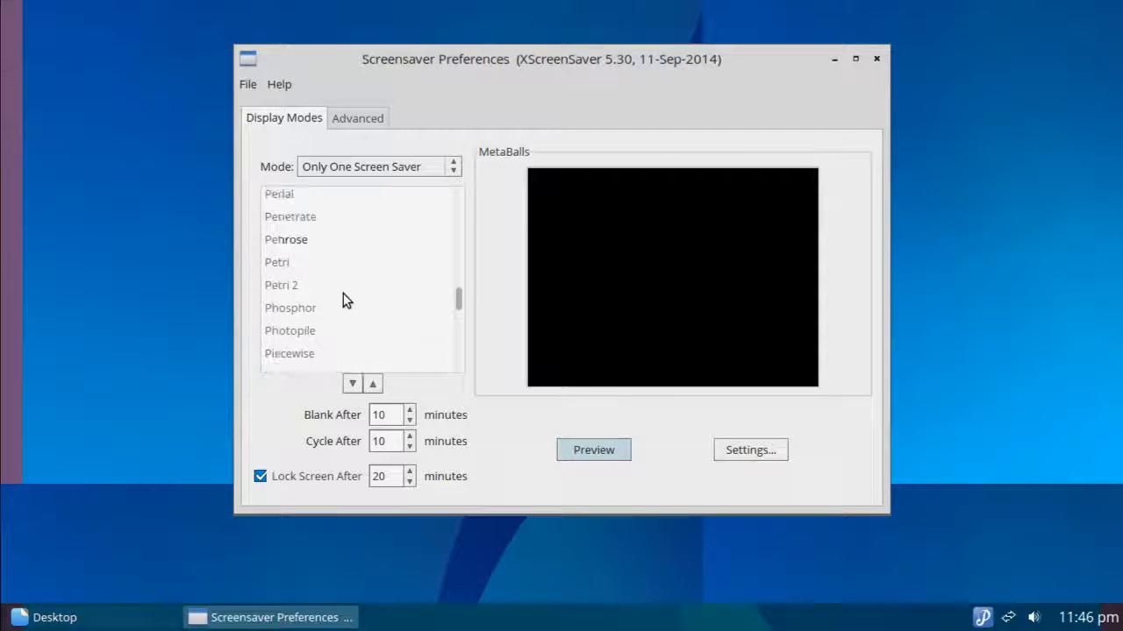
left_click(594, 450)
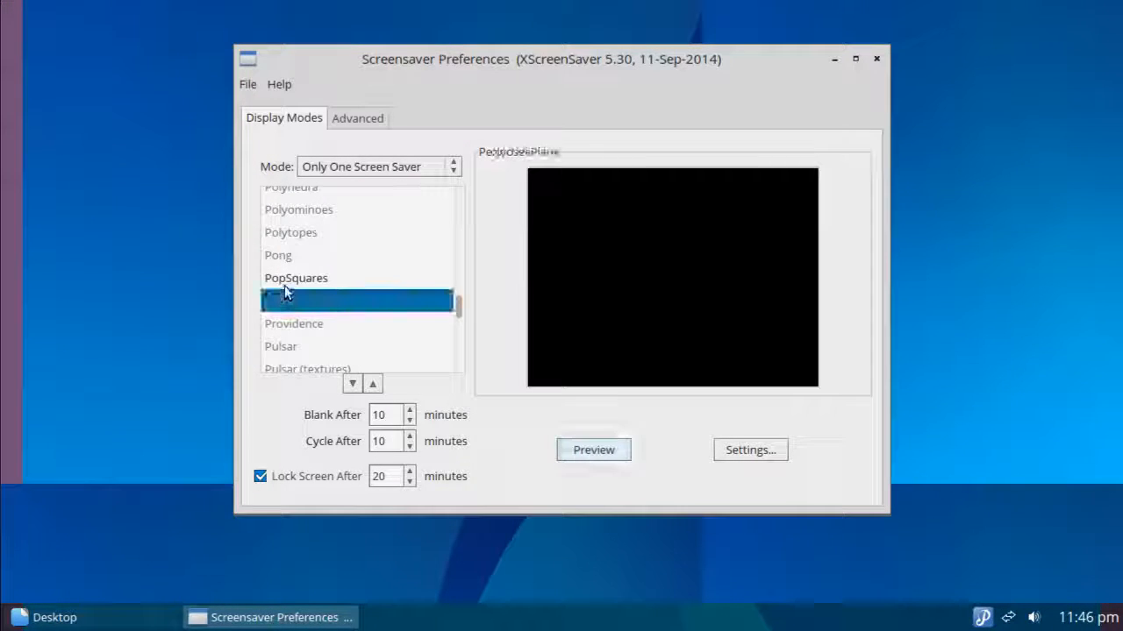
Step: Choose PopSquares, then Ripples as the screensaver
left_click(296, 278)
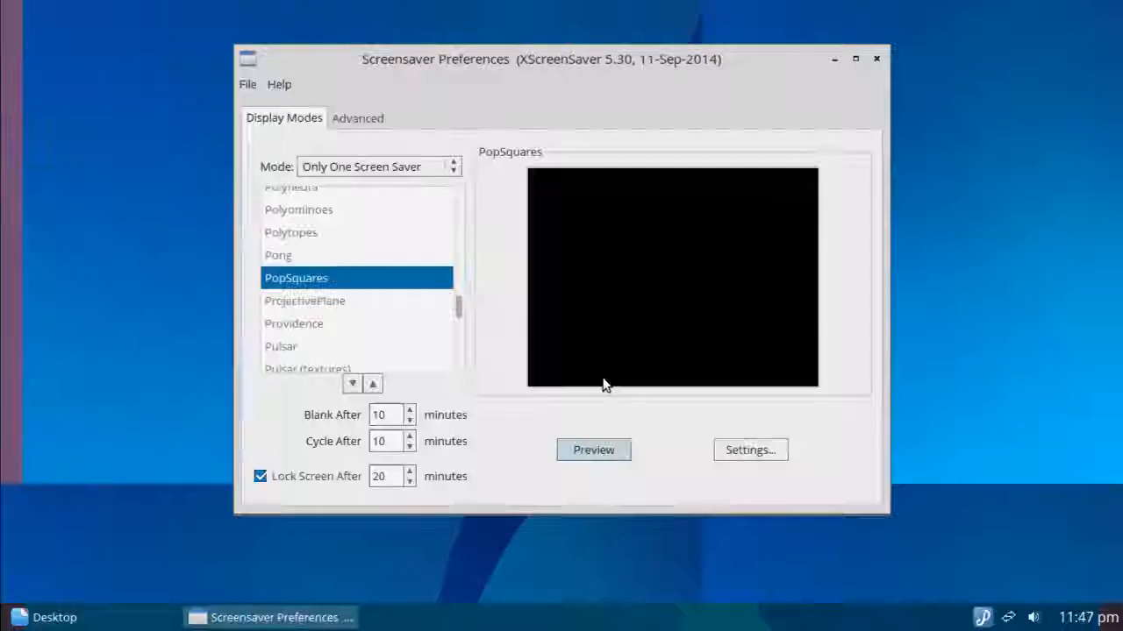
scroll("down", 3)
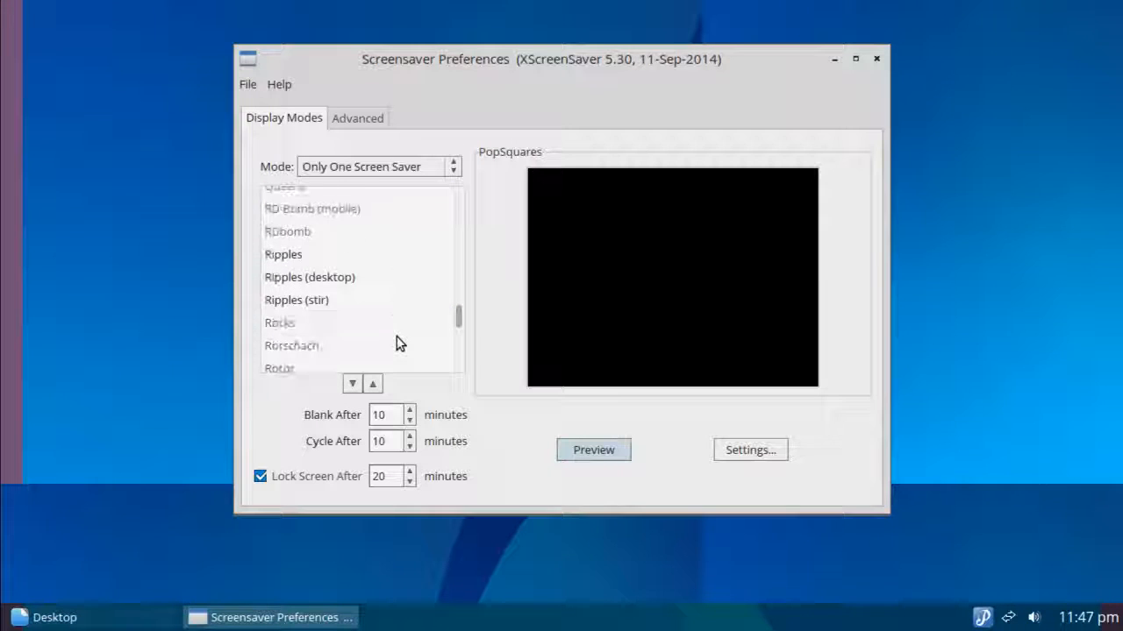
left_click(283, 253)
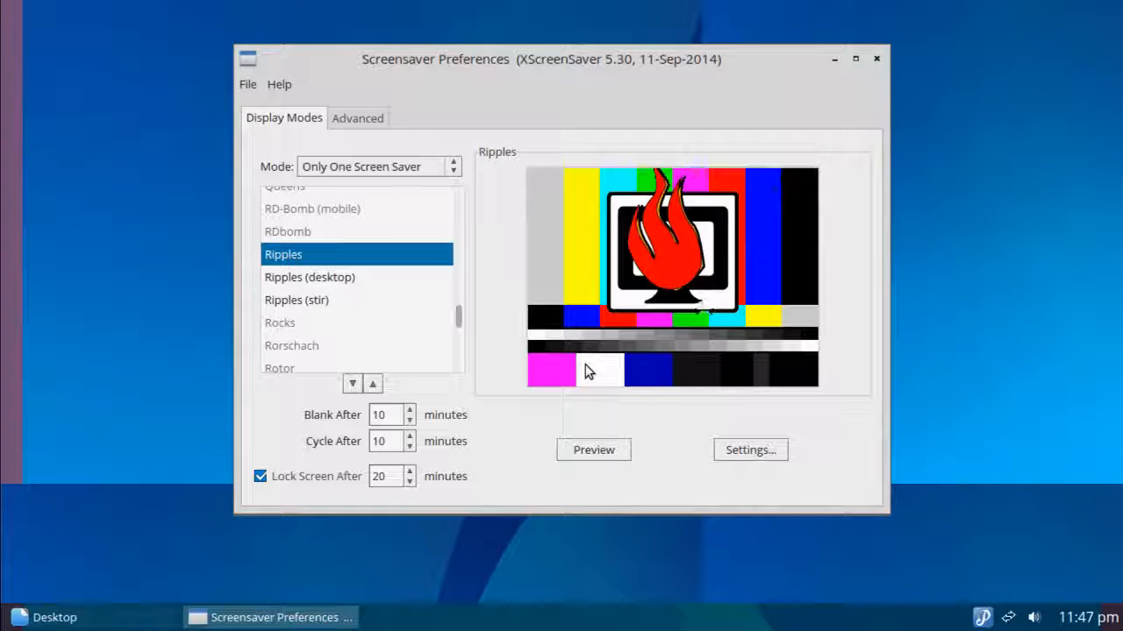
Step: Demo Ripples full screen, then choose Ripples (desktop) and demo it too
left_click(593, 450)
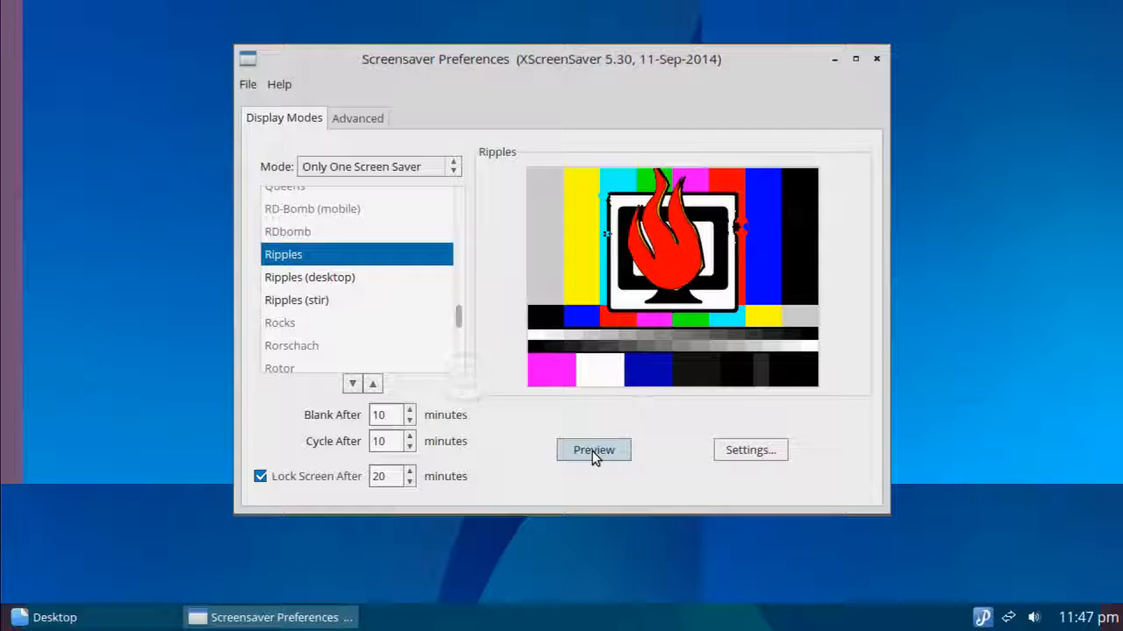
mouse_move(955, 38)
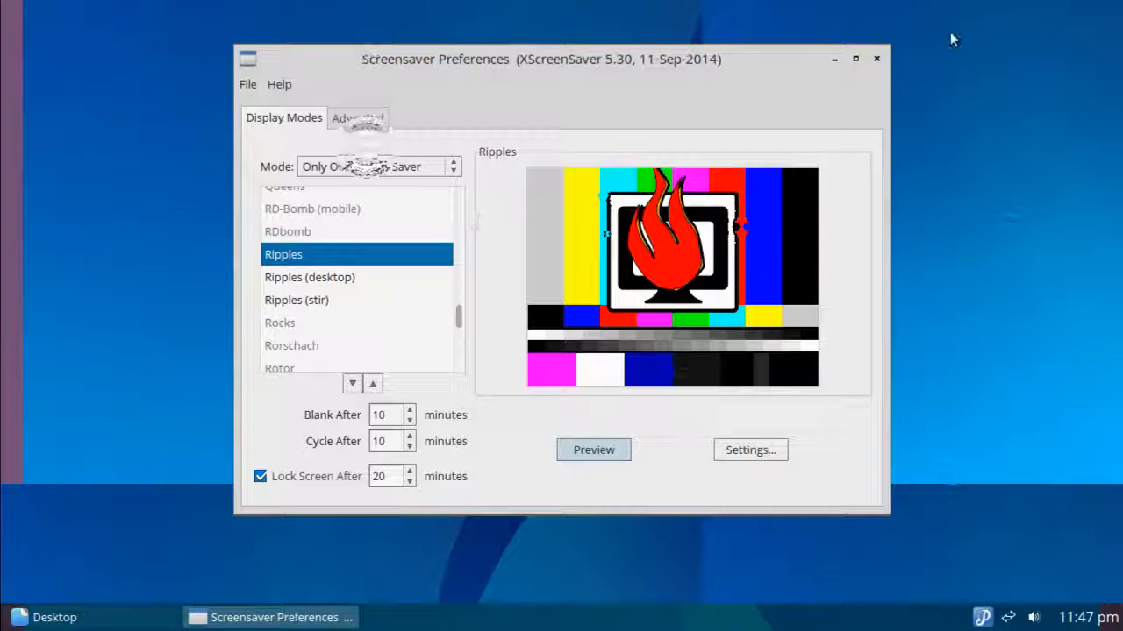
mouse_move(690, 398)
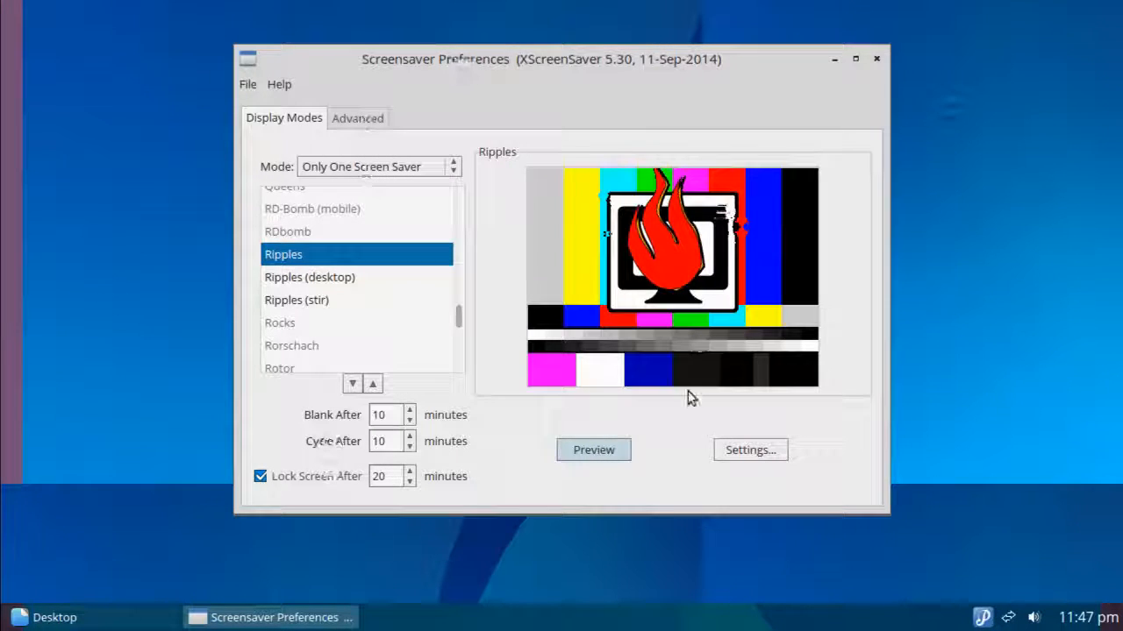
mouse_move(533, 204)
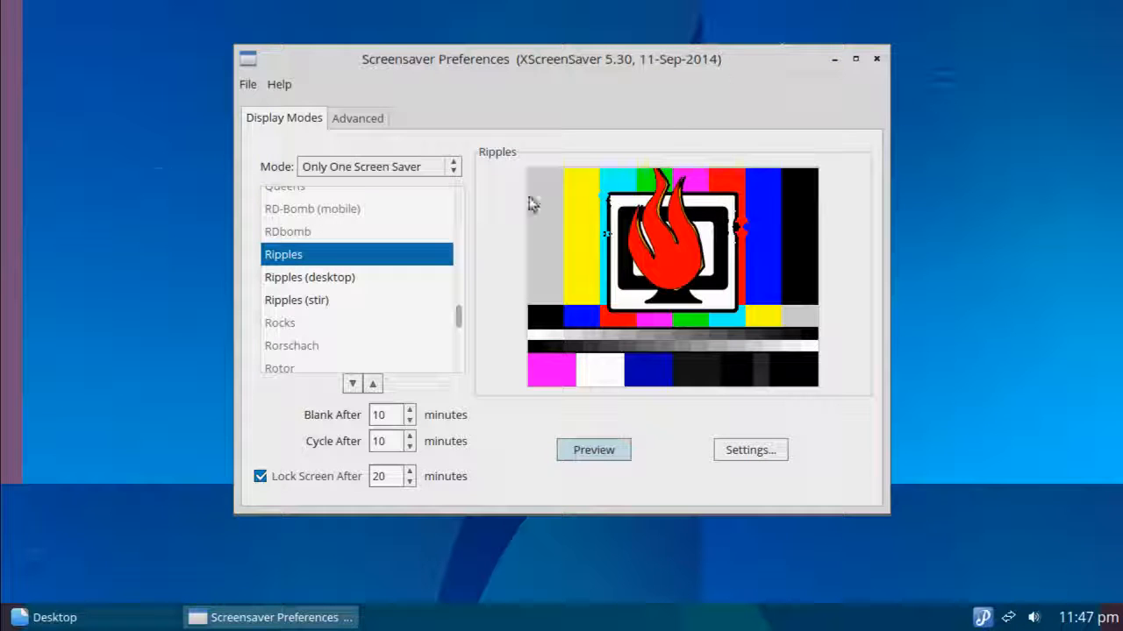
left_click(308, 277)
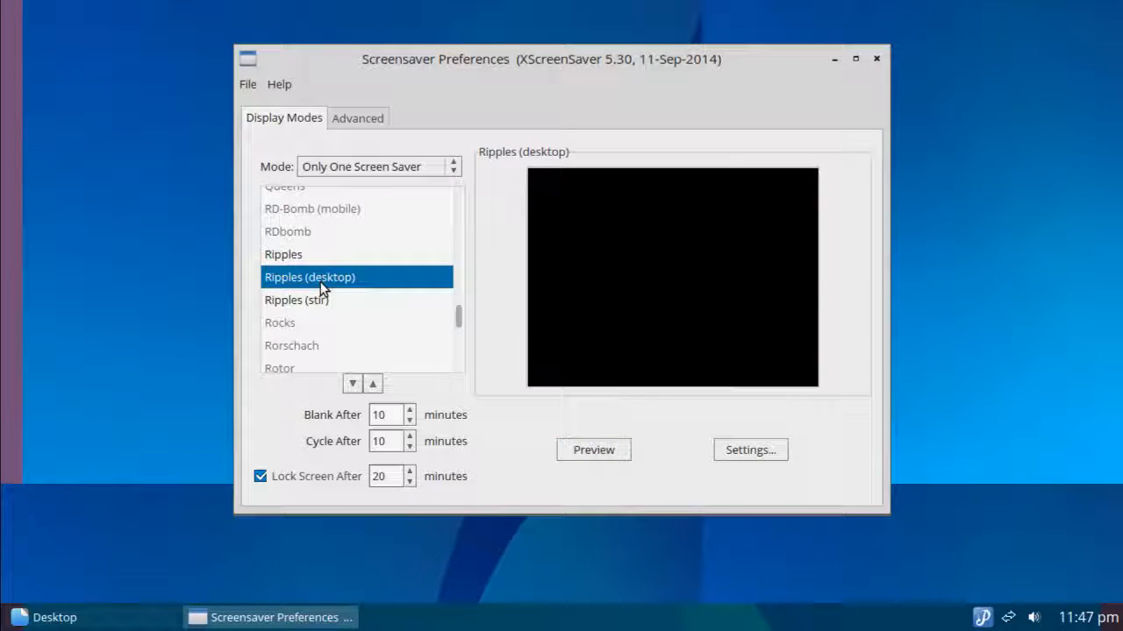
left_click(593, 449)
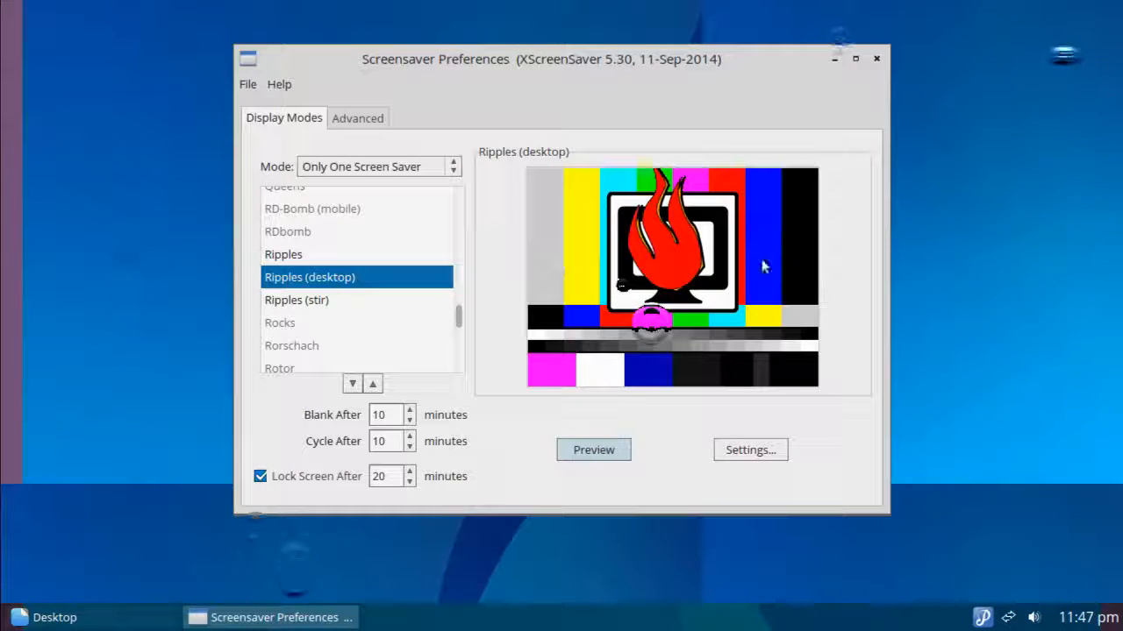
mouse_move(451, 332)
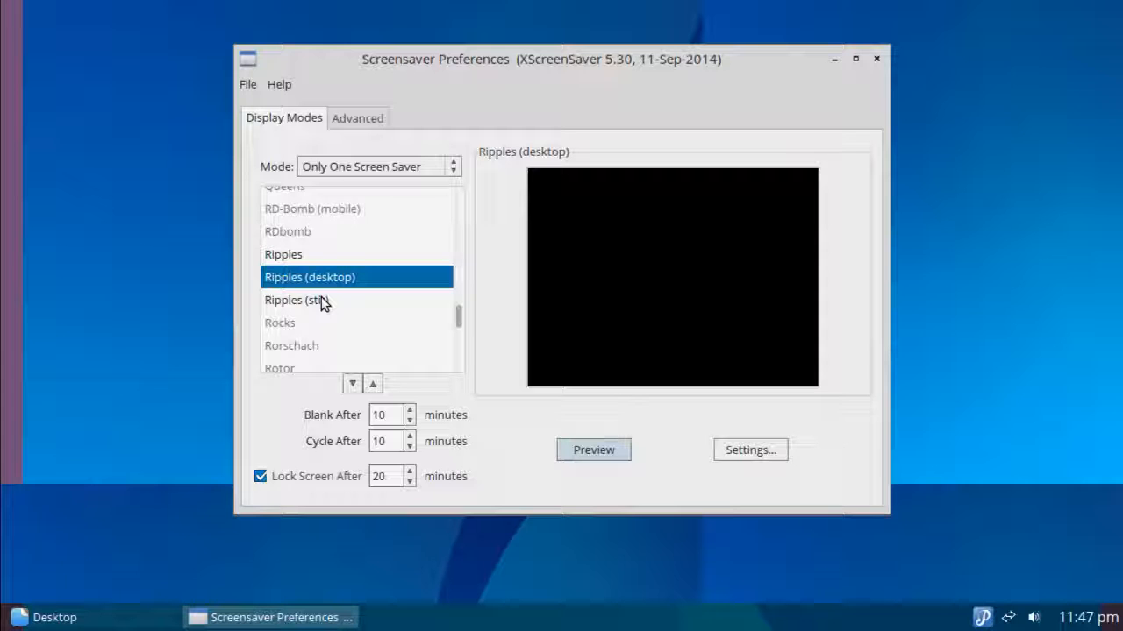
Step: Choose Ripples (stir) and demo it full screen
left_click(307, 299)
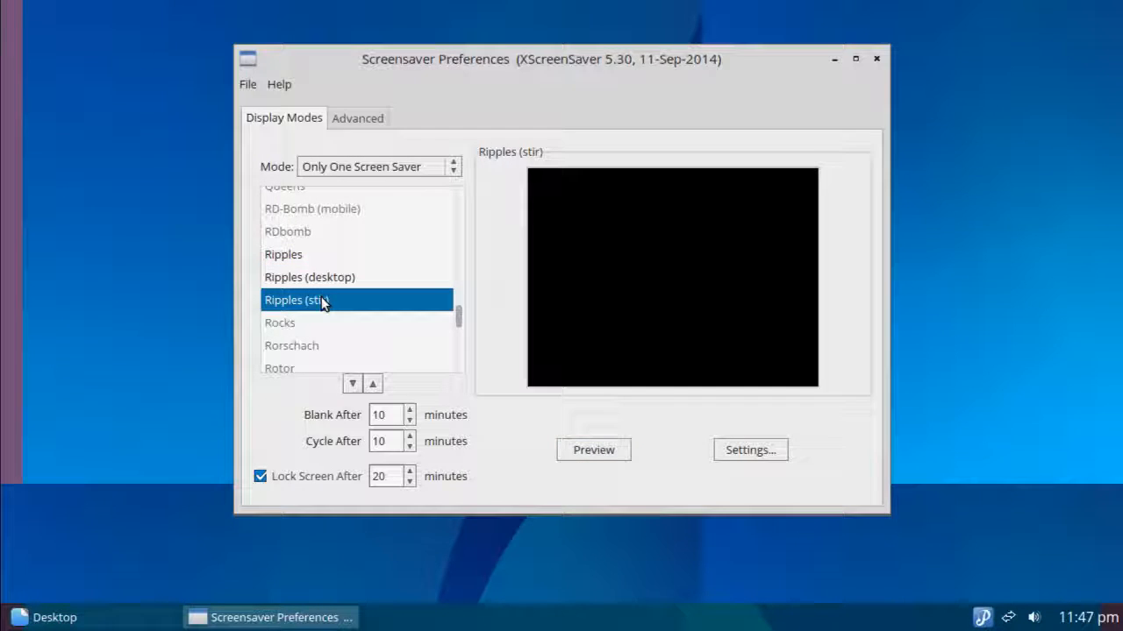
left_click(593, 450)
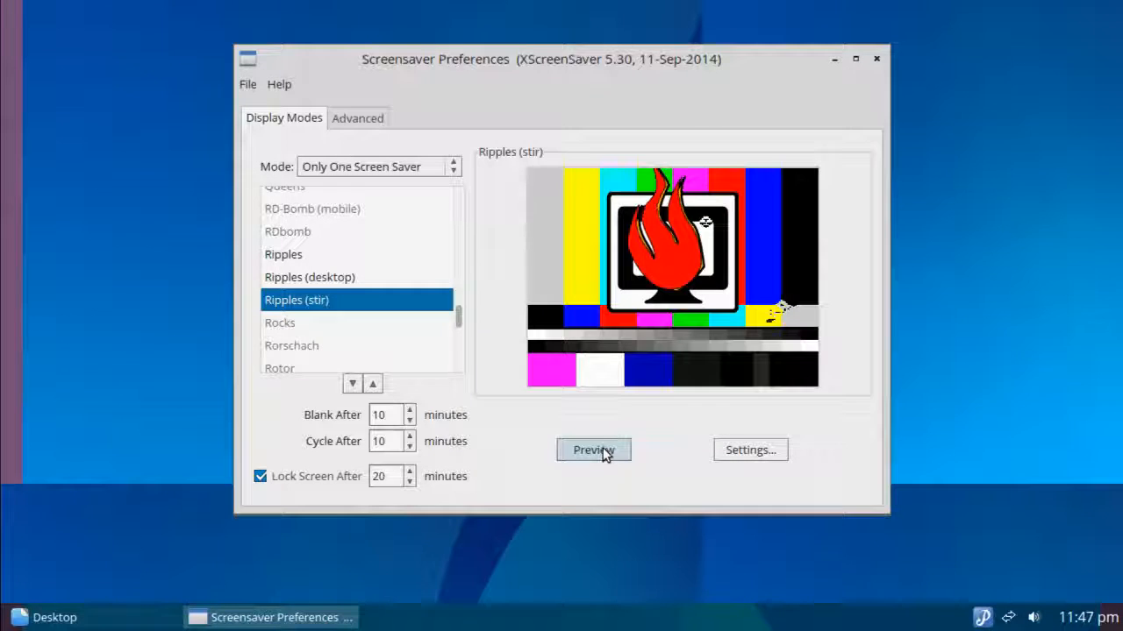
mouse_move(248, 571)
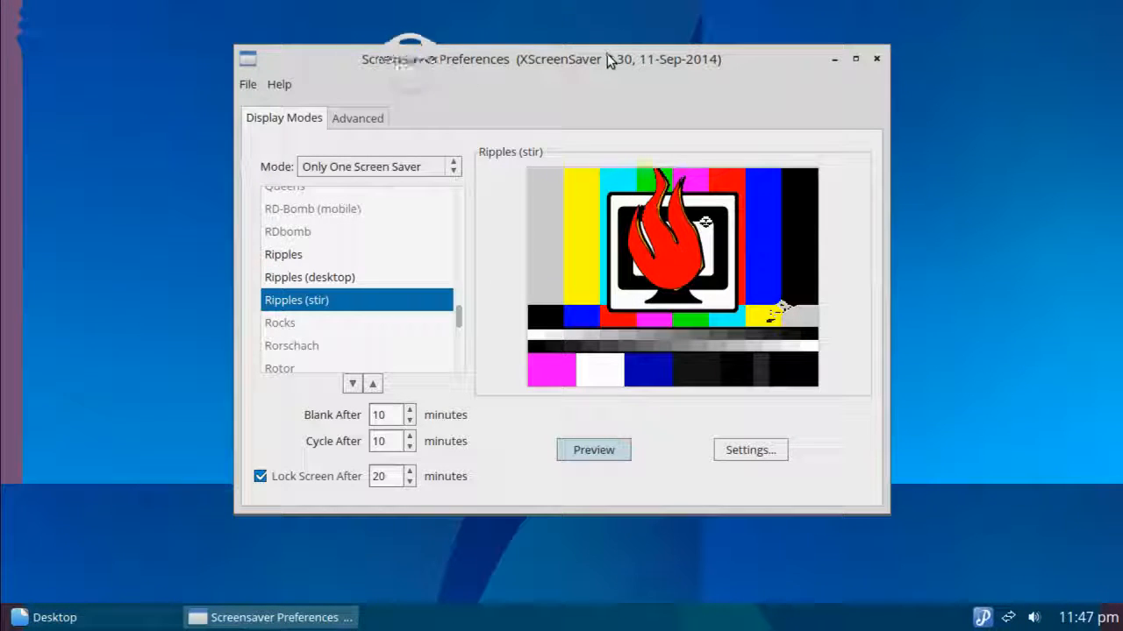
mouse_move(998, 77)
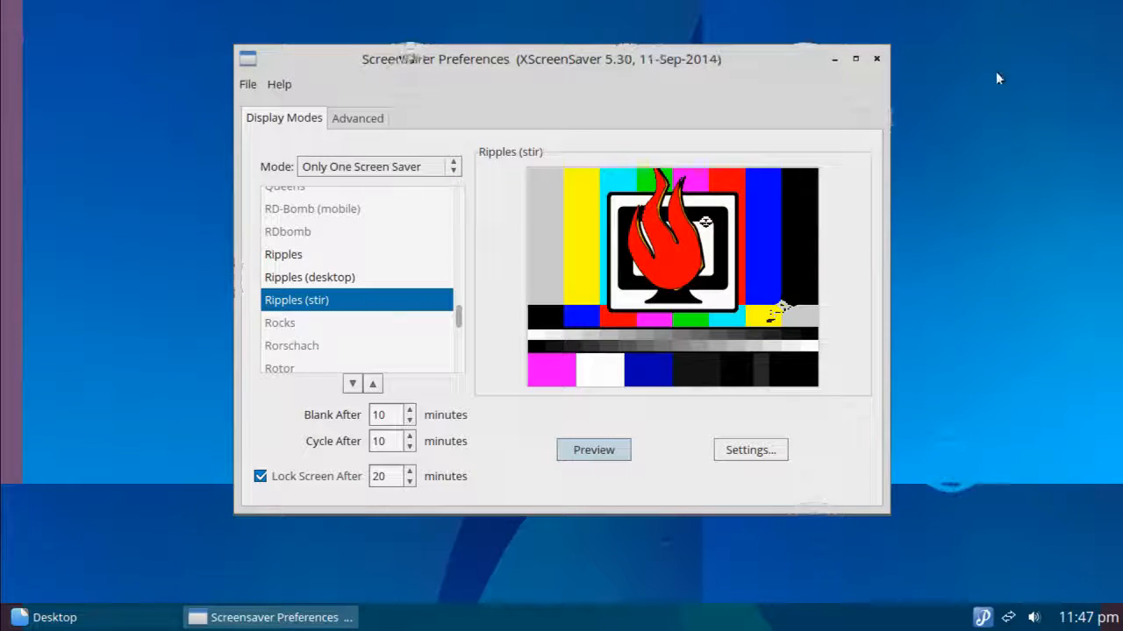
mouse_move(449, 316)
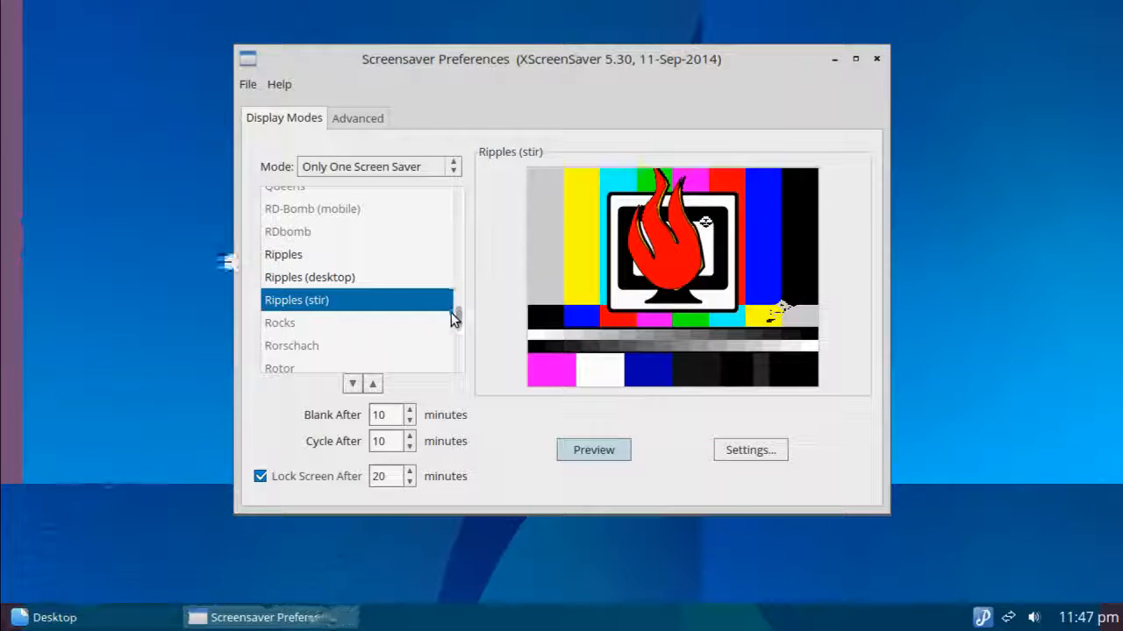
Step: Scroll the Display Modes list down past SlideScreen towards Swirl
scroll("down", 3)
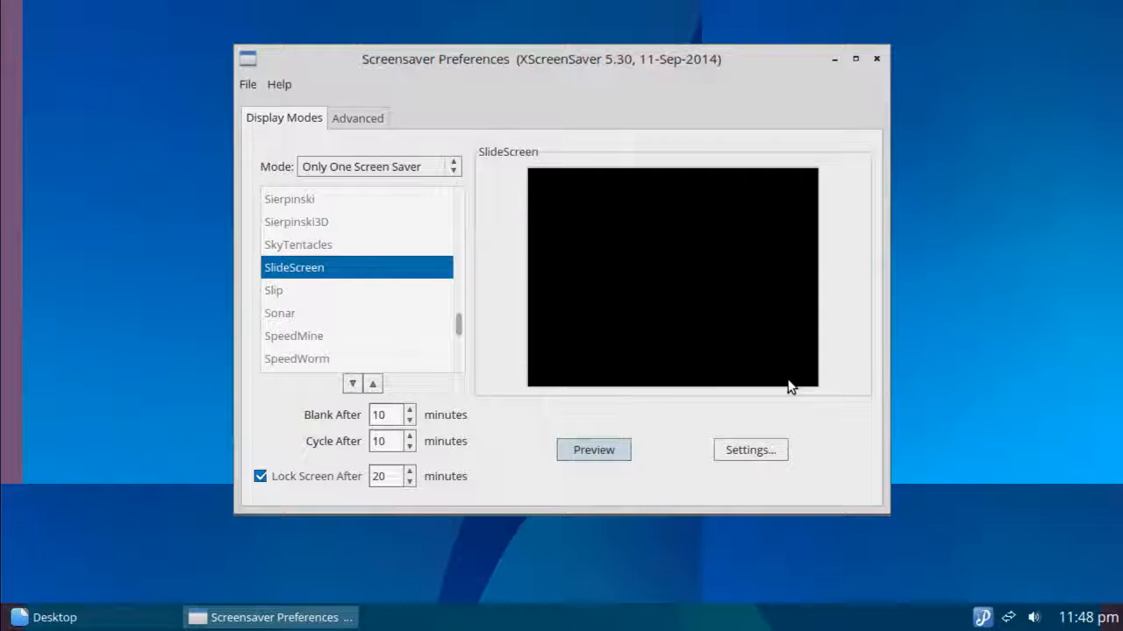
scroll("down", 3)
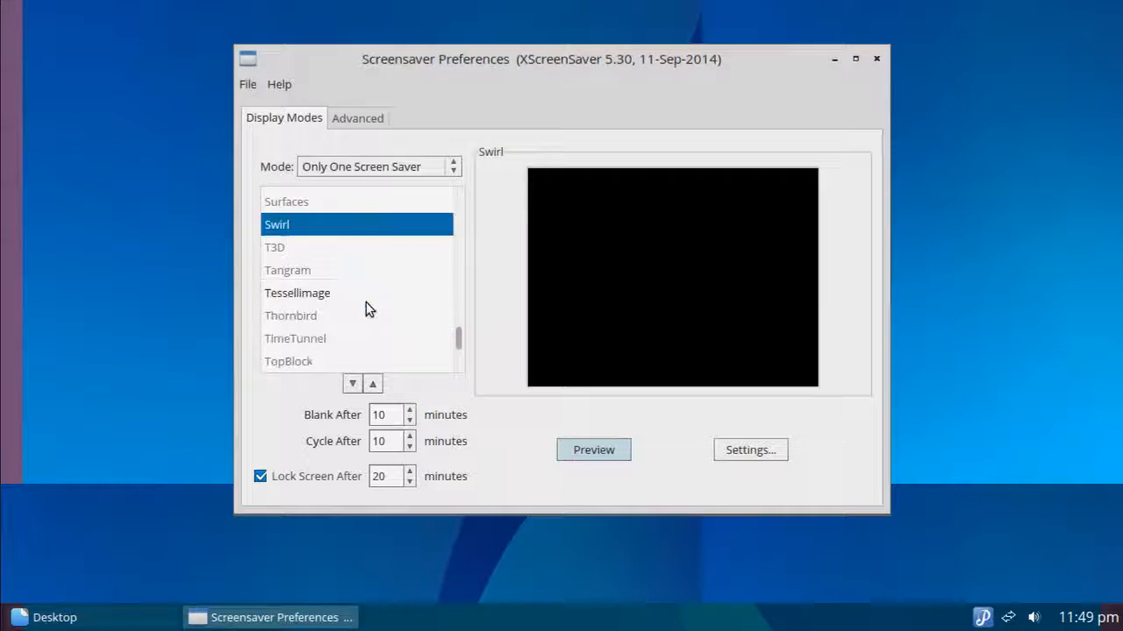
Step: Choose Tessellimage and demo it full screen twice
left_click(297, 292)
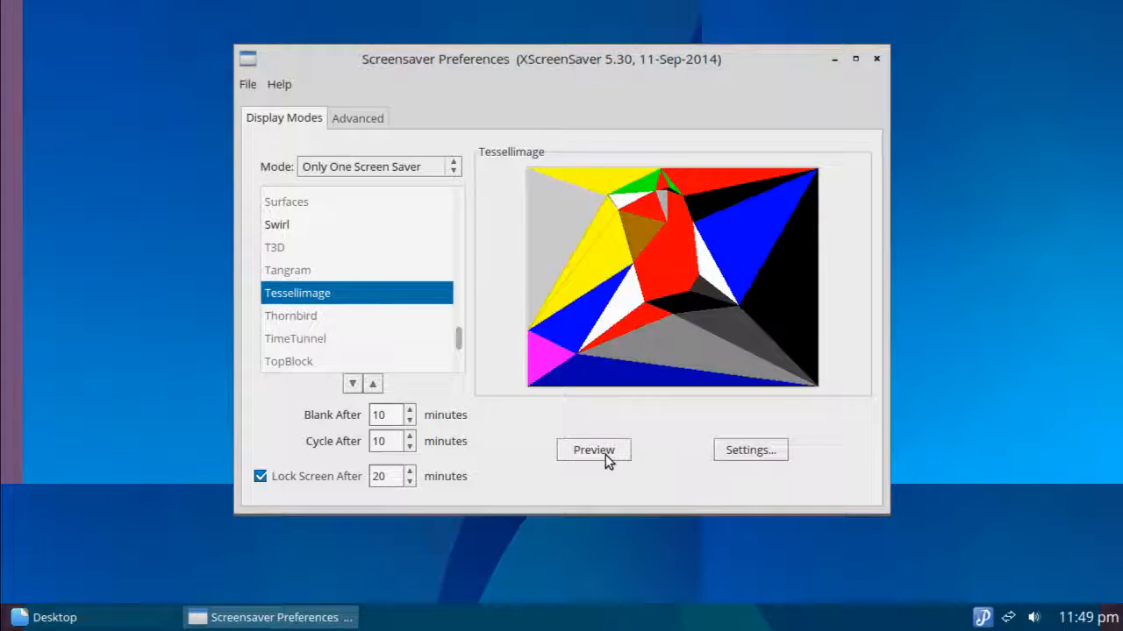
left_click(593, 450)
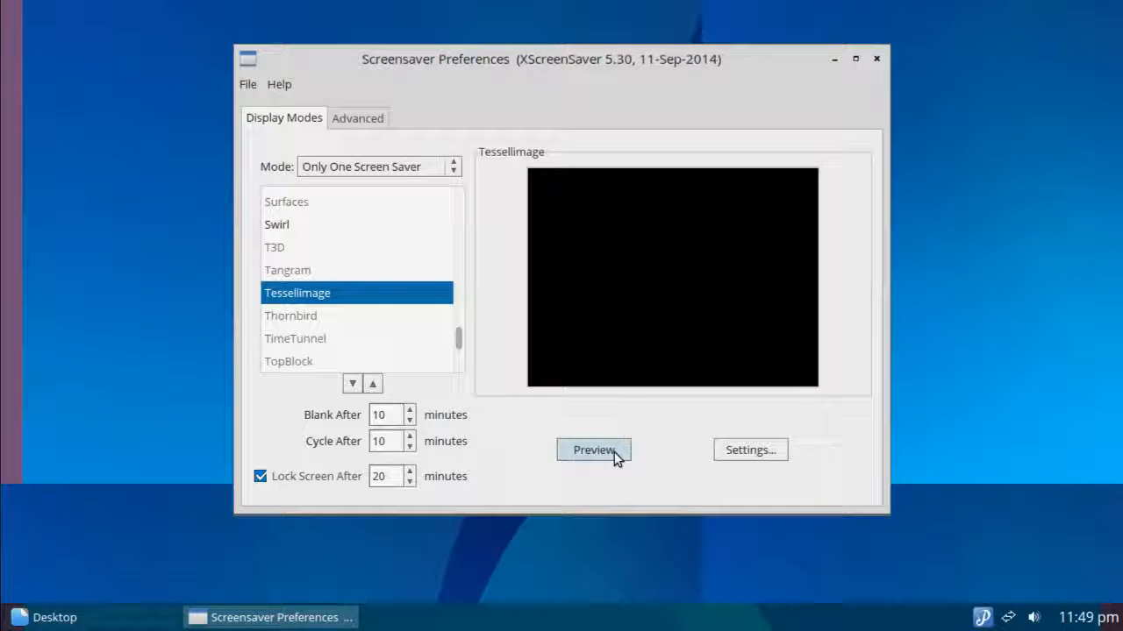
left_click(593, 450)
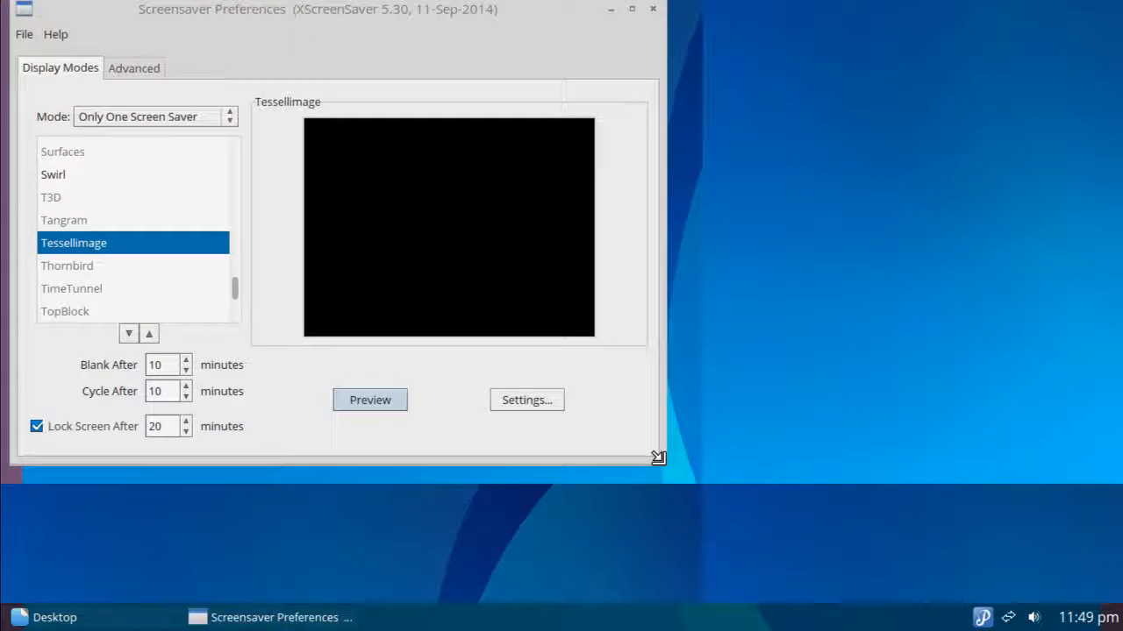
Step: Widen the preferences window and browse to the list's final entries
left_click_drag(658, 456, 1101, 499)
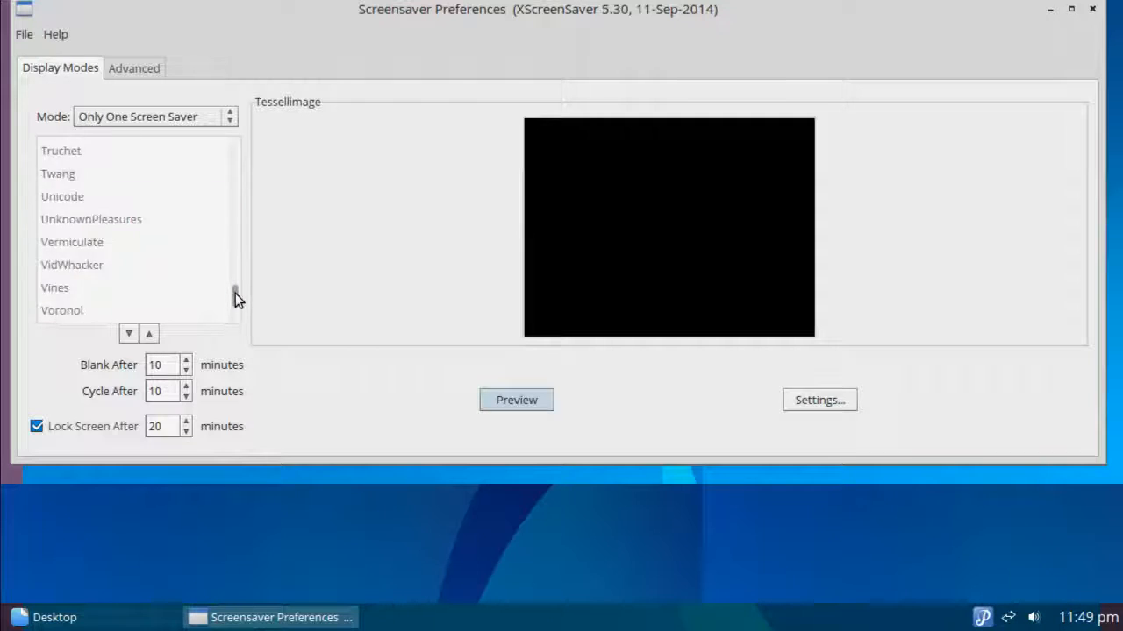
scroll("down", 3)
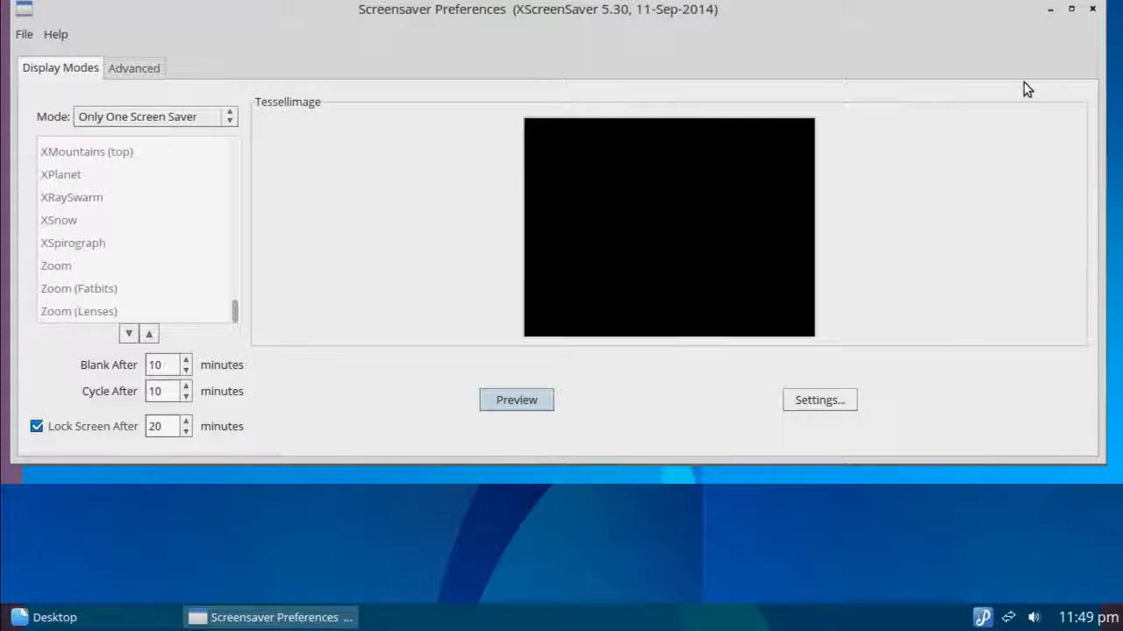
Step: Close the XScreenSaver preferences window, leaving the bare desktop
left_click(1091, 7)
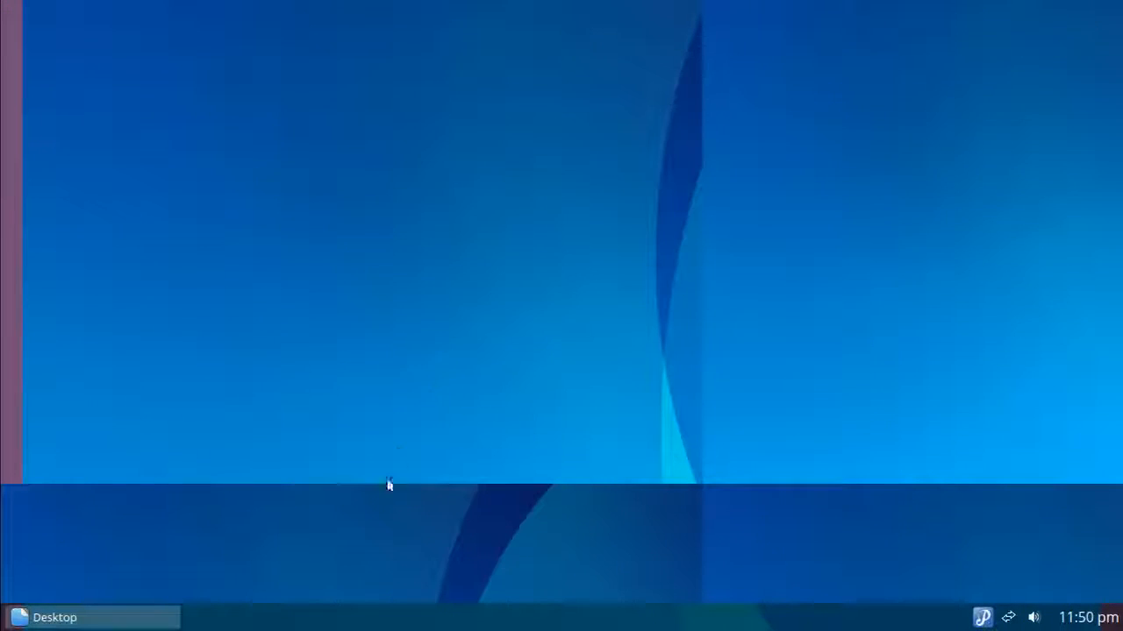
mouse_move(379, 509)
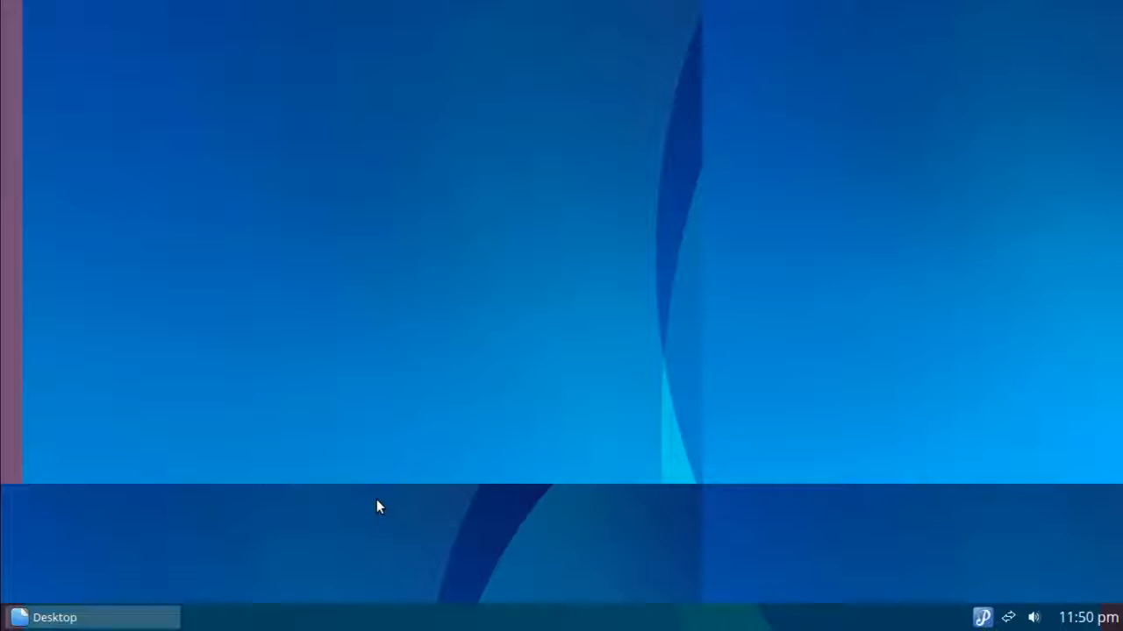
mouse_move(307, 468)
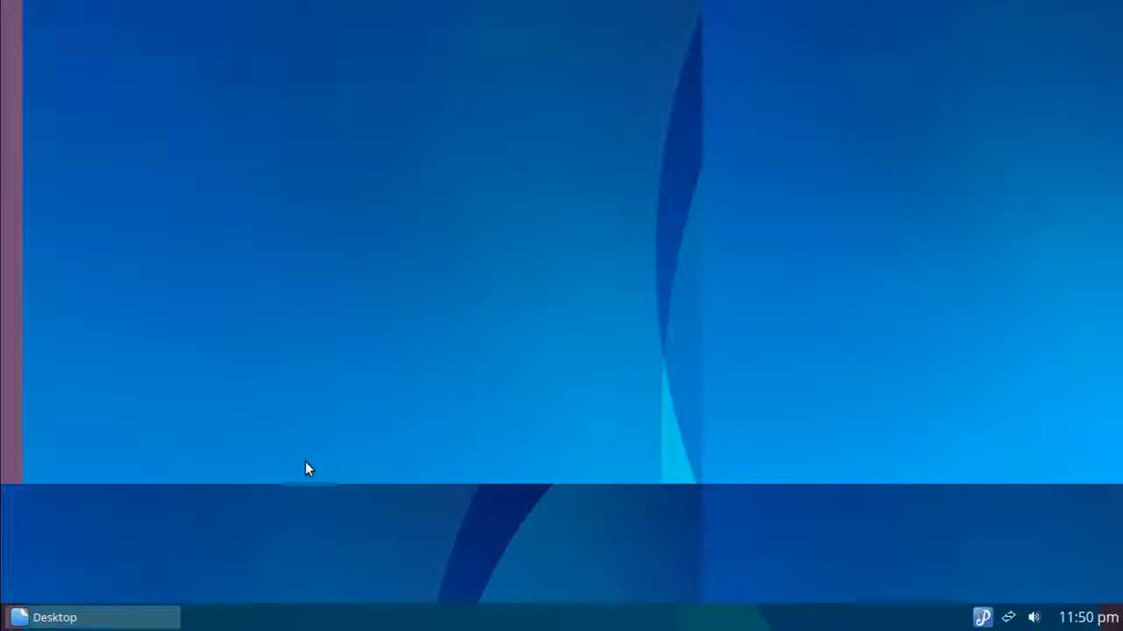
mouse_move(270, 468)
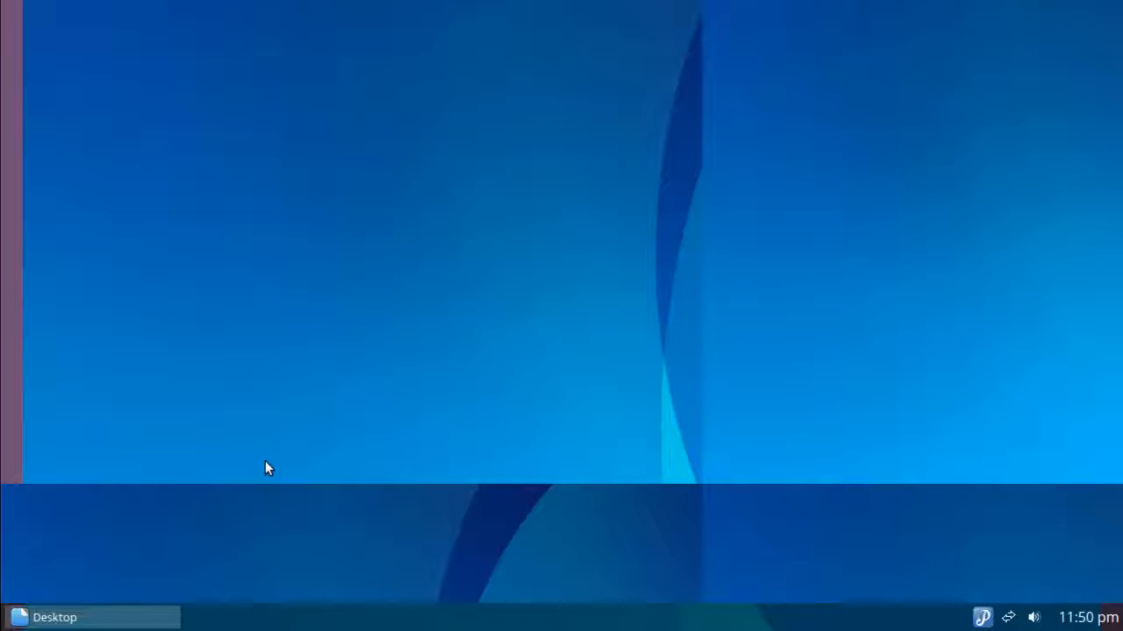
mouse_move(378, 400)
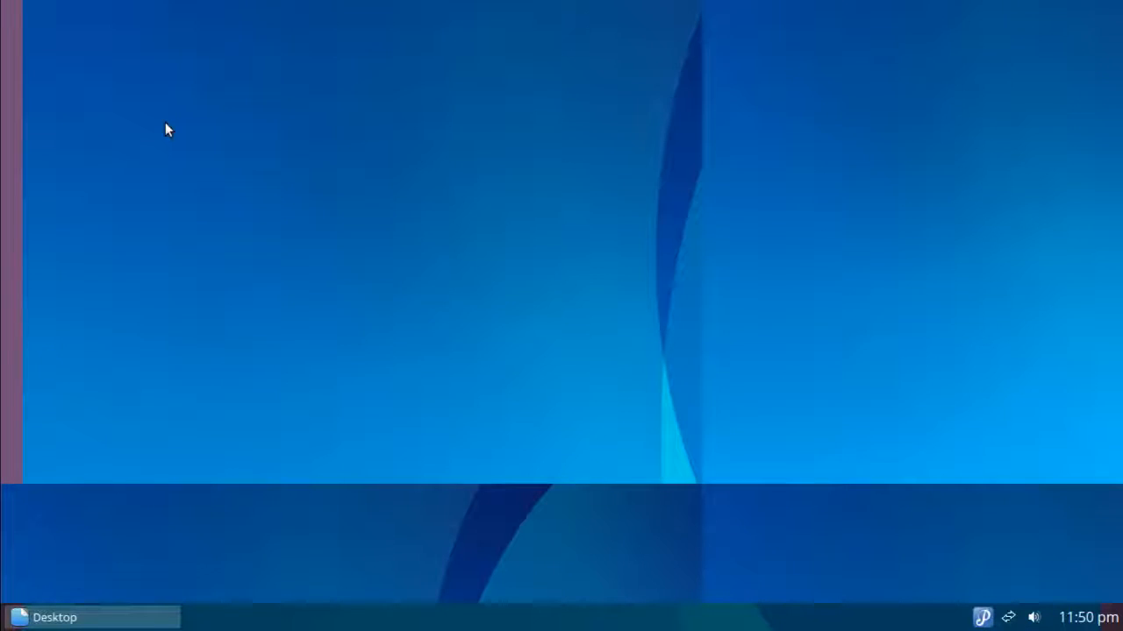
mouse_move(270, 280)
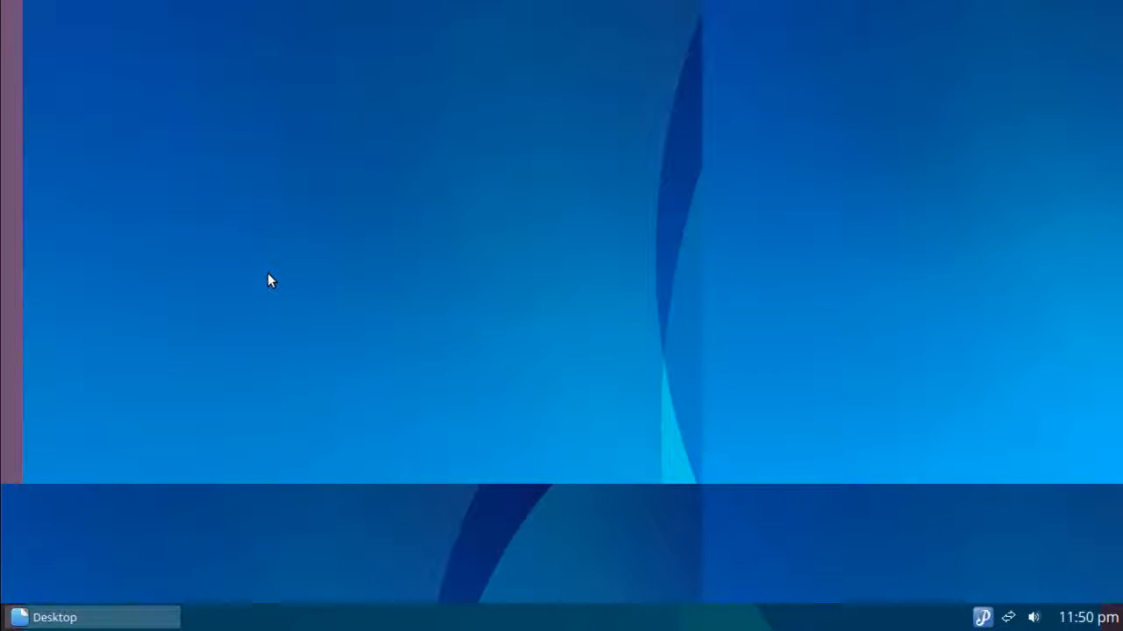
mouse_move(121, 390)
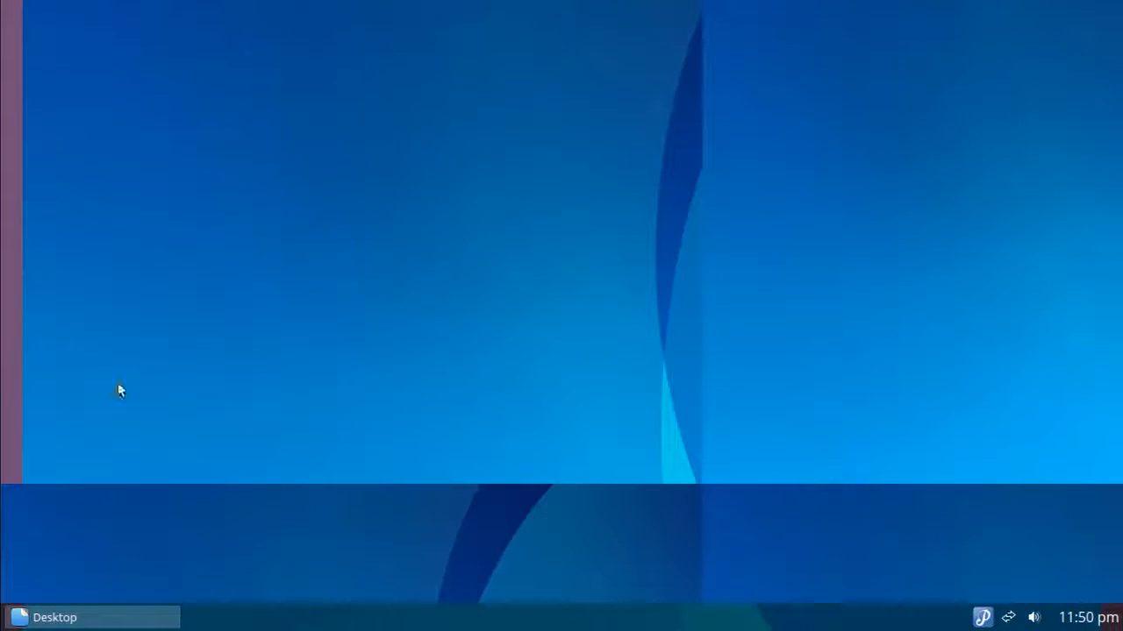
mouse_move(708, 285)
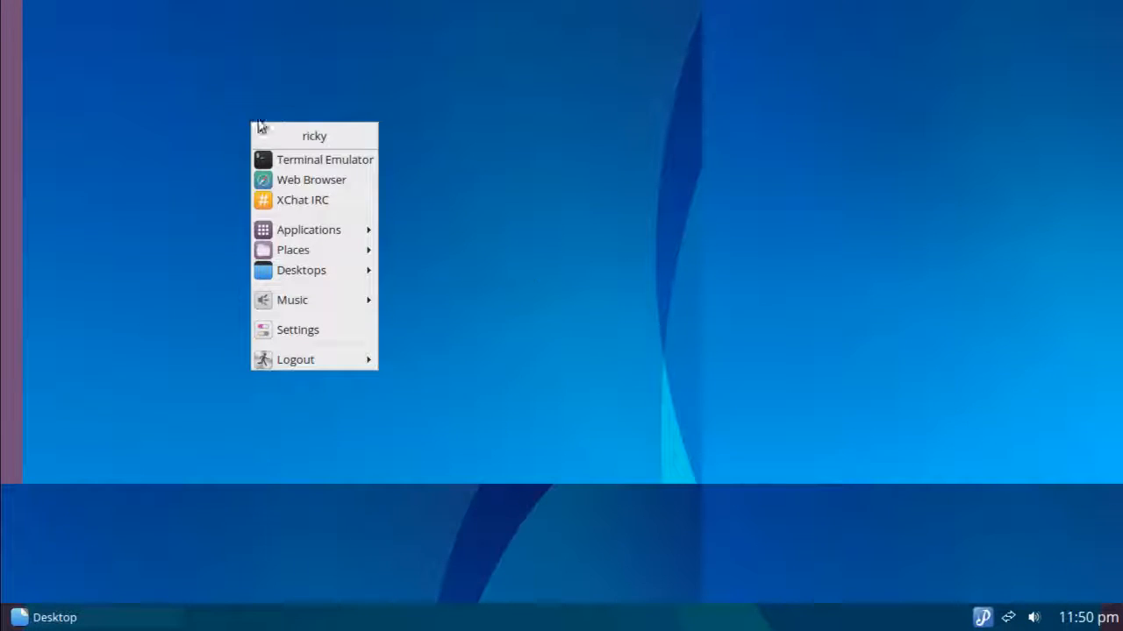
mouse_move(360, 414)
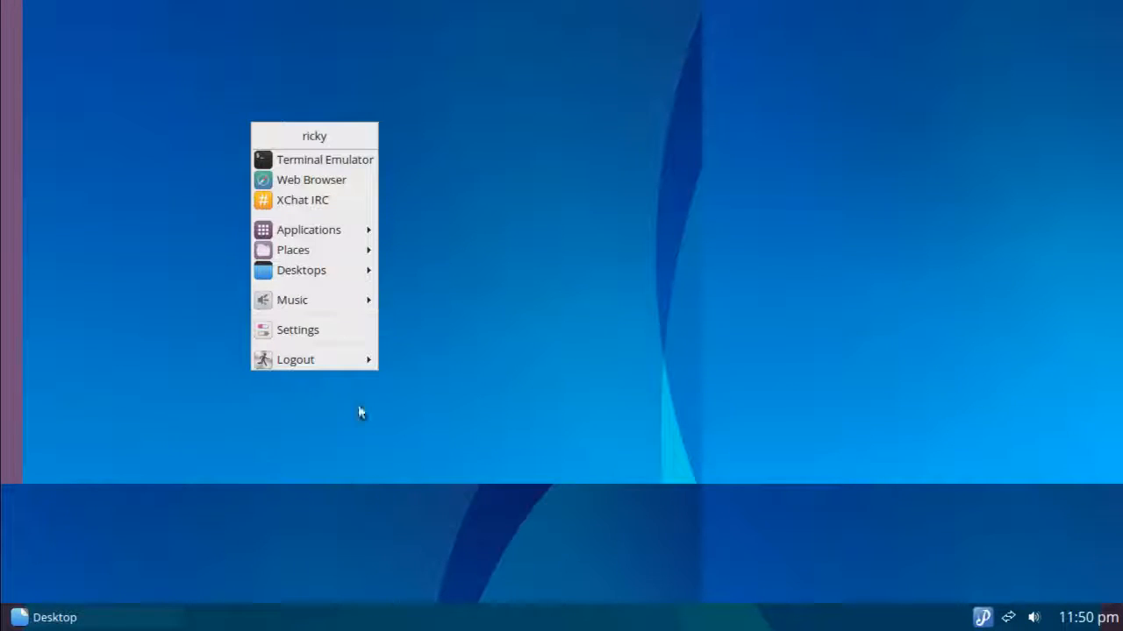
mouse_move(224, 518)
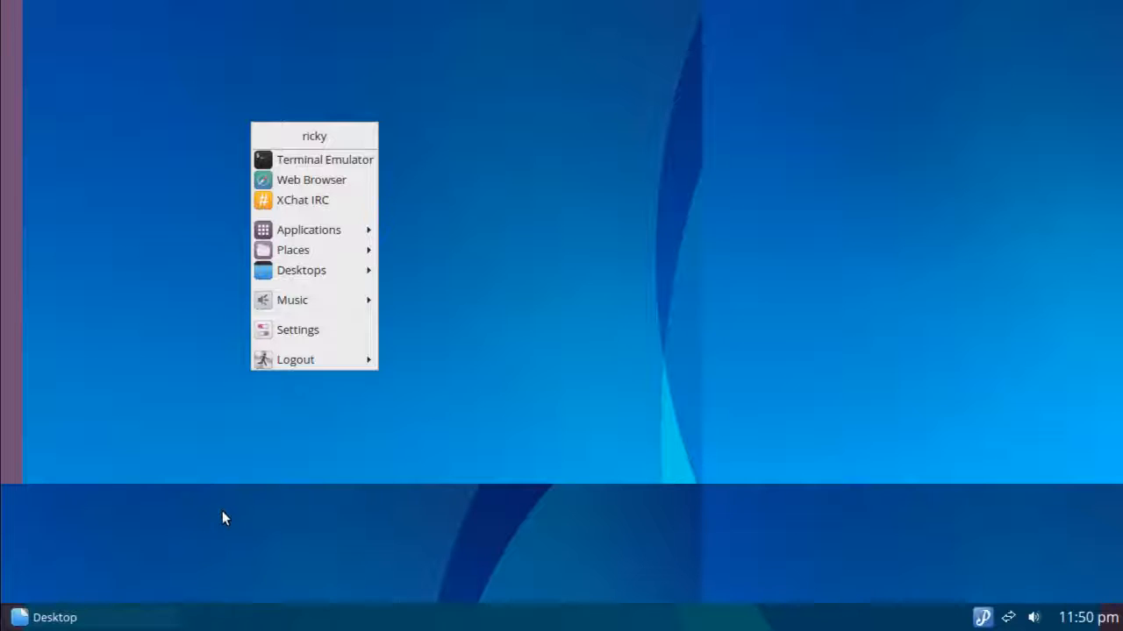
mouse_move(430, 583)
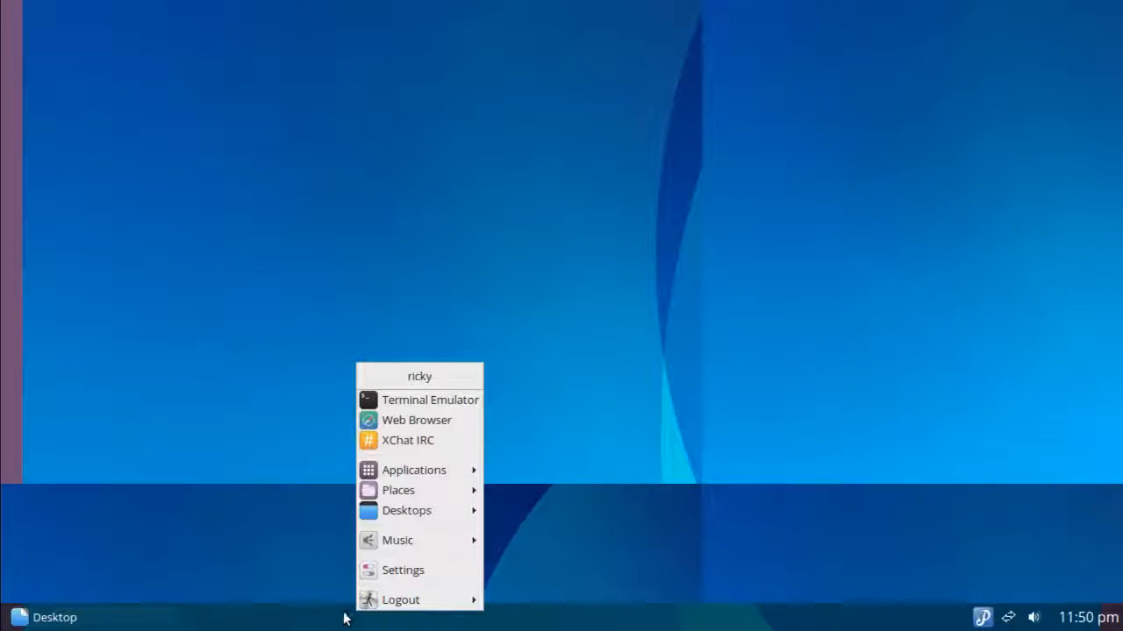
mouse_move(458, 94)
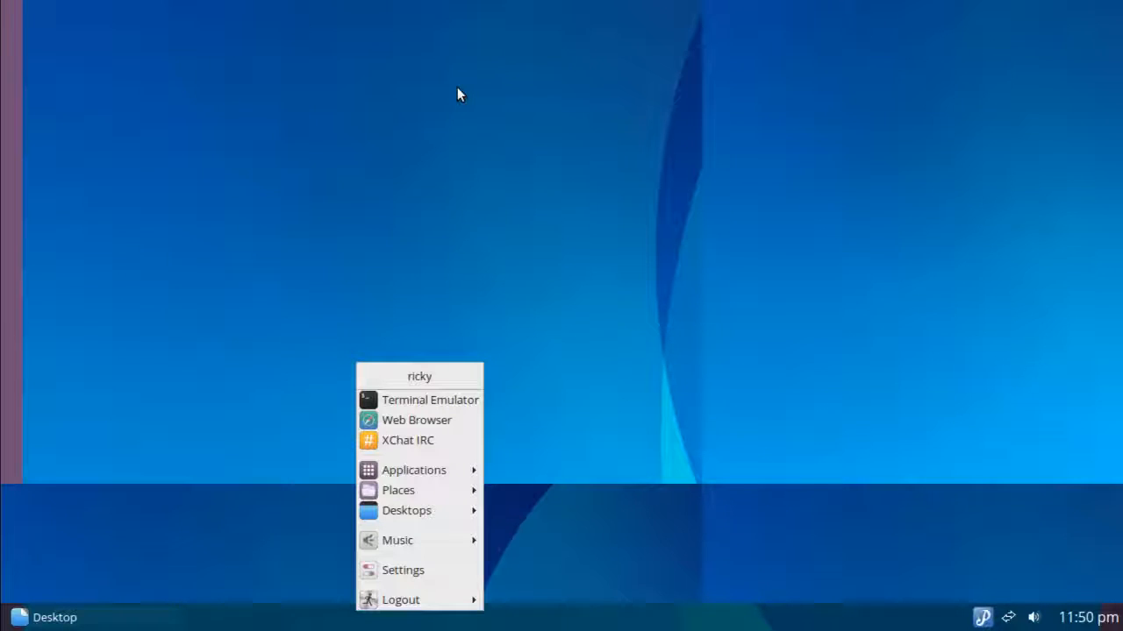
mouse_move(524, 257)
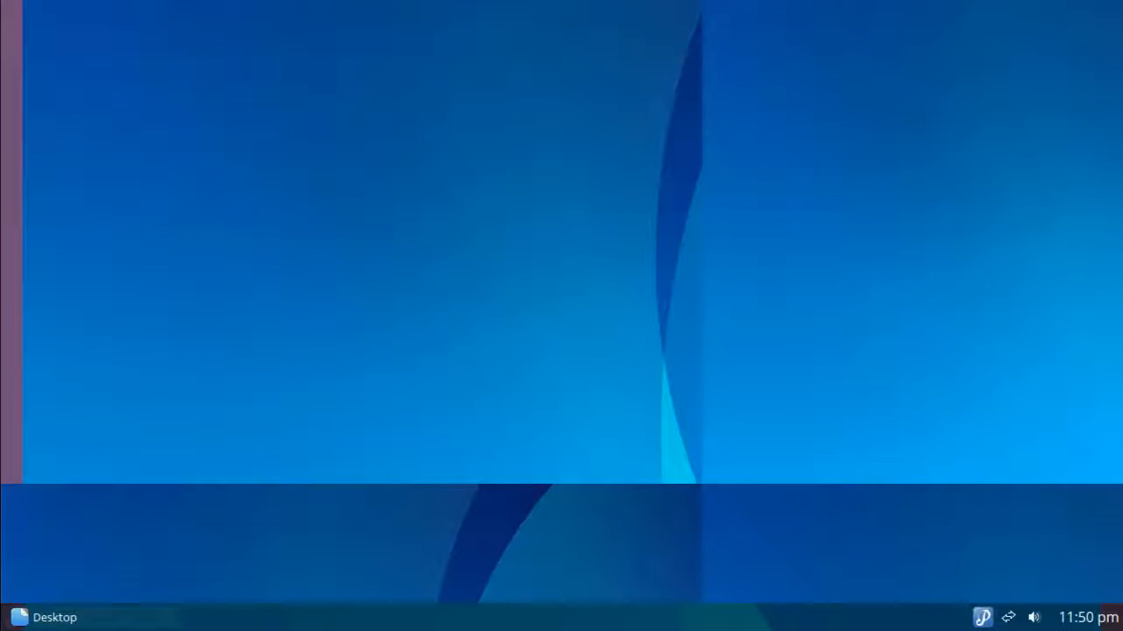
mouse_move(864, 205)
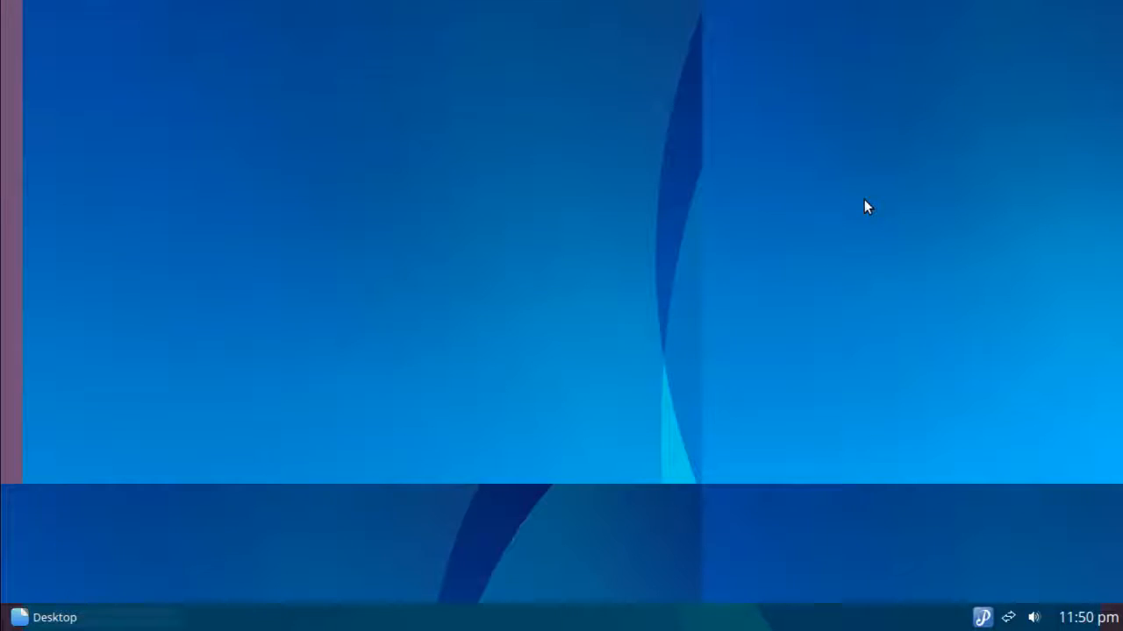
mouse_move(616, 264)
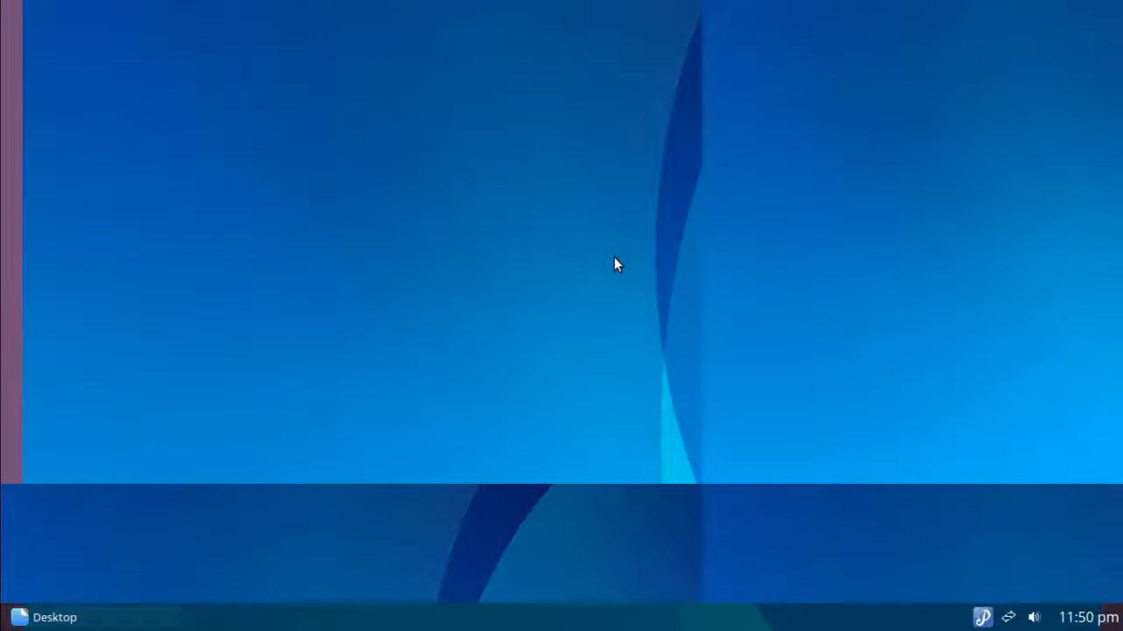
mouse_move(583, 206)
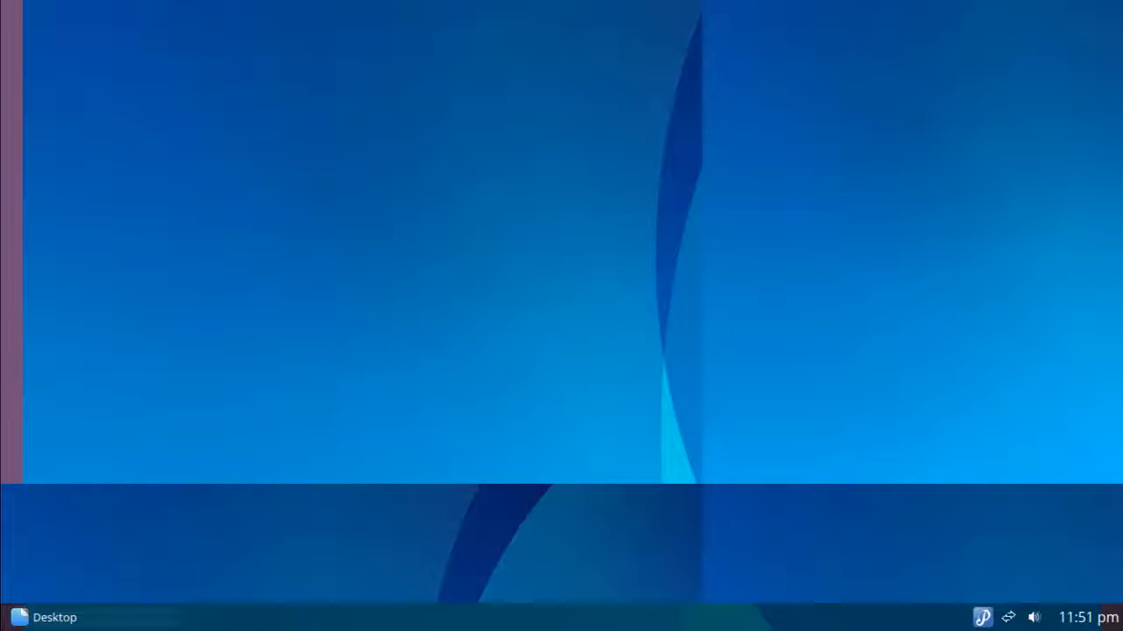
mouse_move(479, 345)
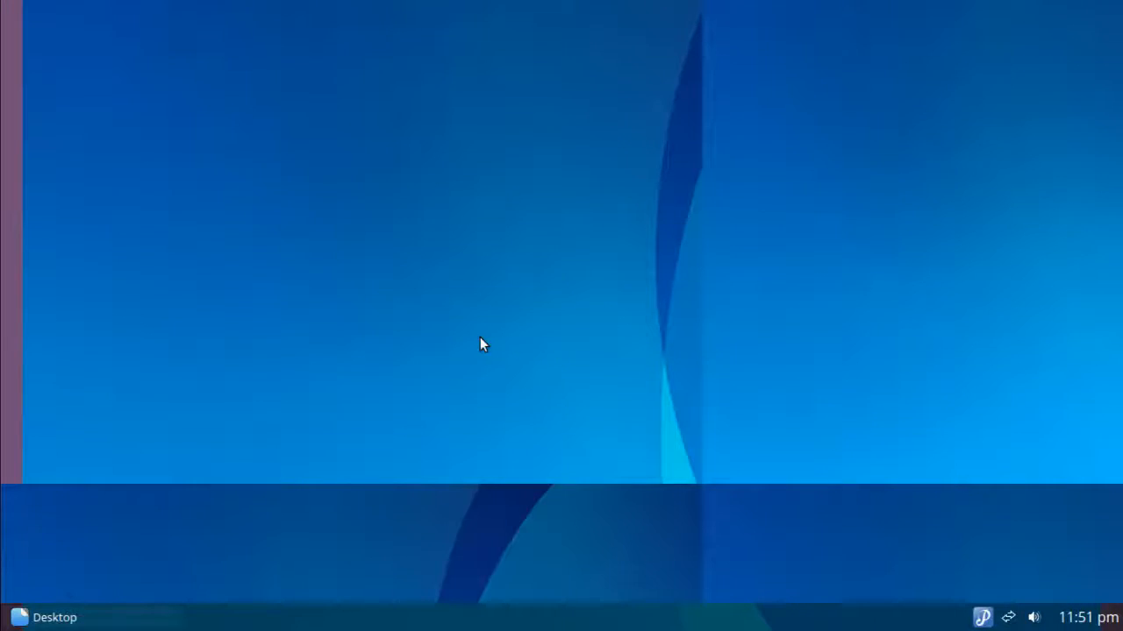
Step: Bring up the desktop root menu and its Applications categories
right_click(480, 344)
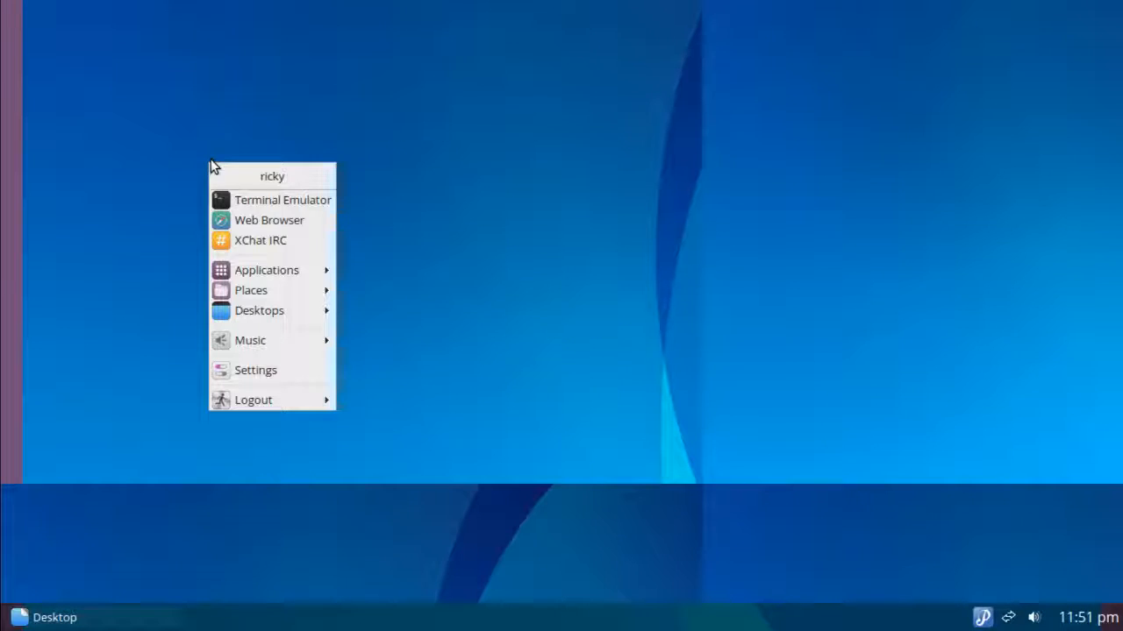
mouse_move(250, 340)
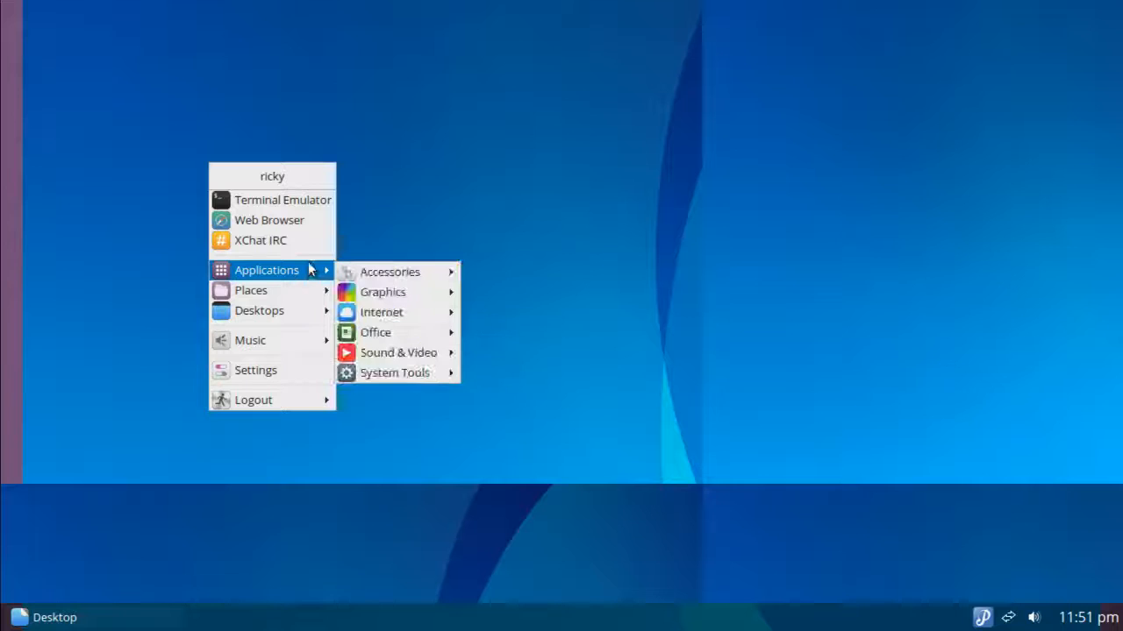
mouse_move(314, 279)
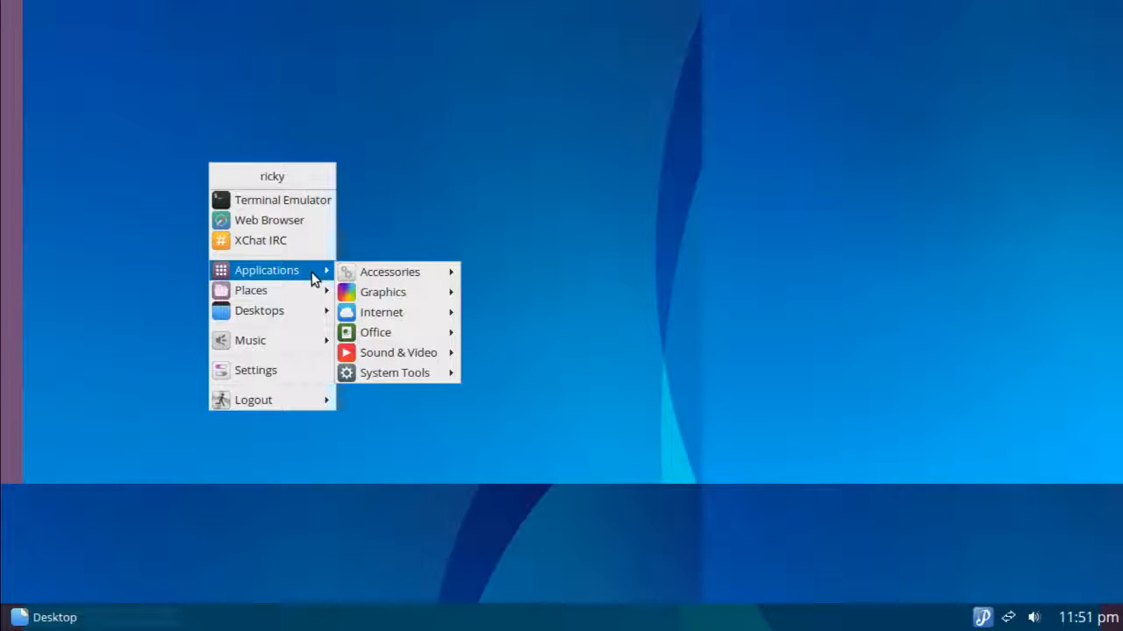
mouse_move(393, 372)
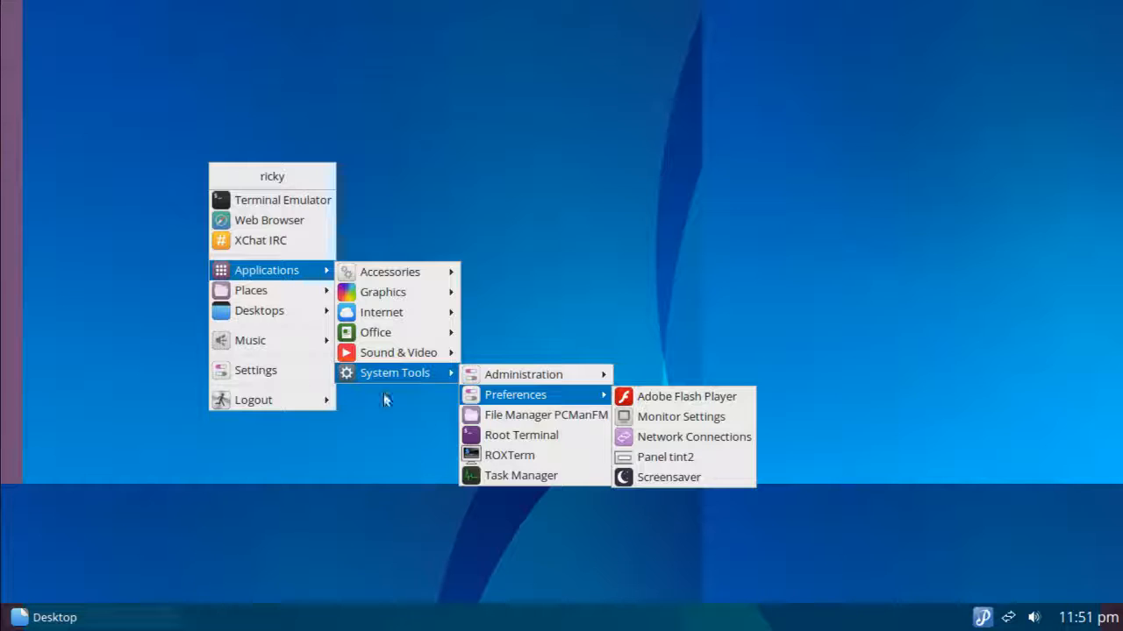
mouse_move(520, 475)
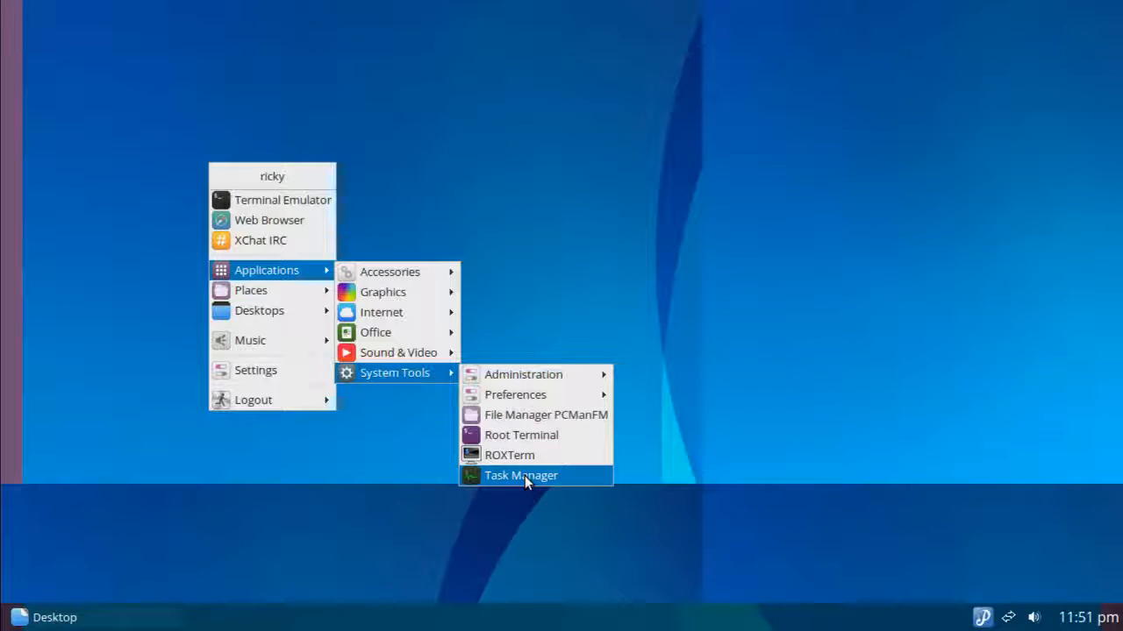
mouse_move(504, 492)
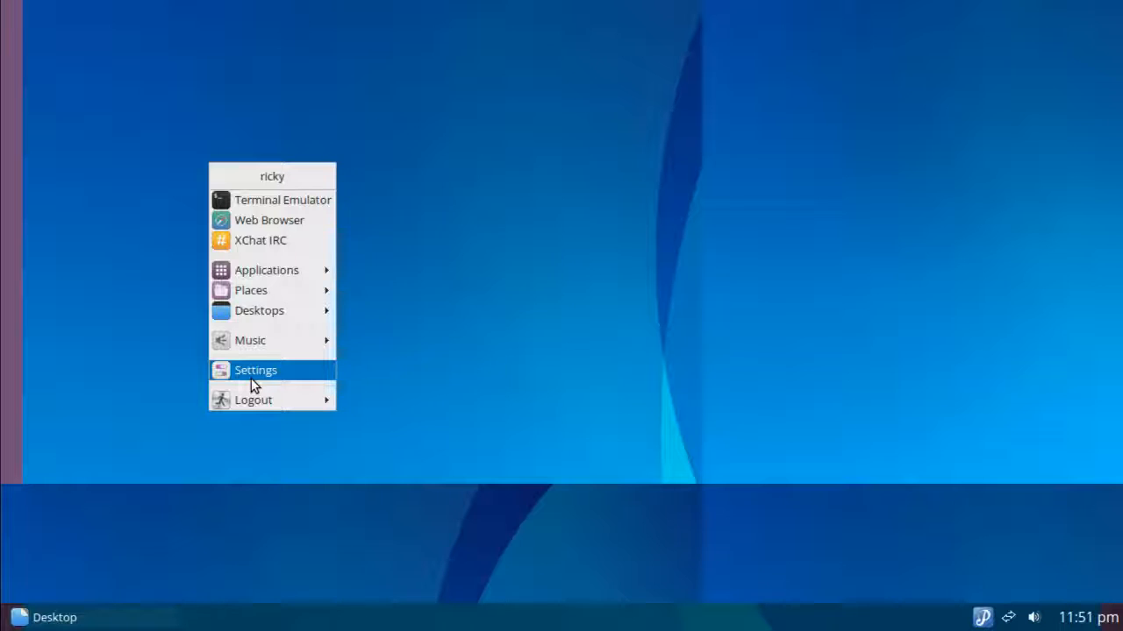
mouse_move(267, 270)
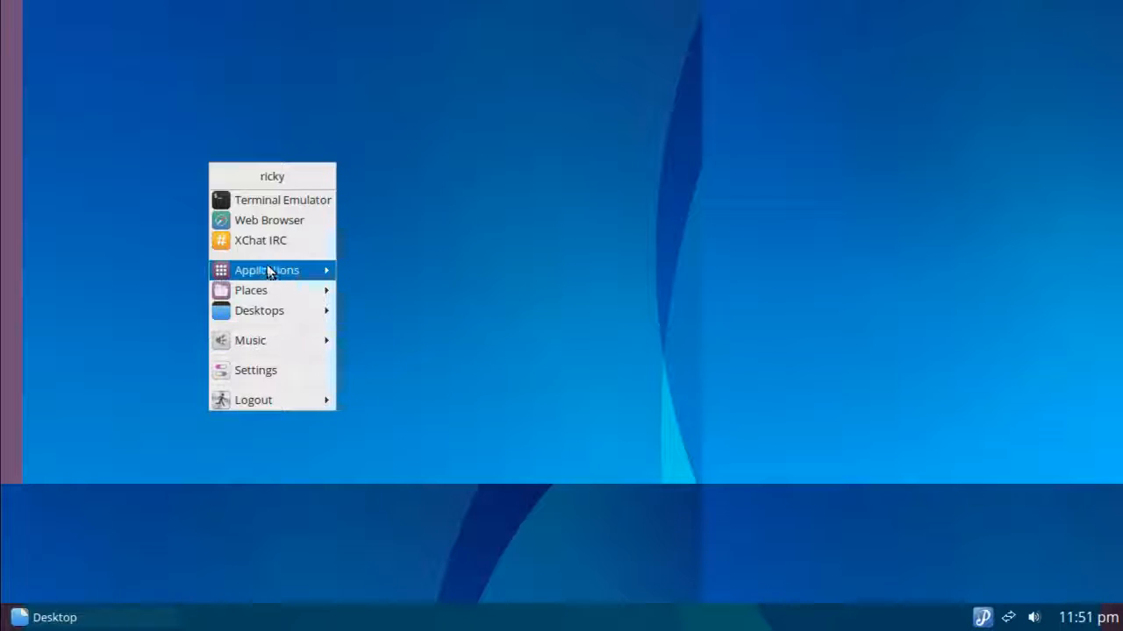
left_click(266, 271)
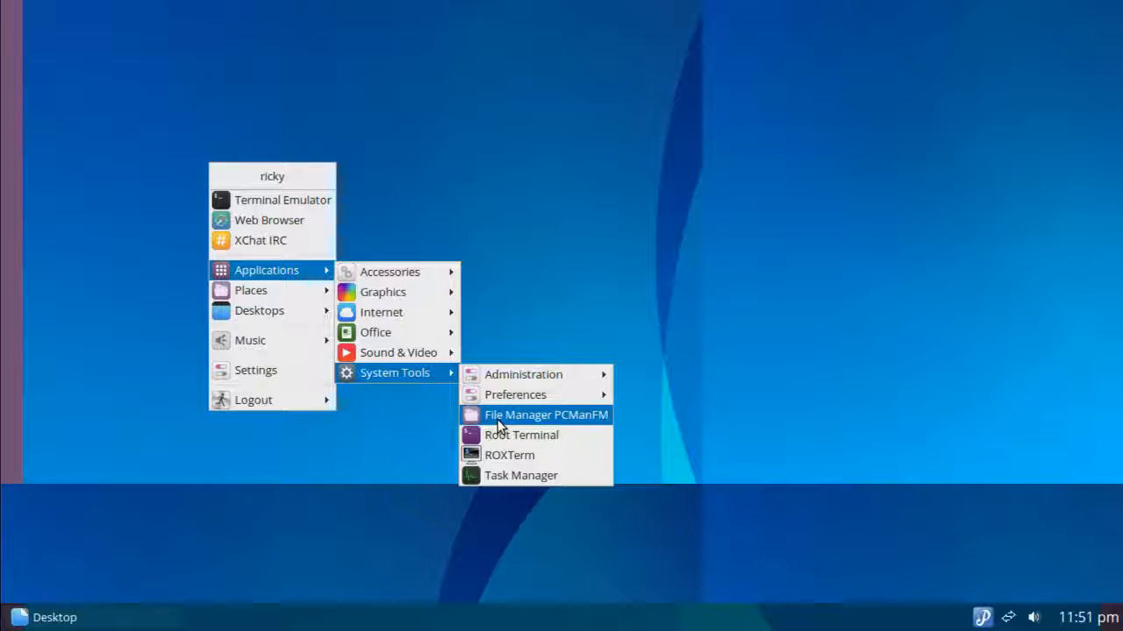
mouse_move(614, 401)
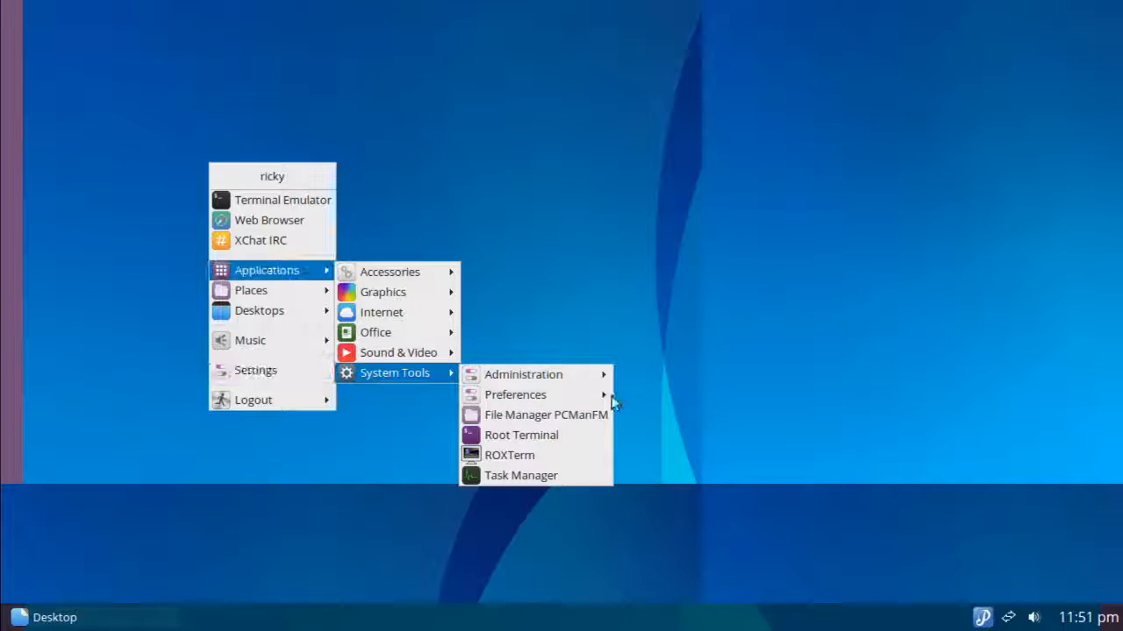
mouse_move(392, 281)
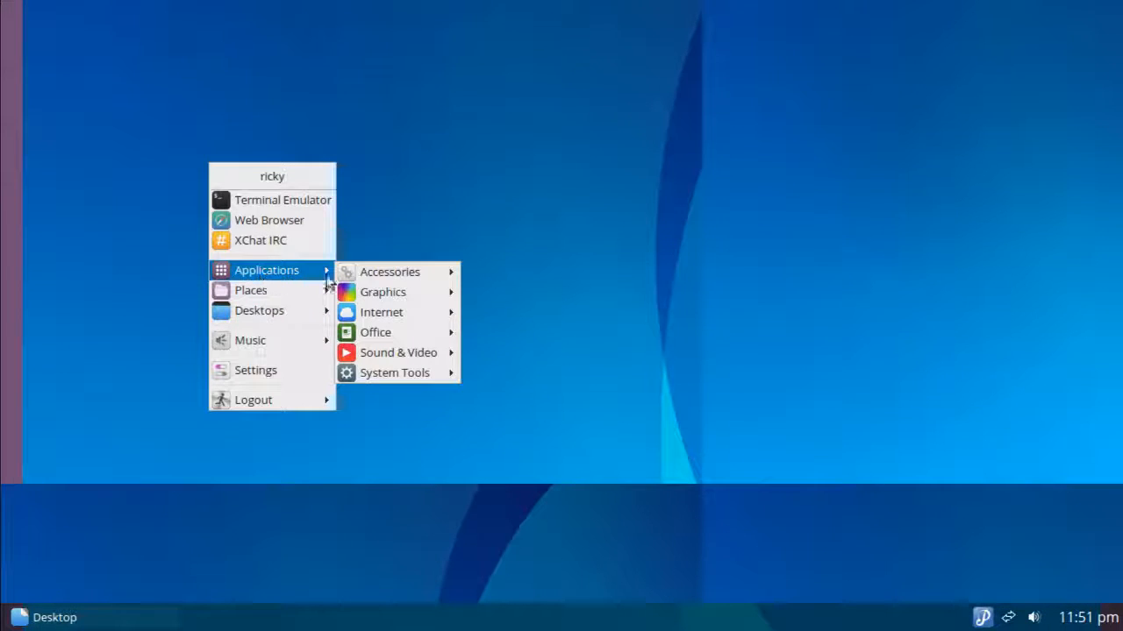
mouse_move(396, 384)
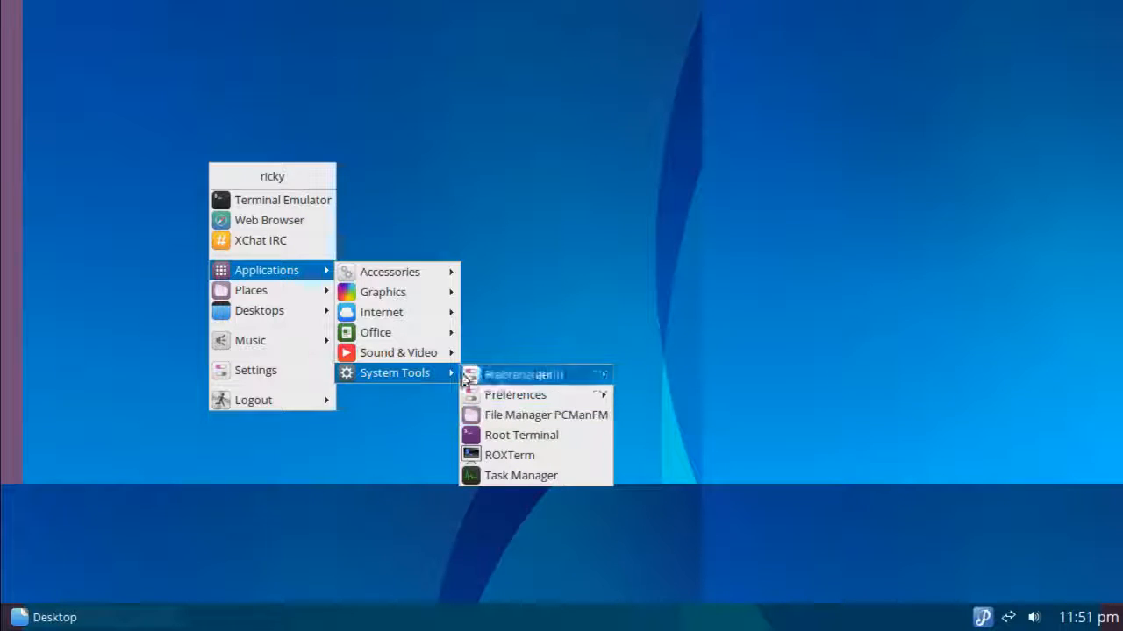
mouse_move(261, 340)
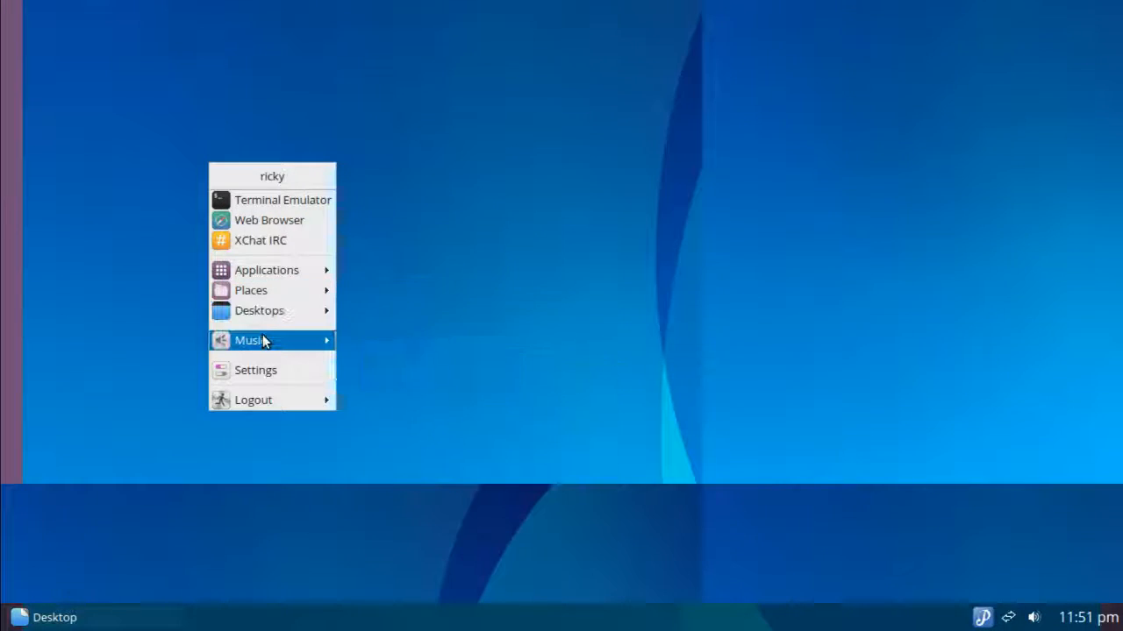
mouse_move(261, 340)
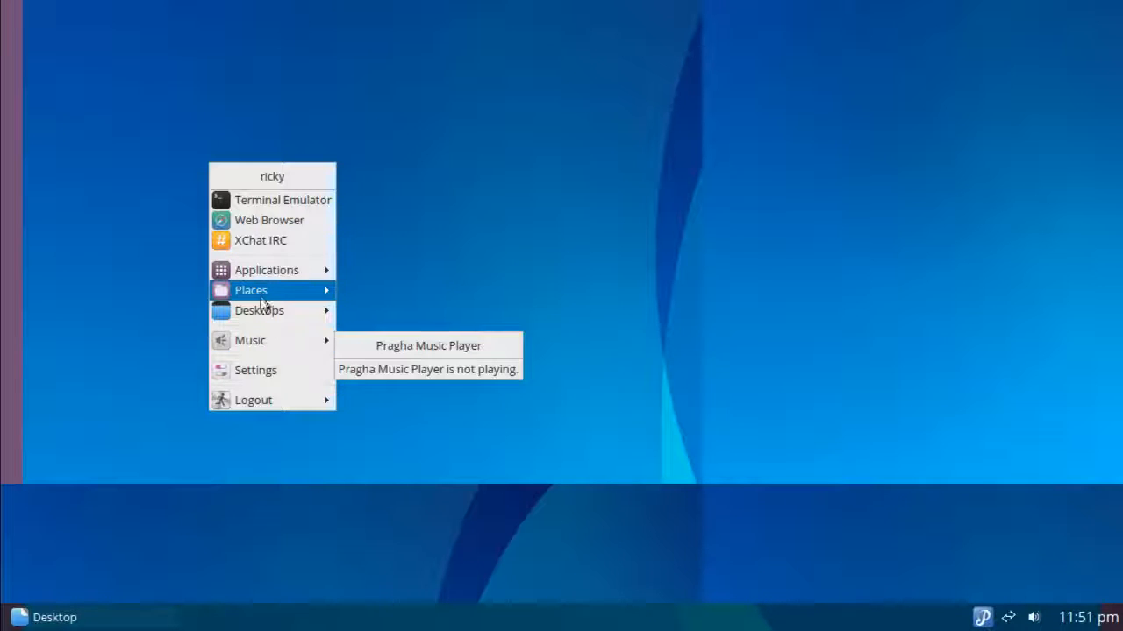
mouse_move(260, 311)
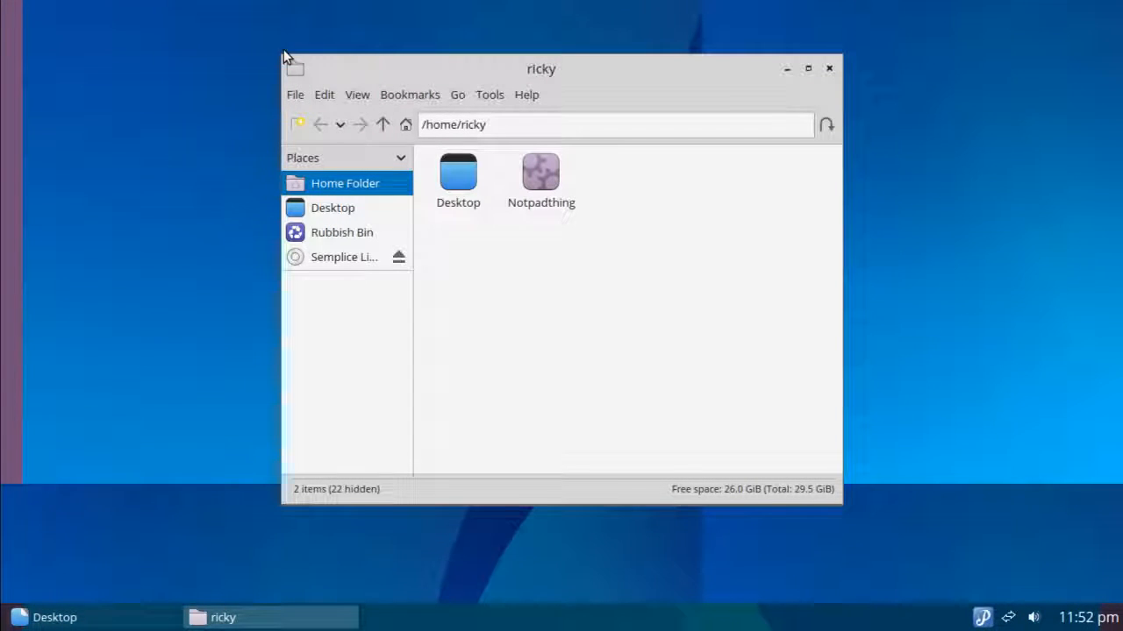
Step: Move the window left, then visit the Rubbish Bin and the Semplice Linux disc
left_click_drag(541, 68, 456, 30)
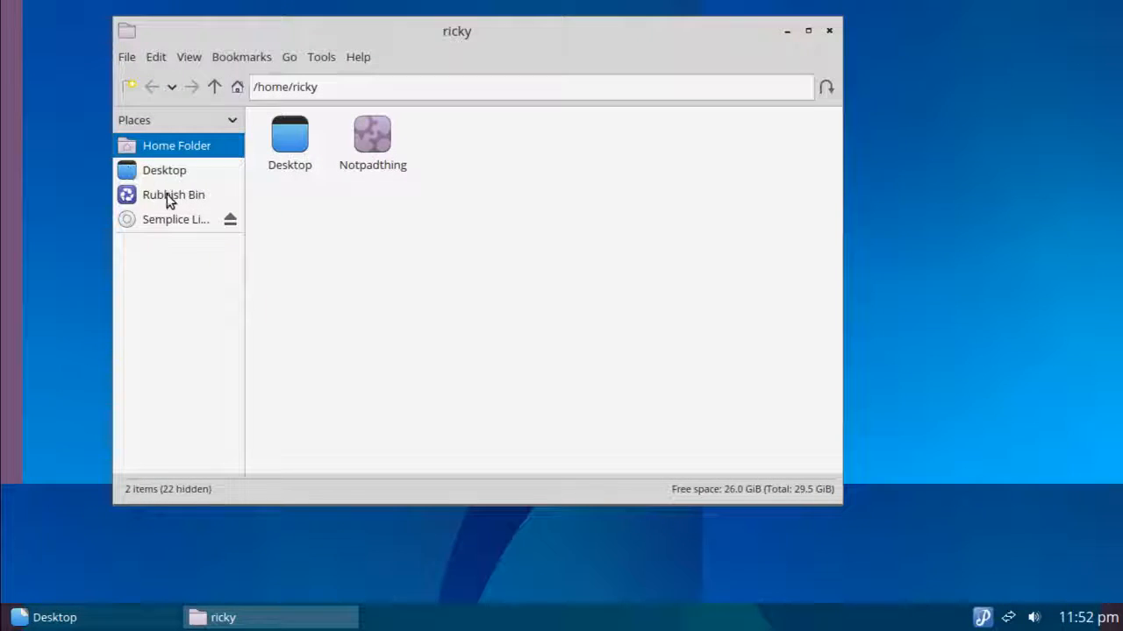
left_click(173, 194)
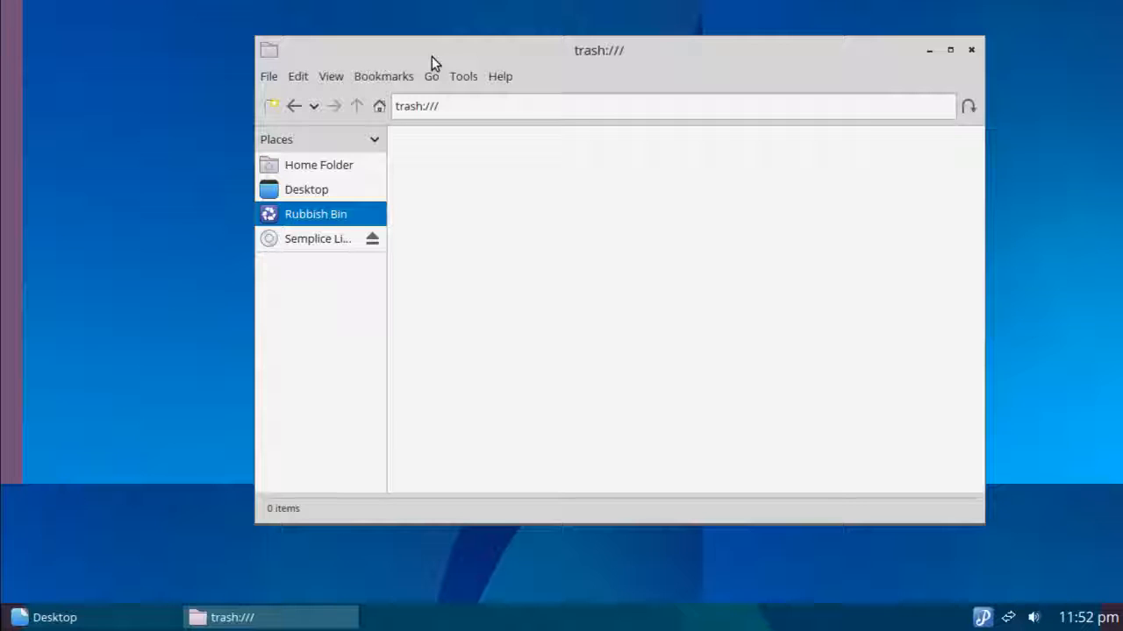
mouse_move(155, 368)
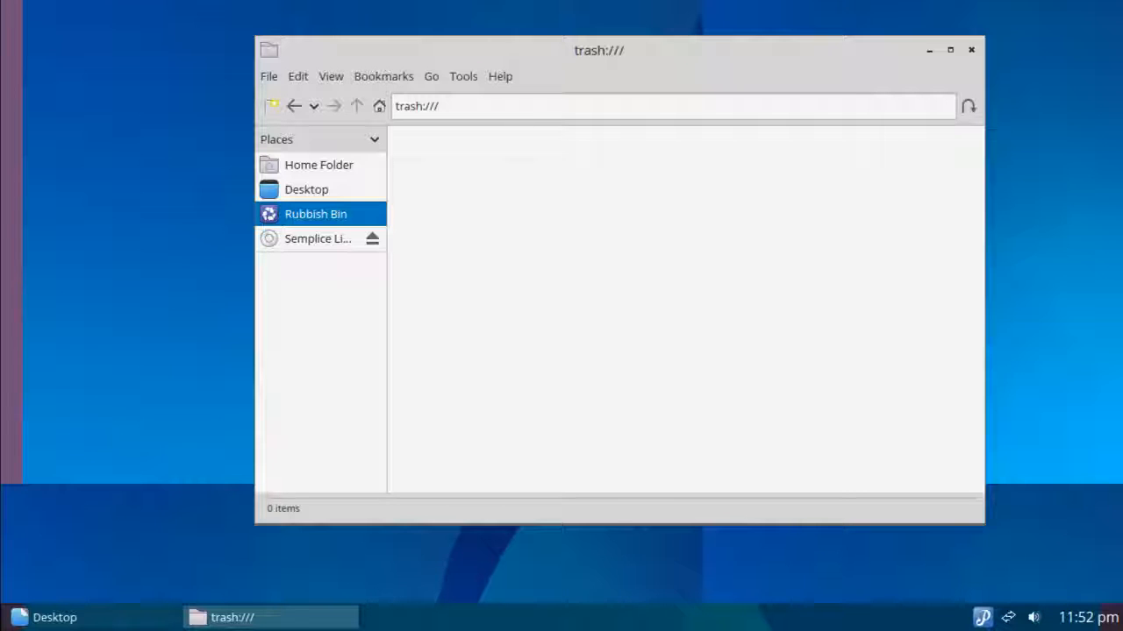
mouse_move(305, 255)
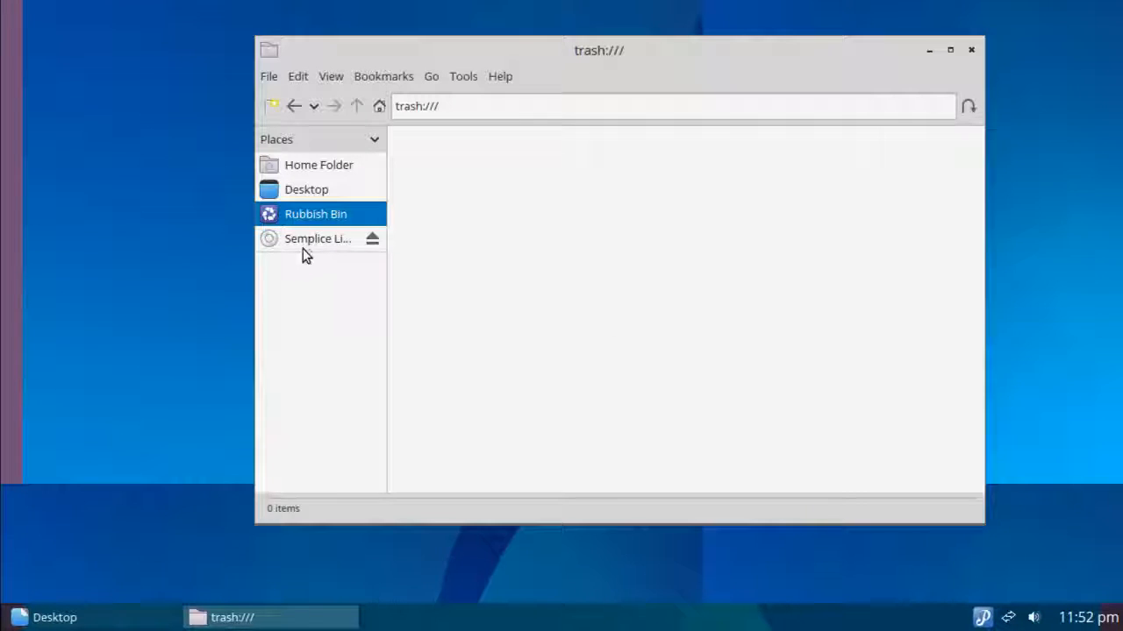
left_click(318, 238)
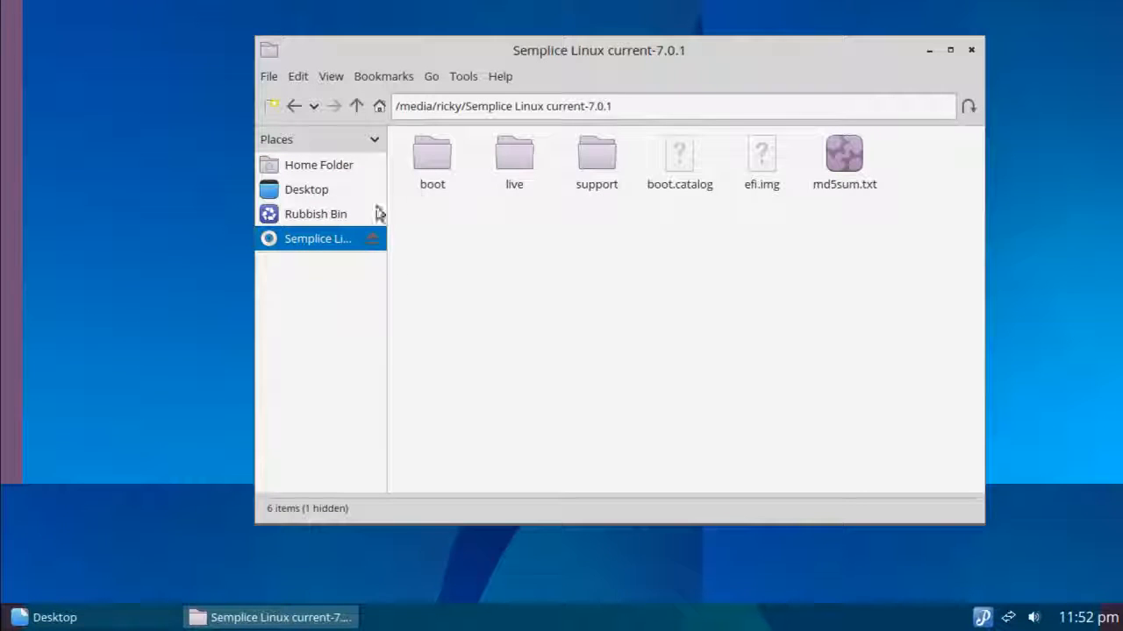
Step: Go to the empty Desktop folder and bring up its context menu
left_click(306, 189)
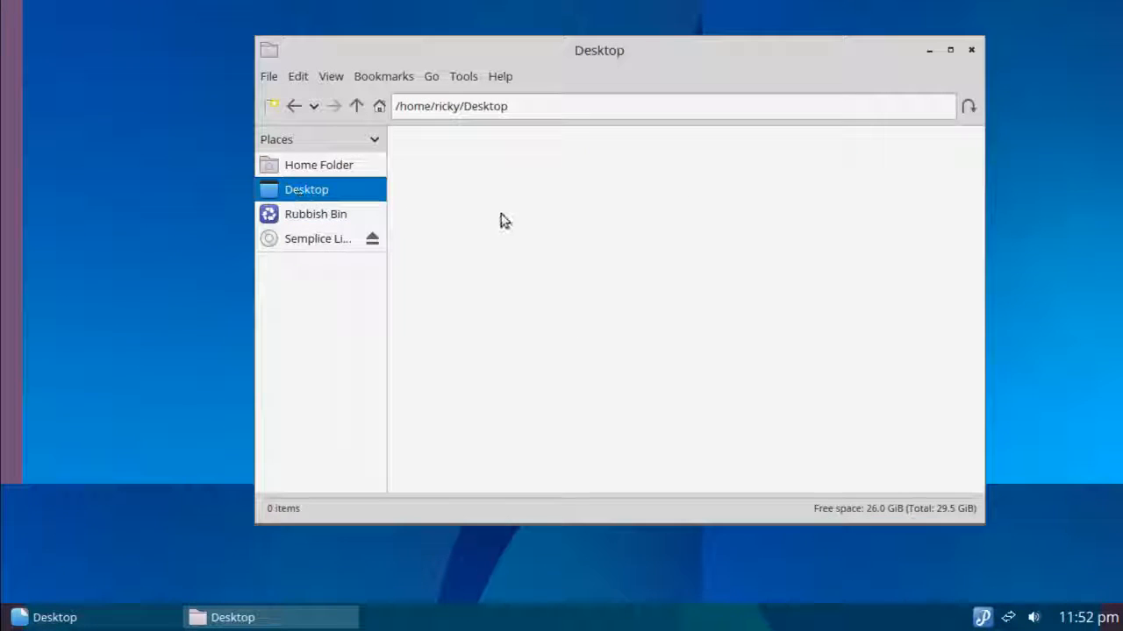
right_click(504, 220)
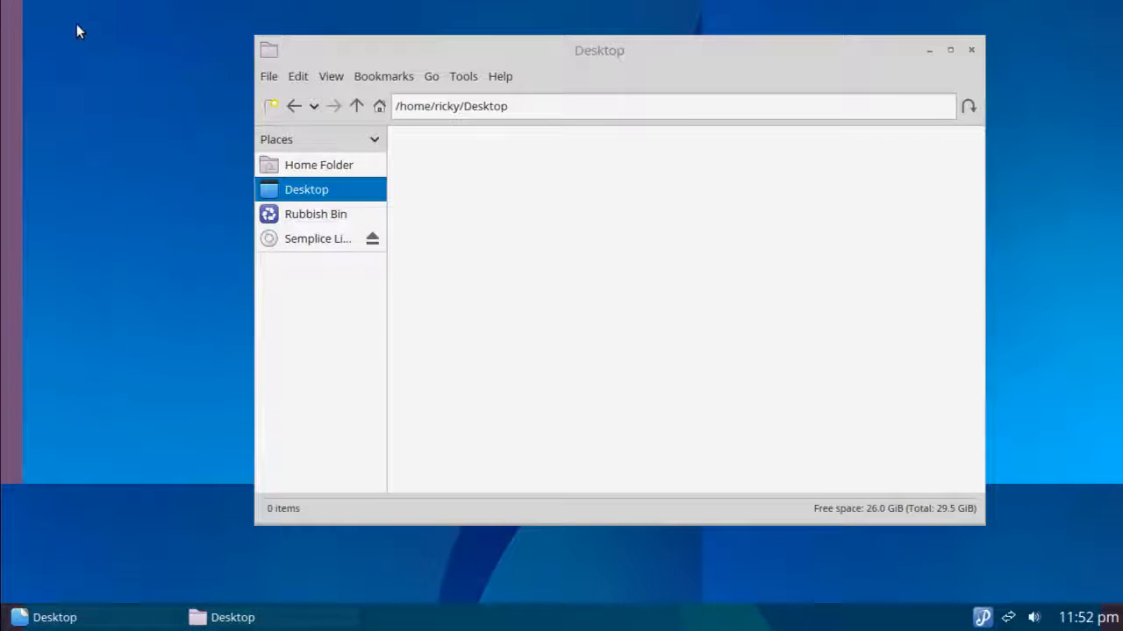
mouse_move(94, 178)
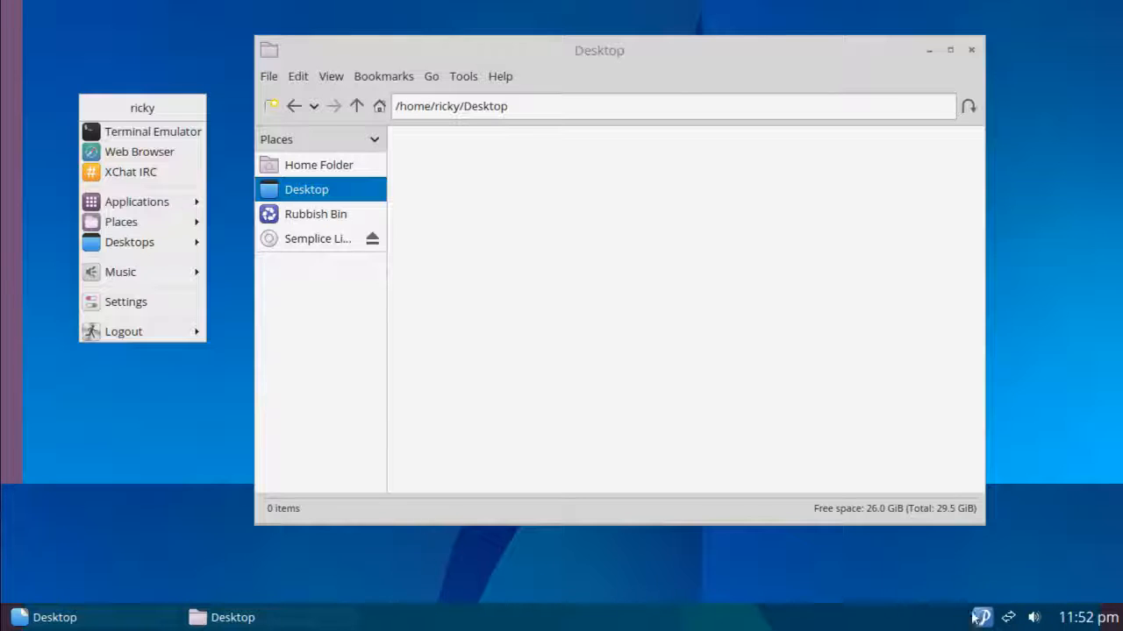
Step: Create a new folder in Desktop named fvuioWEbhgvso\ijngb
right_click(592, 281)
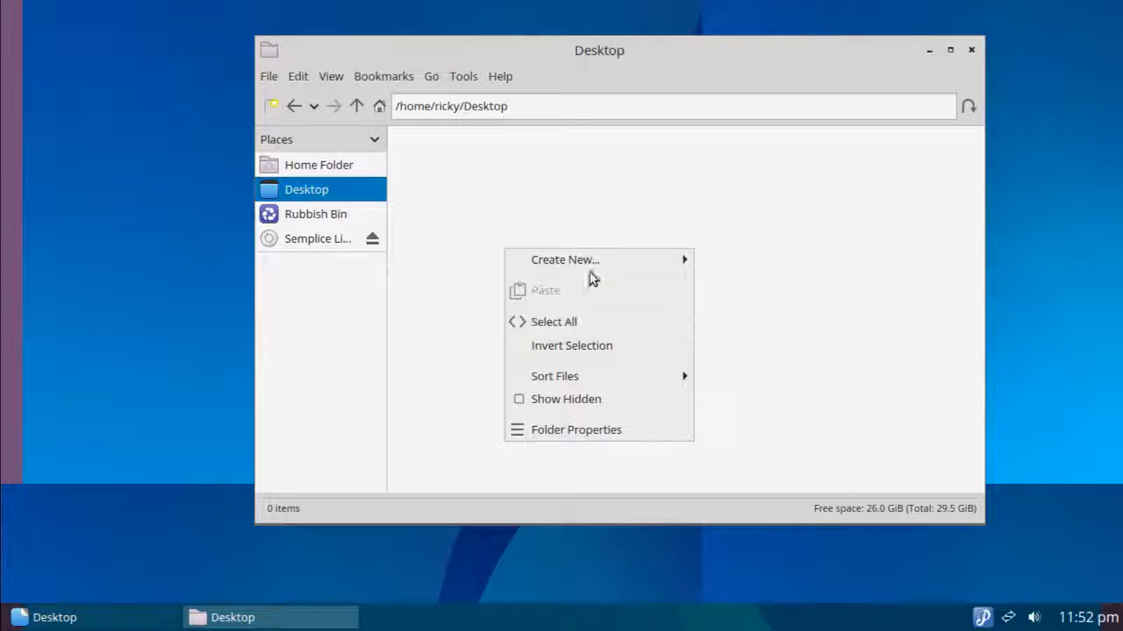
left_click(564, 259)
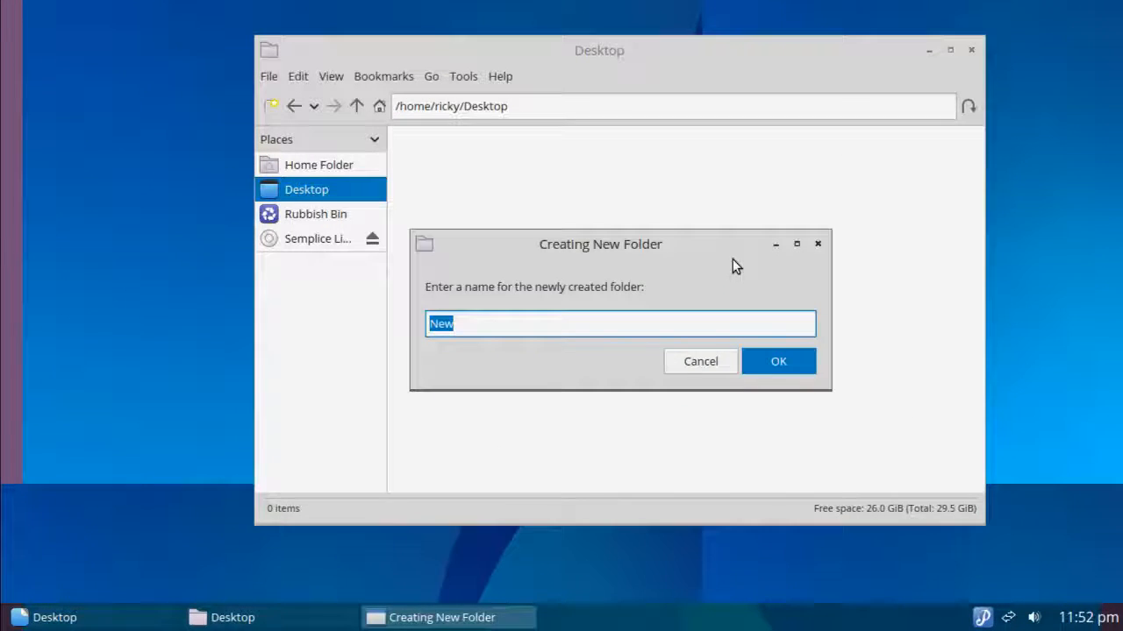
type("fvuioWEbhgvso\\ijngb")
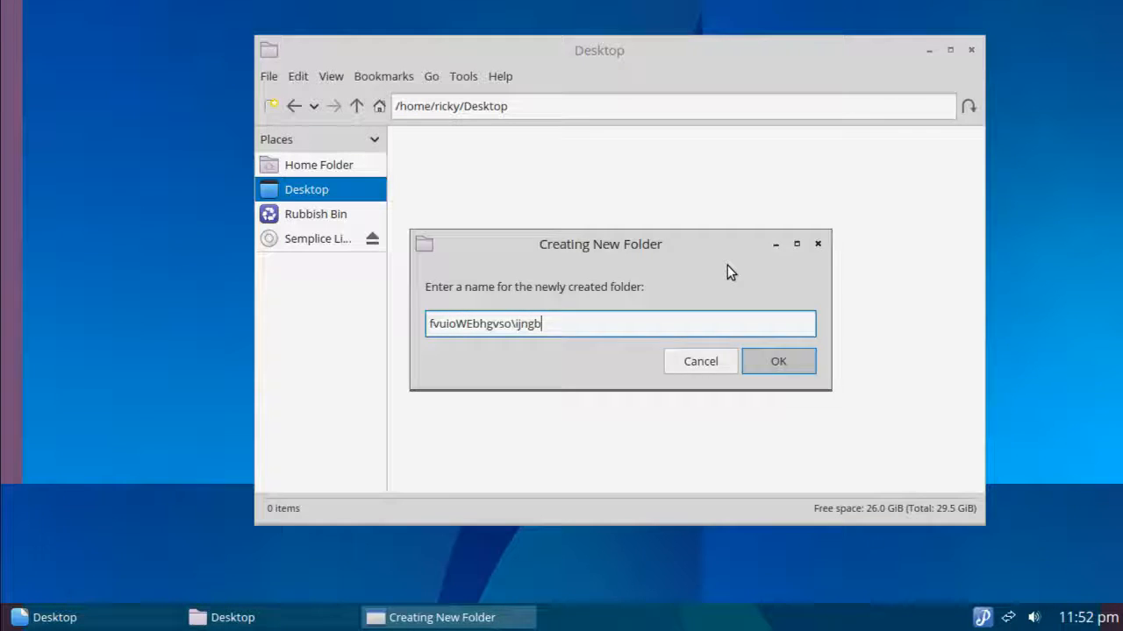
left_click(778, 361)
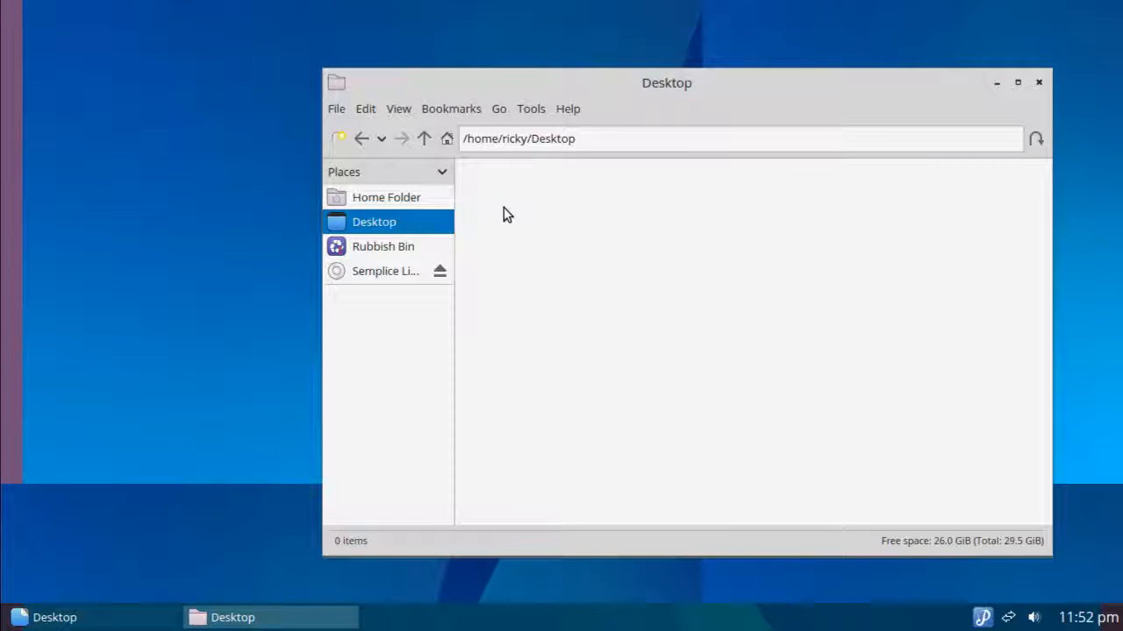
Step: Go to the Rubbish Bin, which shows 0 items
left_click(384, 247)
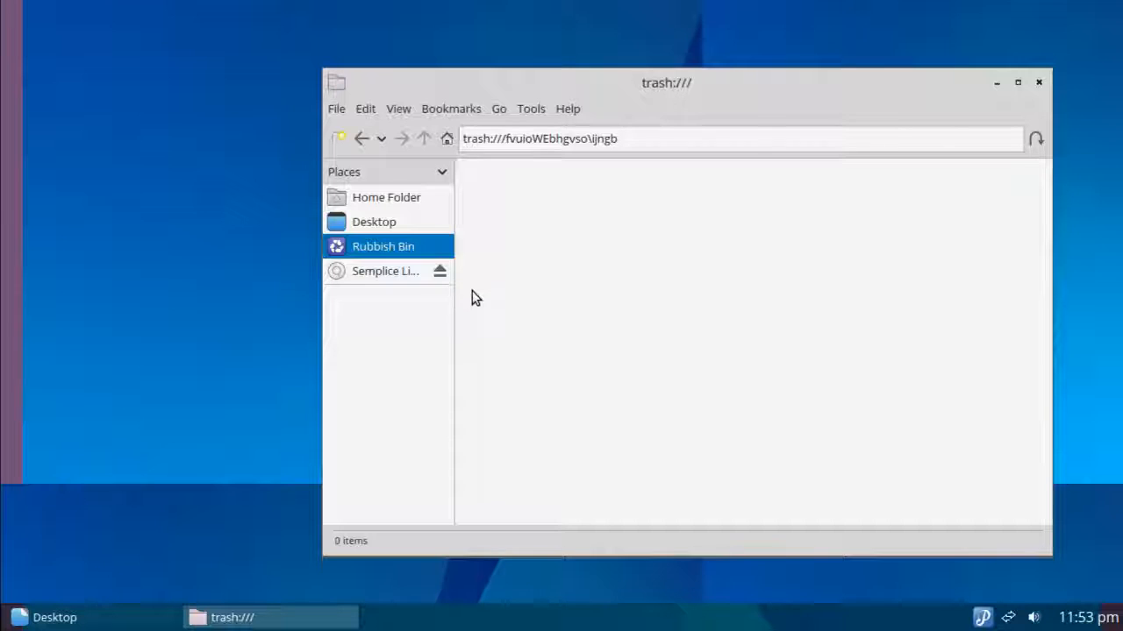
mouse_move(1038, 85)
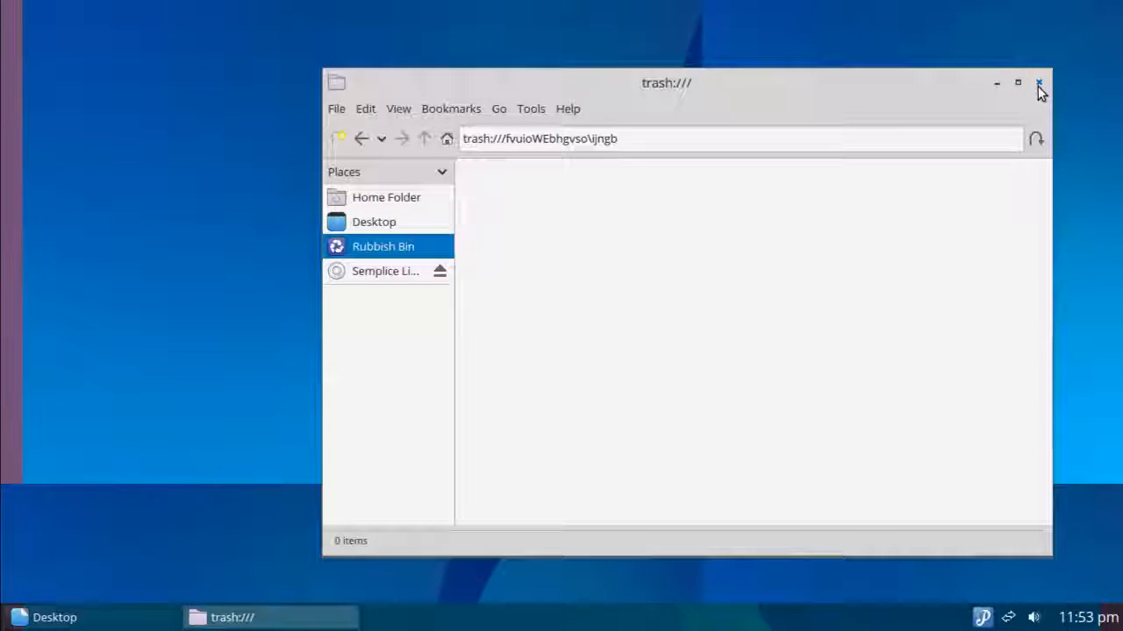
Step: Close the PCManFM window, leaving the bare desktop
left_click(1037, 83)
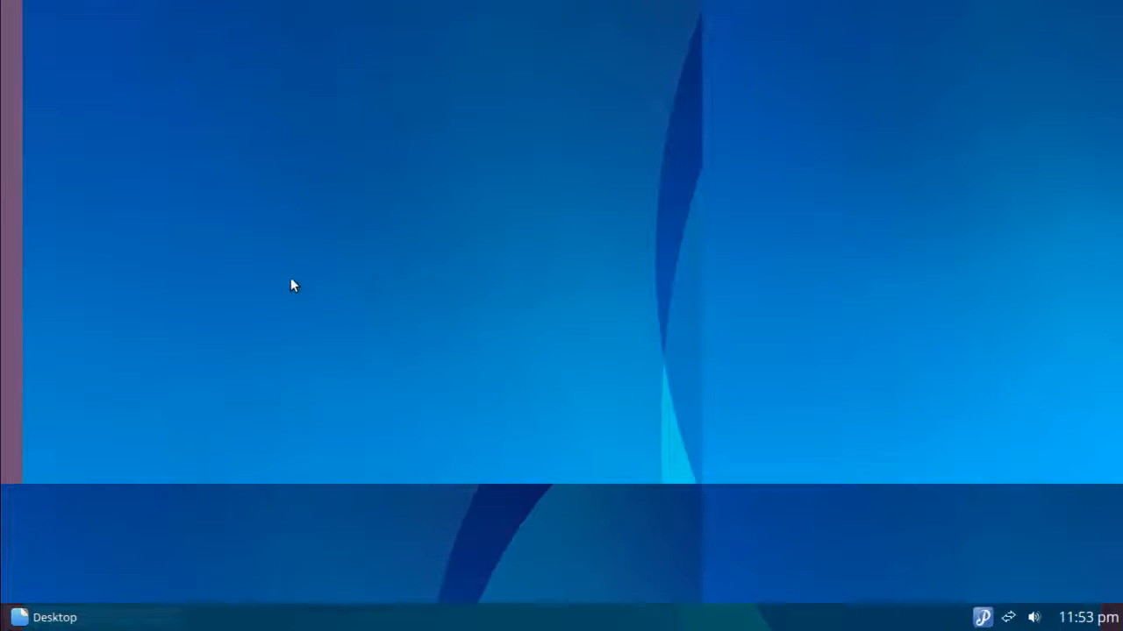
Step: Bring up the Openbox root menu on the empty desktop and leave it open
right_click(294, 286)
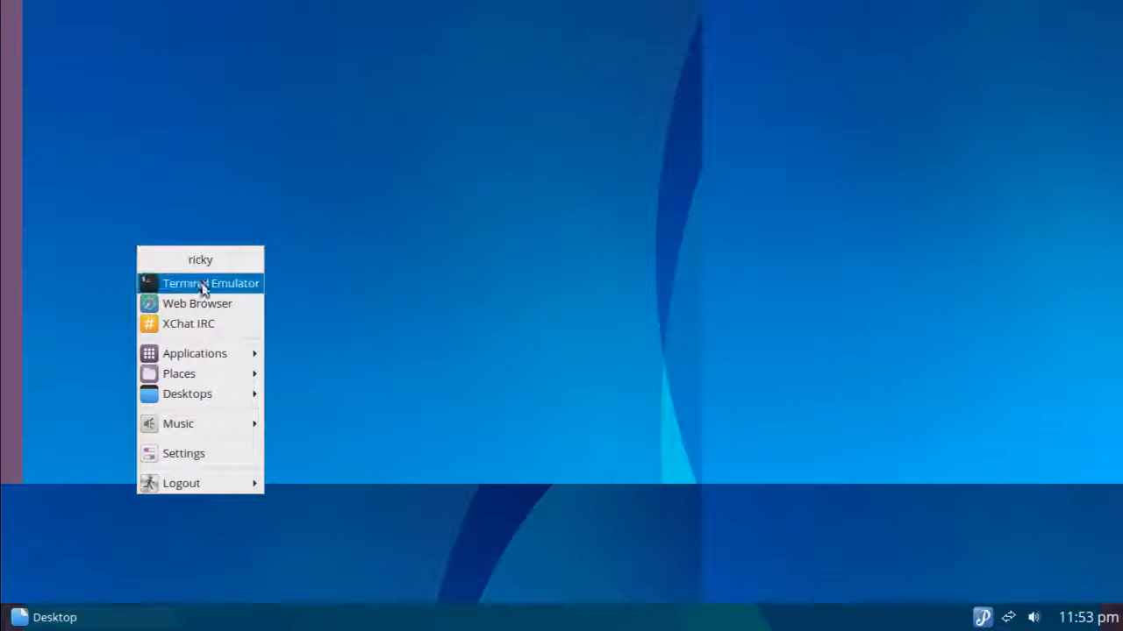
mouse_move(325, 436)
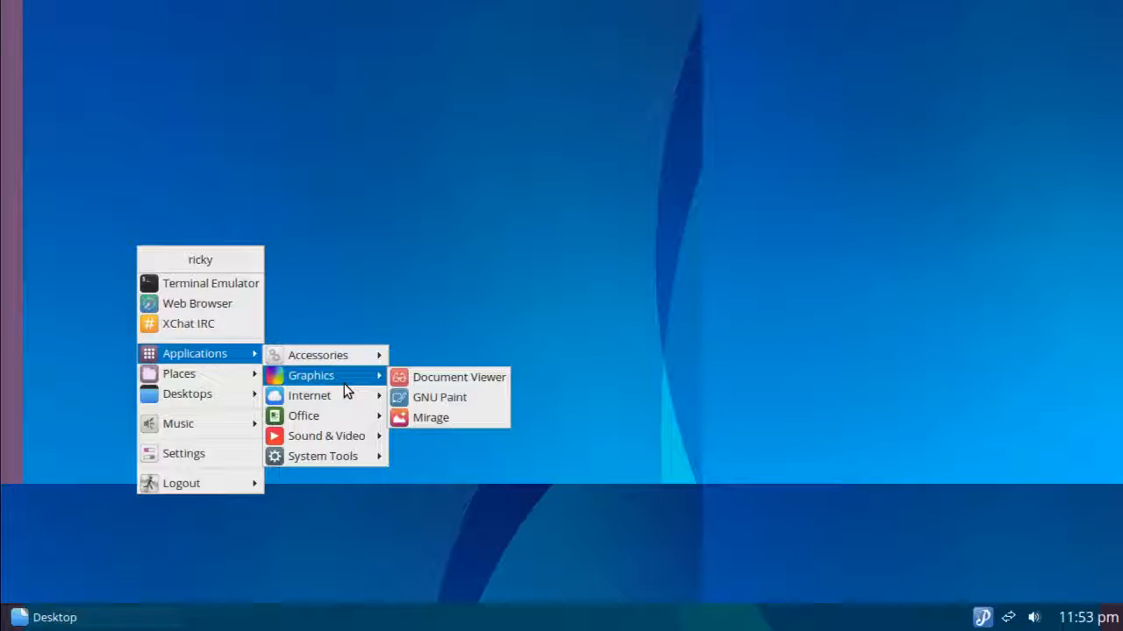
mouse_move(320, 355)
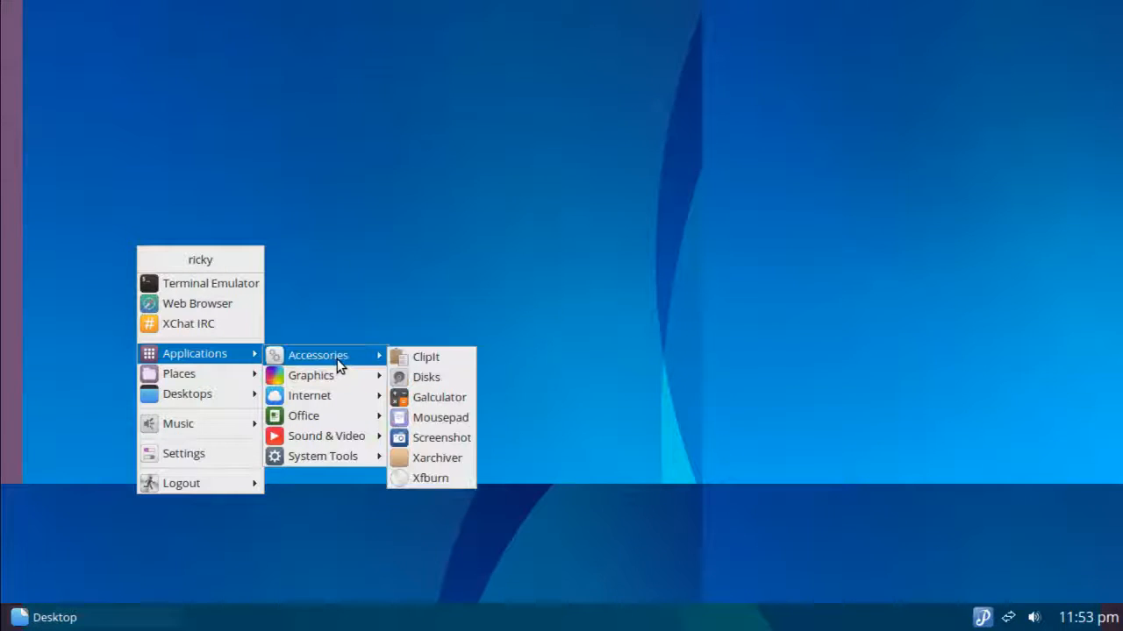
mouse_move(435, 458)
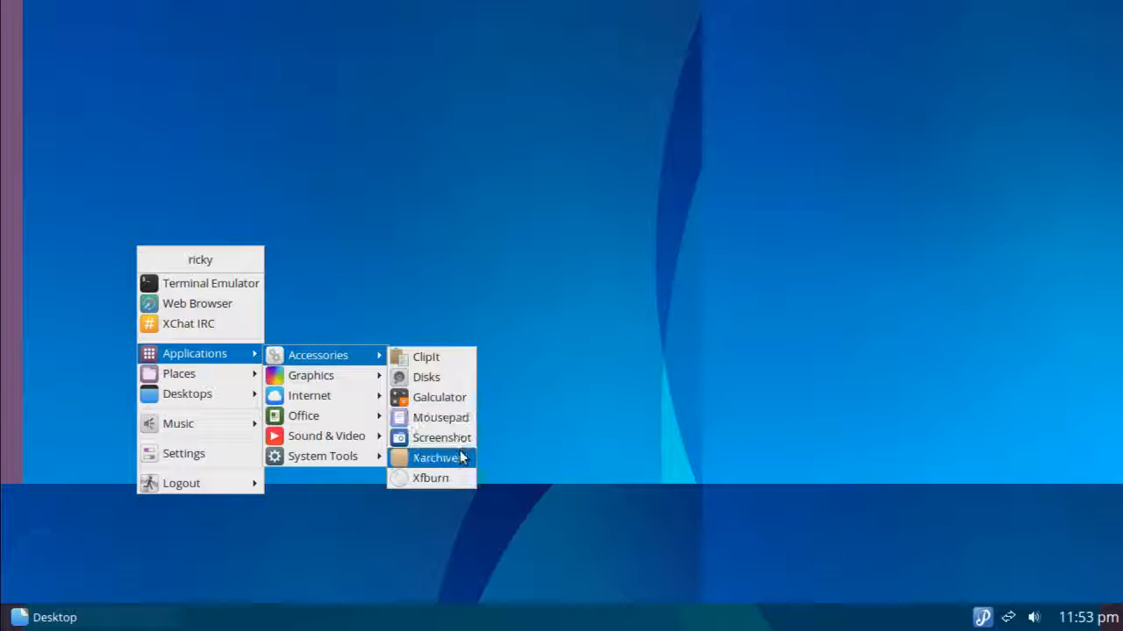
mouse_move(204, 374)
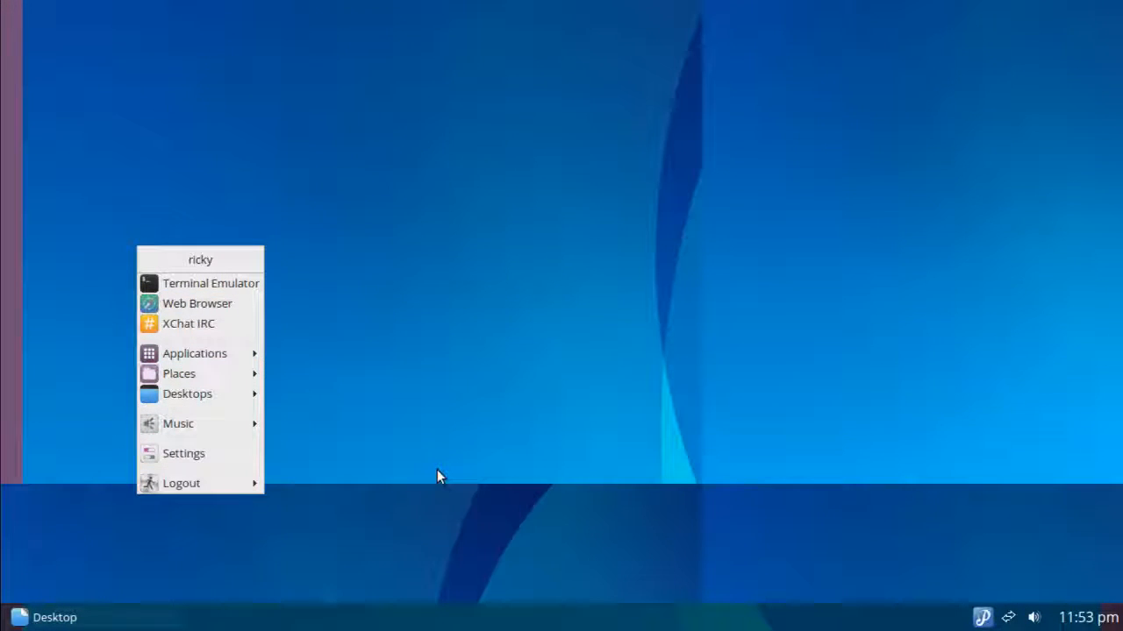
mouse_move(292, 474)
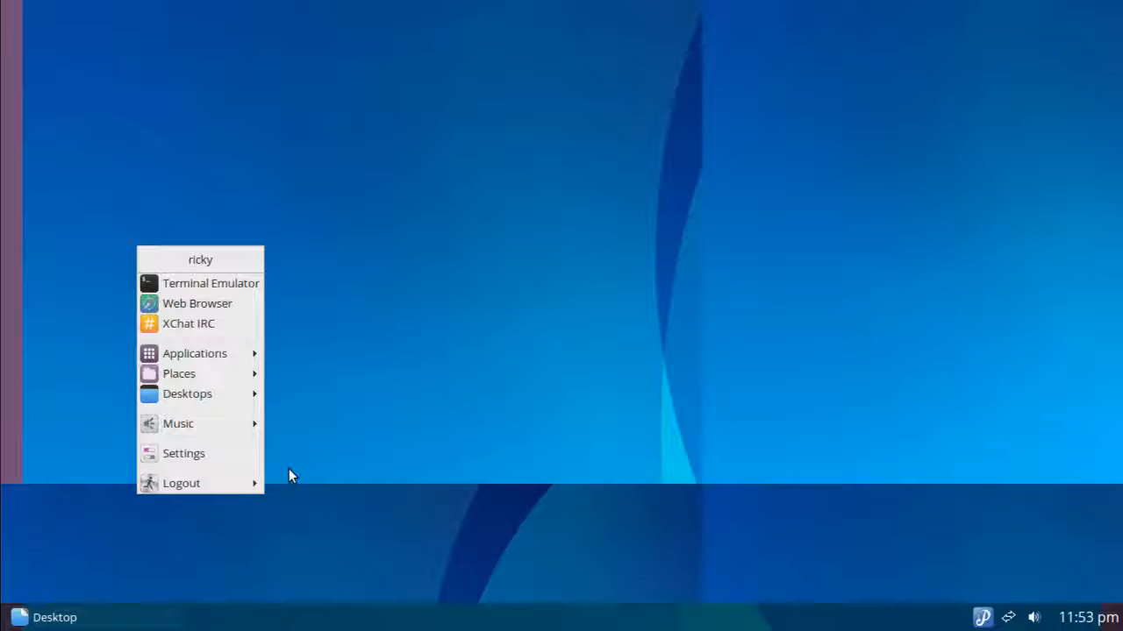